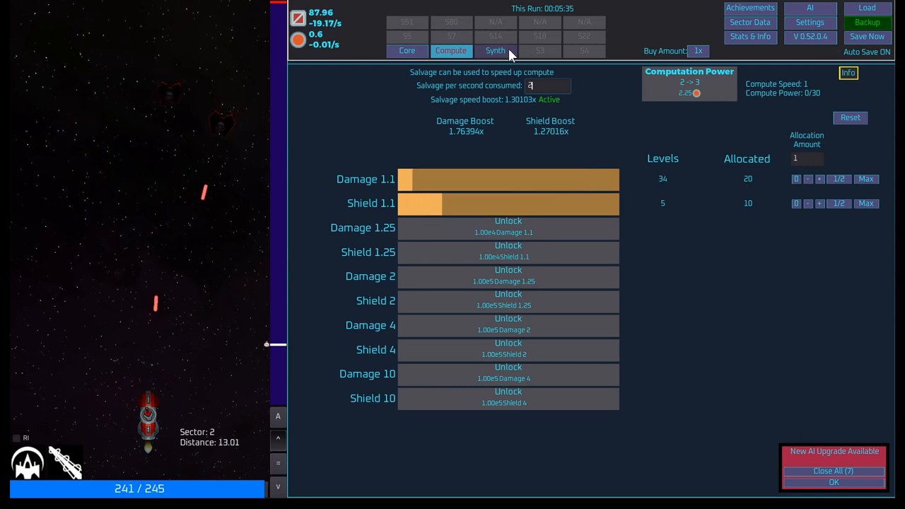
- On the Synth screen, switch the synth slot's recipe to another material
left_click(495, 50)
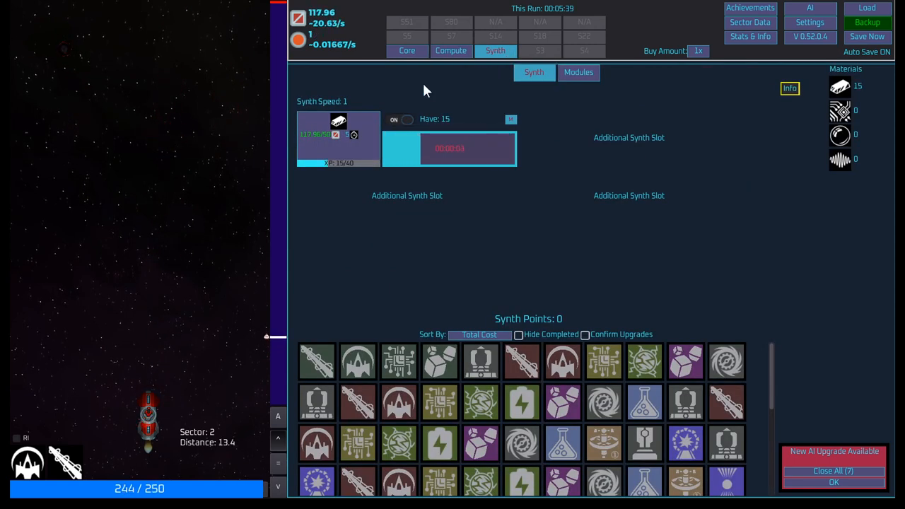
left_click(402, 119)
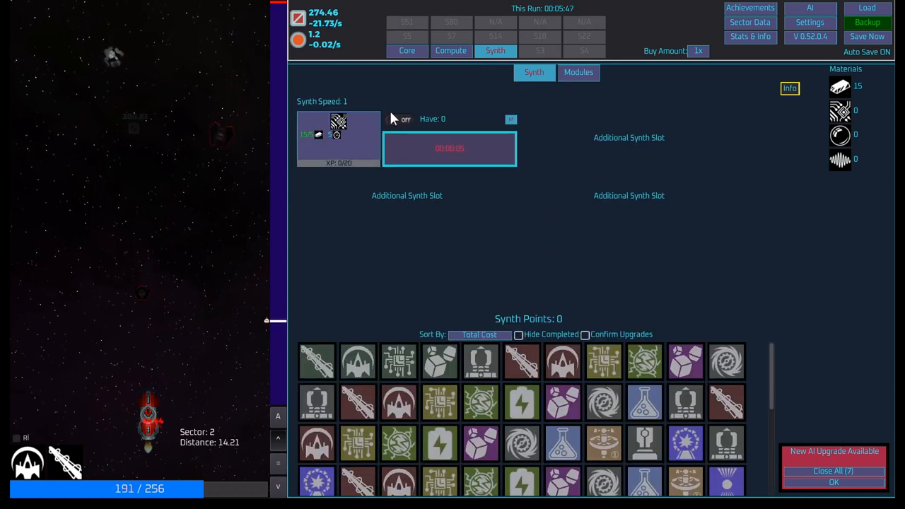
left_click(400, 119)
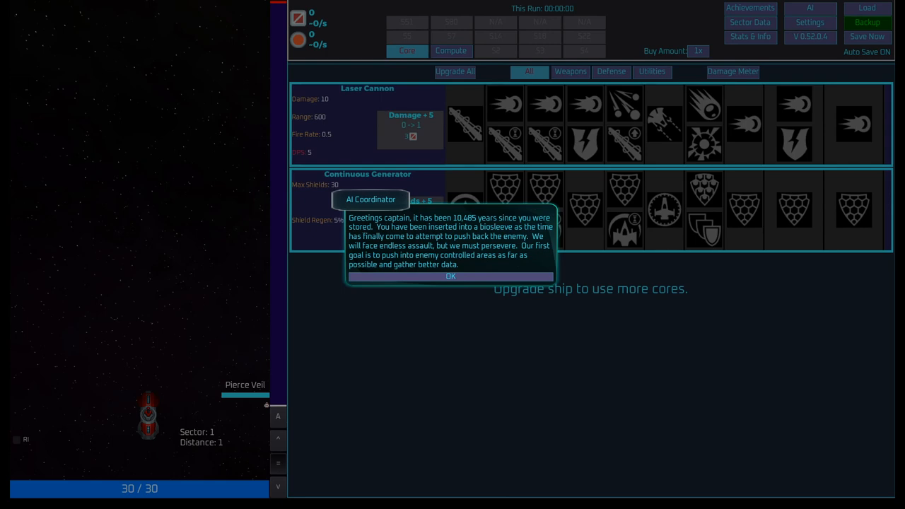
mouse_move(431, 334)
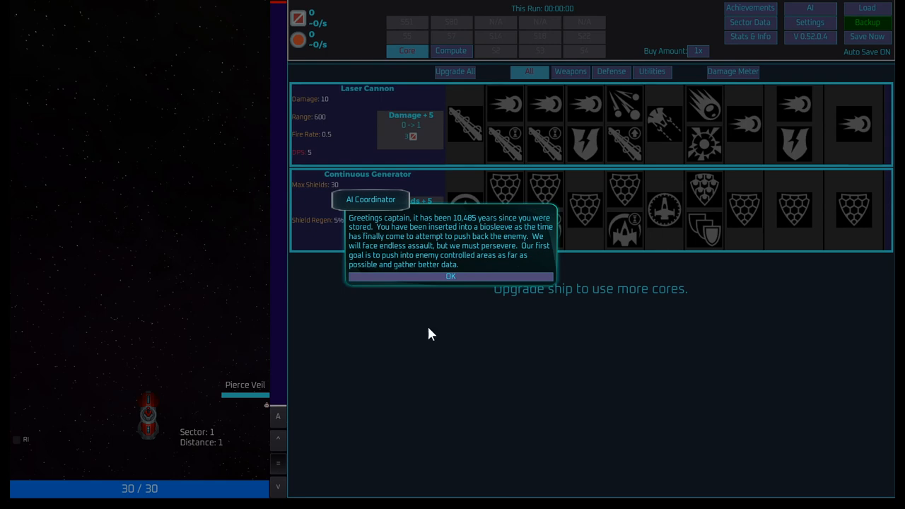
mouse_move(395, 253)
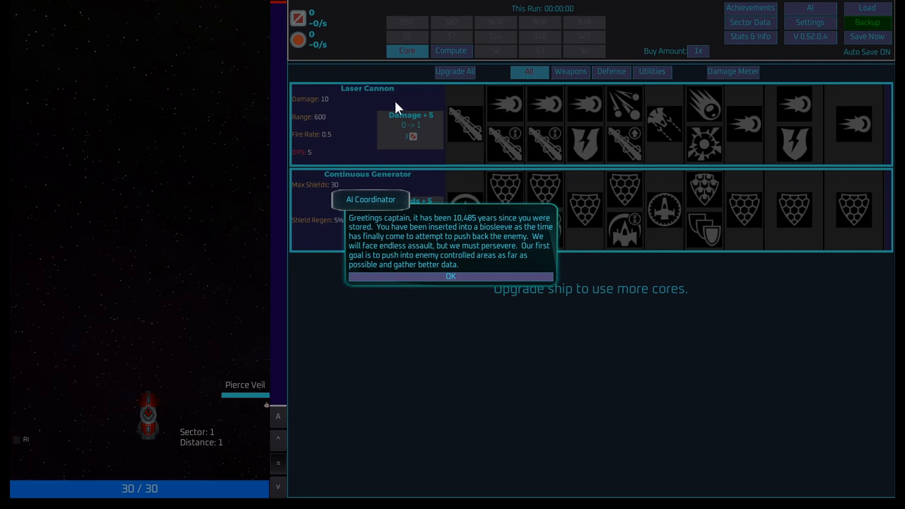
mouse_move(362, 90)
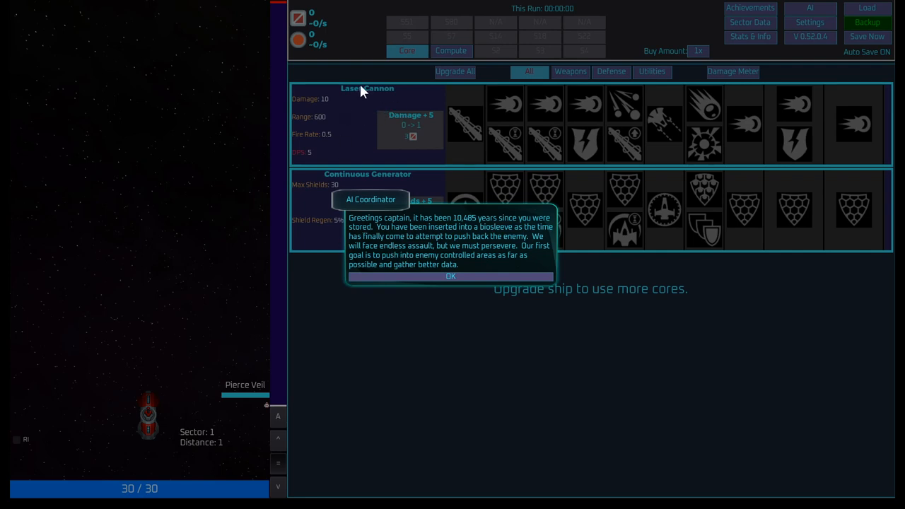
mouse_move(360, 351)
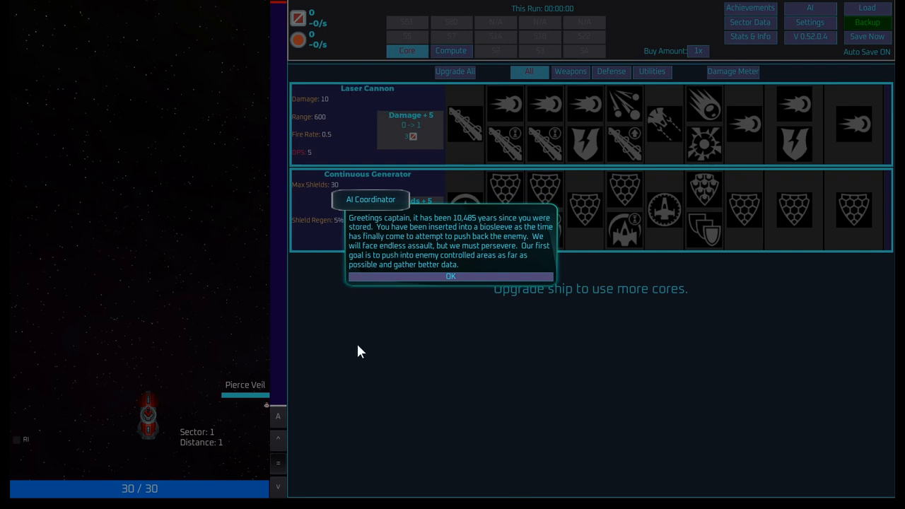
mouse_move(452, 238)
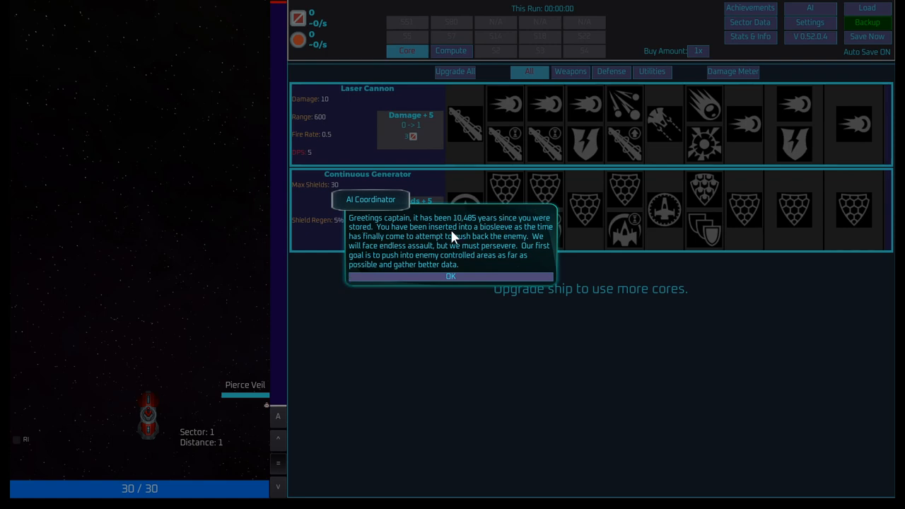
mouse_move(513, 227)
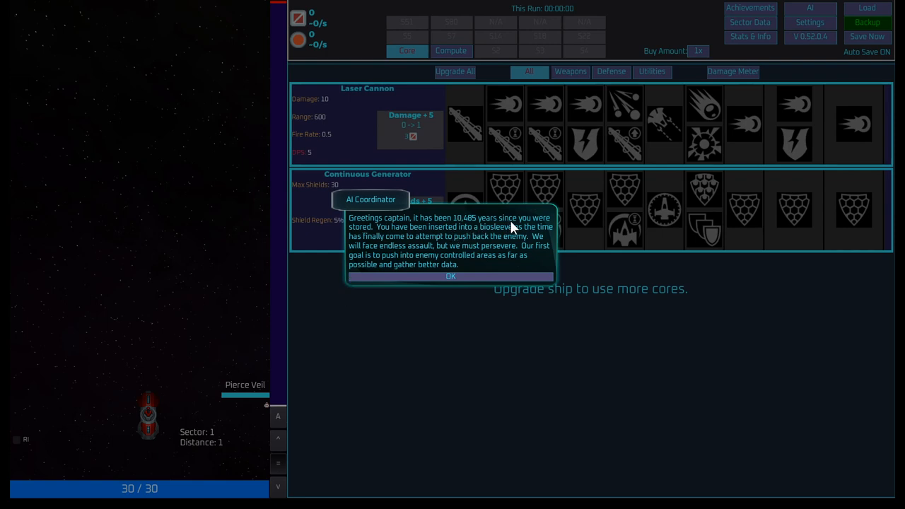
mouse_move(472, 237)
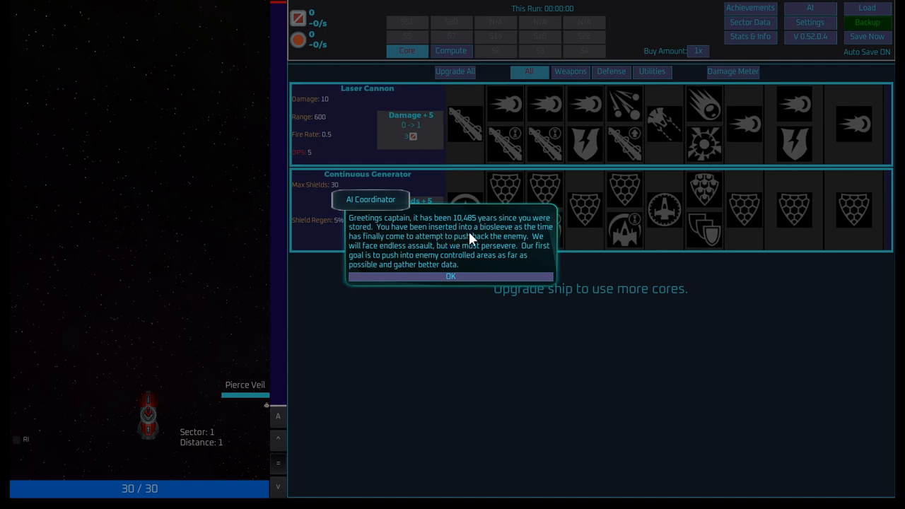
mouse_move(460, 252)
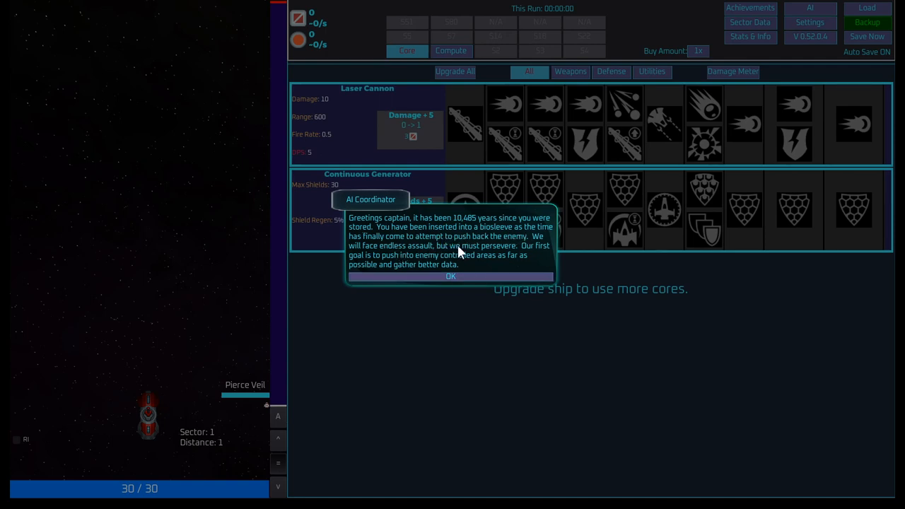
mouse_move(429, 255)
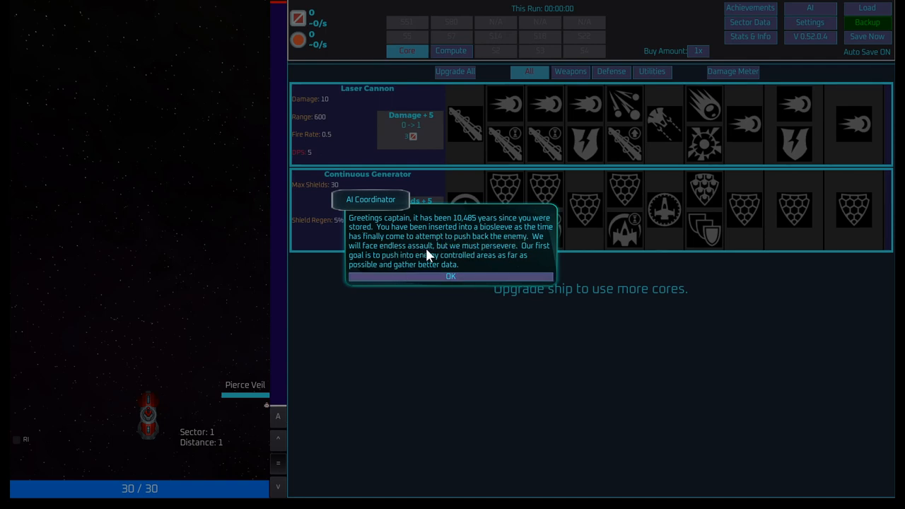
mouse_move(553, 258)
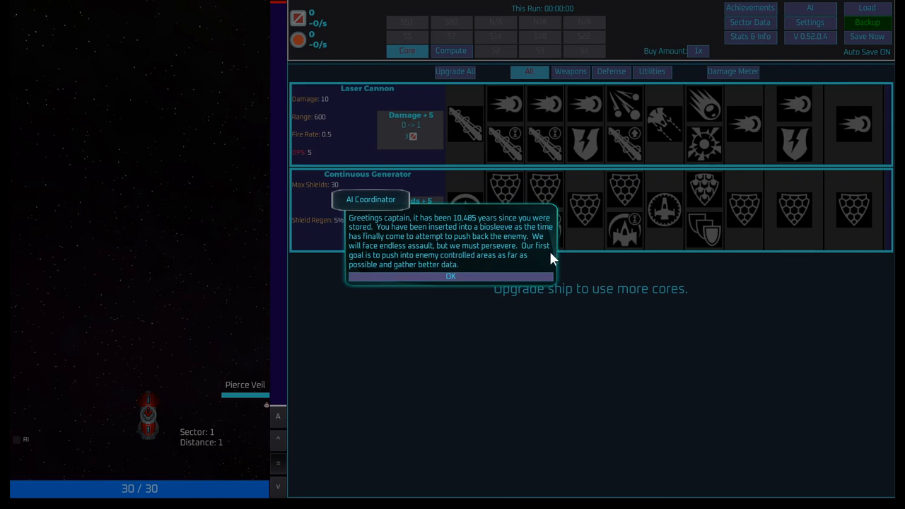
mouse_move(470, 267)
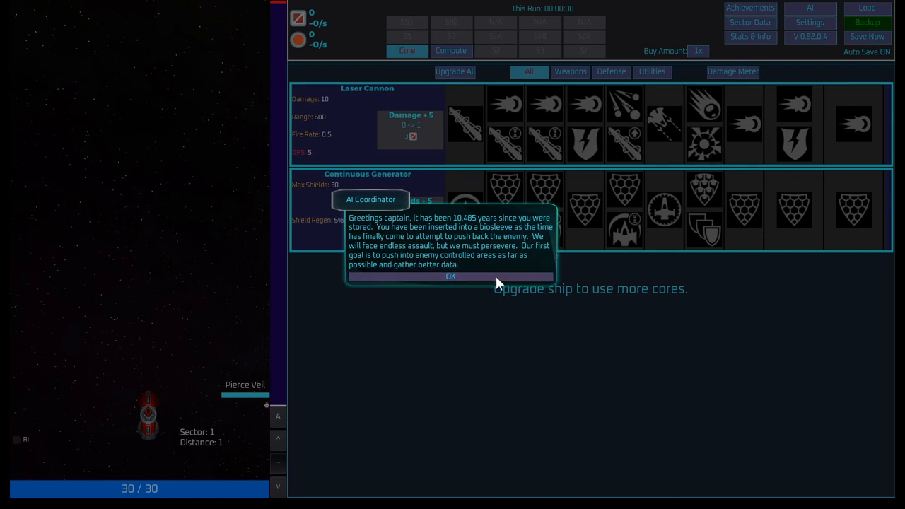
- Dismiss the AI Coordinator's opening greeting with OK
left_click(450, 276)
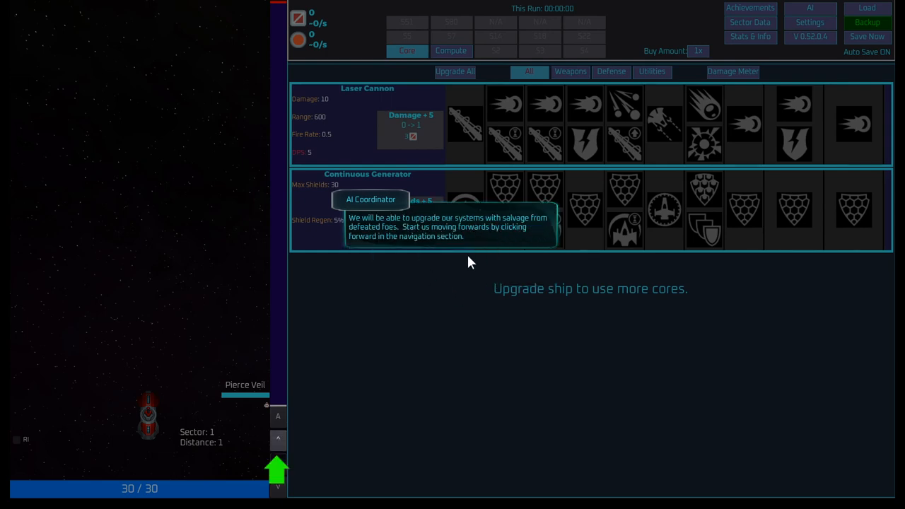
mouse_move(452, 242)
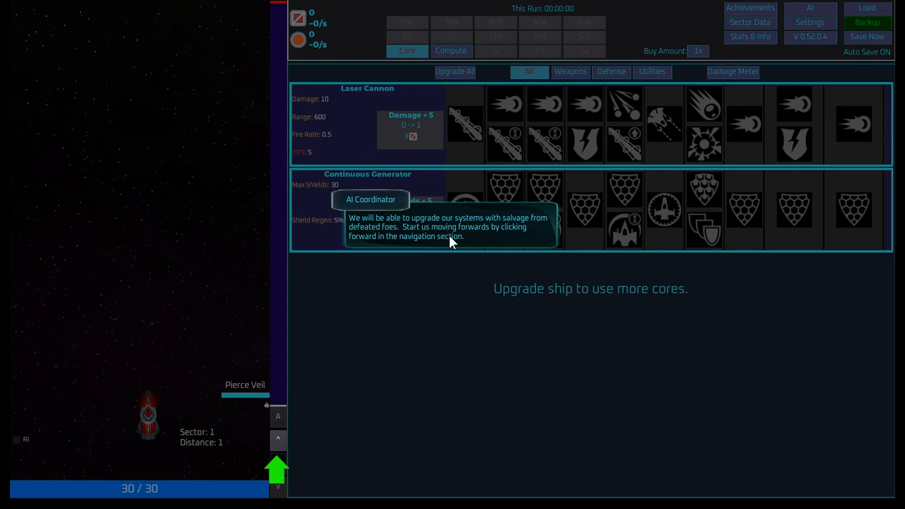
mouse_move(387, 354)
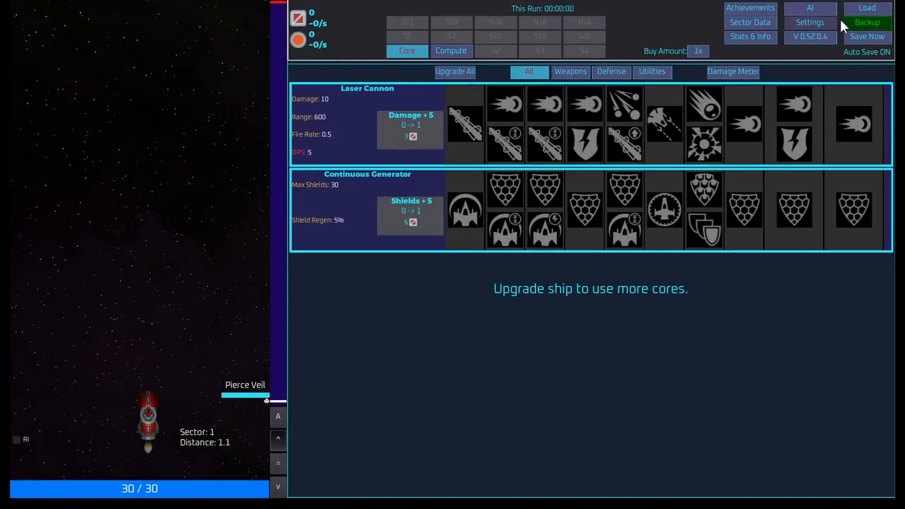
- In Settings, enable Interface Sounds, Battle Pickup Sounds and Music, with Music Volume at -16 dB
left_click(811, 23)
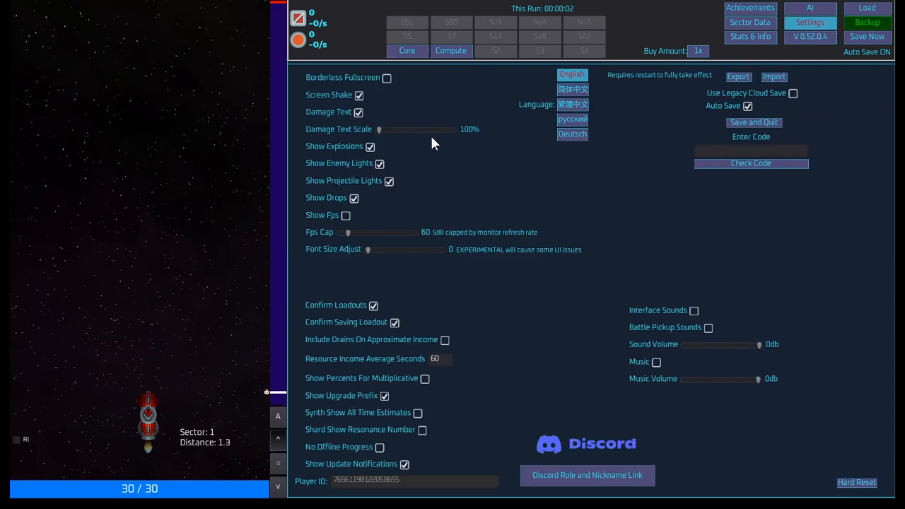
mouse_move(415, 133)
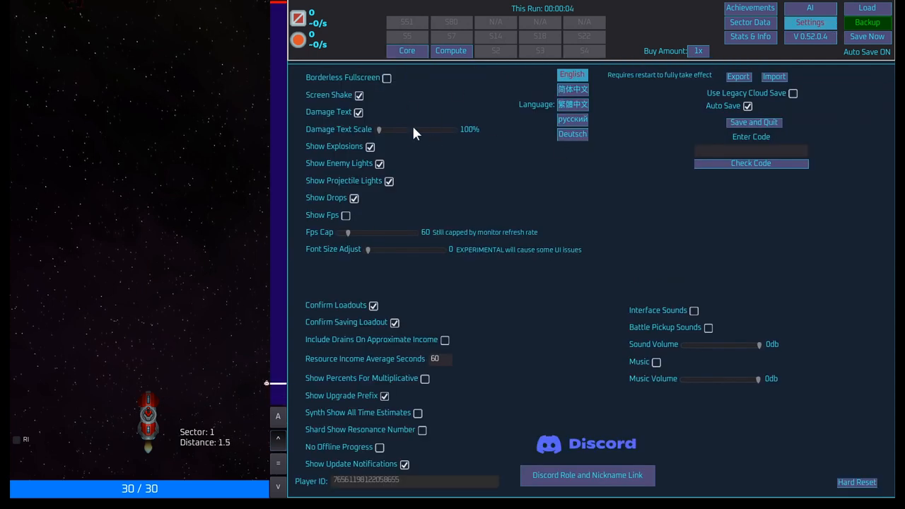
mouse_move(629, 127)
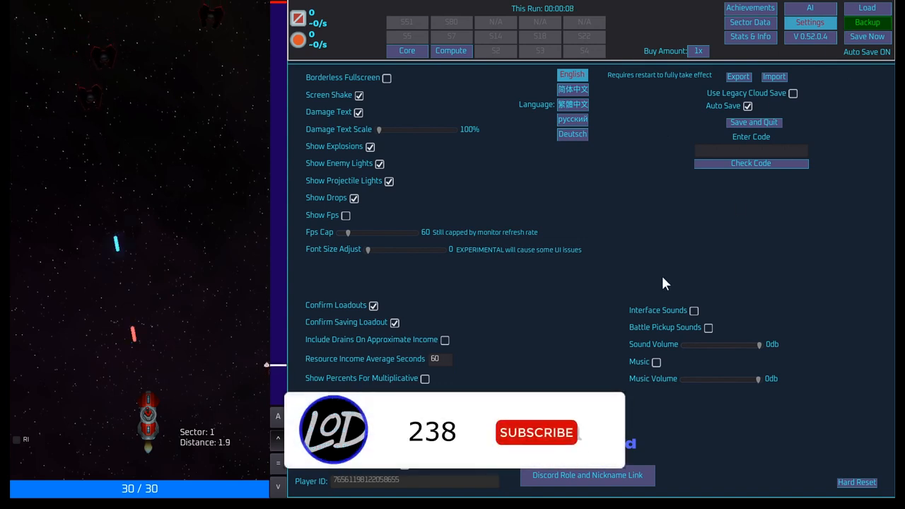
left_click(690, 310)
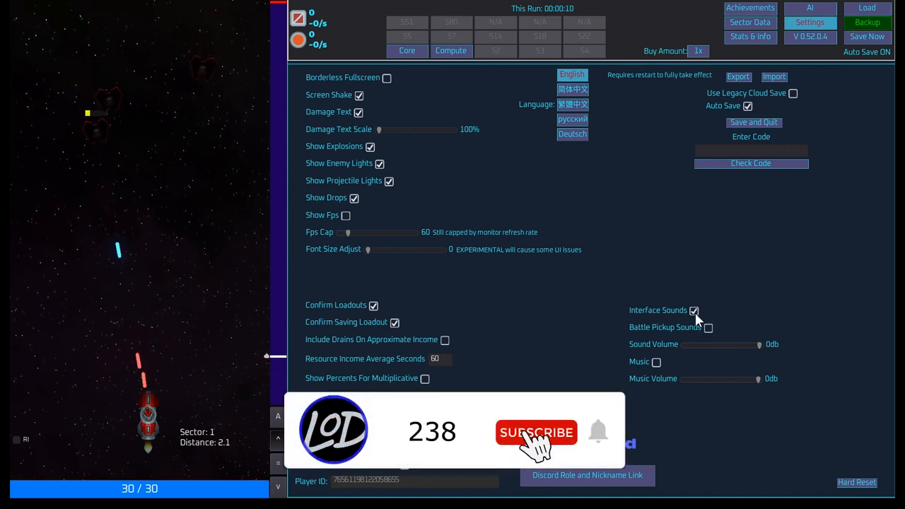
left_click(707, 327)
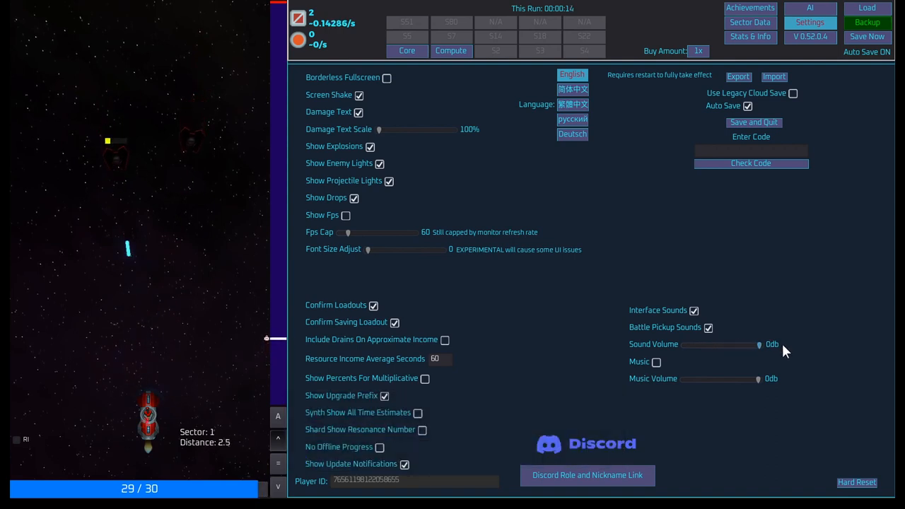
left_click(656, 362)
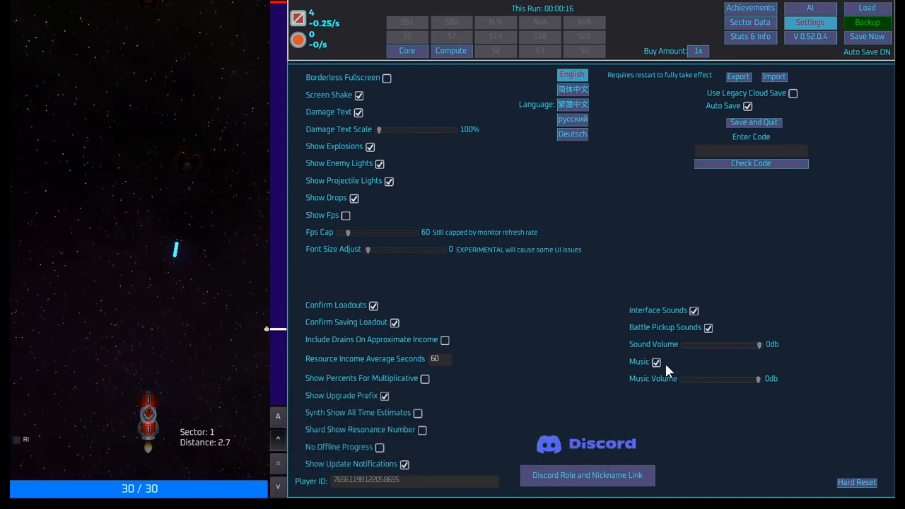
left_click_drag(759, 378, 725, 378)
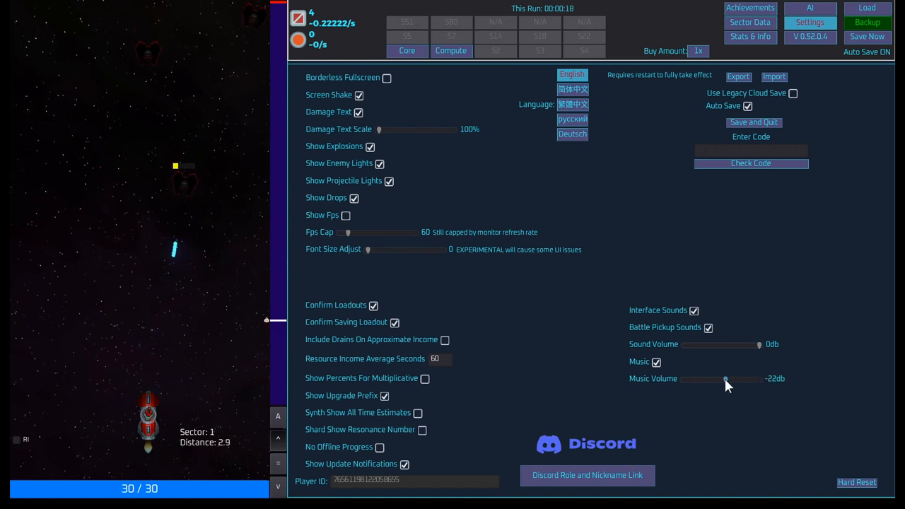
left_click_drag(724, 379, 742, 378)
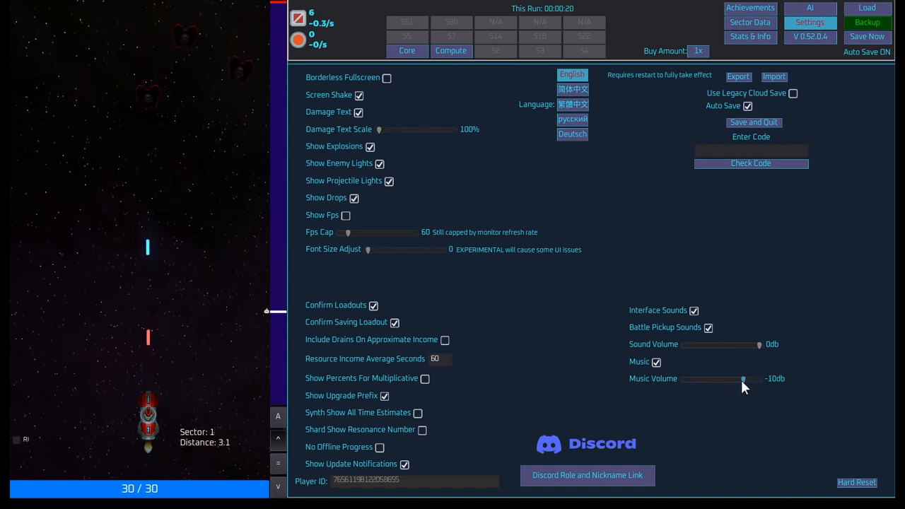
left_click_drag(742, 379, 735, 378)
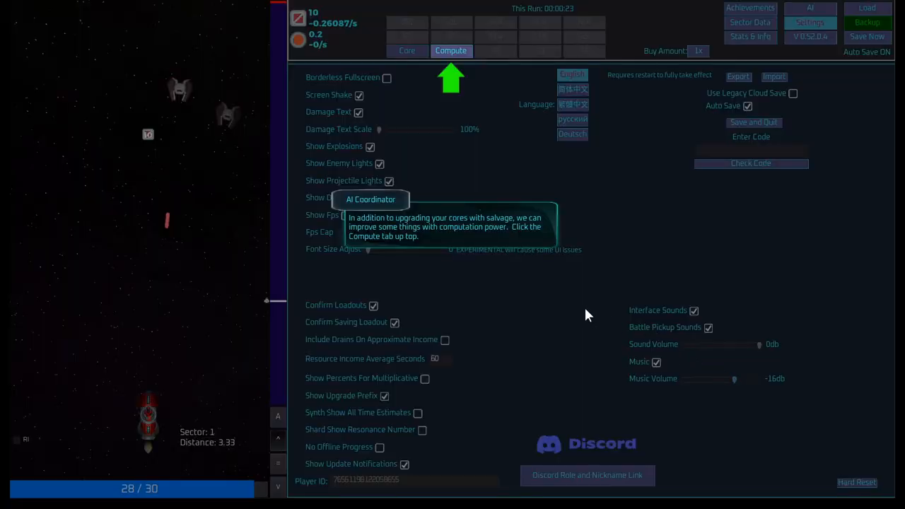
mouse_move(439, 226)
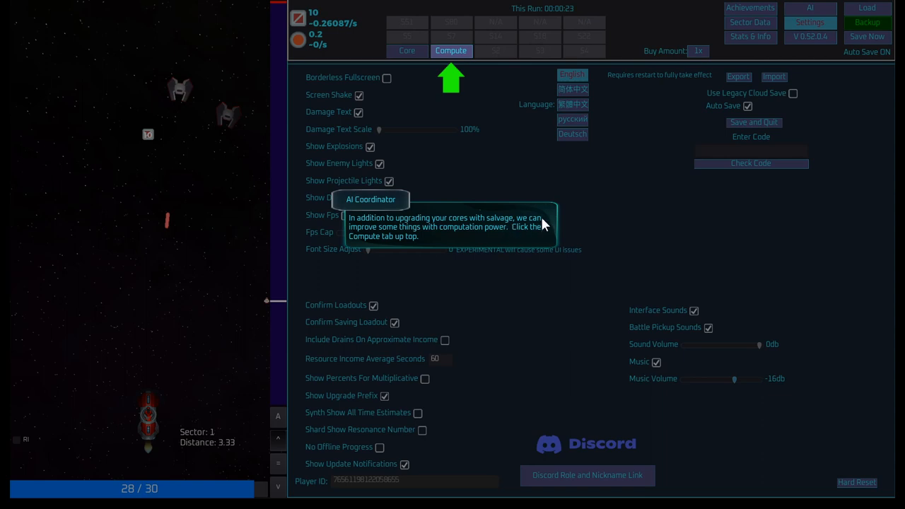
mouse_move(511, 236)
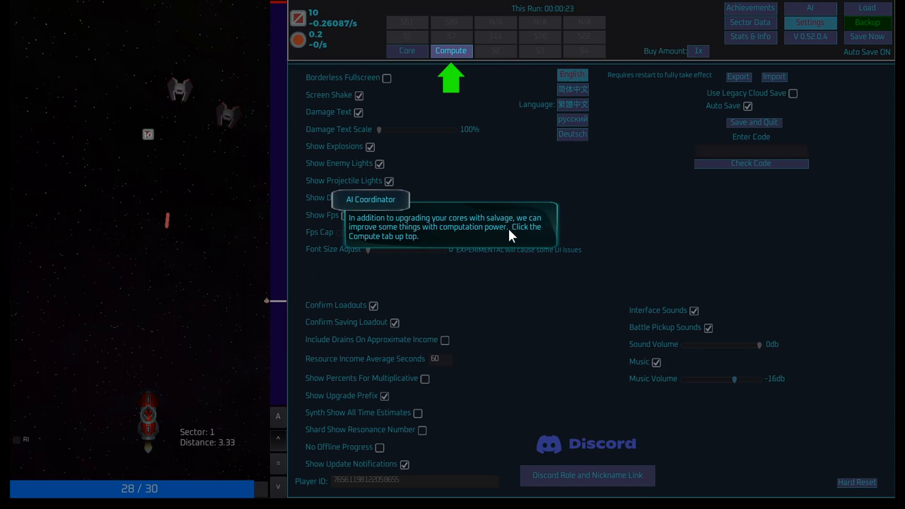
mouse_move(521, 234)
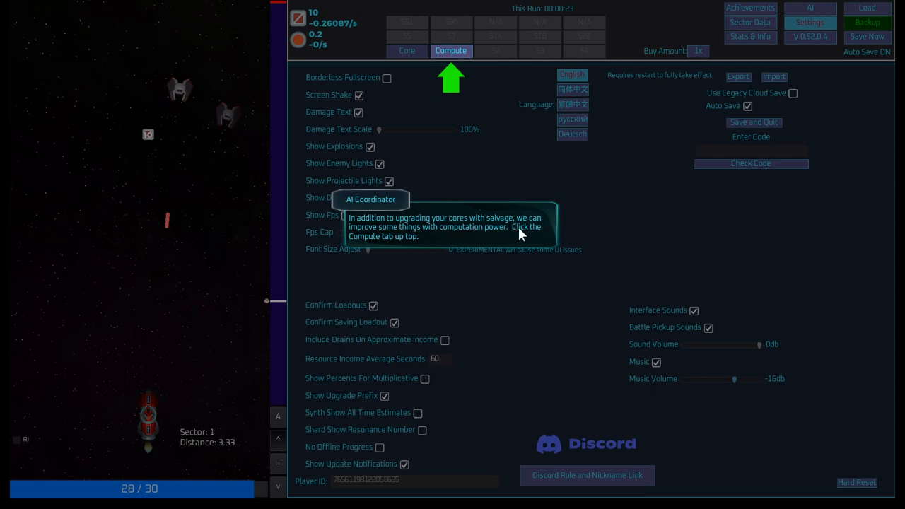
mouse_move(543, 229)
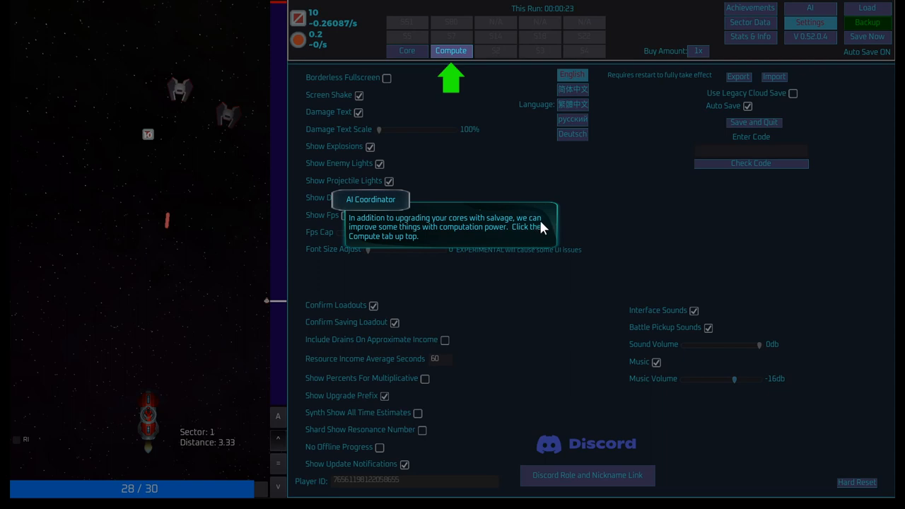
- Dismiss the Compute tutorial's computation power and salvage performance tips
left_click(451, 50)
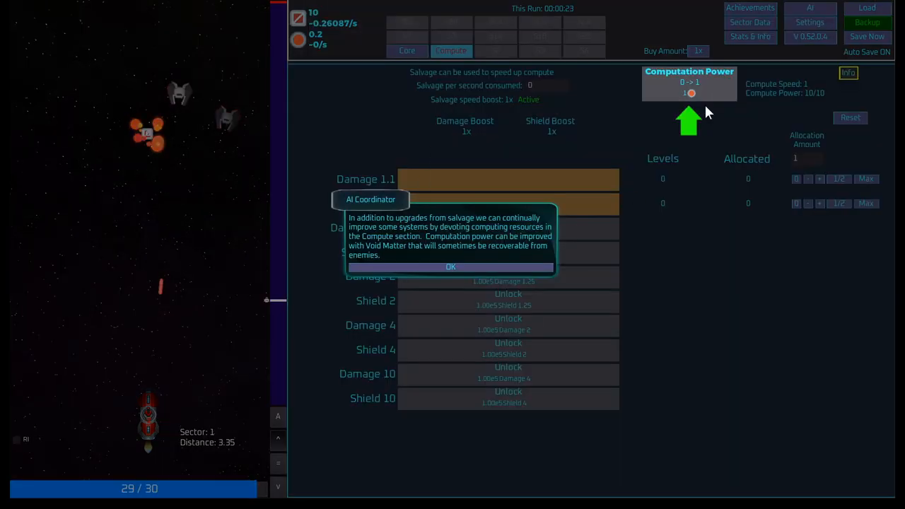
mouse_move(449, 229)
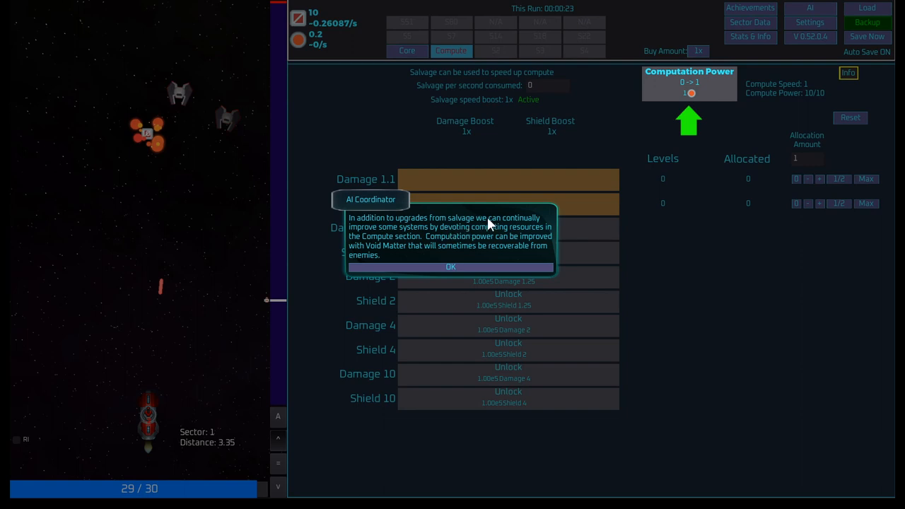
mouse_move(513, 223)
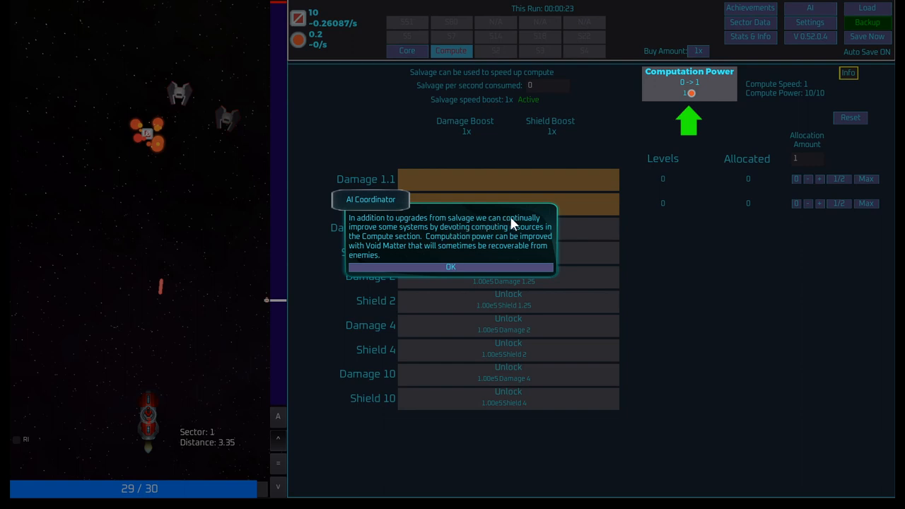
mouse_move(495, 249)
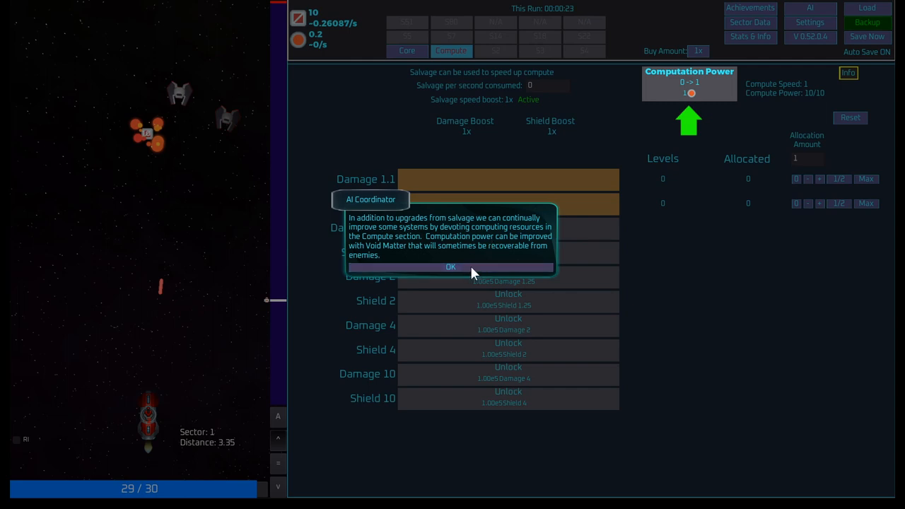
left_click(450, 267)
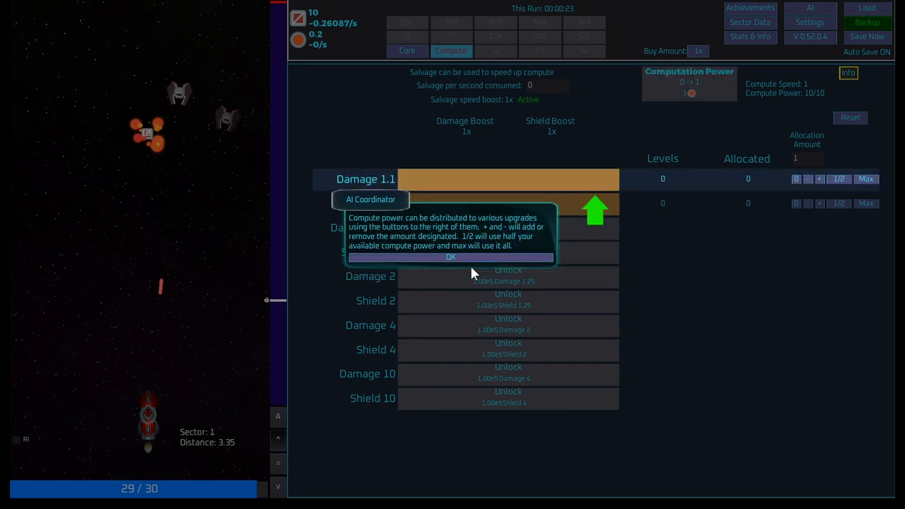
mouse_move(436, 232)
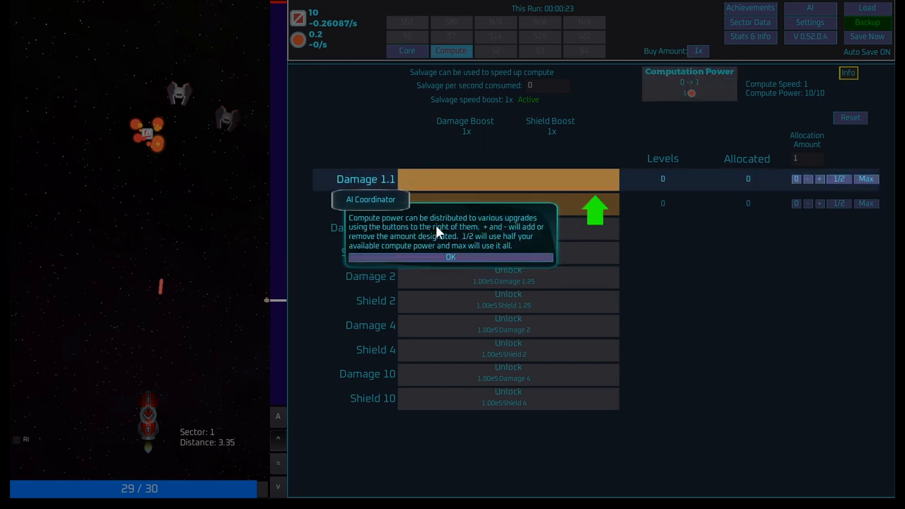
mouse_move(451, 243)
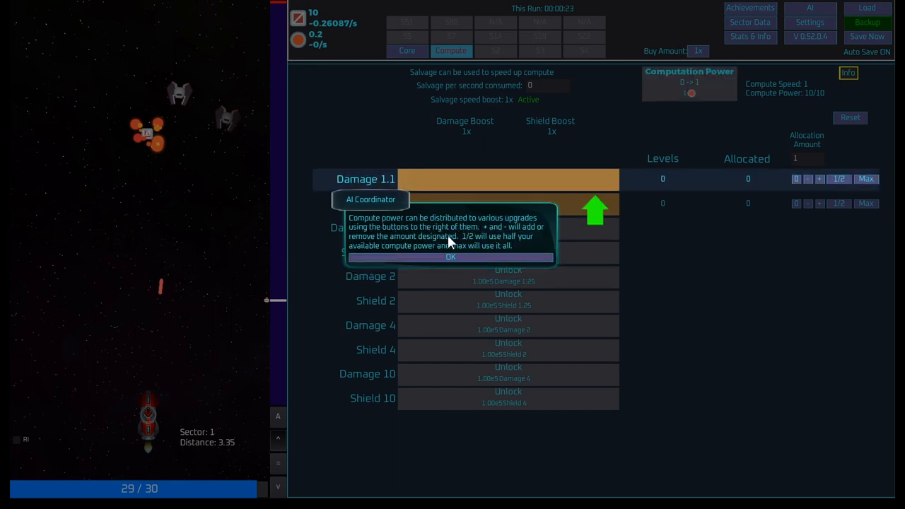
mouse_move(497, 249)
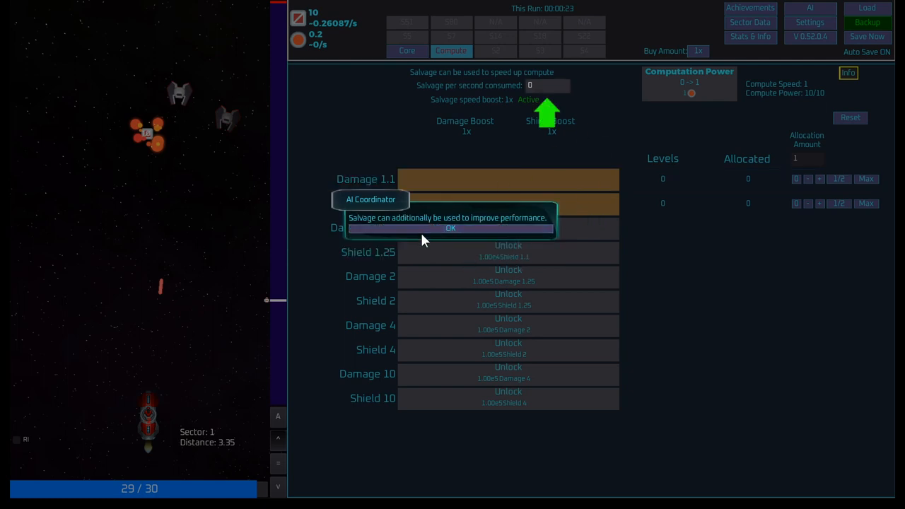
left_click(451, 228)
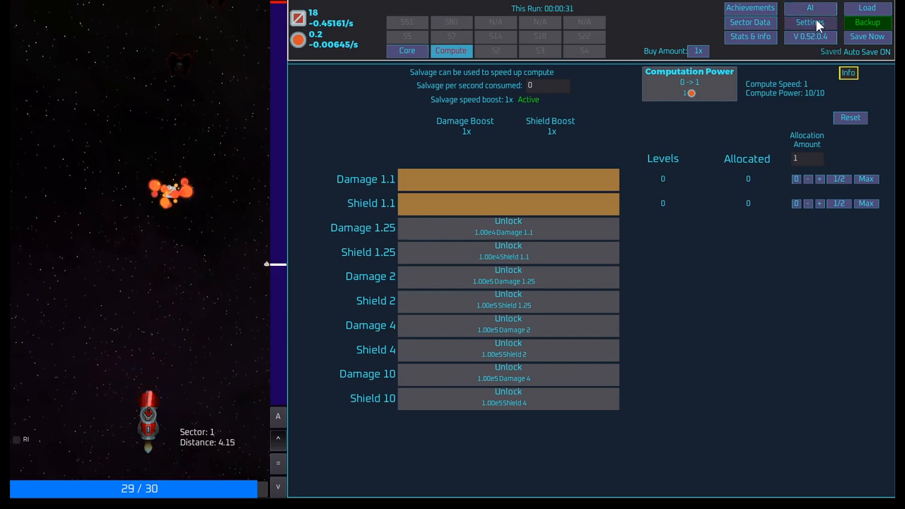
- Open the AI Points page and dismiss the AI Points, accumulation and consumables tips
left_click(811, 8)
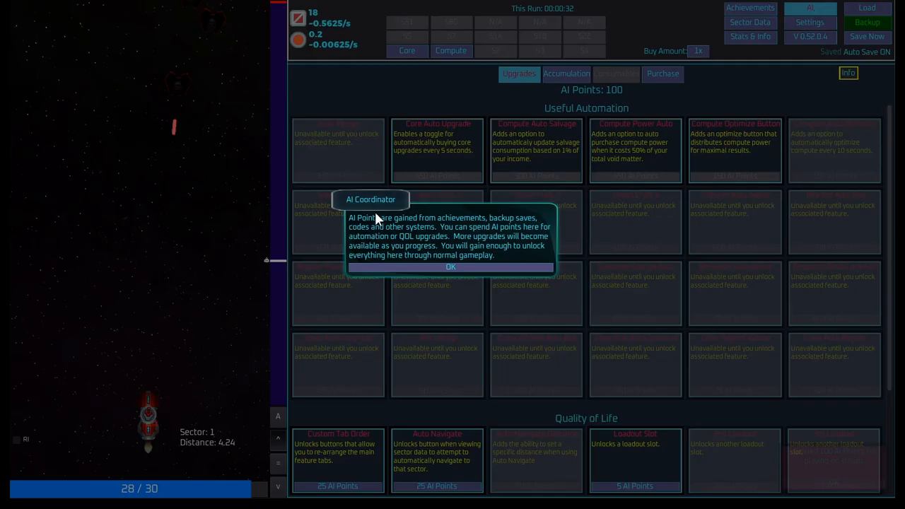
mouse_move(504, 231)
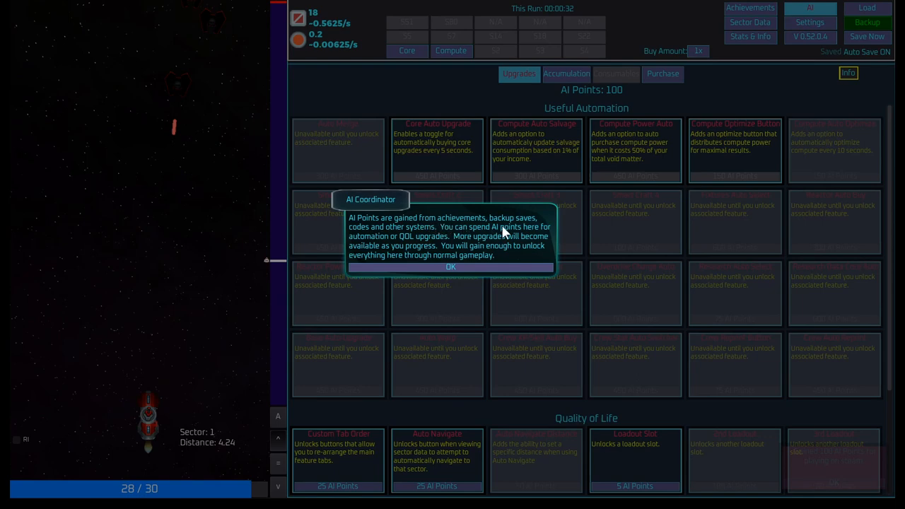
mouse_move(408, 227)
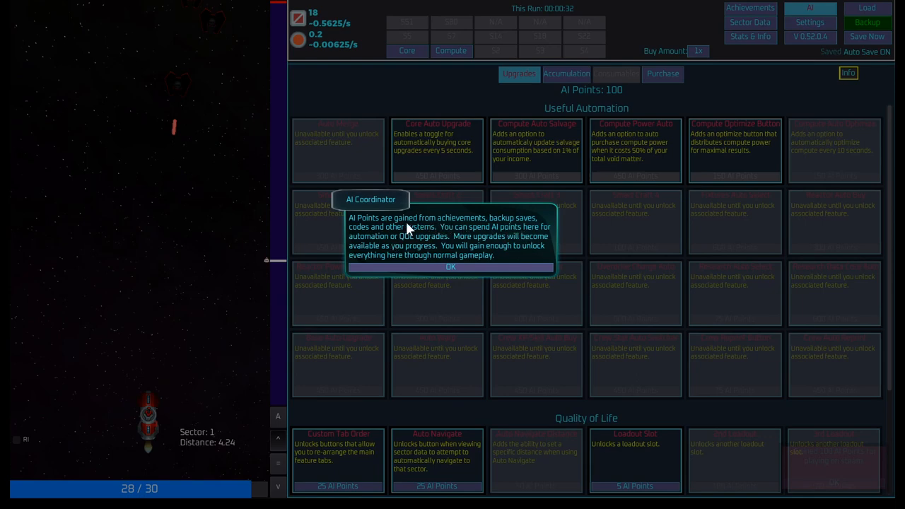
mouse_move(498, 239)
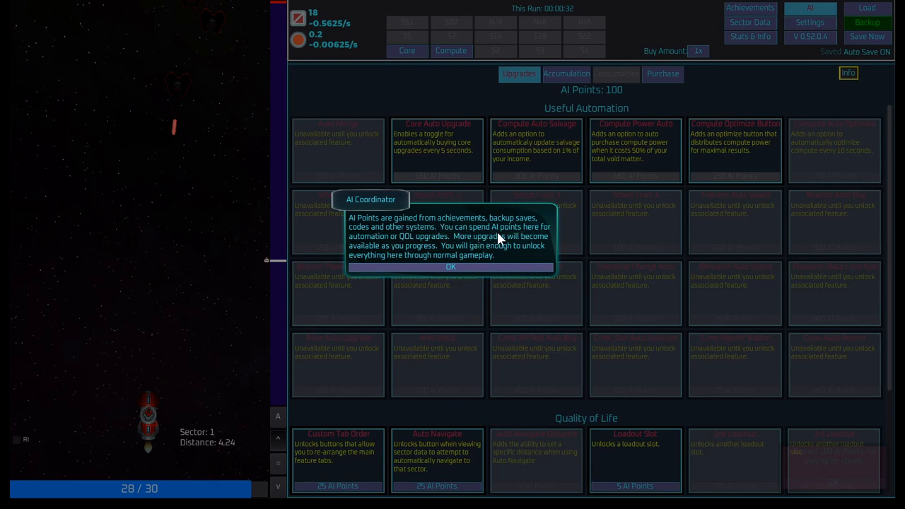
mouse_move(465, 248)
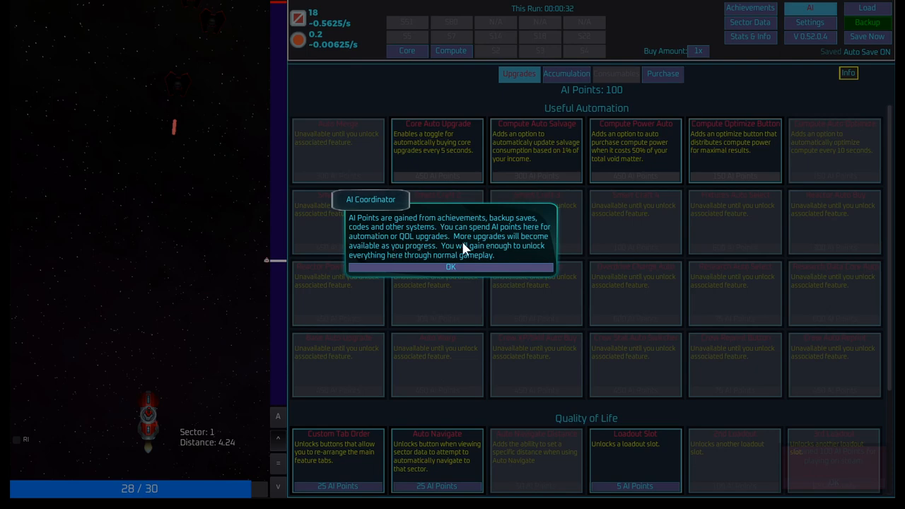
mouse_move(504, 264)
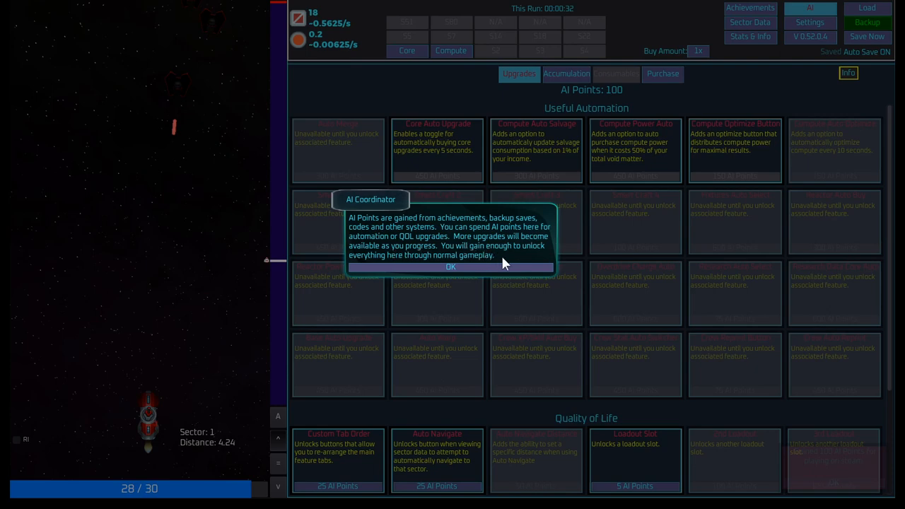
mouse_move(492, 276)
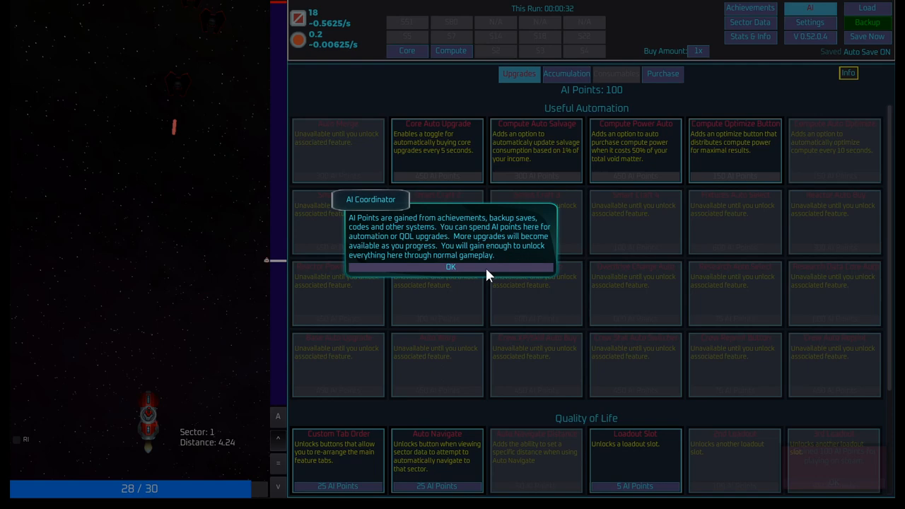
left_click(450, 267)
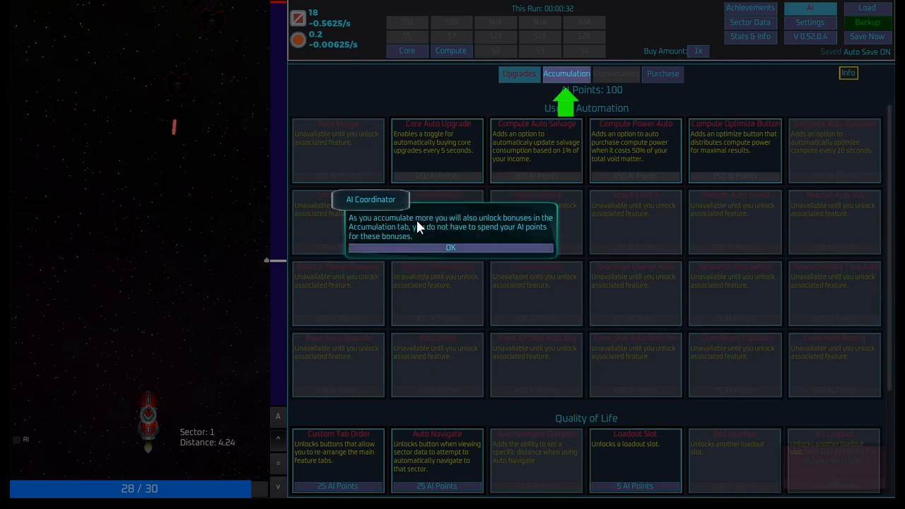
mouse_move(450, 261)
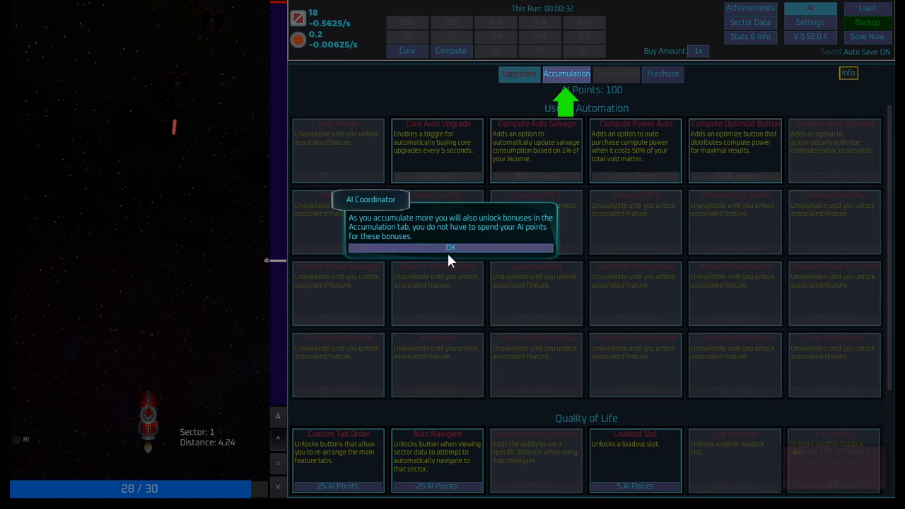
left_click(450, 248)
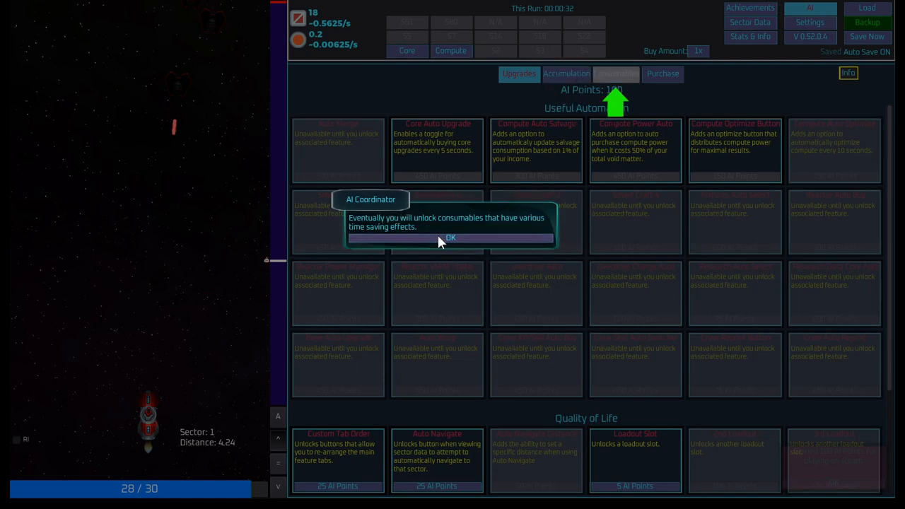
left_click(450, 238)
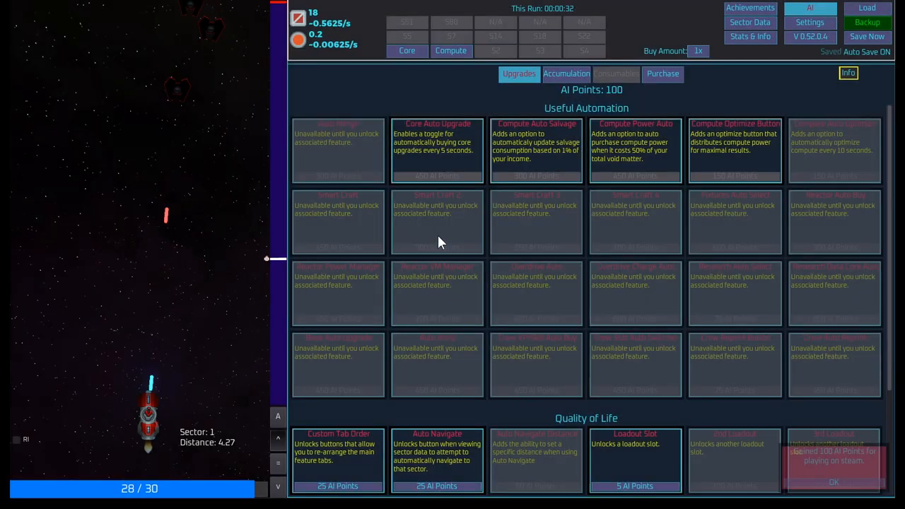
- View the Accumulation bonuses, then return to the AI Upgrades list
left_click(565, 74)
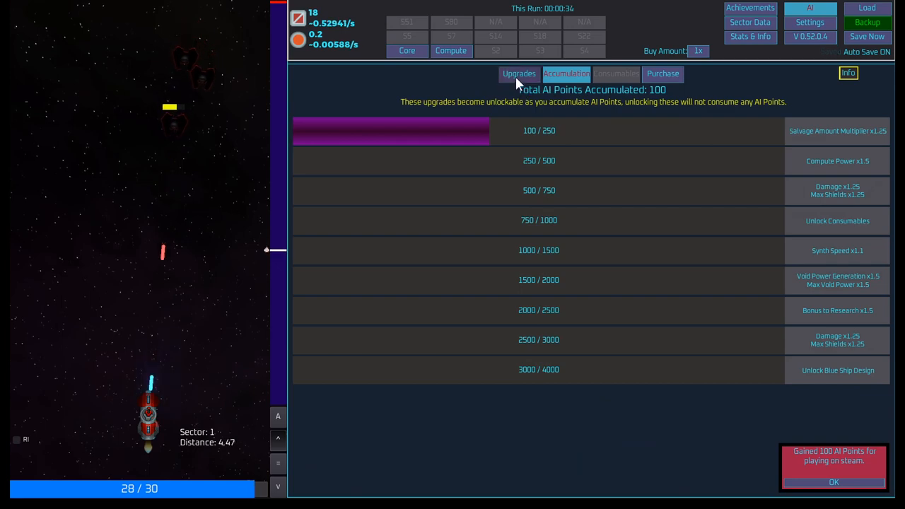
left_click(519, 74)
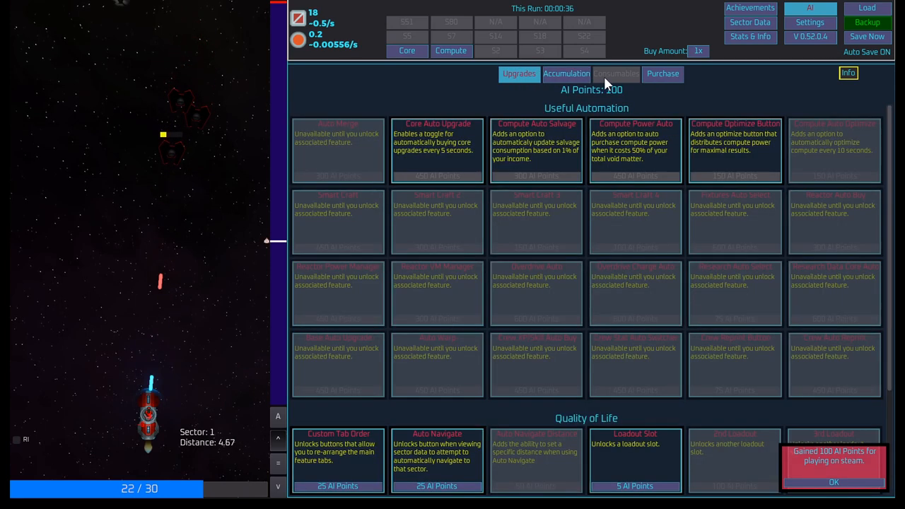
scroll("down", 3)
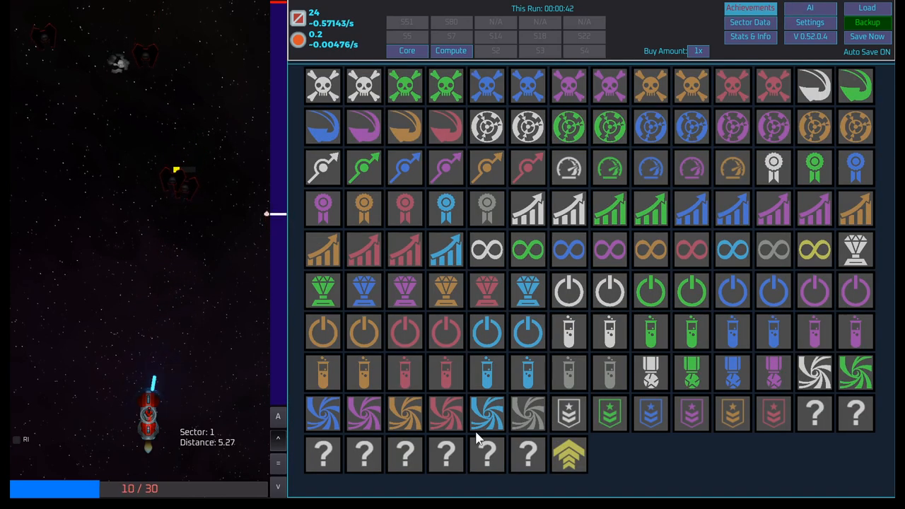
- Open Sector Data, dismiss its tips, and view Sector 1's boss stats
left_click(750, 22)
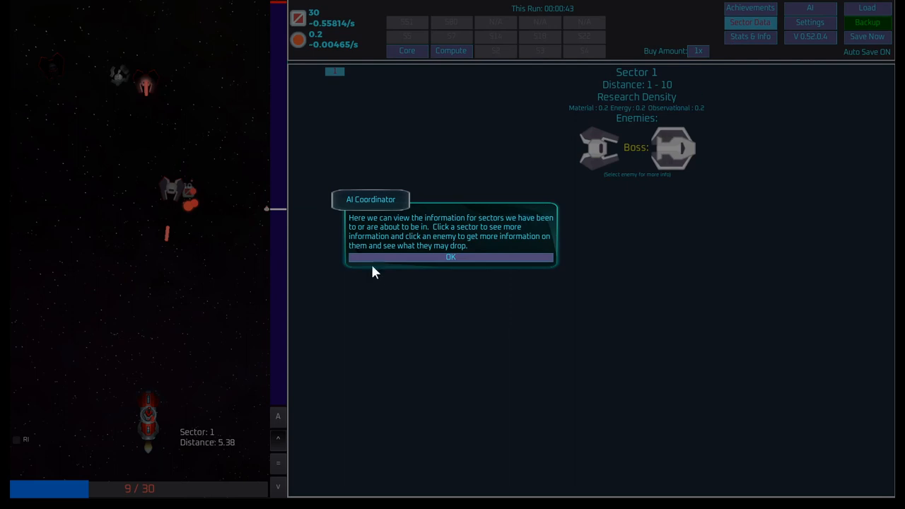
mouse_move(525, 232)
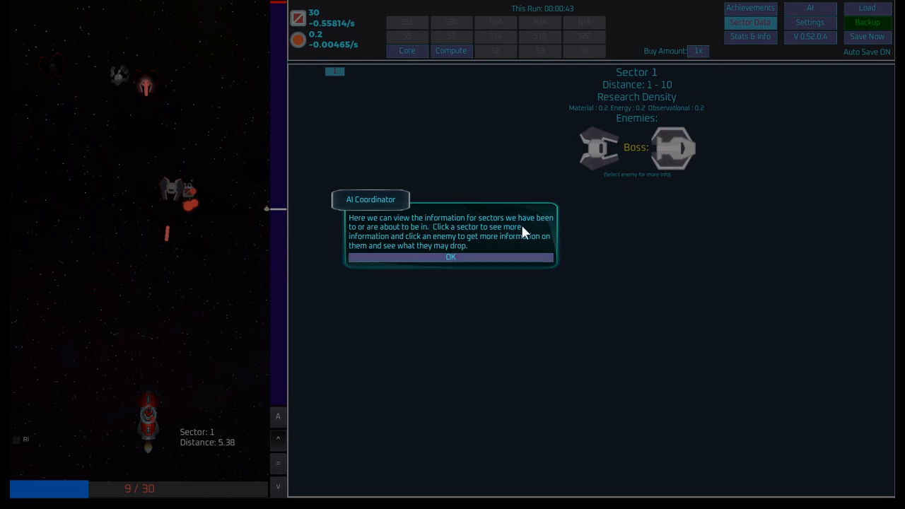
mouse_move(415, 236)
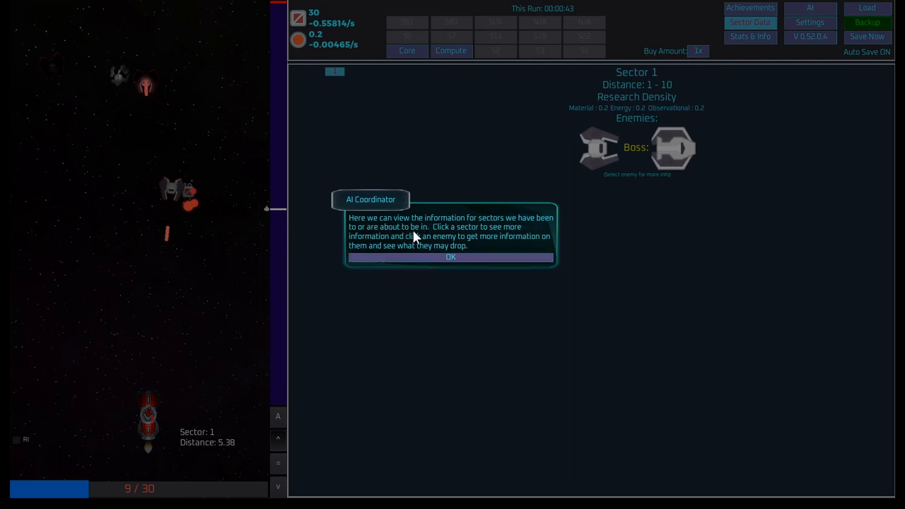
mouse_move(434, 241)
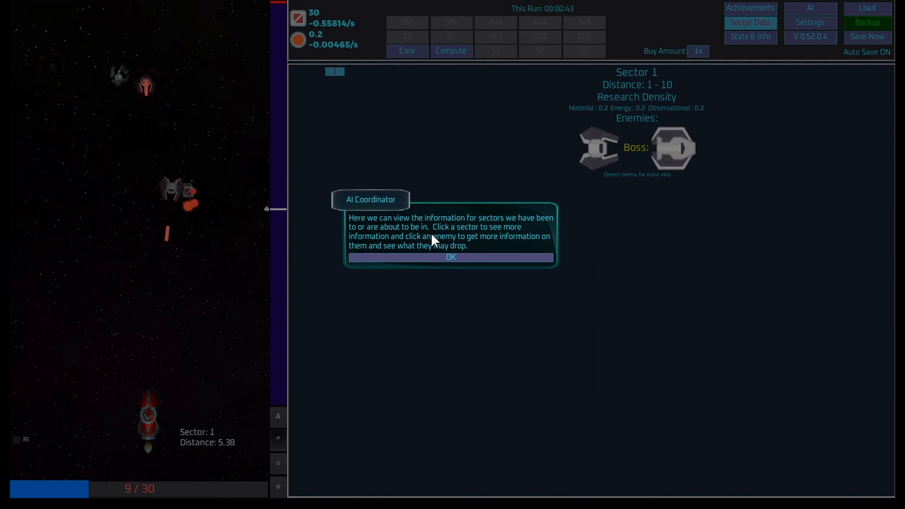
mouse_move(469, 242)
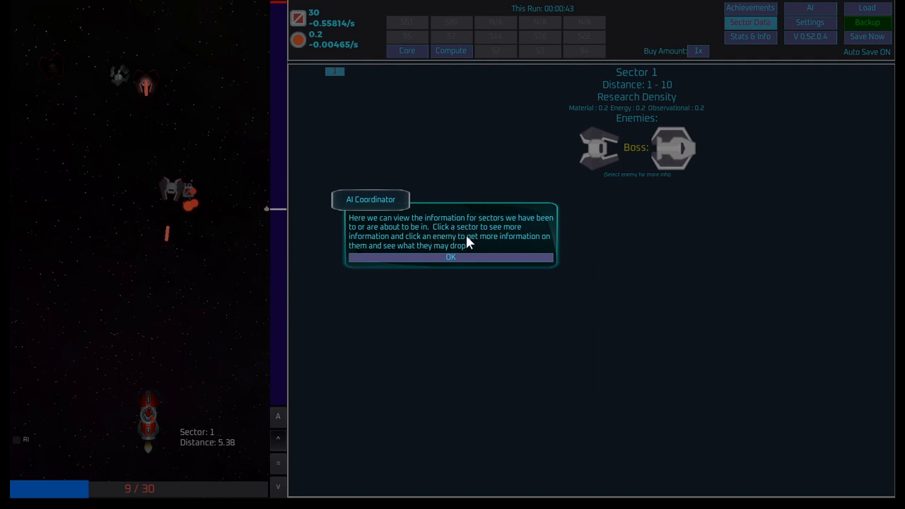
left_click(450, 257)
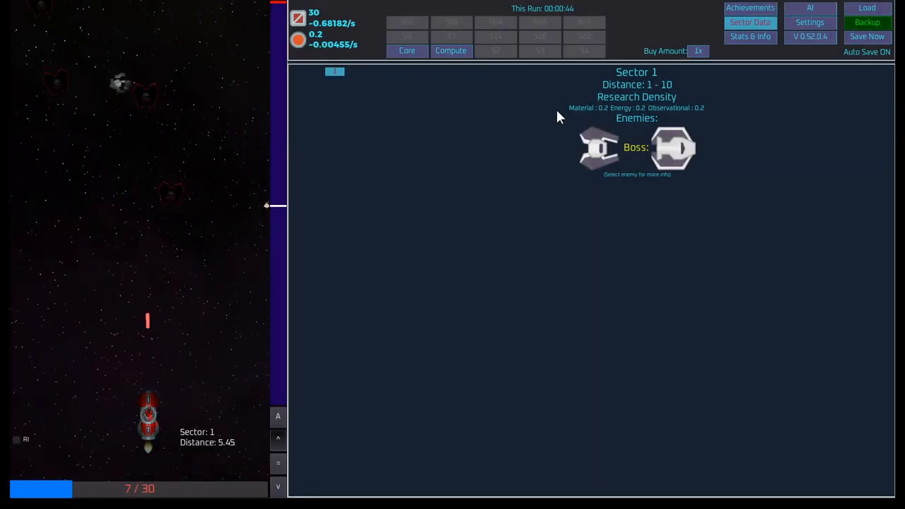
left_click(598, 147)
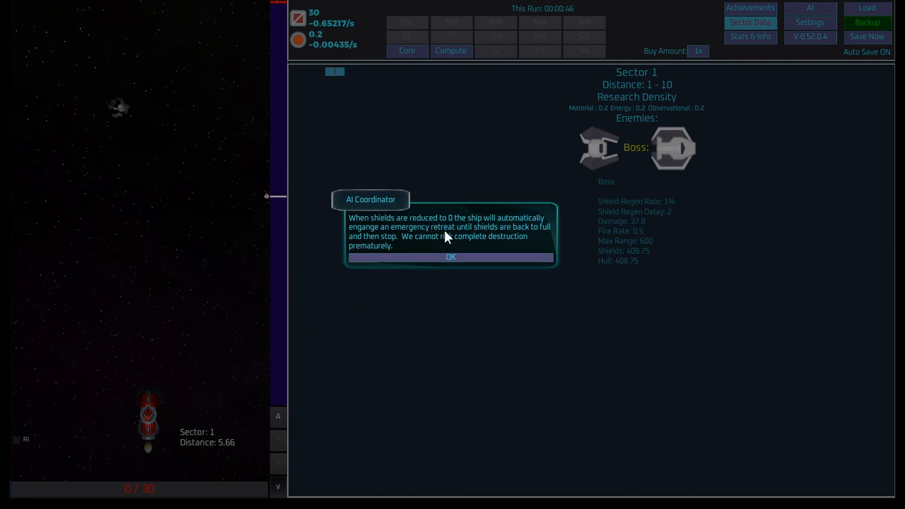
mouse_move(388, 269)
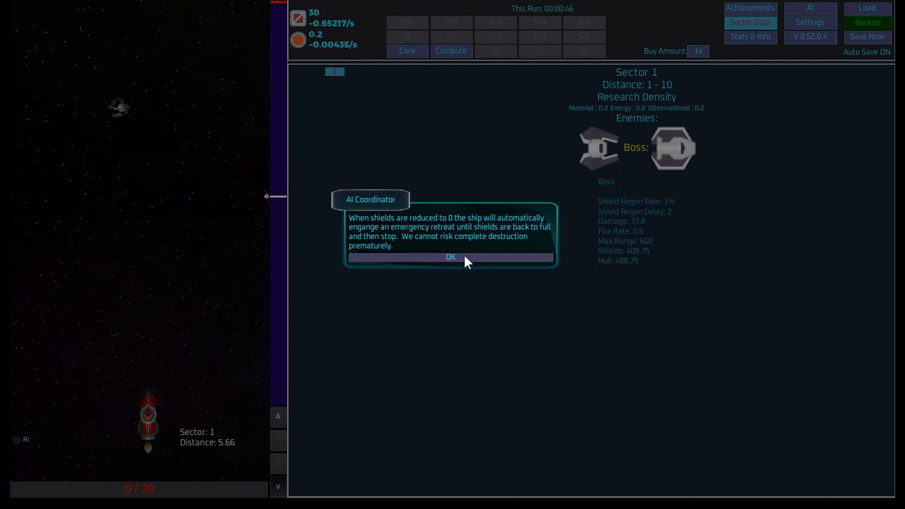
left_click(450, 257)
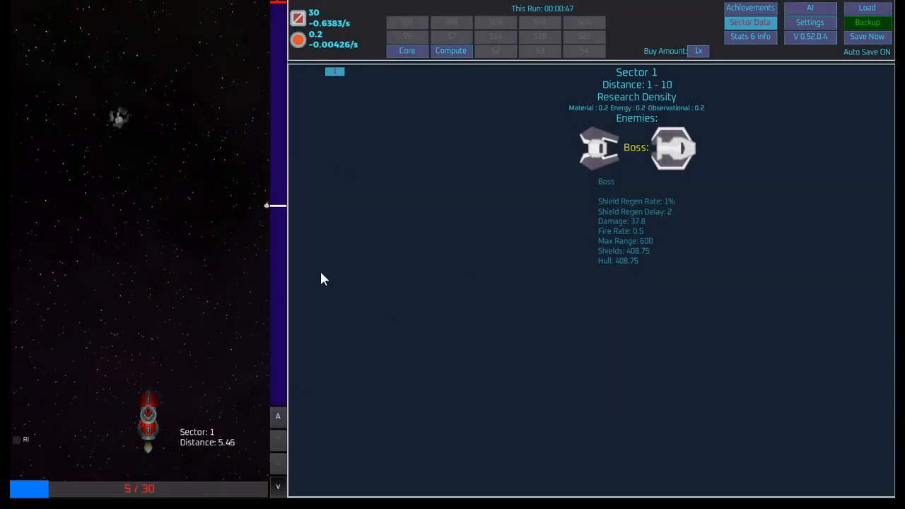
- Upgrade Laser Cannon damage once on Core, briefly filtering by Defense and back to All
left_click(407, 50)
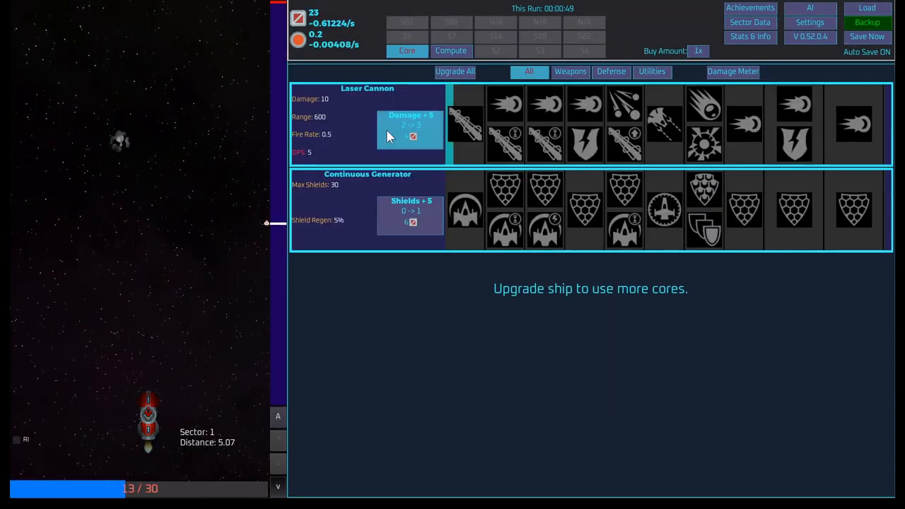
left_click(409, 127)
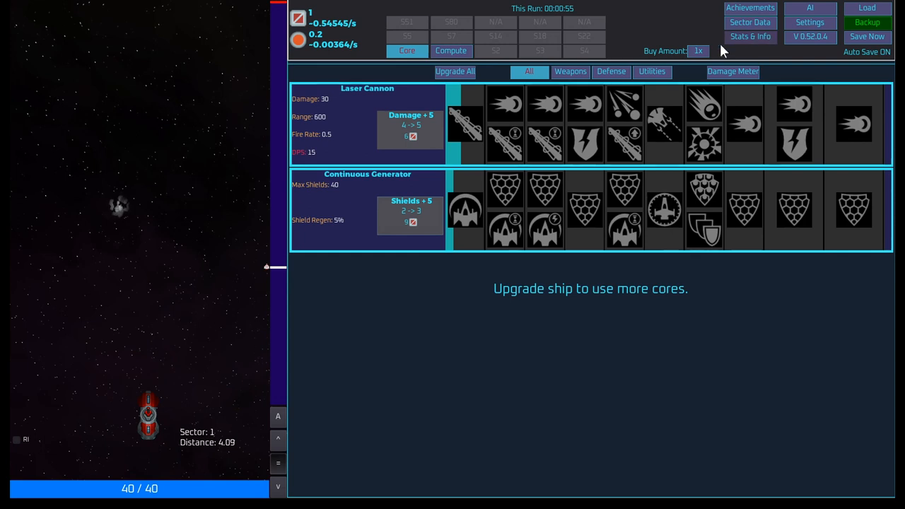
left_click(652, 72)
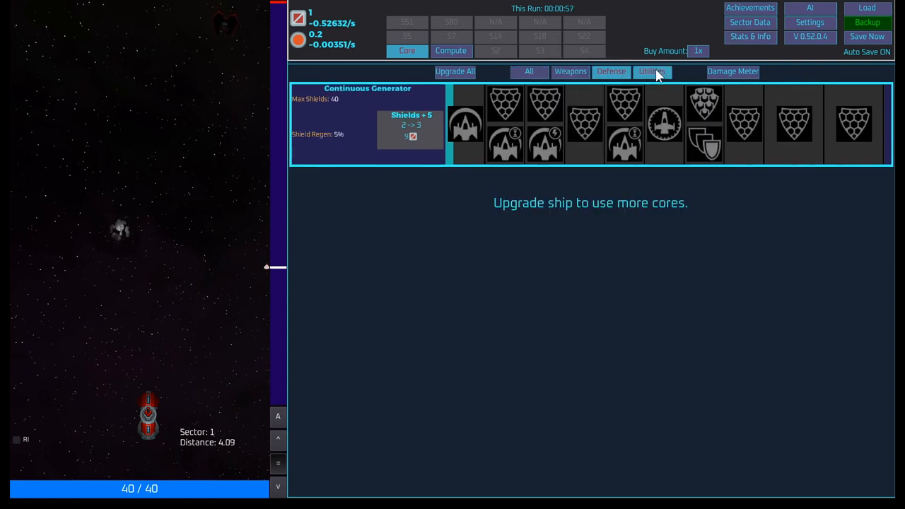
left_click(530, 71)
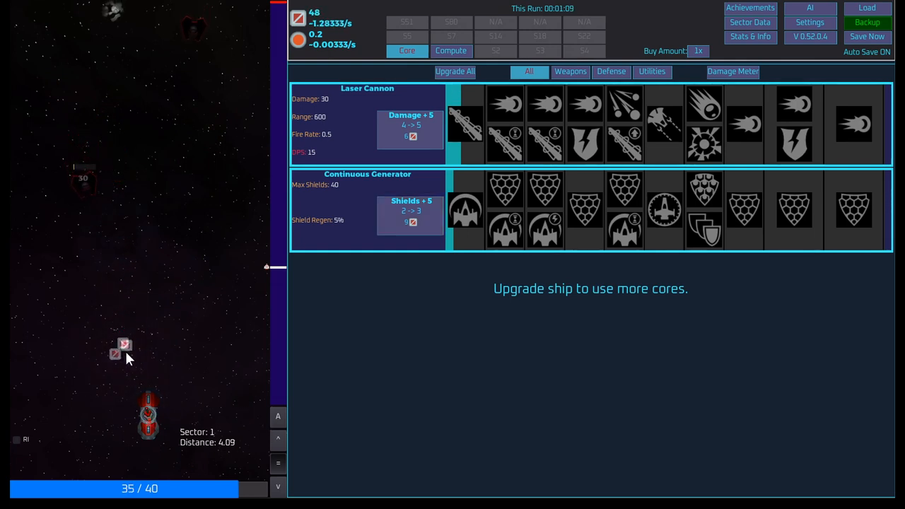
- Keep upgrading to reach Laser Cannon damage 71.5 and Continuous Generator shields 75
left_click(409, 127)
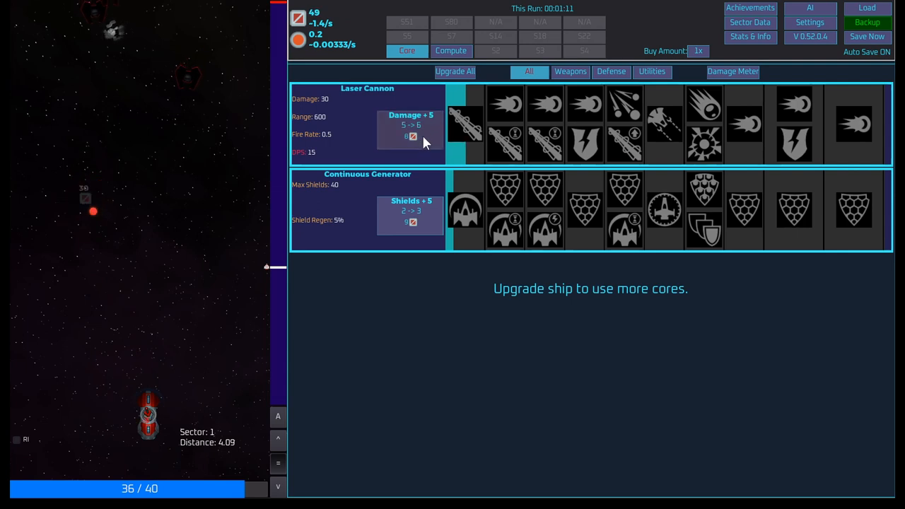
left_click(409, 126)
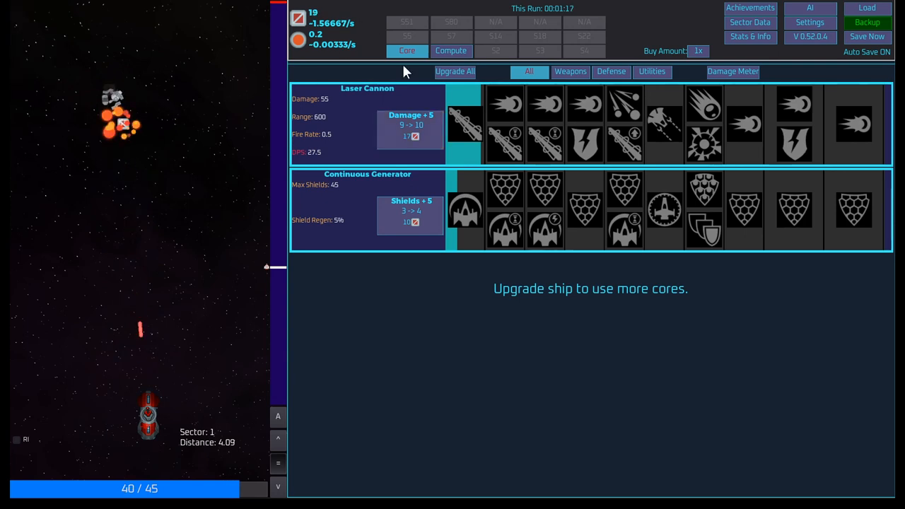
left_click(410, 127)
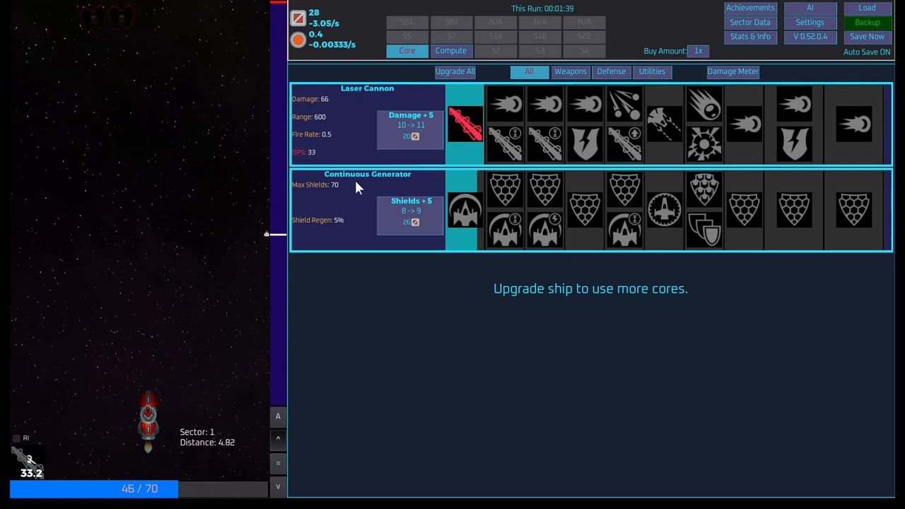
left_click(410, 216)
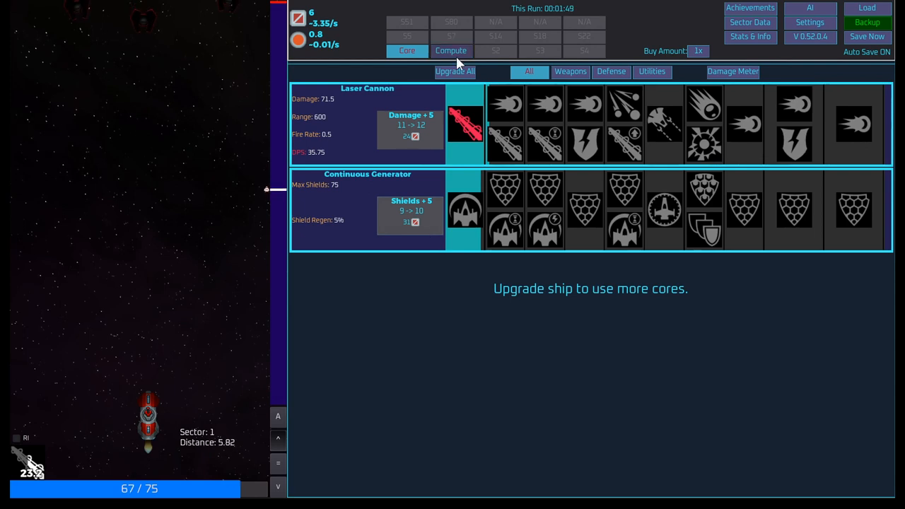
left_click(451, 50)
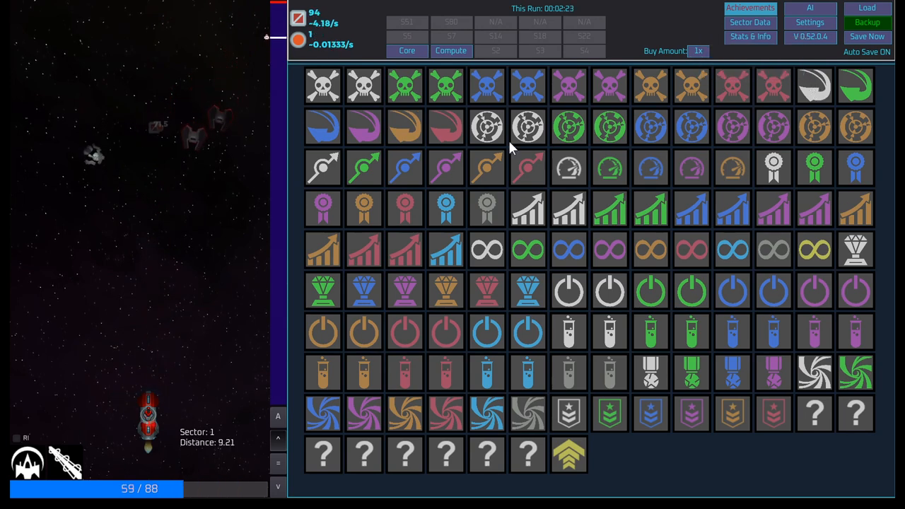
mouse_move(486, 127)
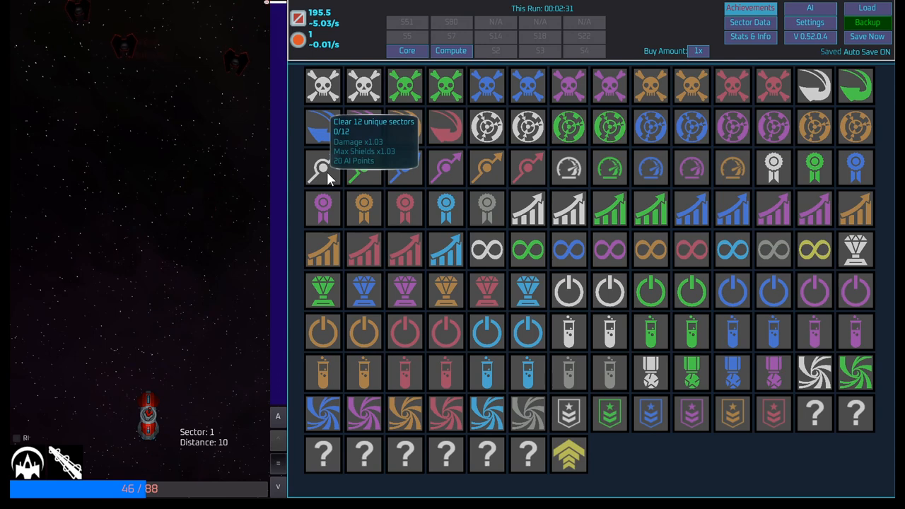
mouse_move(569, 167)
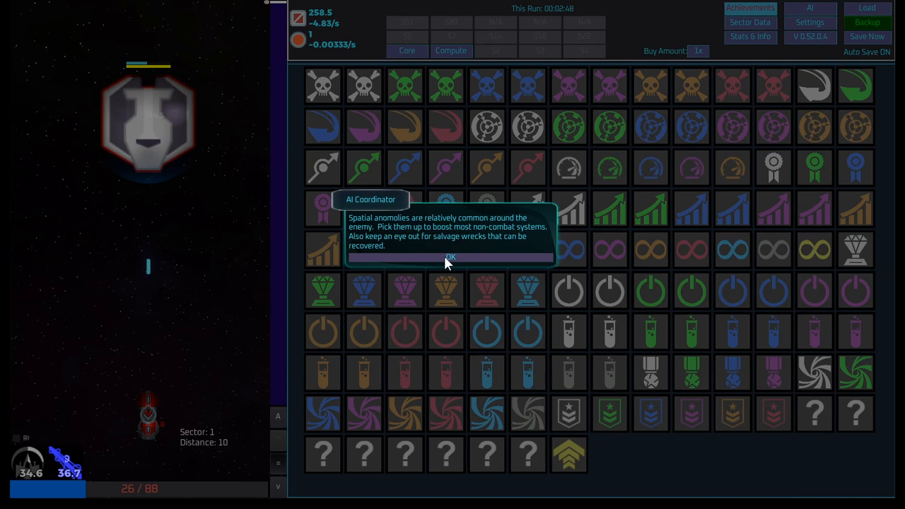
- Dismiss the AI Coordinator's spatial-anomaly tip with OK
left_click(451, 257)
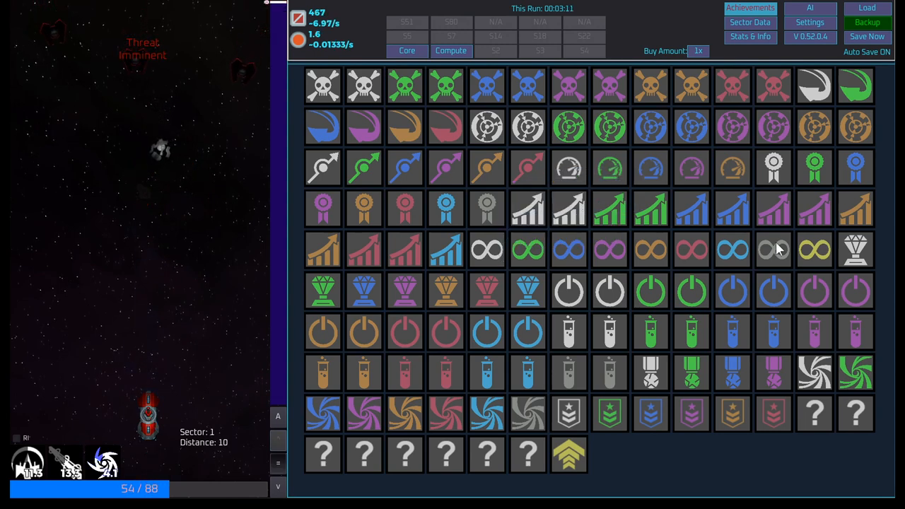
mouse_move(857, 249)
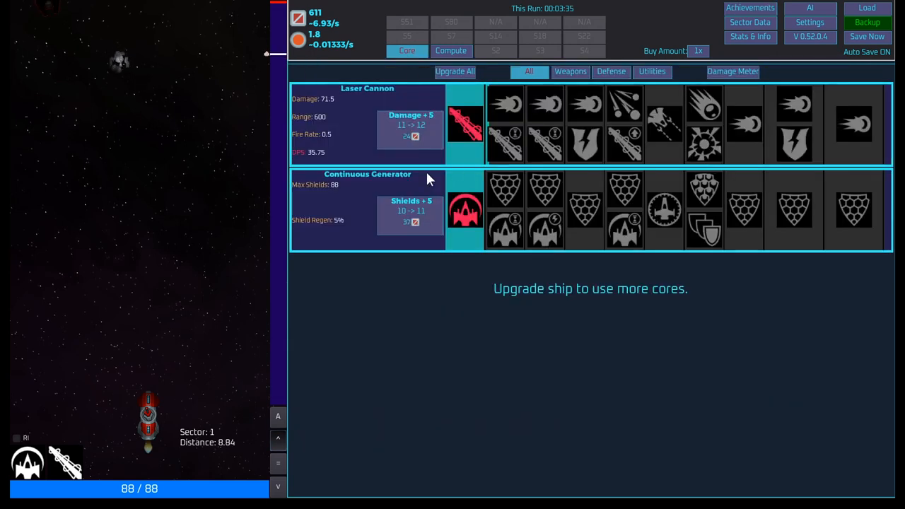
- Raise generator shields to 132 and Laser Cannon damage to 88, then view Compute
left_click(411, 216)
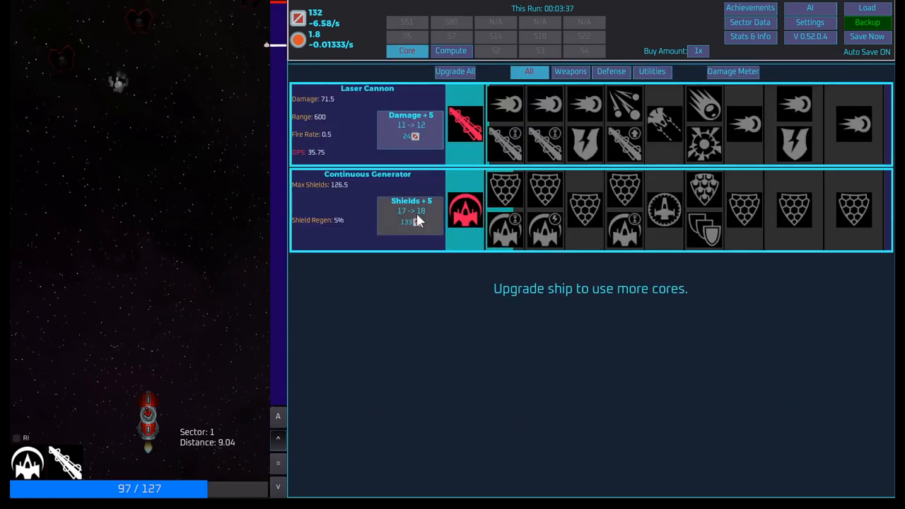
left_click(409, 126)
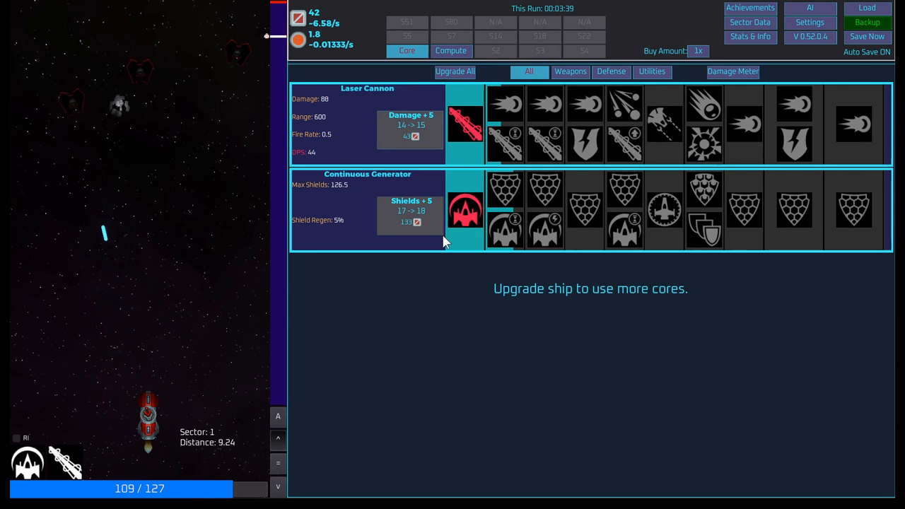
mouse_move(145, 385)
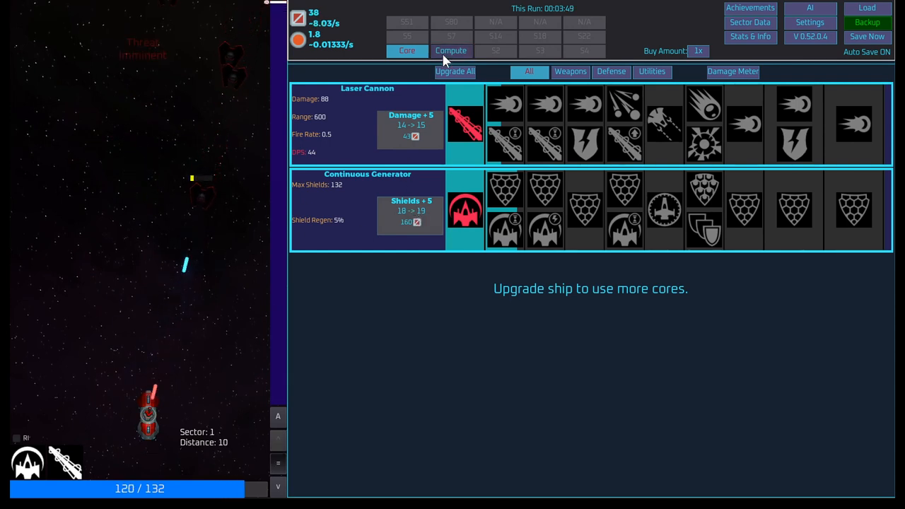
left_click(451, 51)
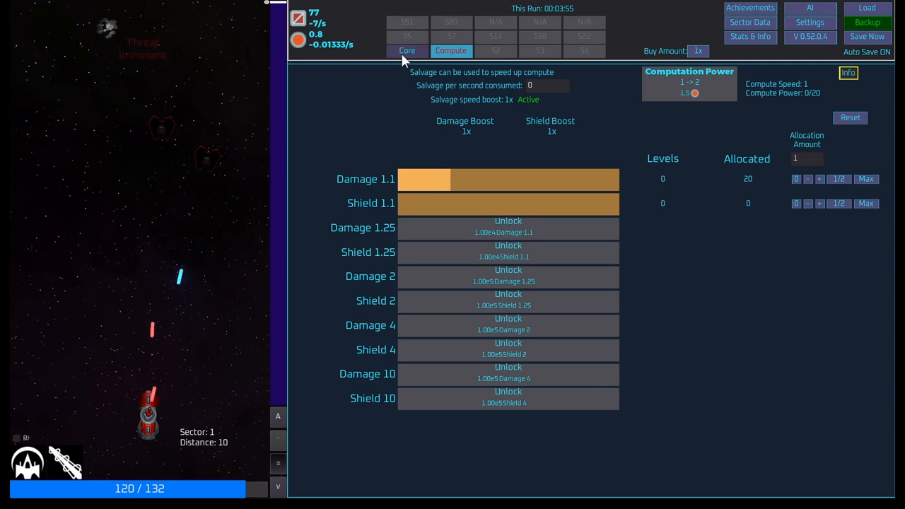
- Leave the Compute allocations for the Core upgrades tab
left_click(407, 50)
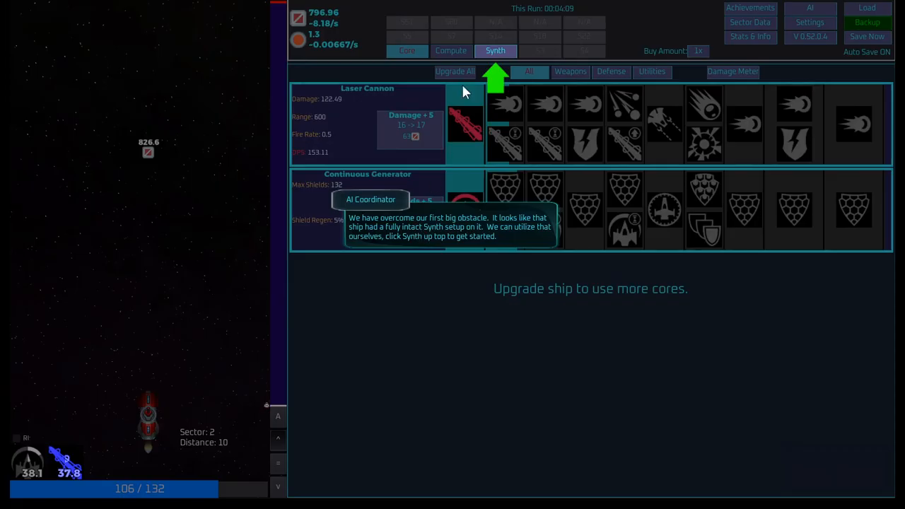
mouse_move(476, 227)
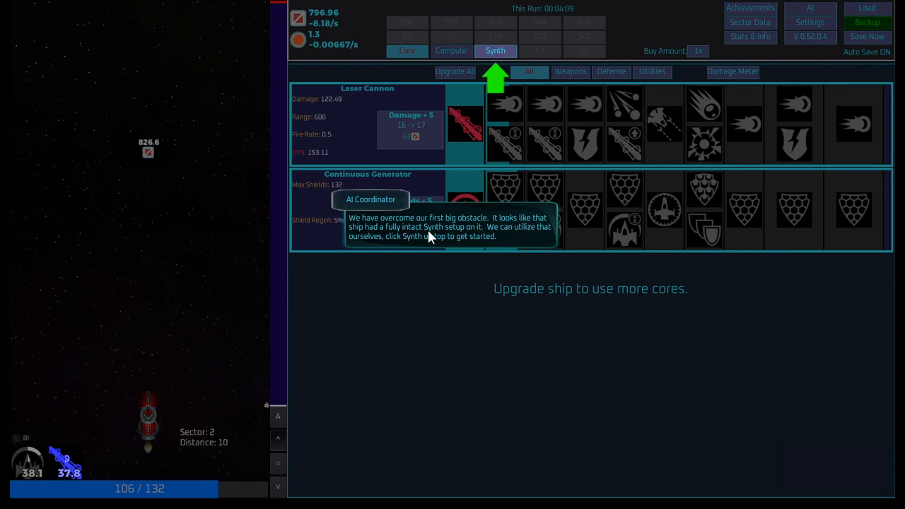
mouse_move(494, 236)
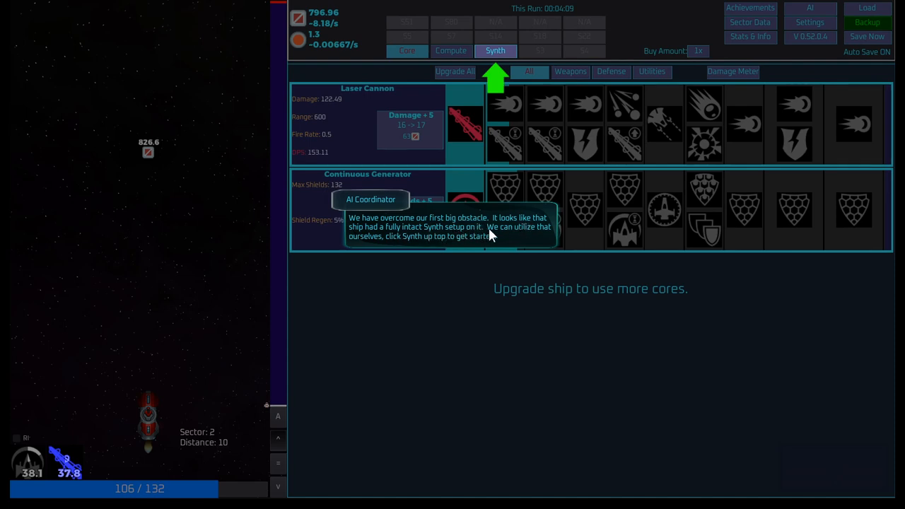
mouse_move(441, 253)
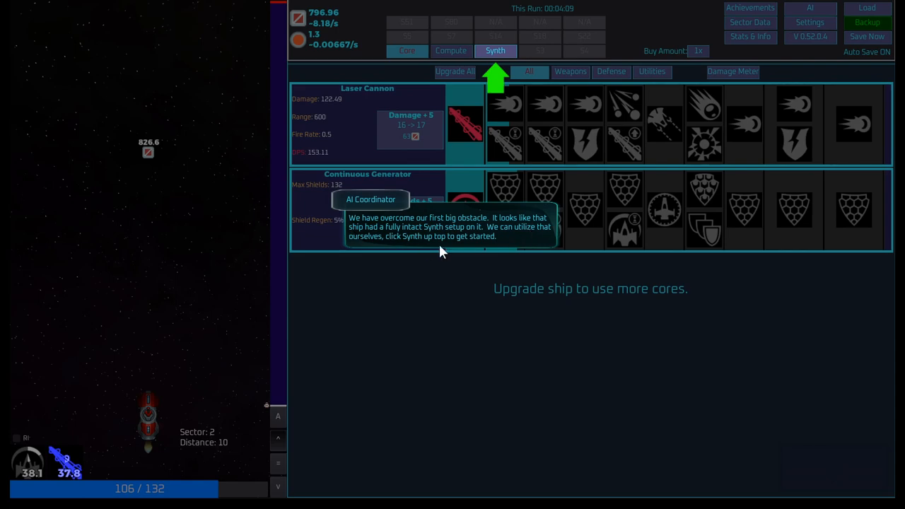
mouse_move(524, 242)
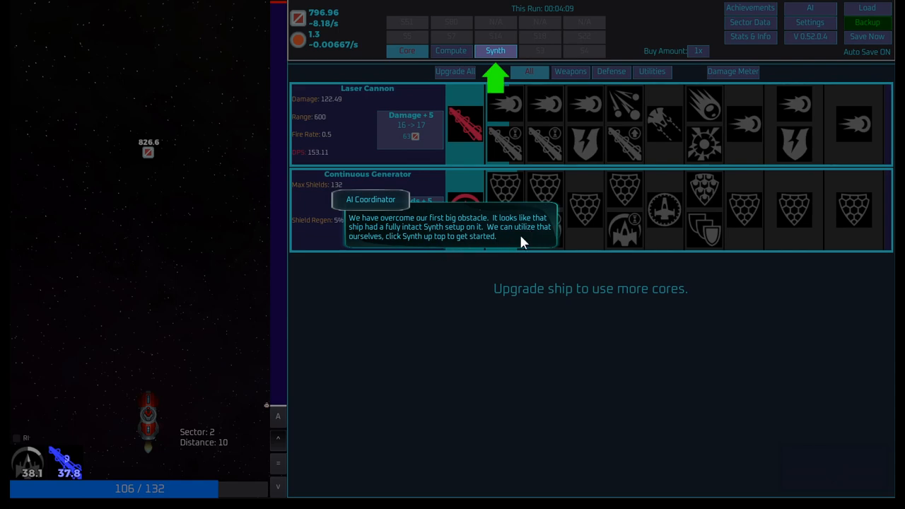
- Open the newly unlocked Synth page to bring up the AI Coordinator's introduction
left_click(495, 50)
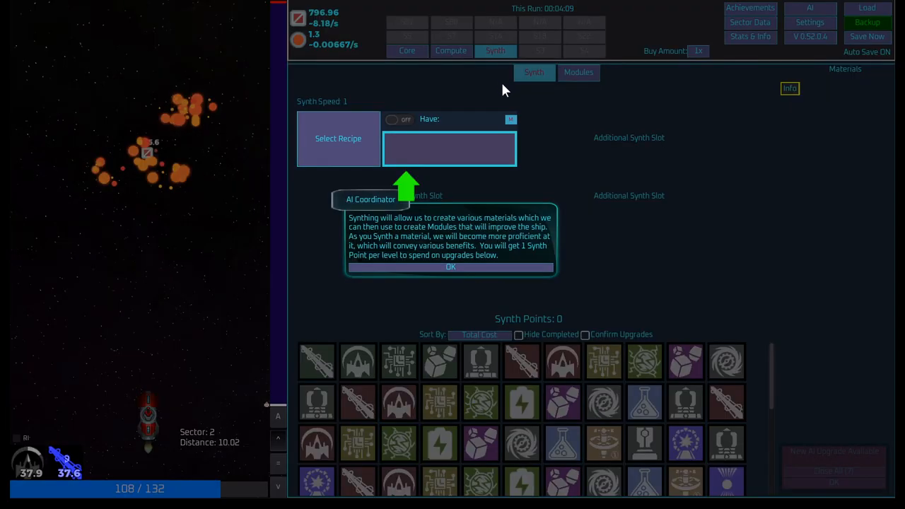
mouse_move(482, 178)
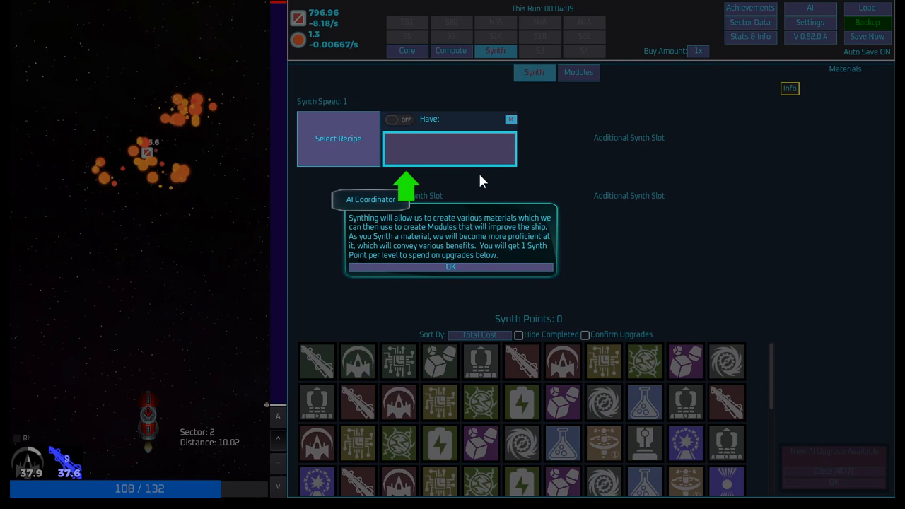
mouse_move(506, 232)
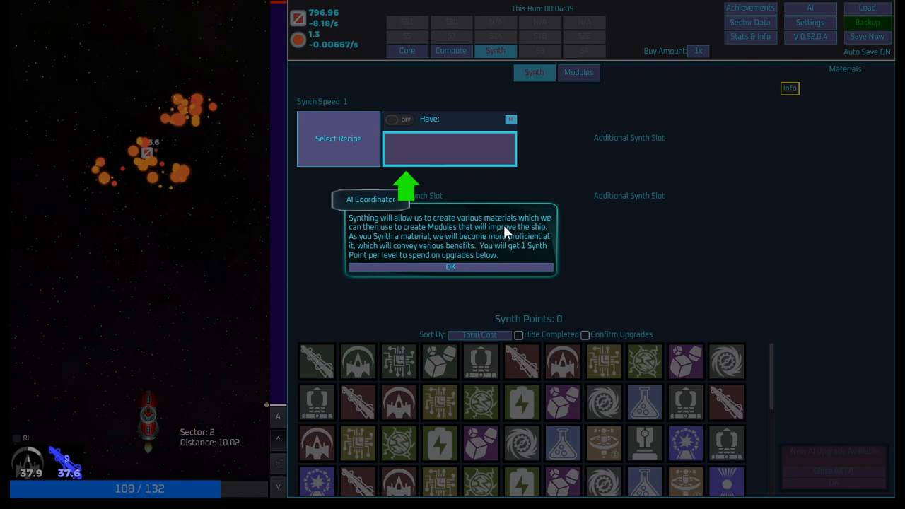
mouse_move(427, 260)
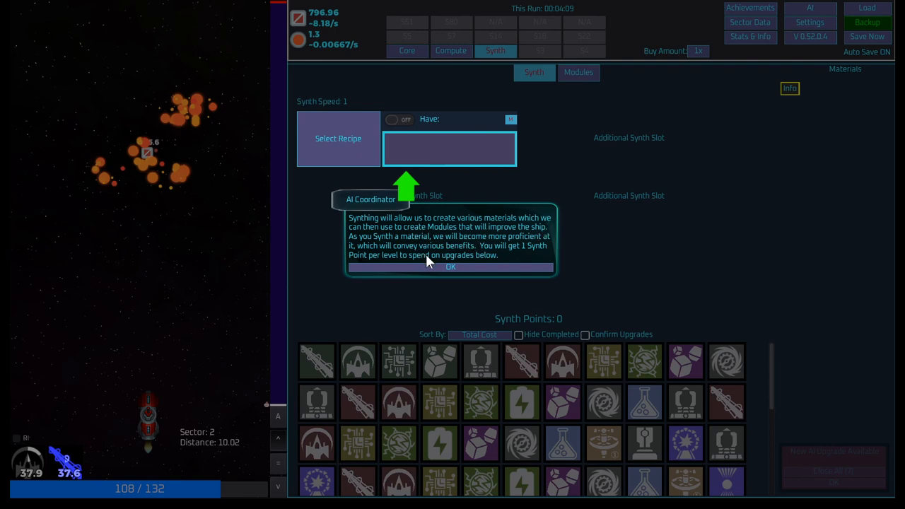
mouse_move(474, 270)
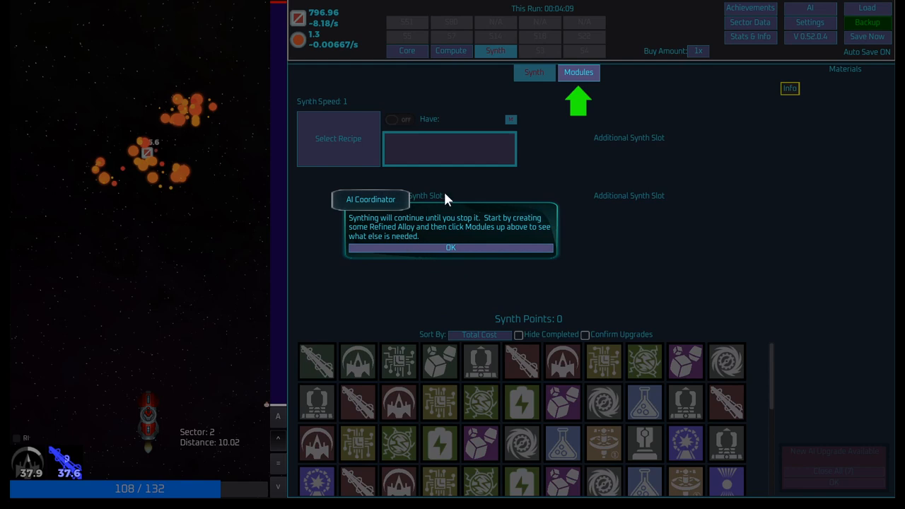
mouse_move(500, 229)
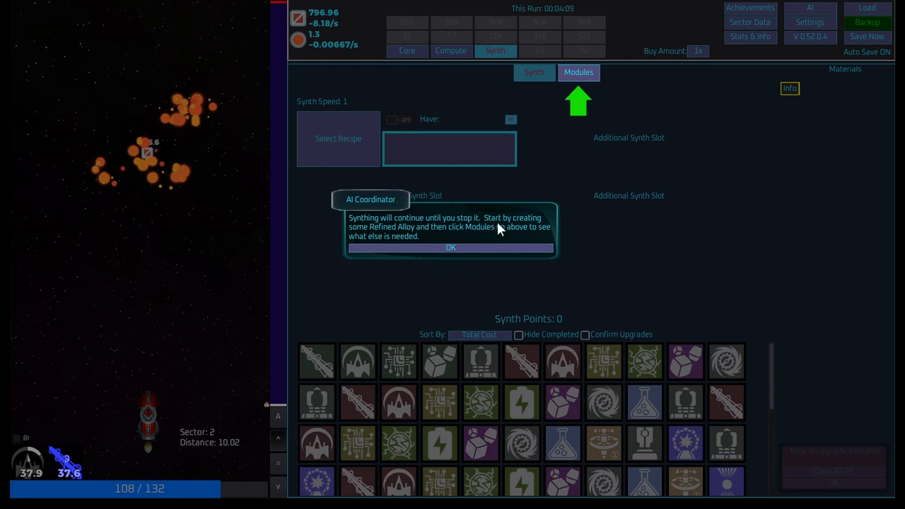
mouse_move(459, 253)
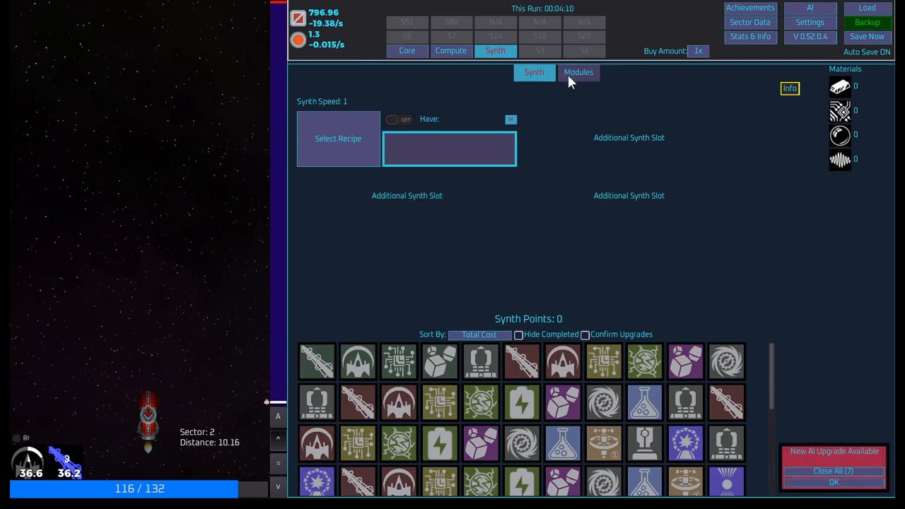
- Open the Modules page and dismiss the AI Coordinator's modules explanation
left_click(578, 72)
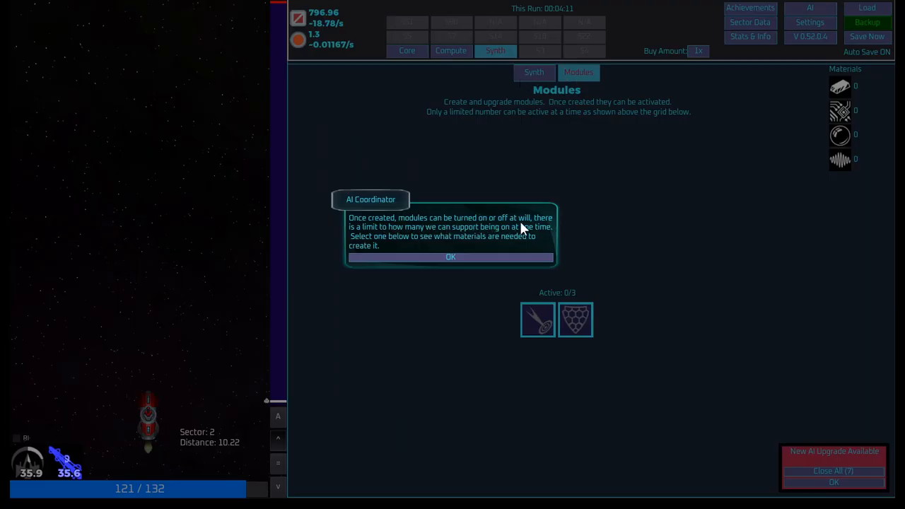
mouse_move(460, 240)
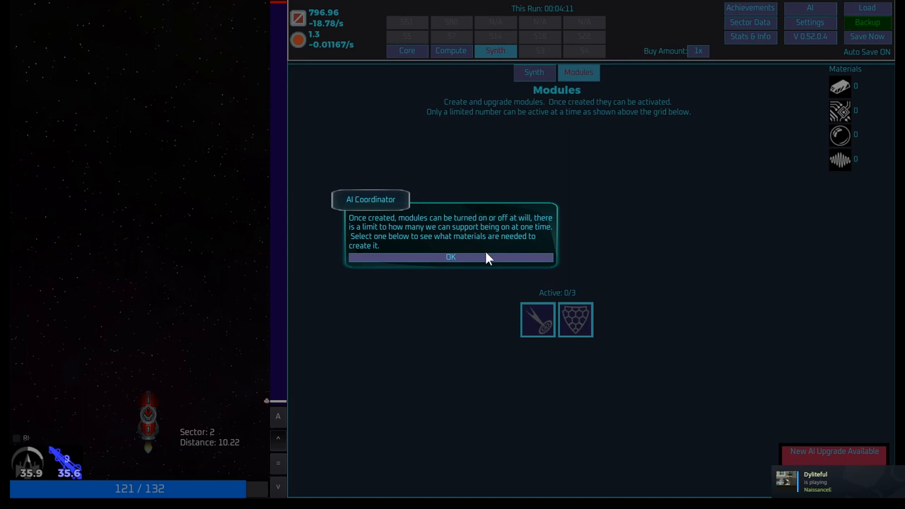
left_click(450, 256)
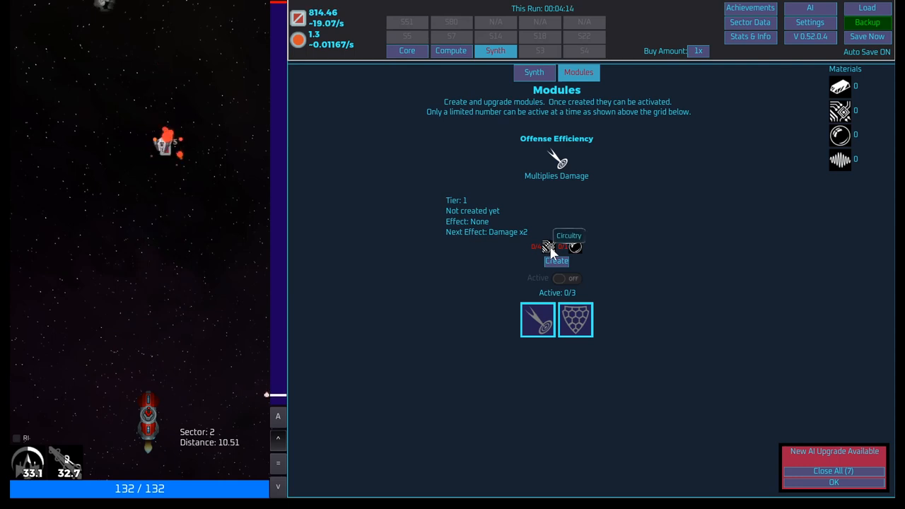
mouse_move(578, 254)
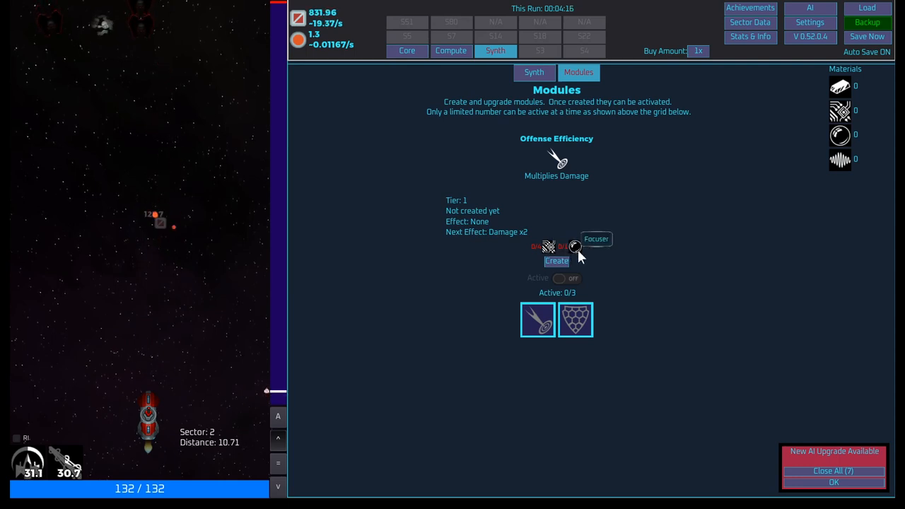
- Put the first material recipe in the synth slot and switch synthesizing on
left_click(534, 73)
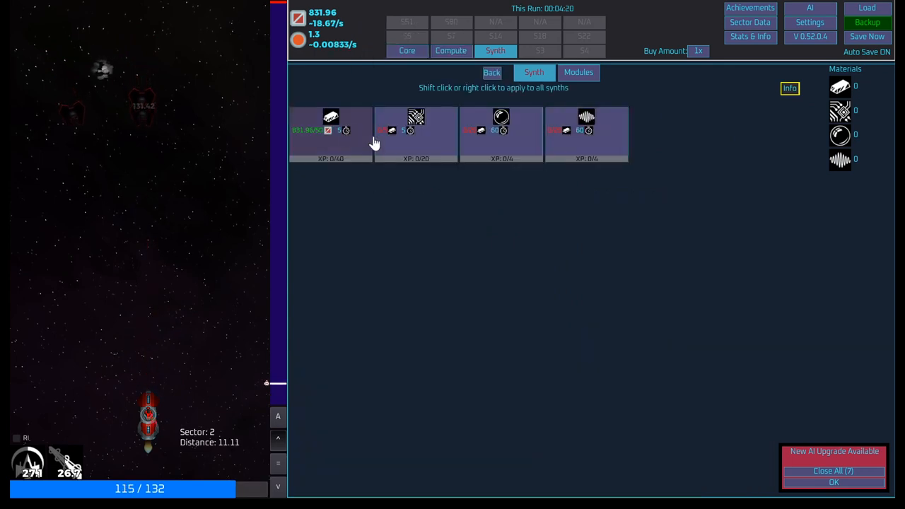
left_click(330, 131)
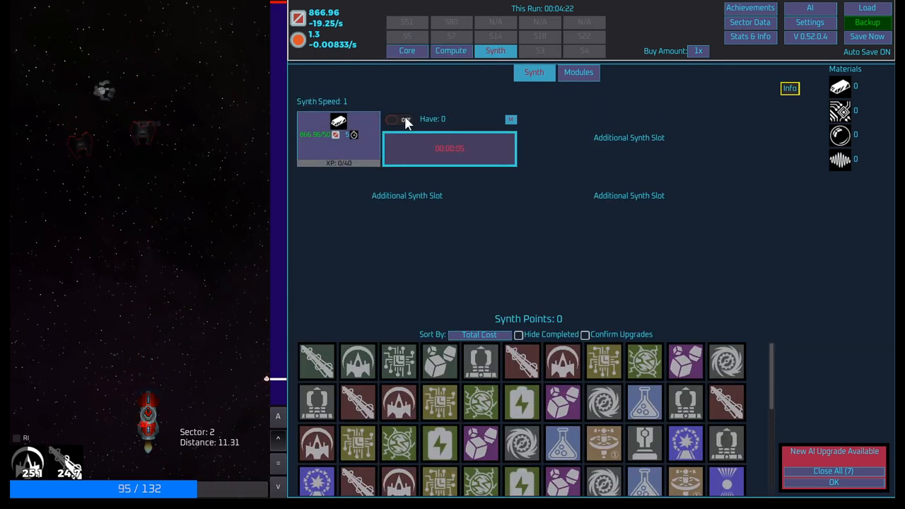
left_click(398, 119)
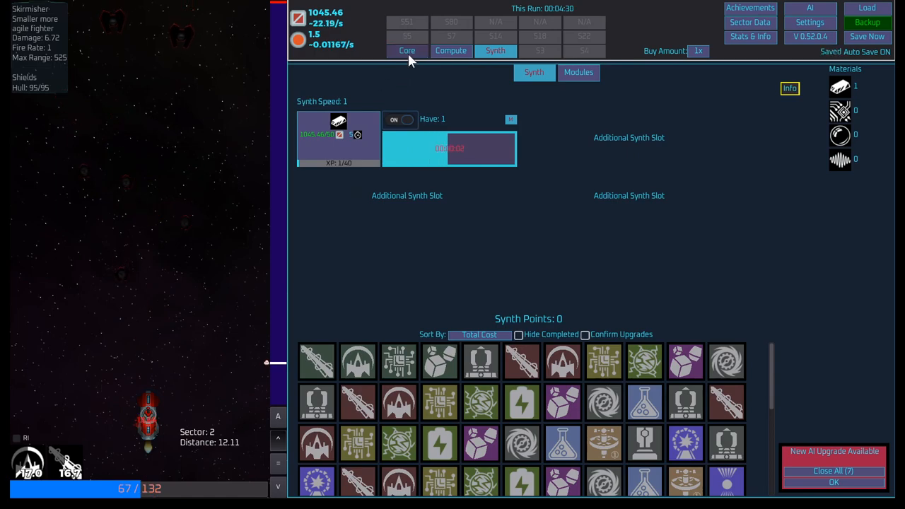
- Raise Laser Cannon damage to 229.58 and generator shields to 185.63 in Core upgrades
left_click(408, 50)
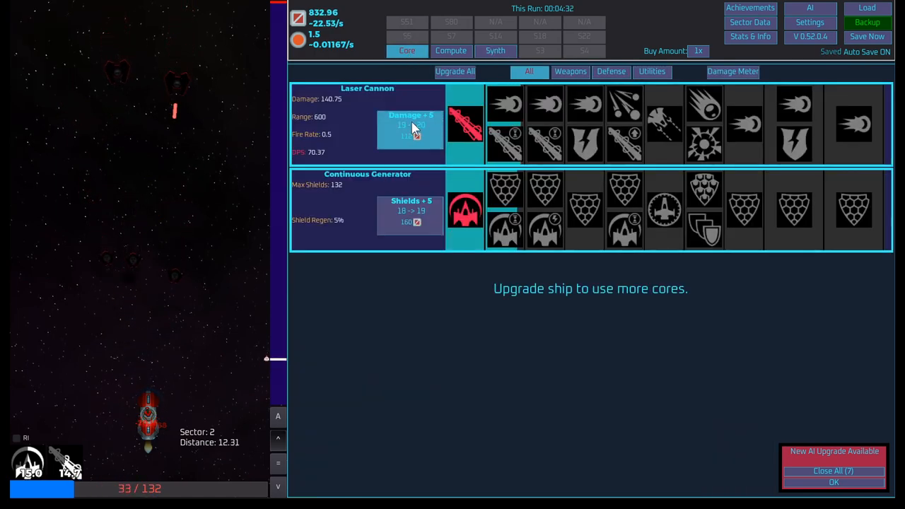
left_click(410, 130)
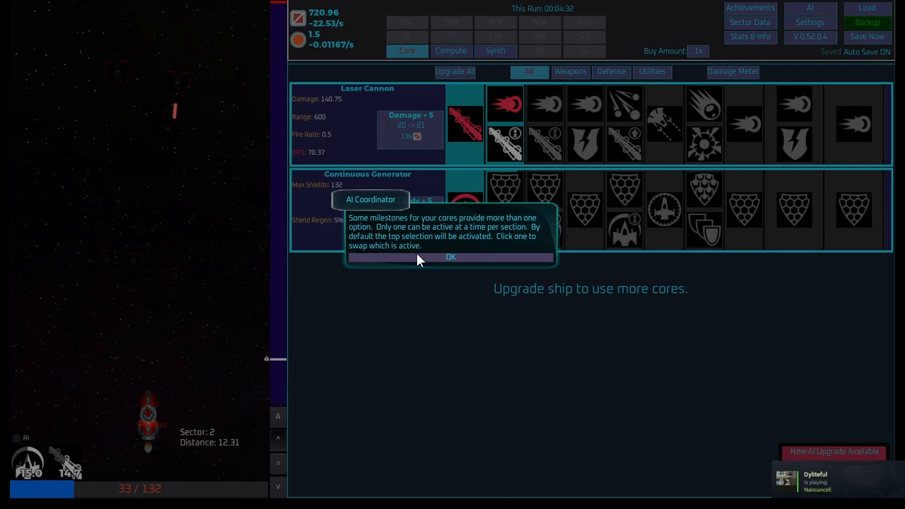
left_click(450, 257)
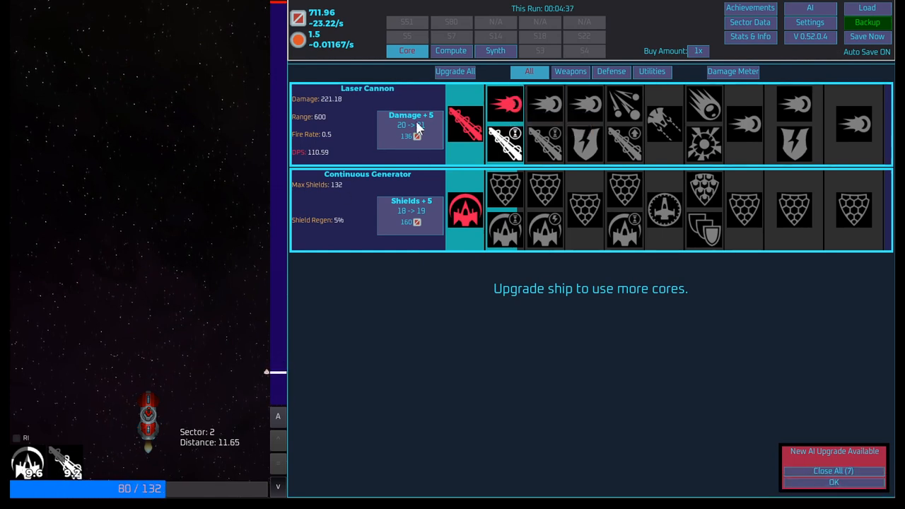
left_click(505, 190)
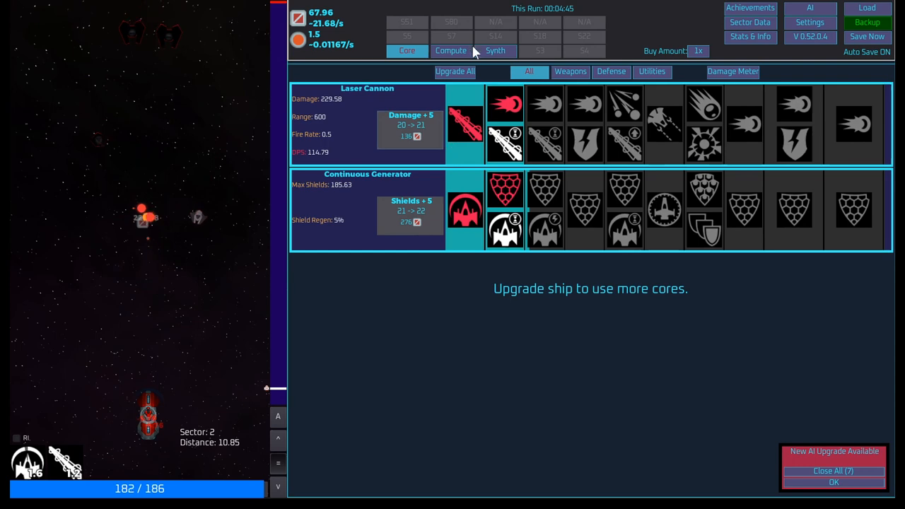
- Put all spare compute (10) into Shield 1.1 and return to the Synth page
left_click(451, 50)
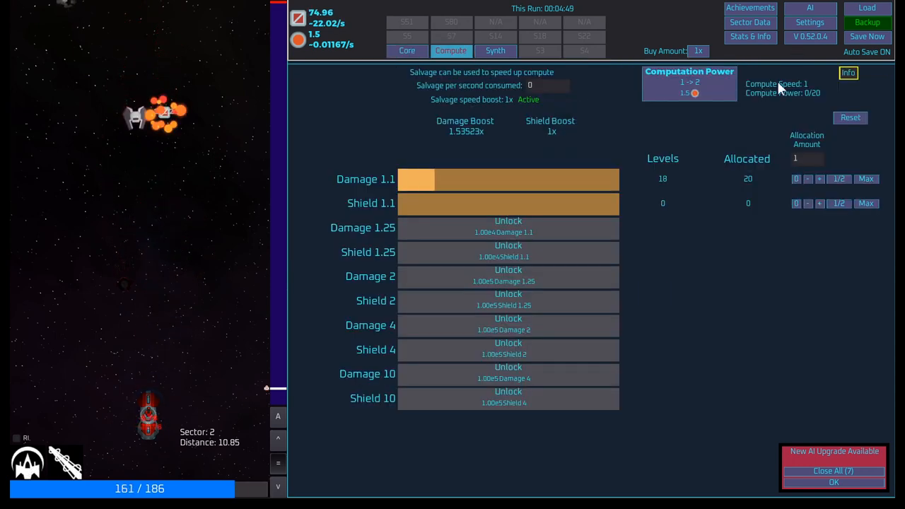
mouse_move(493, 185)
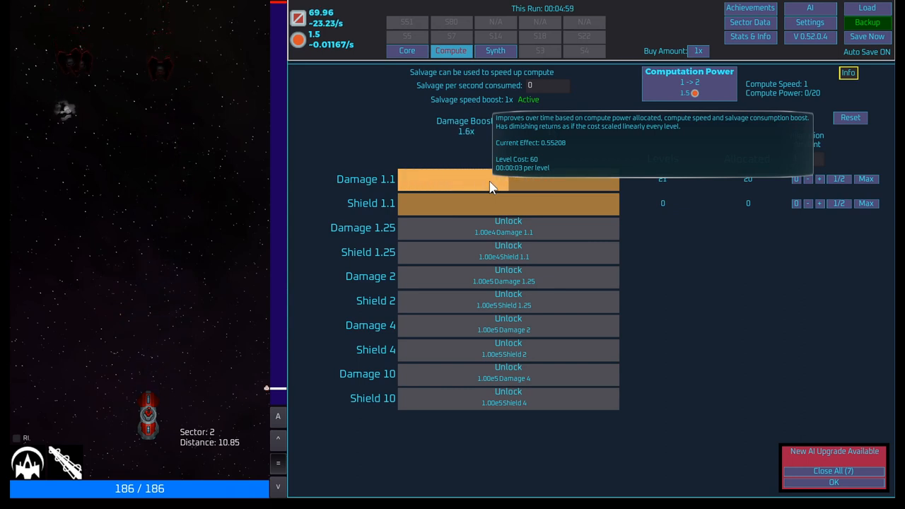
mouse_move(834, 139)
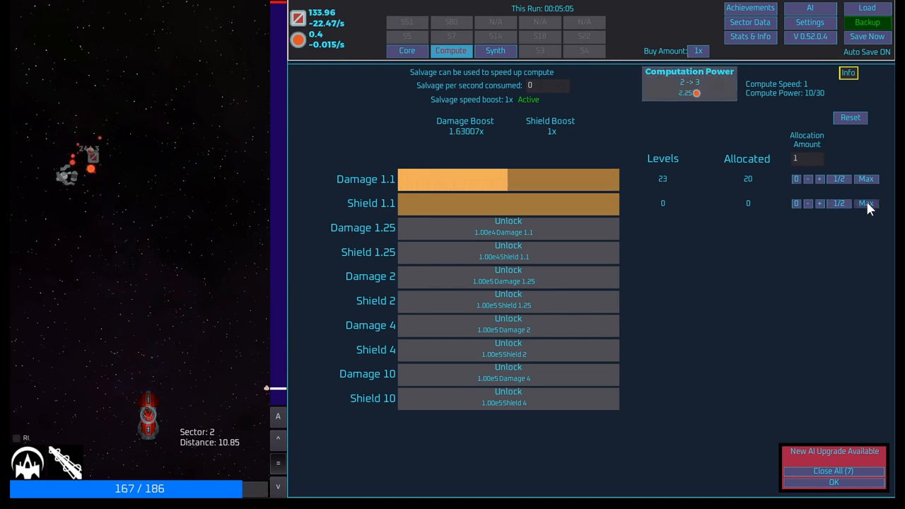
left_click(865, 204)
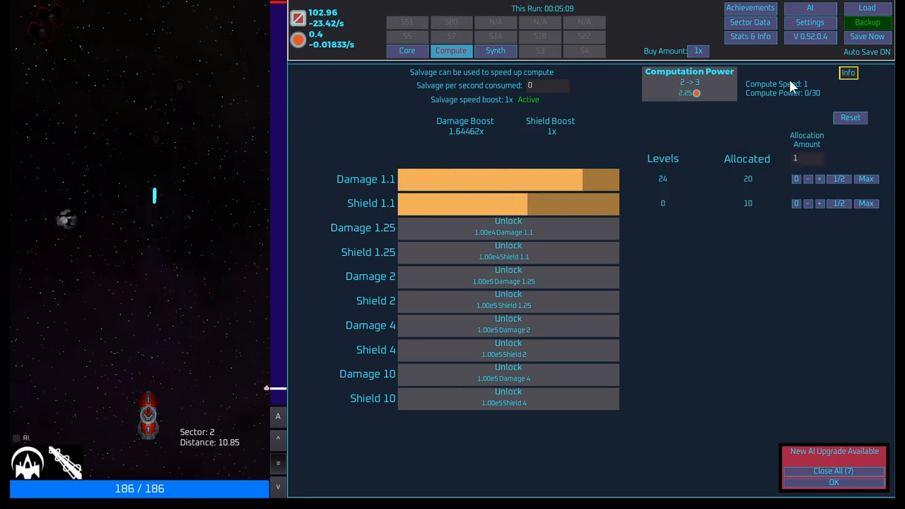
left_click(495, 50)
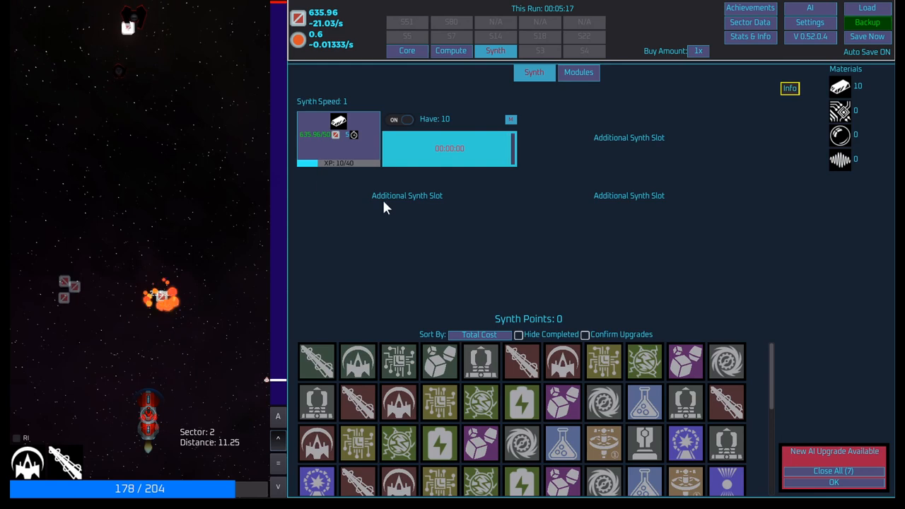
- Buy one more Continuous Generator shields upgrade, then go back to the Synth page
left_click(407, 50)
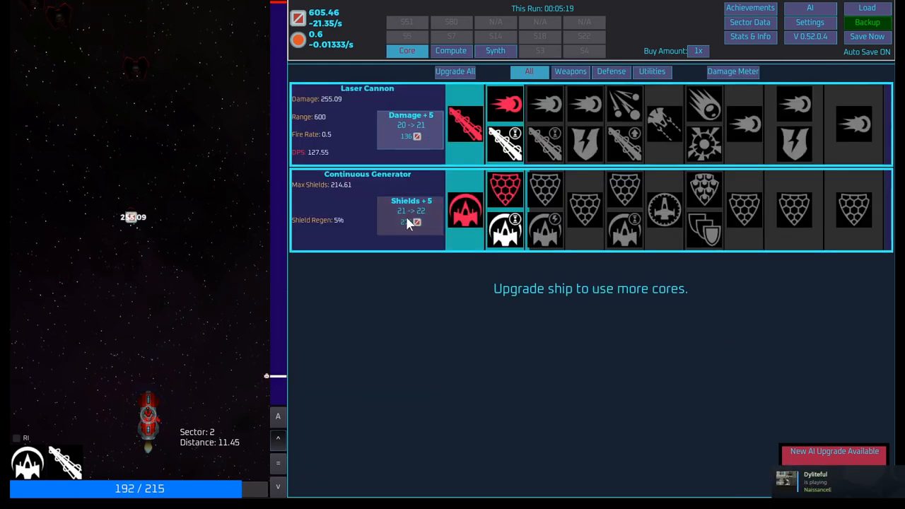
left_click(409, 219)
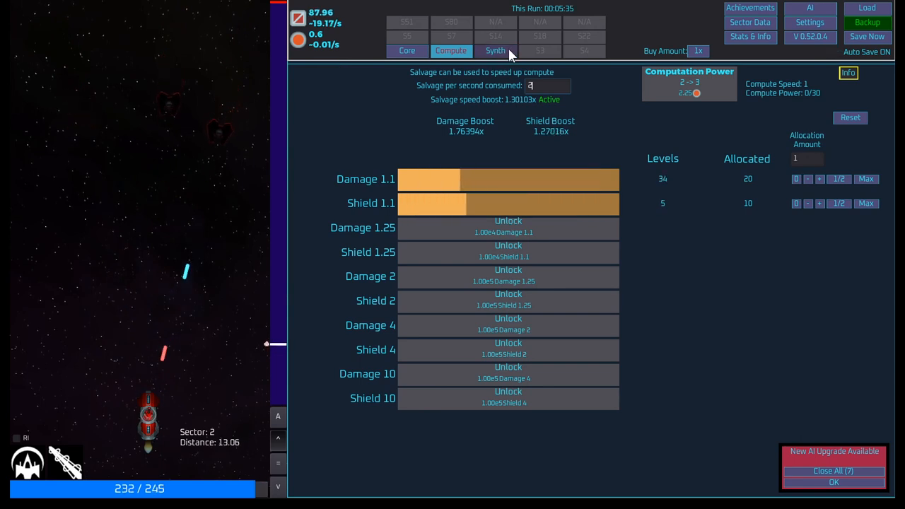
left_click(495, 50)
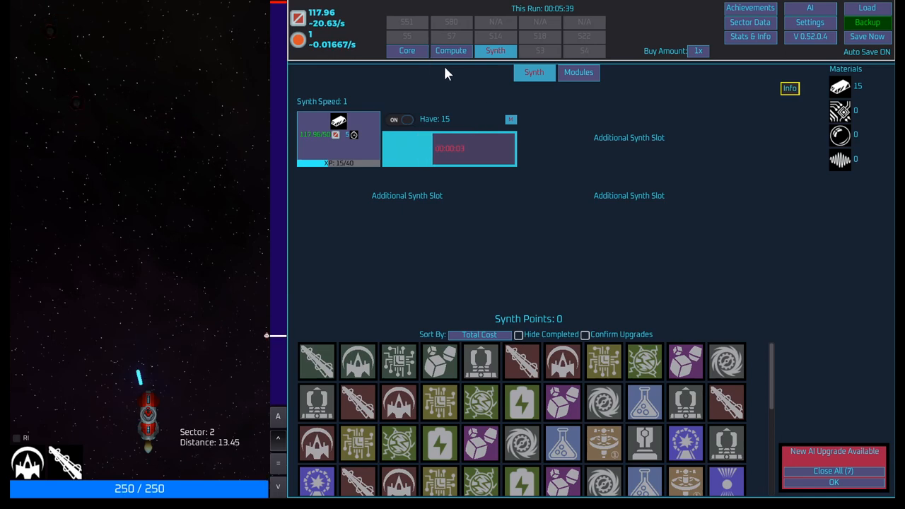
- Swap the synth slot to the second material (circuitry) recipe and switch it on
left_click(399, 119)
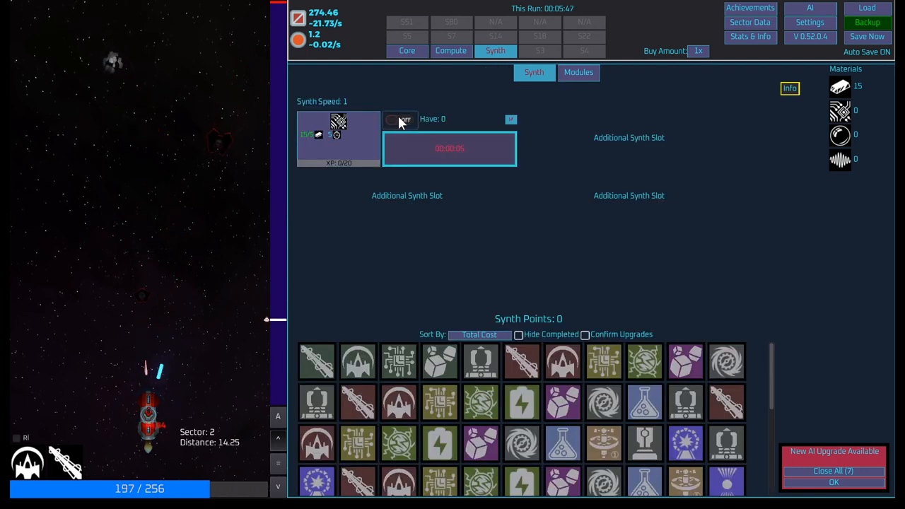
left_click(399, 119)
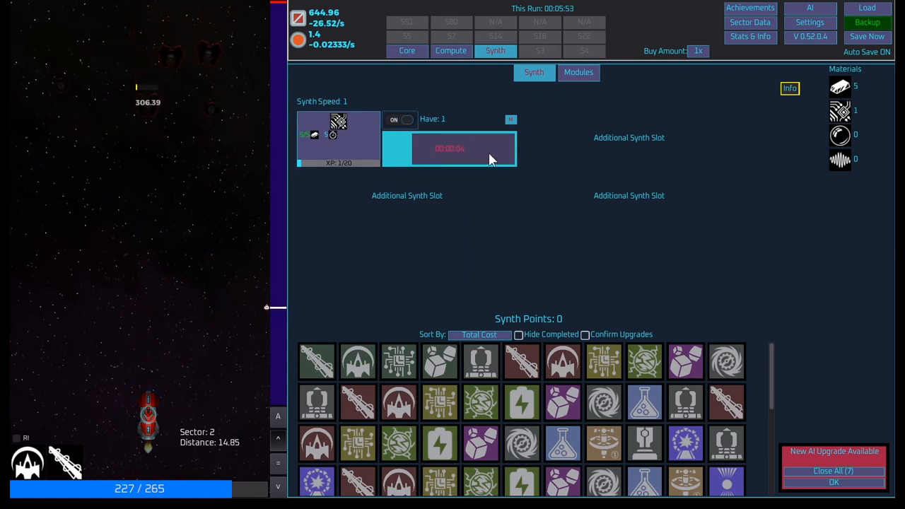
mouse_move(338, 135)
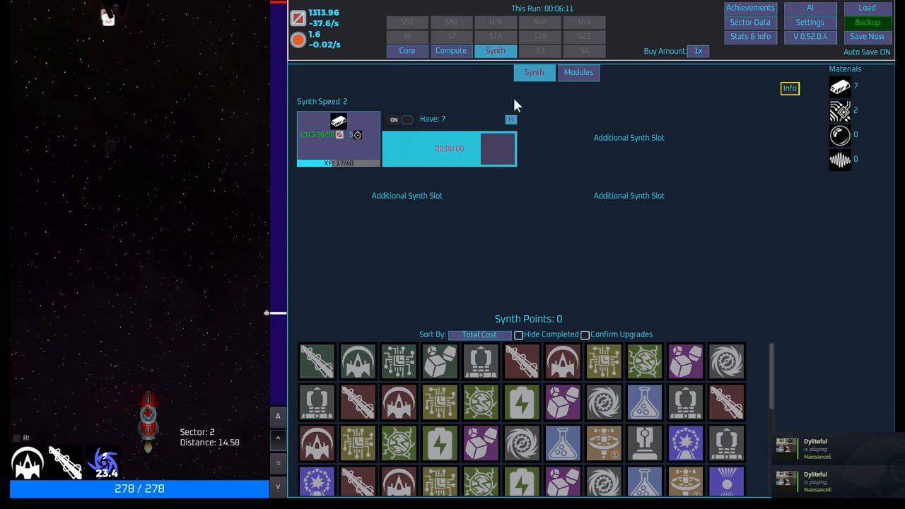
- Upgrade Laser Cannon damage to 390.43, then view the Achievements collection
left_click(407, 51)
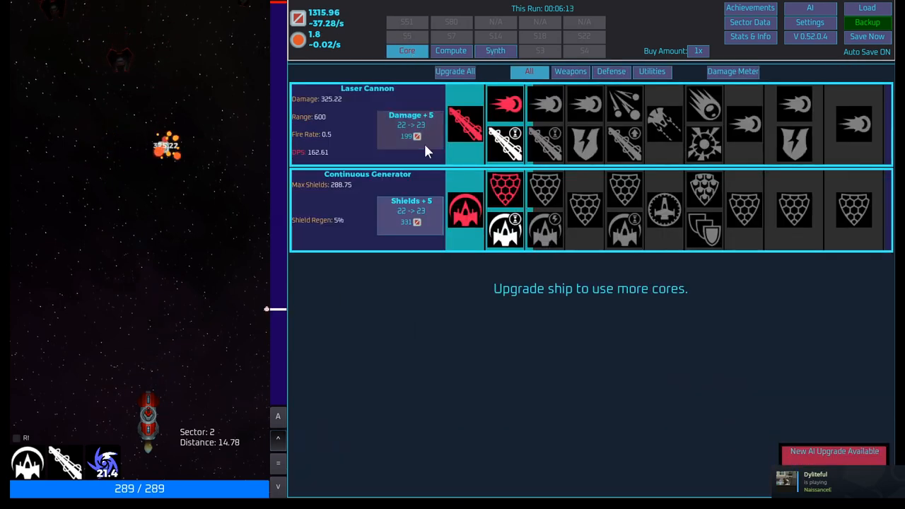
left_click(411, 125)
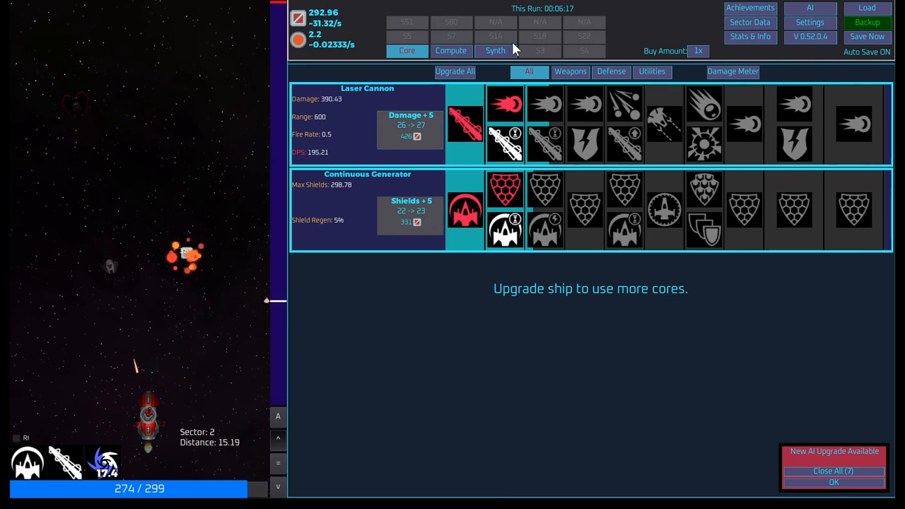
left_click(749, 8)
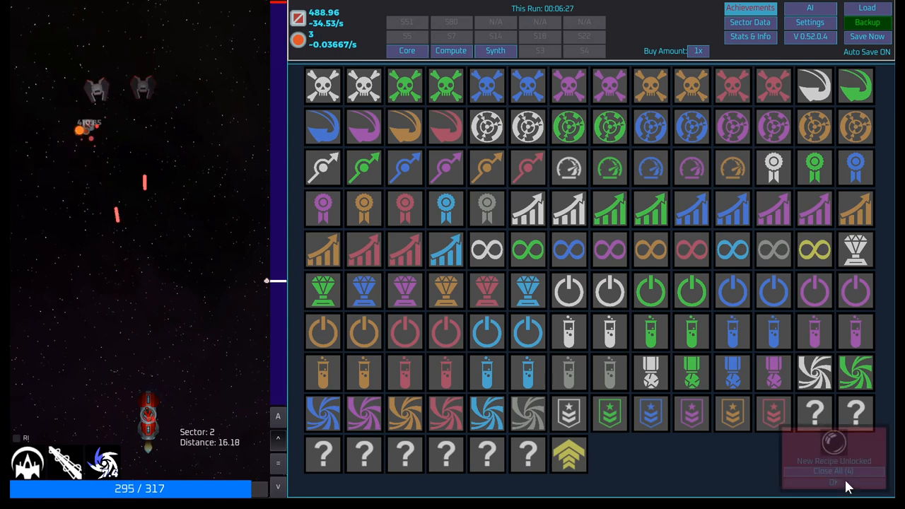
- Dismiss the recipe notice and browse AI upgrades, AI Points and Cosmetics offers
left_click(834, 483)
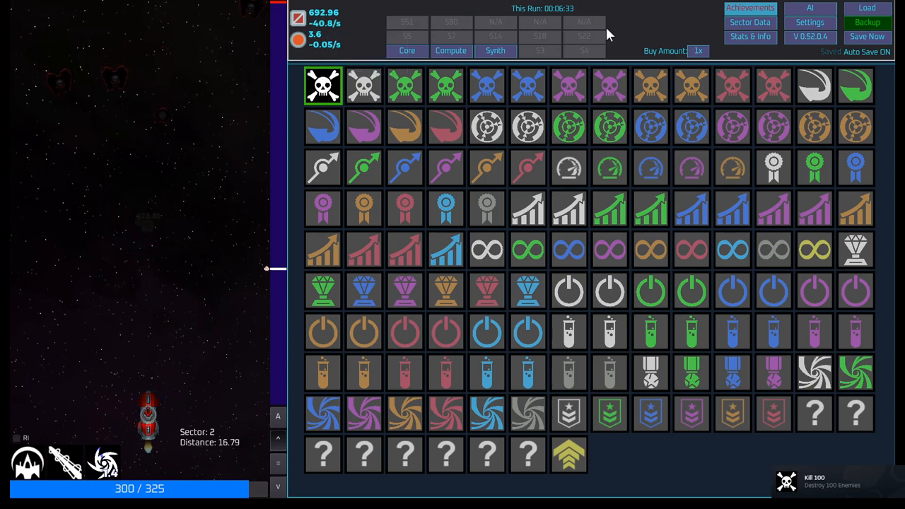
left_click(810, 8)
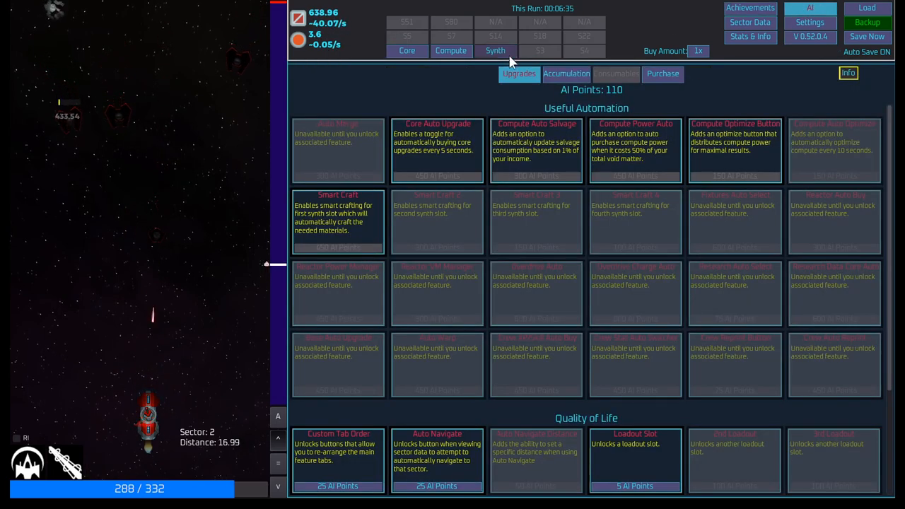
left_click(565, 74)
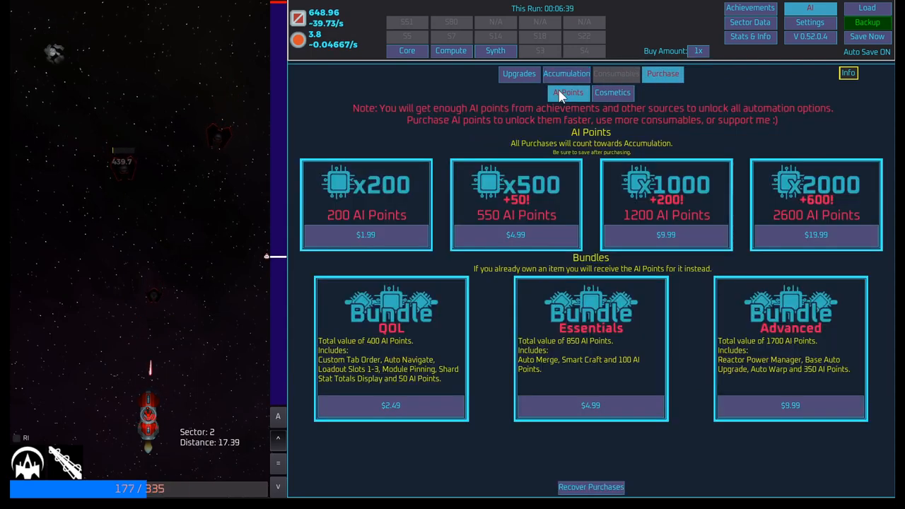
left_click(612, 92)
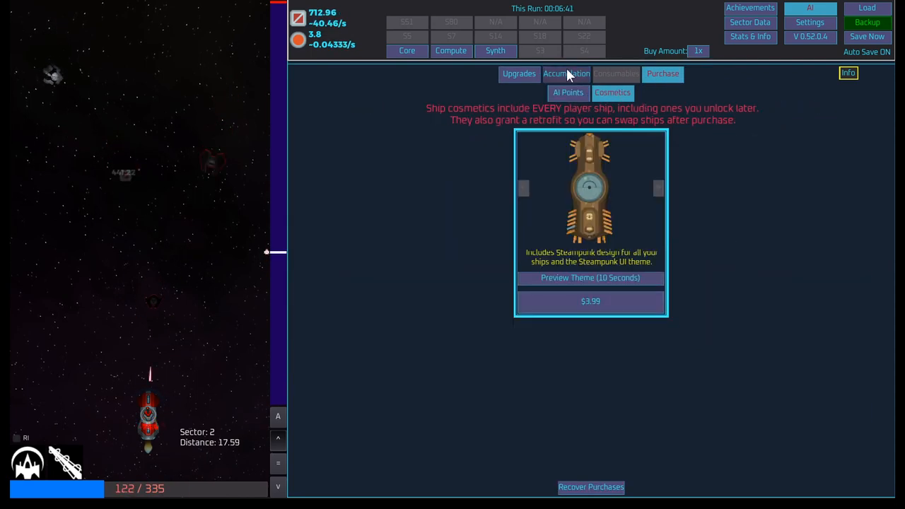
left_click(519, 74)
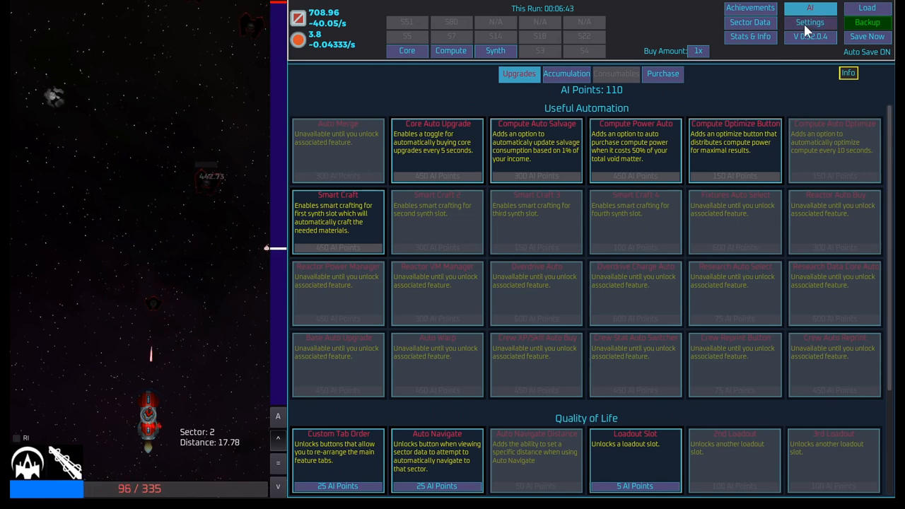
left_click(751, 22)
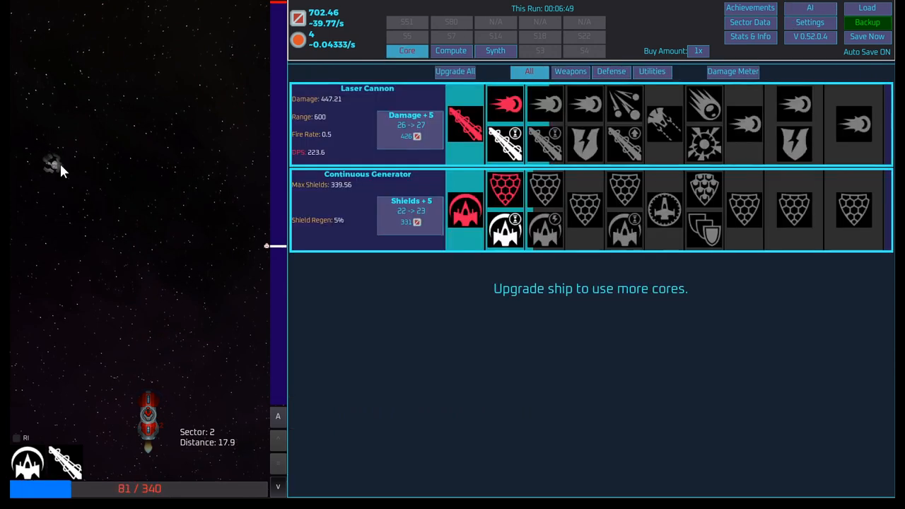
- Upgrade generator shields, then max compute into Shield 1.1 for a 20/20 split
left_click(409, 210)
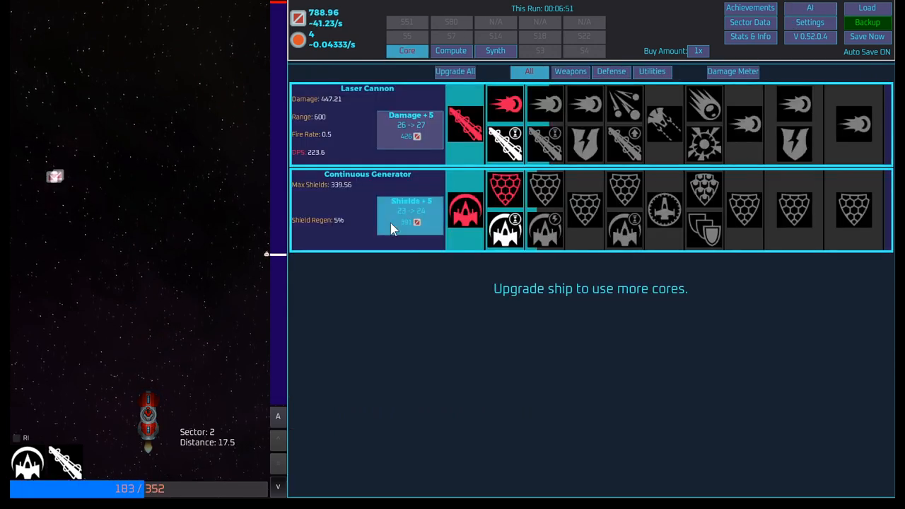
left_click(451, 50)
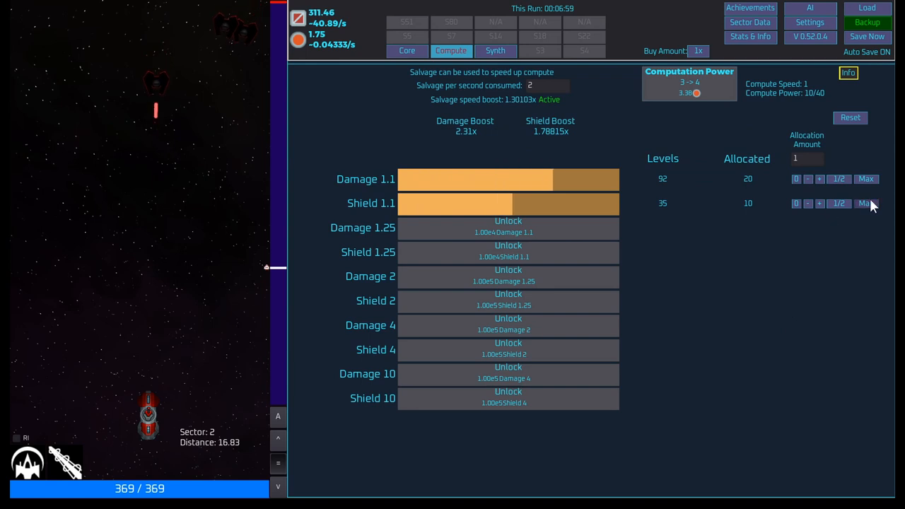
left_click(867, 203)
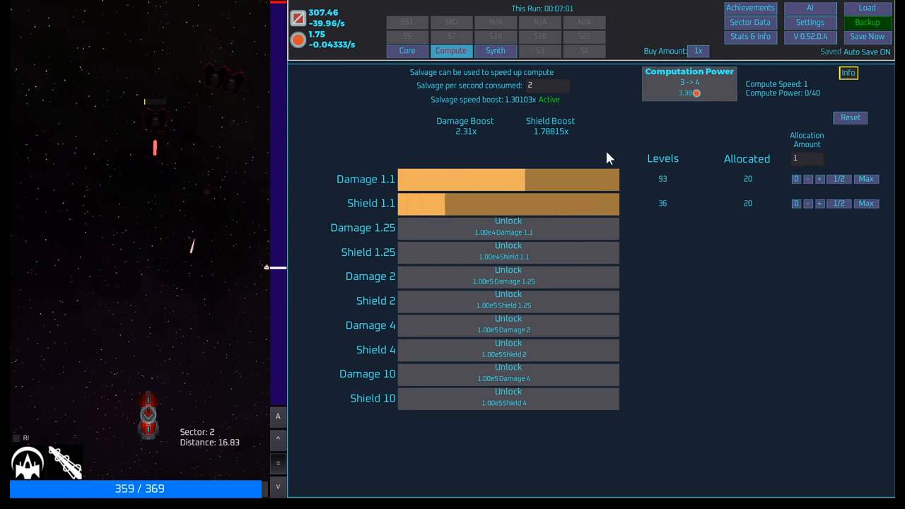
left_click(496, 50)
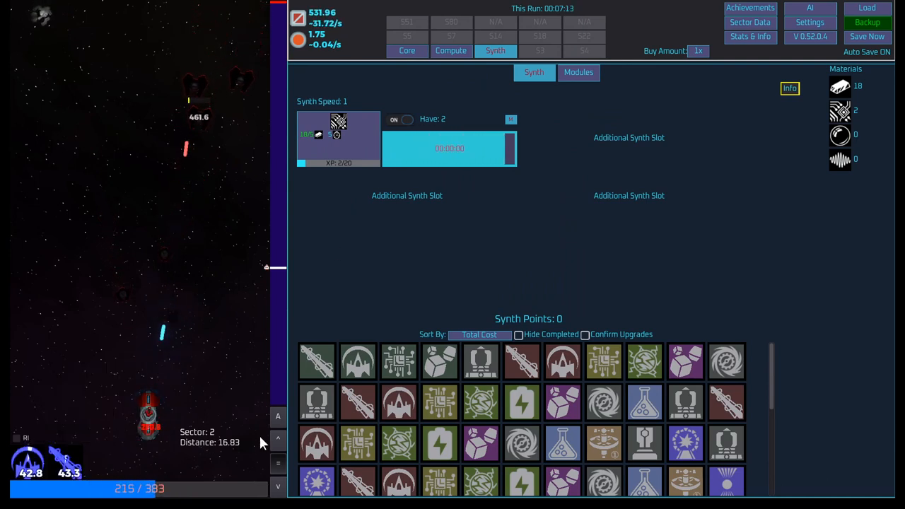
mouse_move(278, 415)
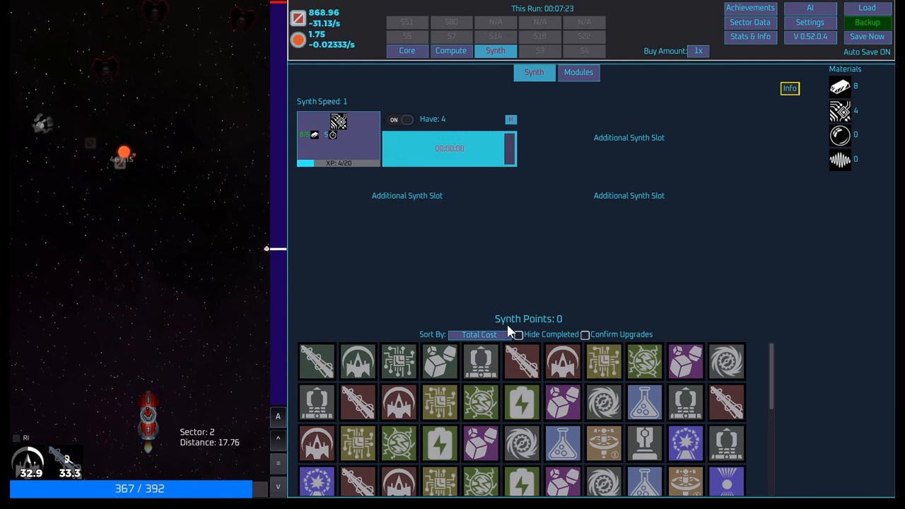
mouse_move(314, 361)
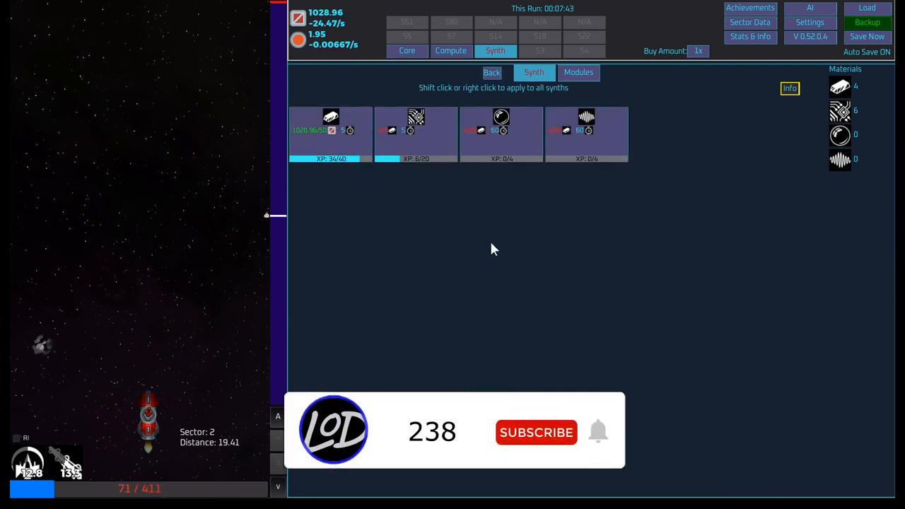
- Pick the first, bar-shaped recipe for the synth slot
left_click(536, 432)
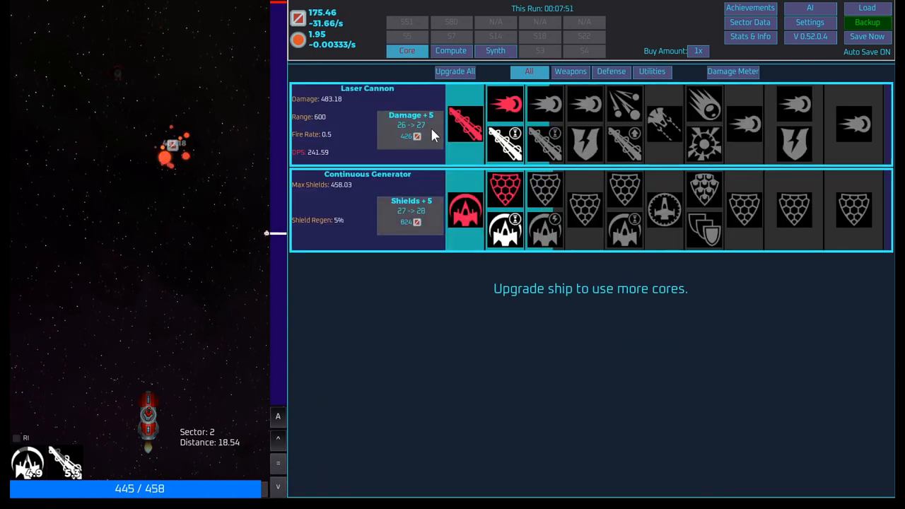
- Set Compute's salvage-per-second consumption to 0, checking synth progress, then return to Core
left_click(451, 50)
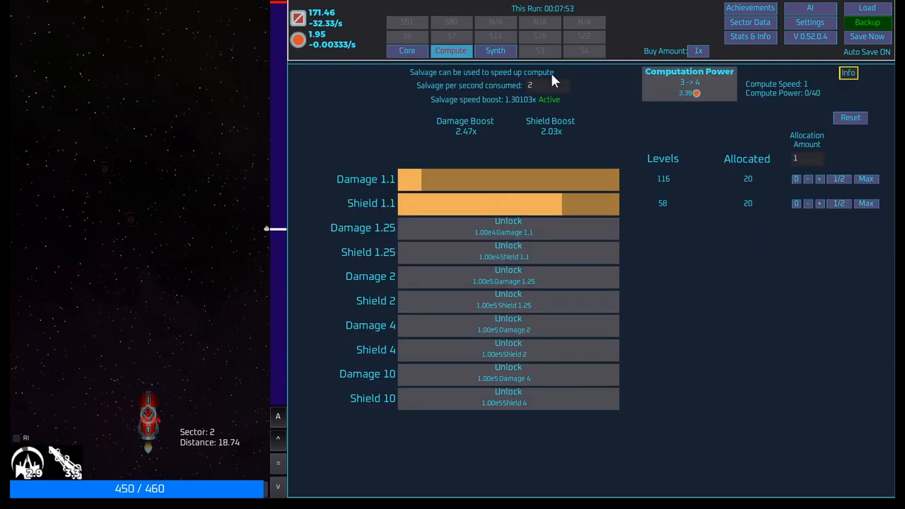
left_click(495, 50)
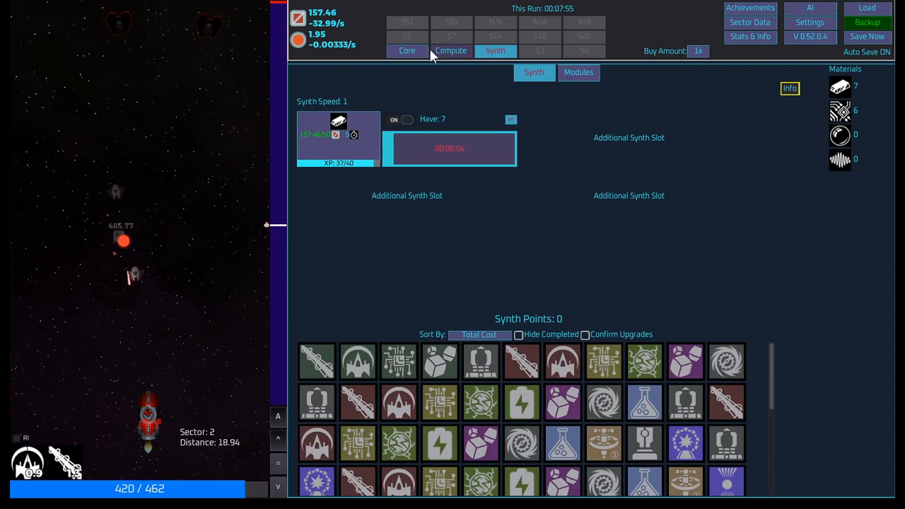
left_click(451, 50)
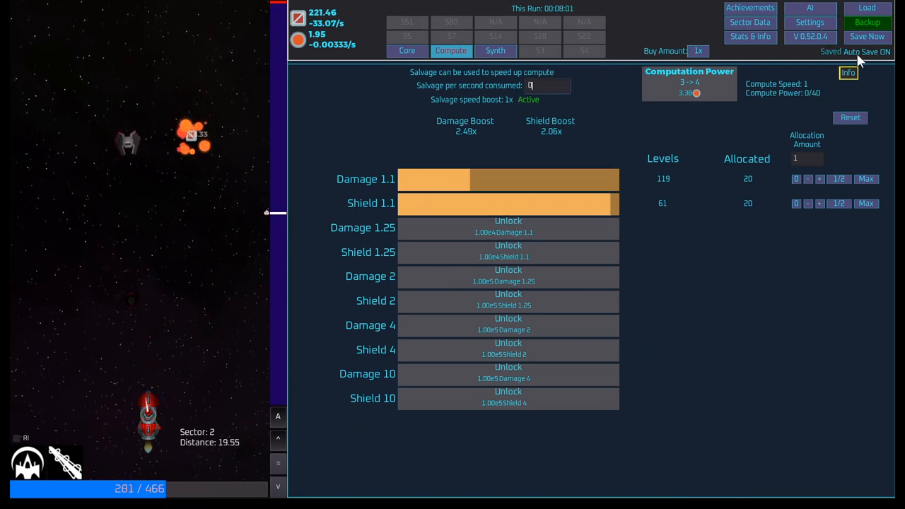
mouse_move(754, 306)
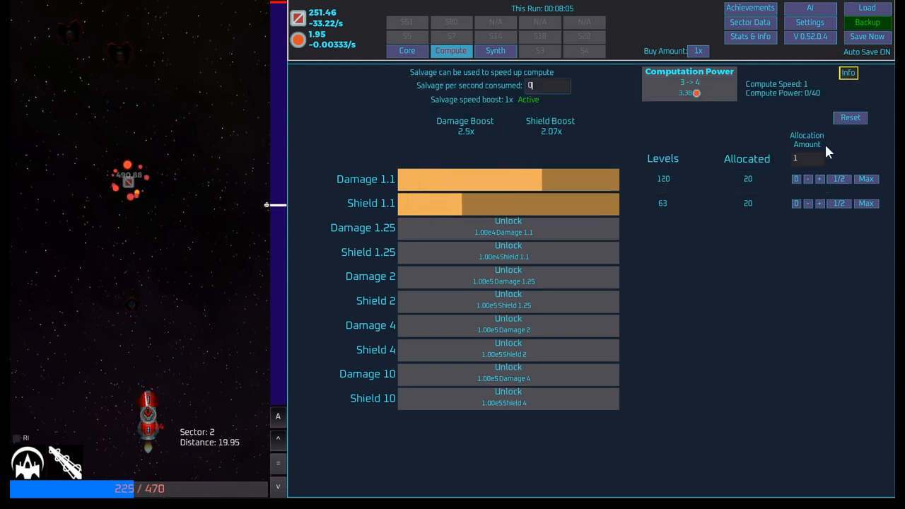
left_click(495, 50)
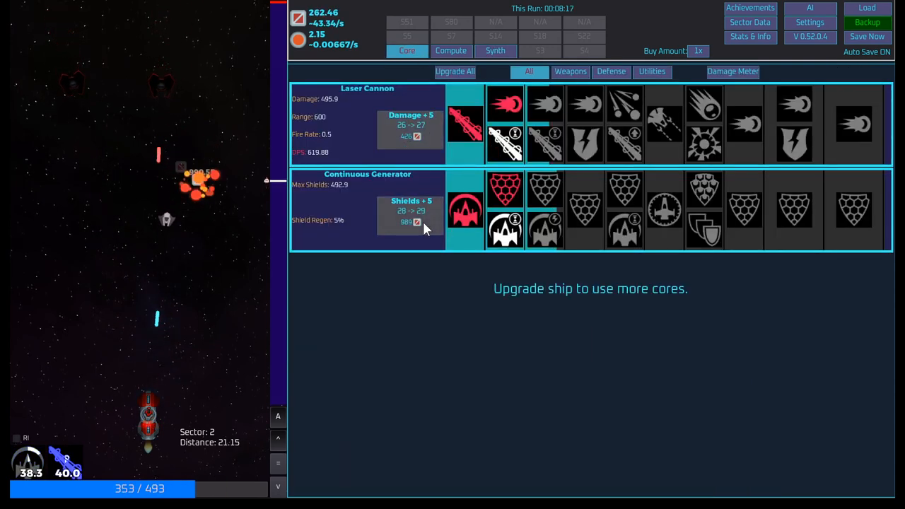
mouse_move(542, 190)
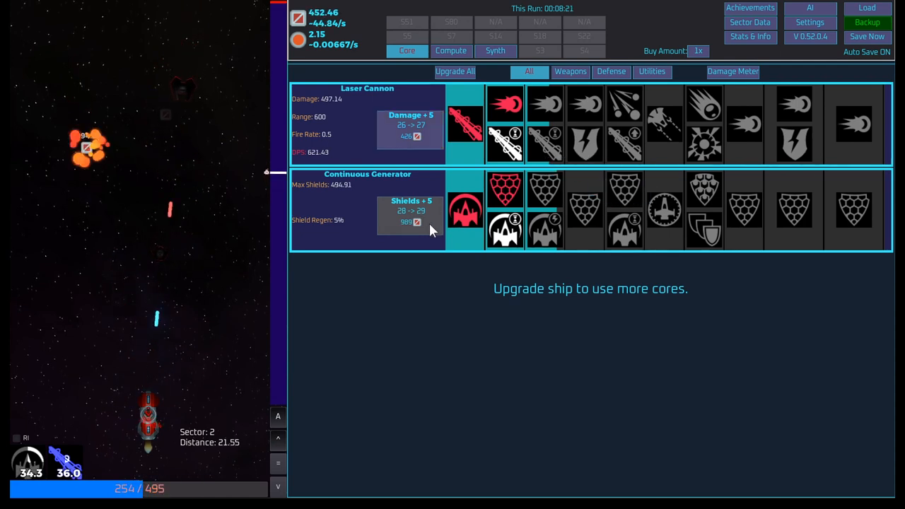
- Buy Laser Cannon Damage +5 repeatedly, reaching level 30 (773.13), checking Compute and Synth between purchases
left_click(409, 127)
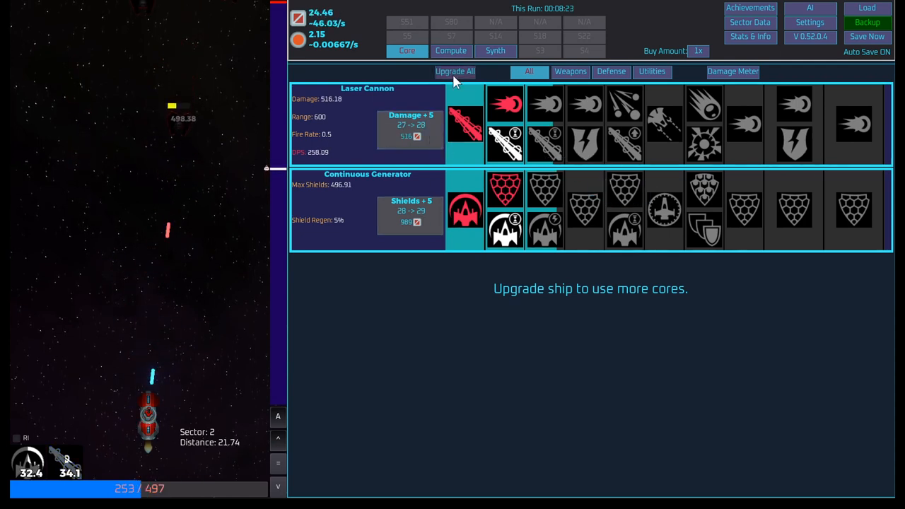
left_click(451, 50)
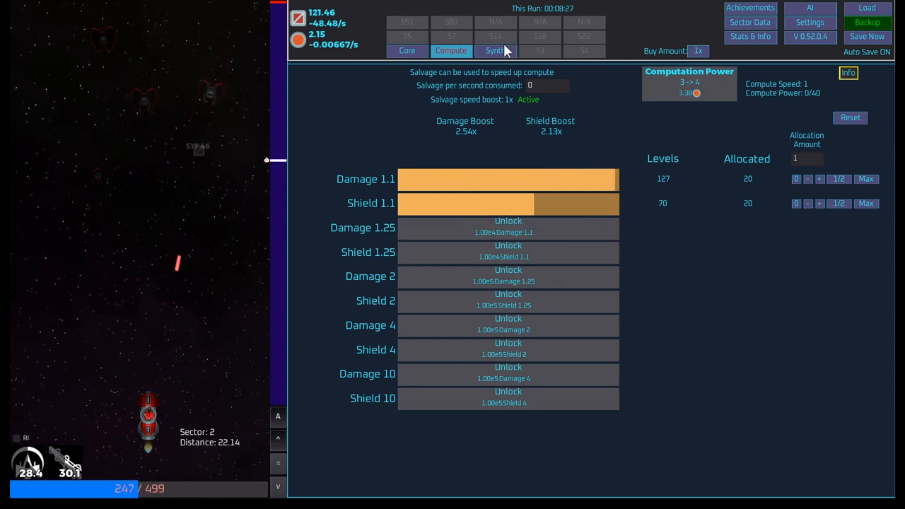
left_click(494, 50)
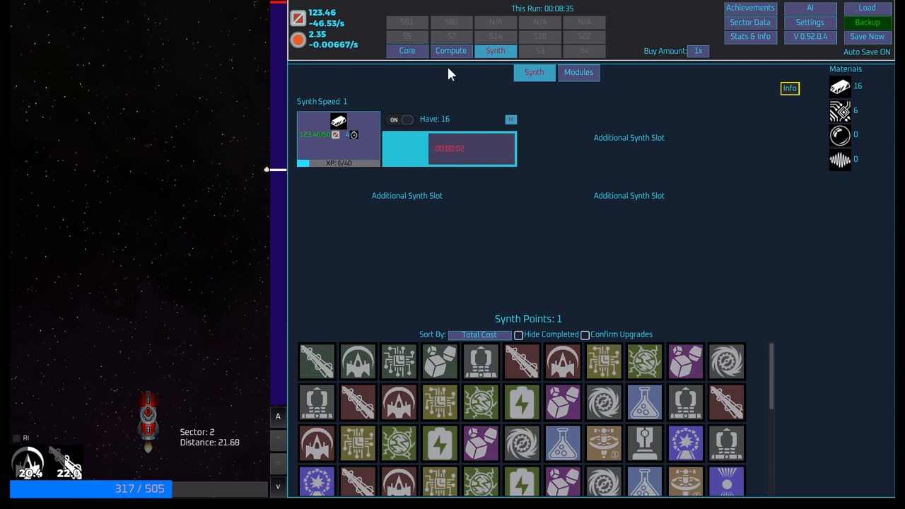
left_click(407, 50)
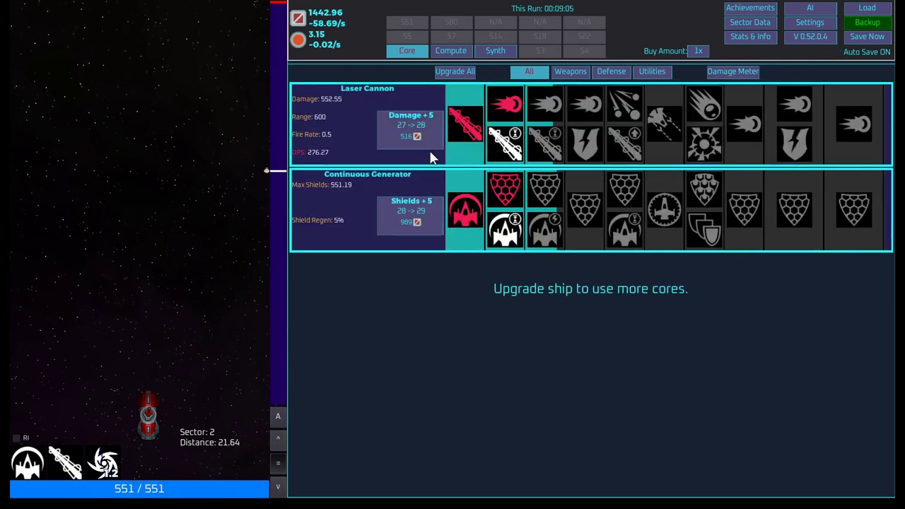
left_click(409, 128)
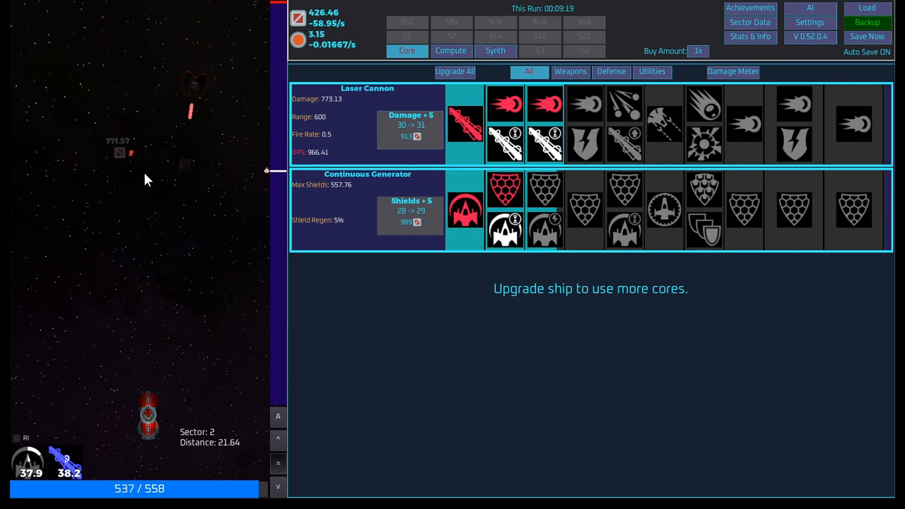
mouse_move(237, 213)
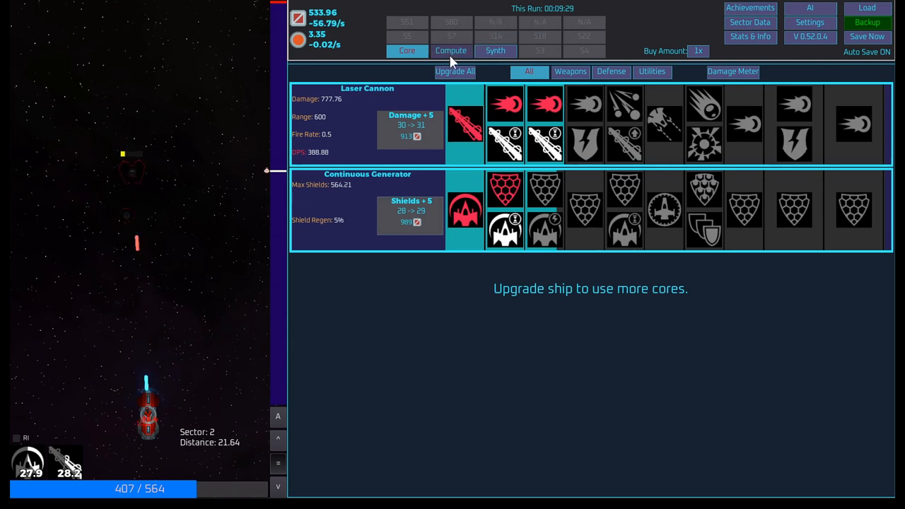
- Check Compute, then go to Synth to choose the third, orb-shaped recipe
left_click(451, 51)
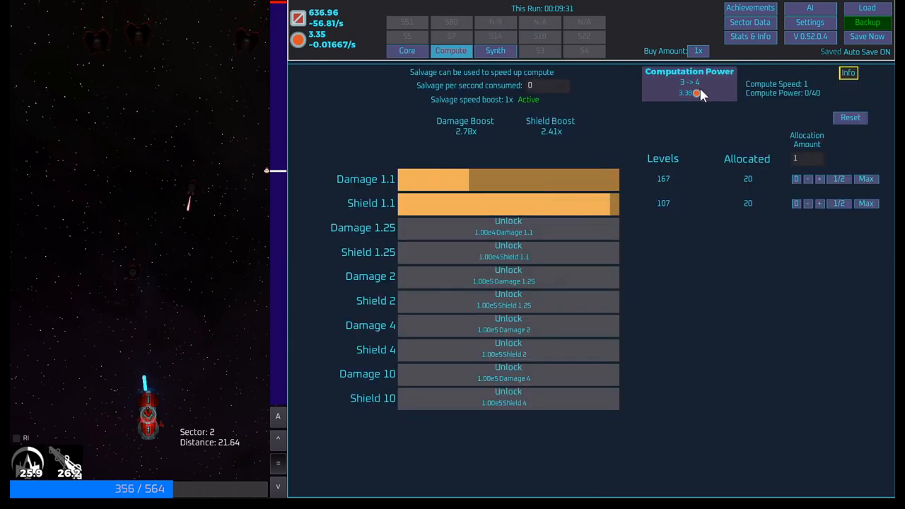
left_click(495, 50)
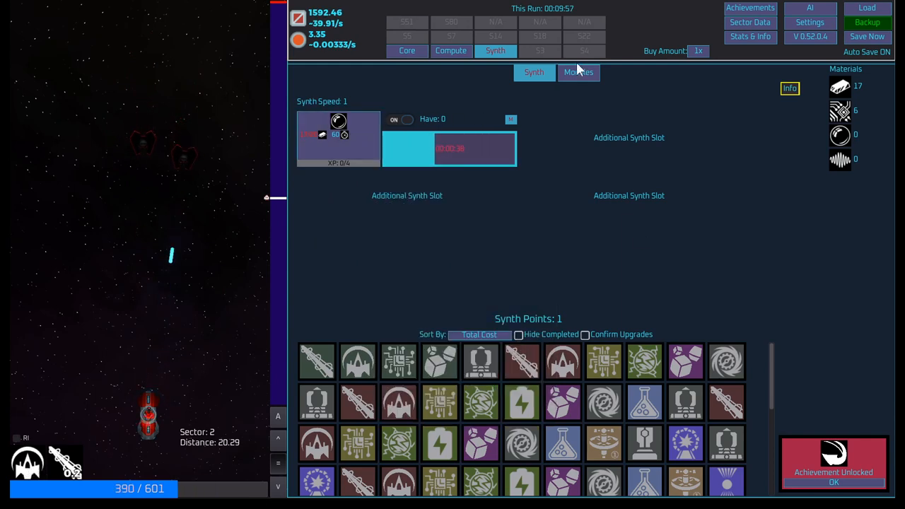
left_click(579, 72)
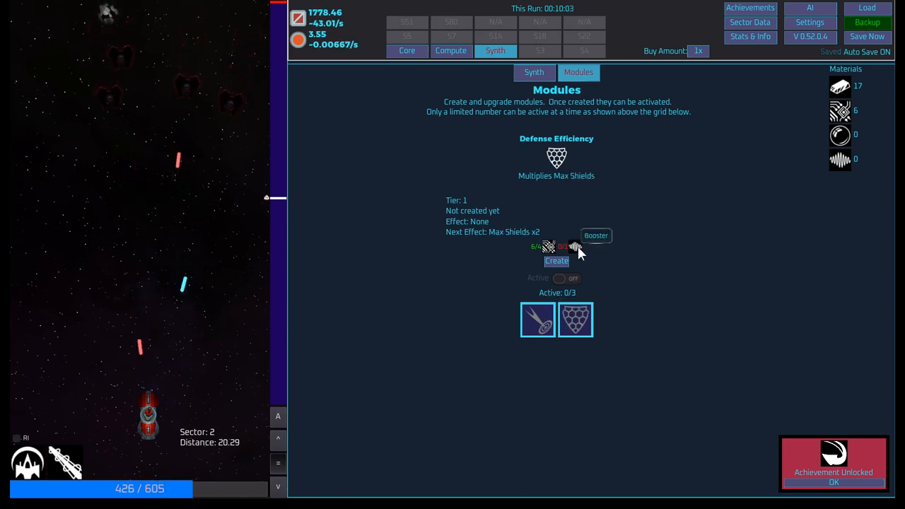
mouse_move(572, 293)
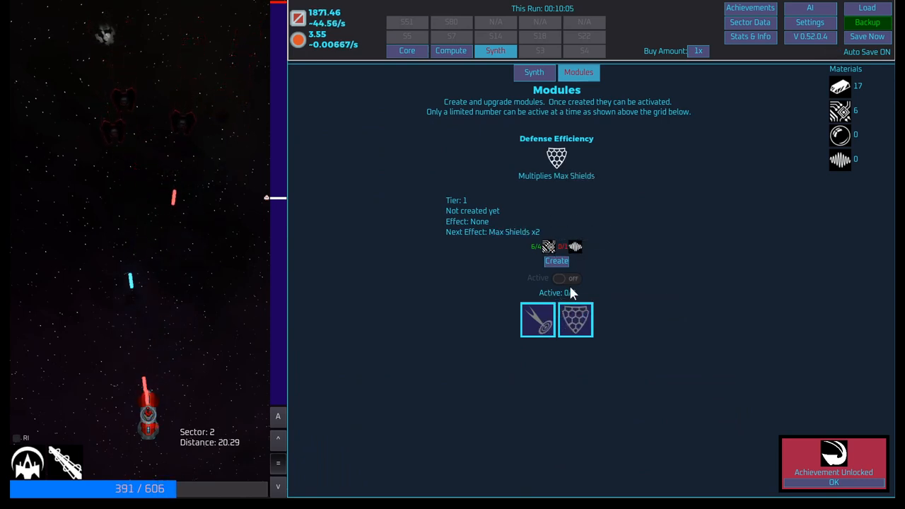
left_click(534, 72)
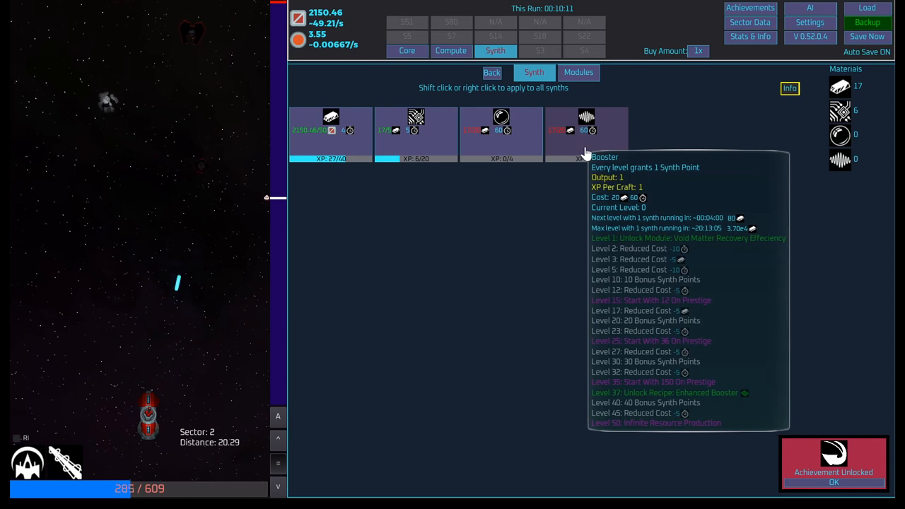
mouse_move(472, 189)
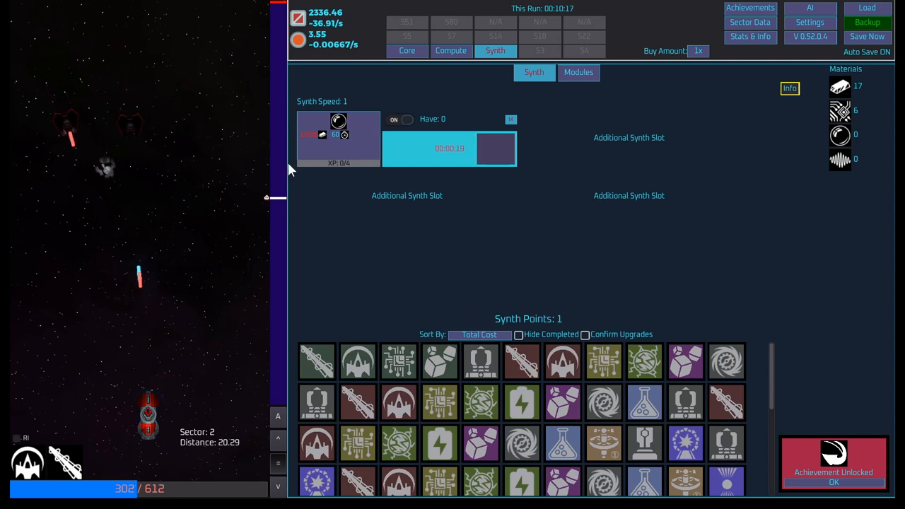
- Buy a Laser Cannon Damage +5 level on Core, then head to Compute for allocation
left_click(406, 50)
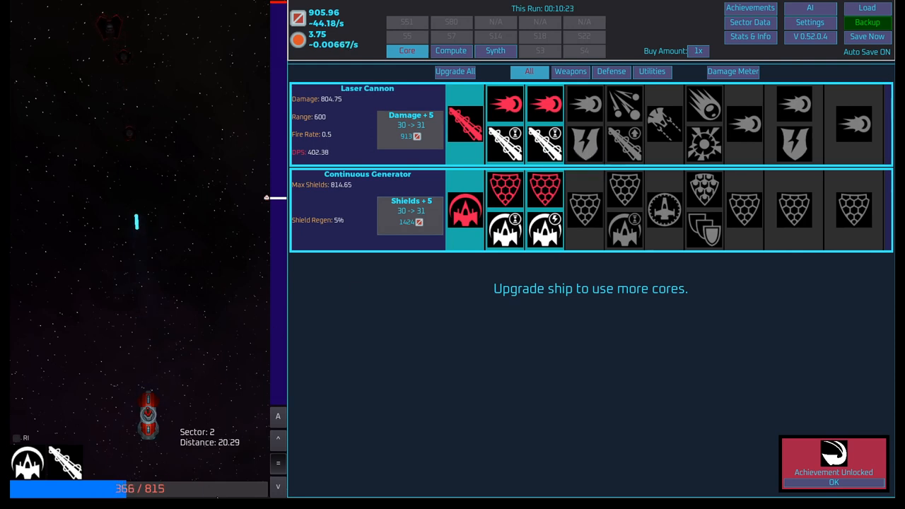
left_click(410, 127)
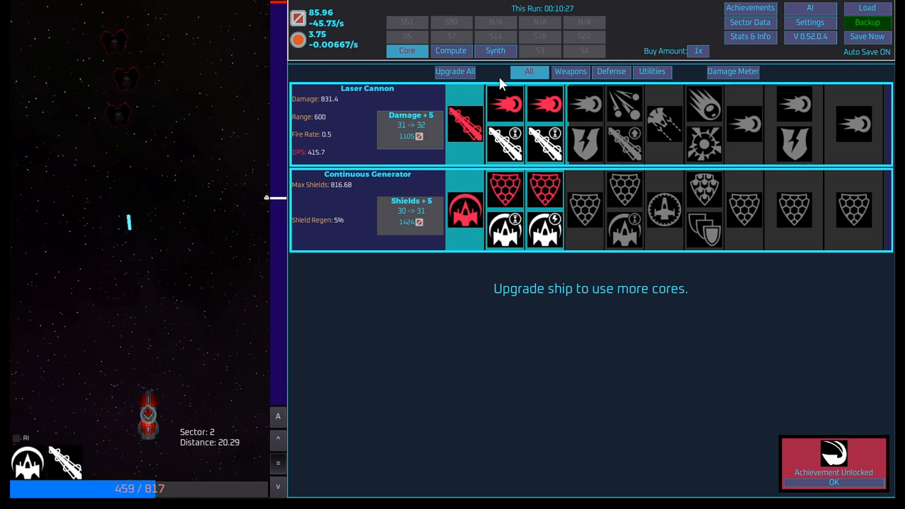
left_click(451, 50)
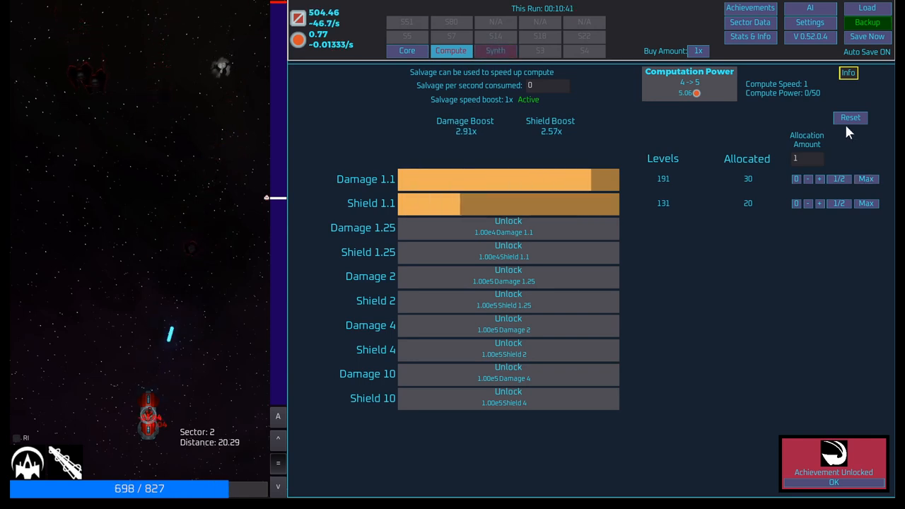
mouse_move(802, 85)
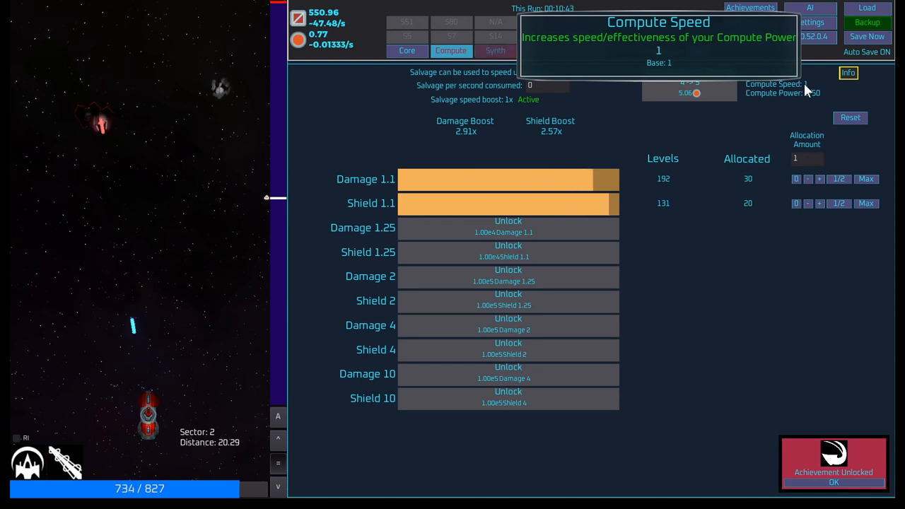
mouse_move(816, 106)
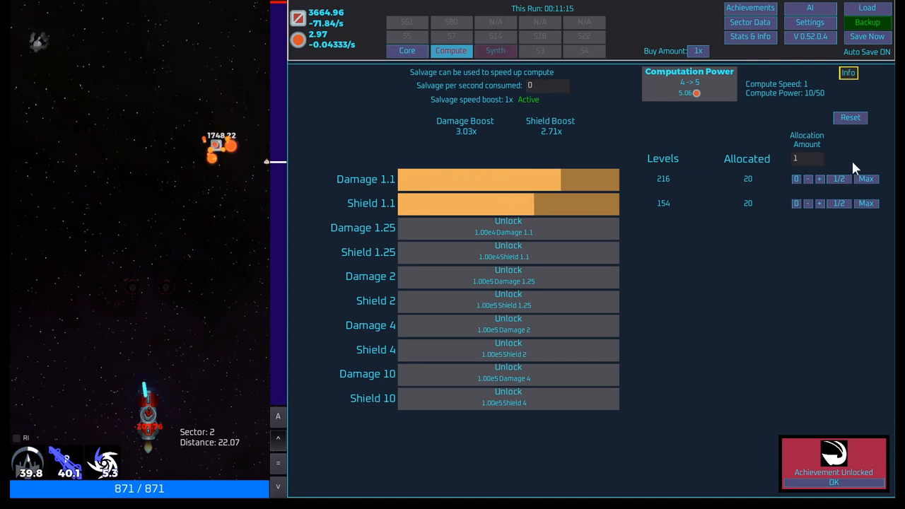
- Go to Synth to put the synth back on the bar recipe
left_click(495, 51)
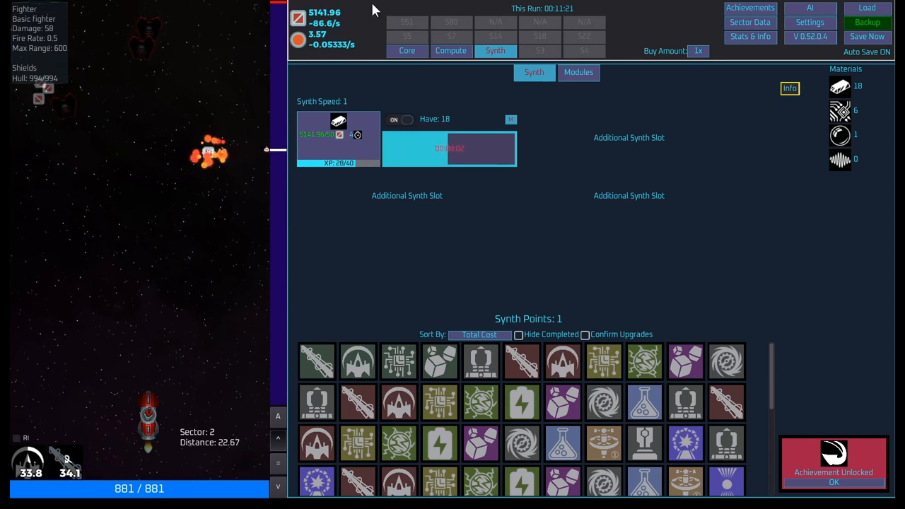
- Buy a Laser Cannon damage upgrade on Core, then go to Synth for the salvage recipe
left_click(407, 50)
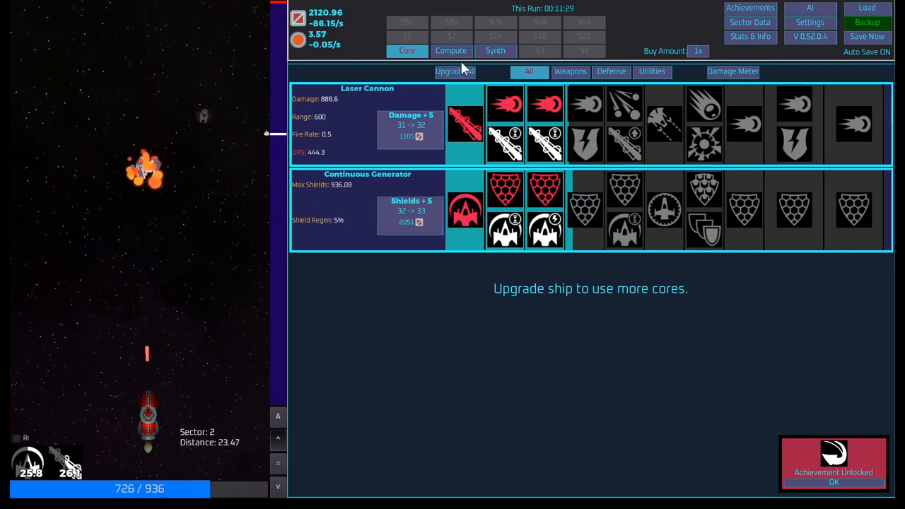
left_click(410, 125)
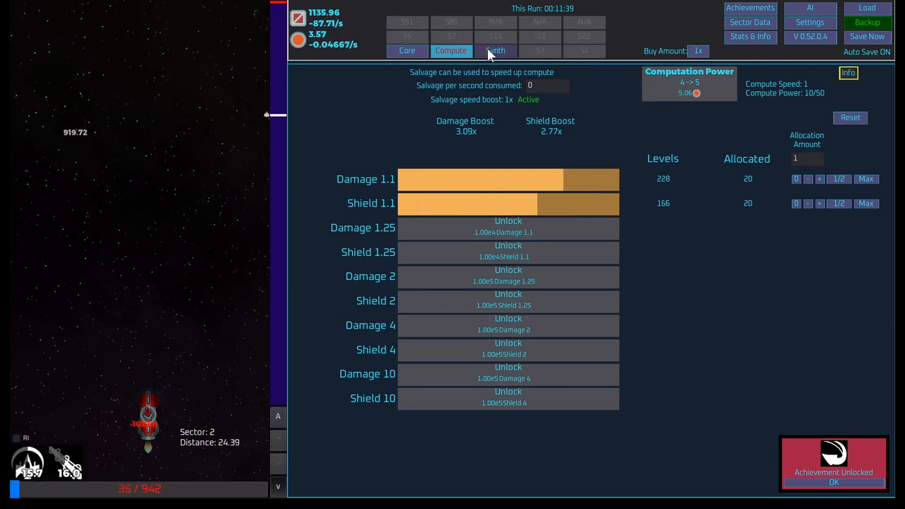
left_click(494, 50)
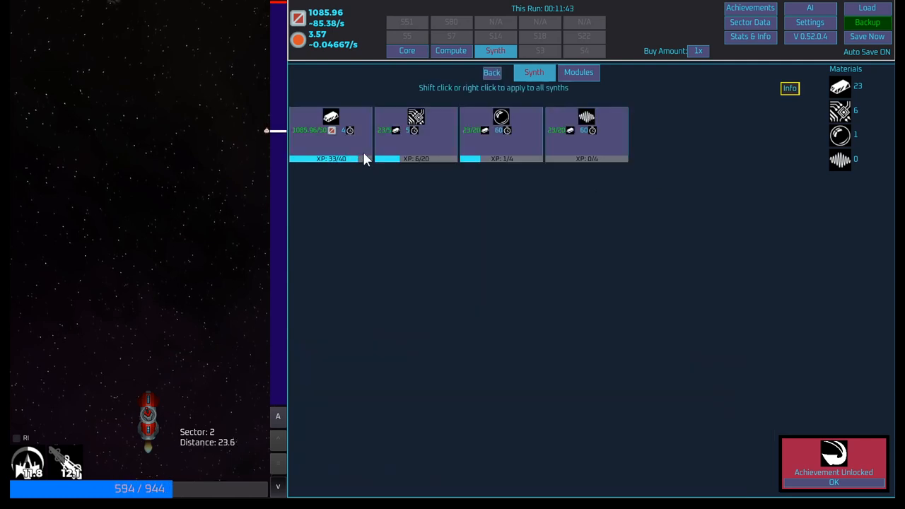
mouse_move(279, 416)
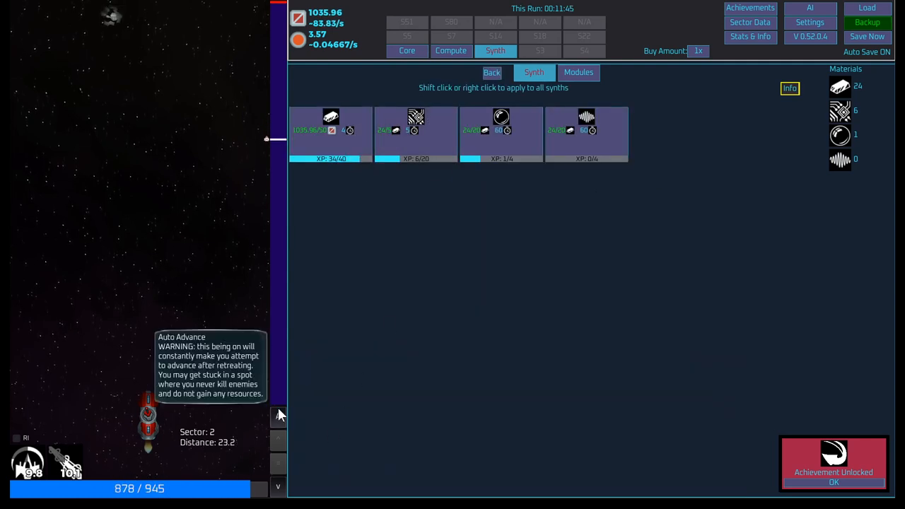
mouse_move(417, 254)
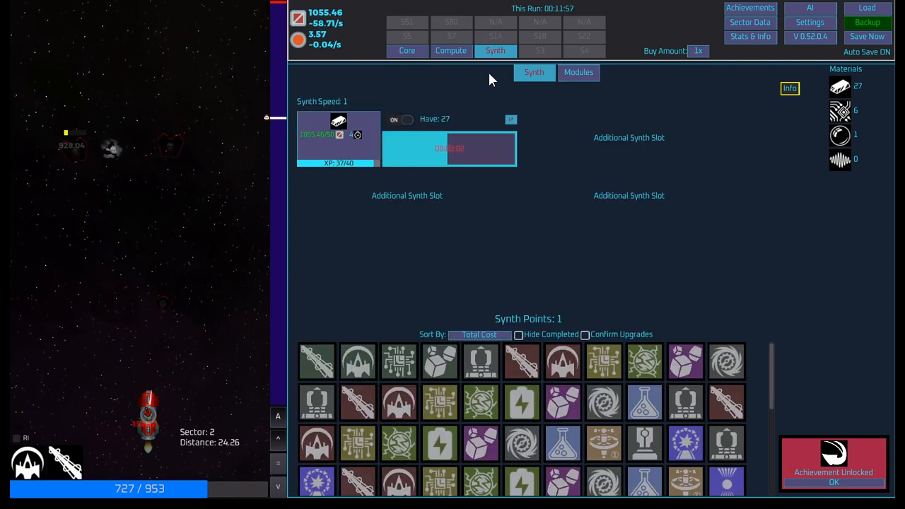
- Create and activate the Offense Efficiency module for x2 damage
left_click(578, 73)
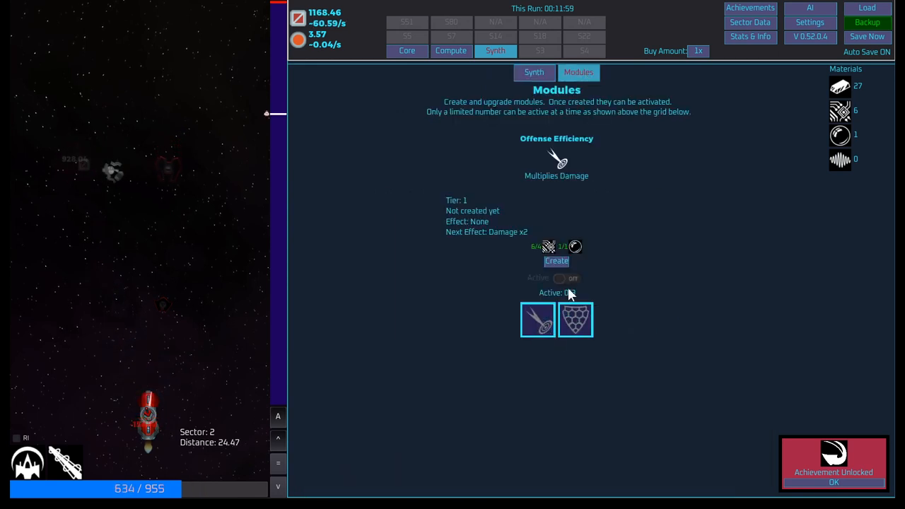
left_click(557, 261)
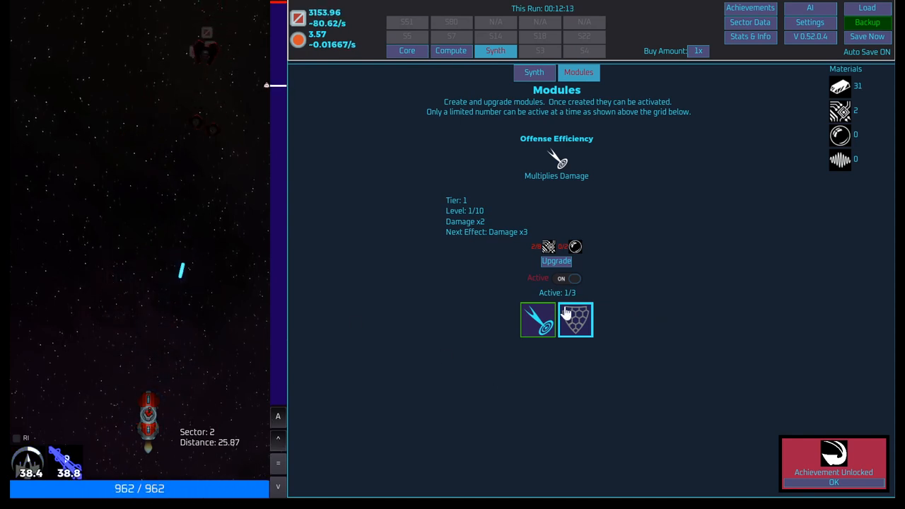
mouse_move(533, 323)
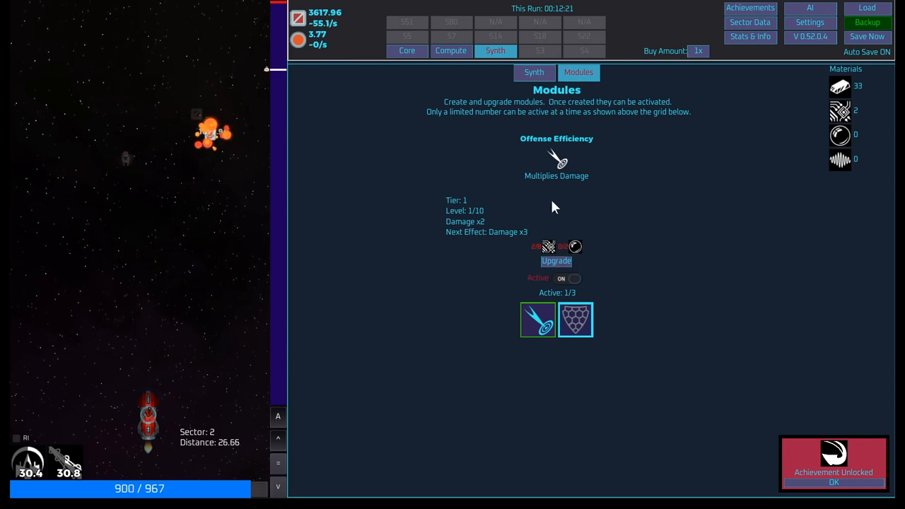
left_click(533, 72)
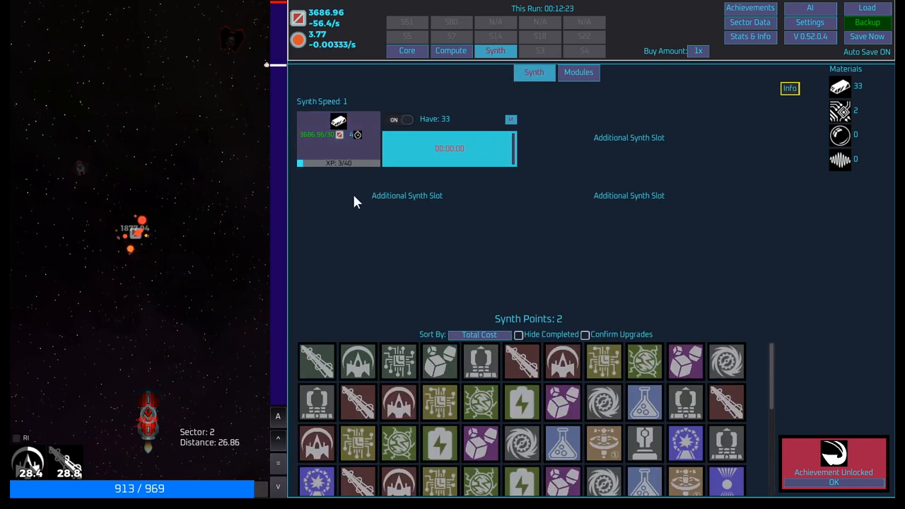
- Look over the shield-multiplying module, then go back to Synth for the second material
left_click(578, 72)
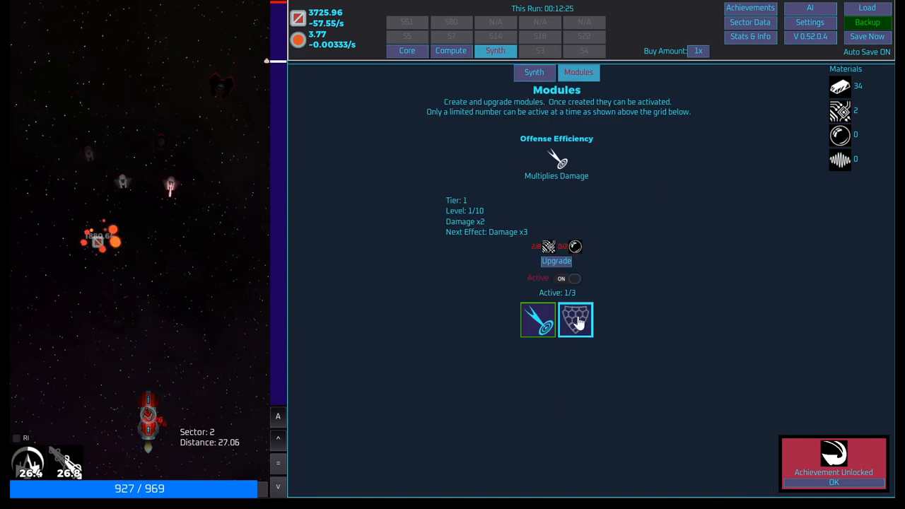
left_click(575, 319)
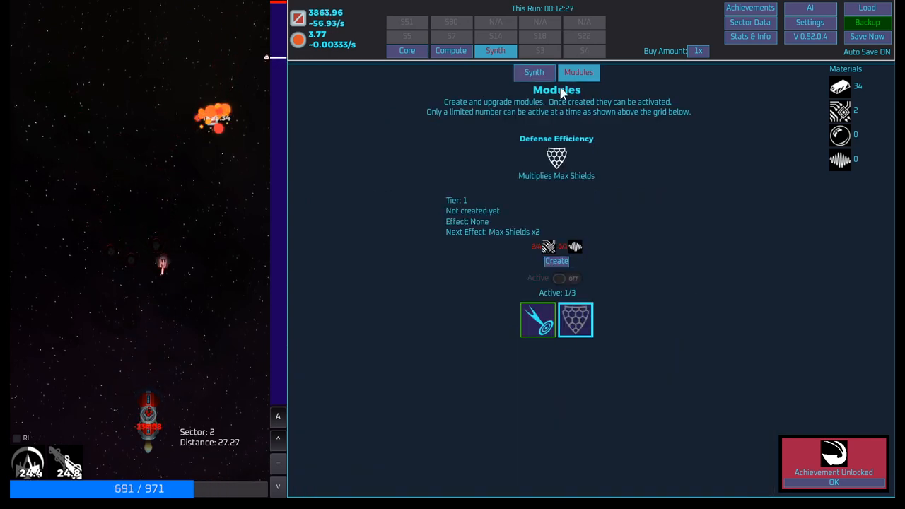
left_click(534, 72)
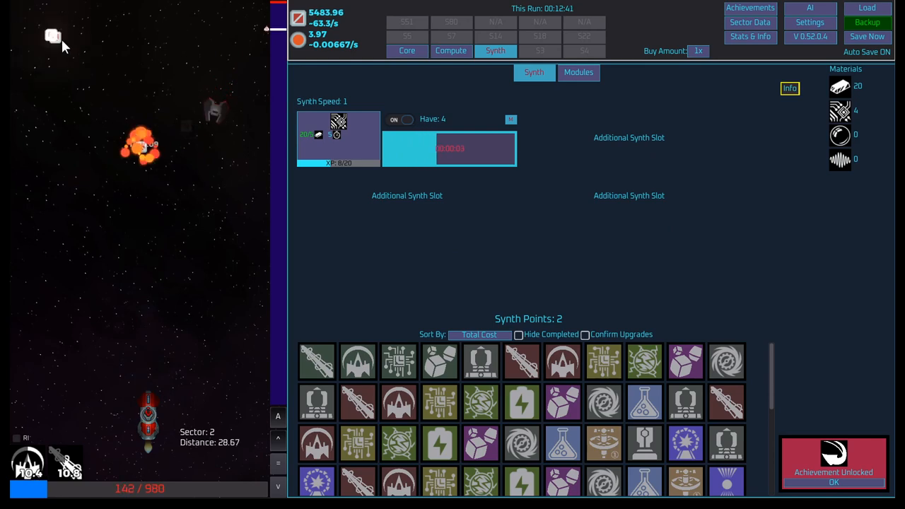
- Raise Continuous Generator shields to 1038.58 max, then go to Synth to pick bars
left_click(407, 50)
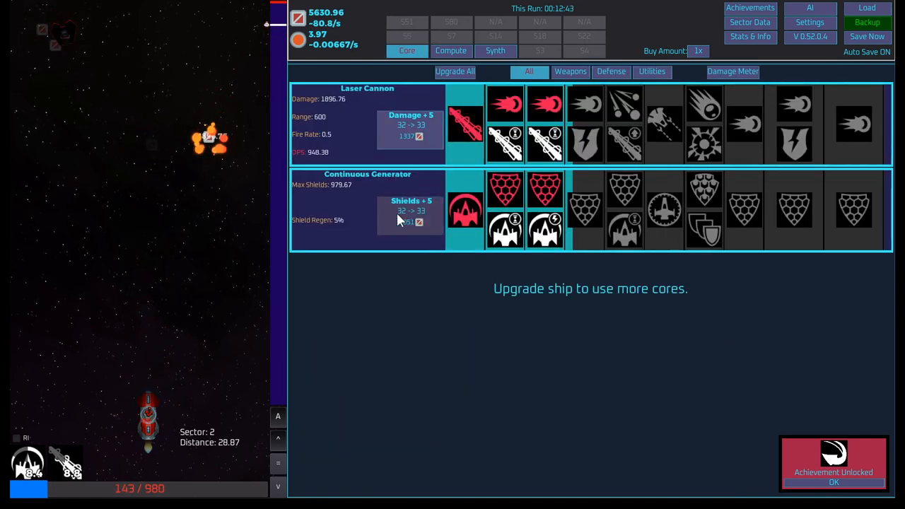
left_click(411, 213)
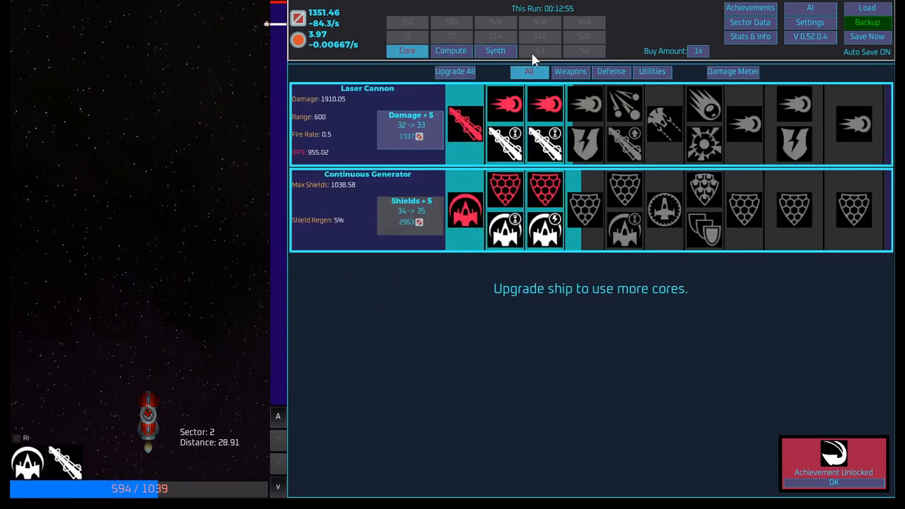
left_click(496, 51)
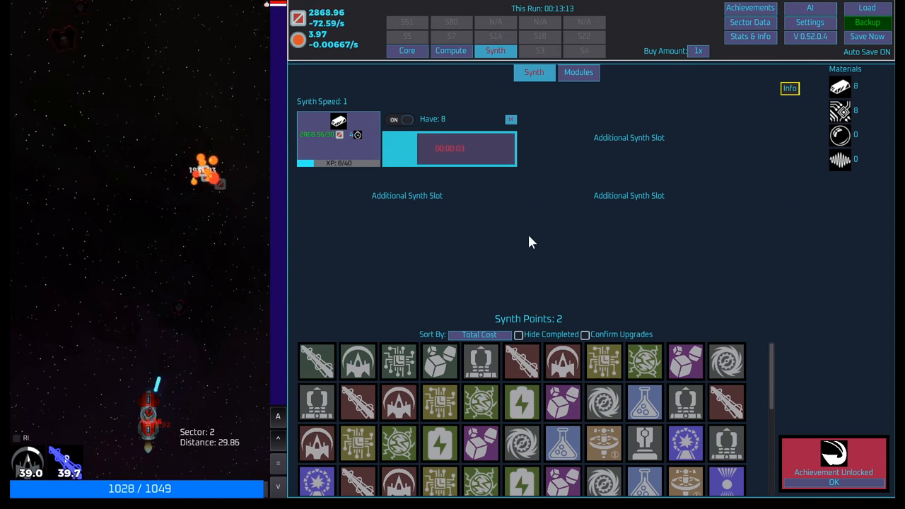
mouse_move(578, 72)
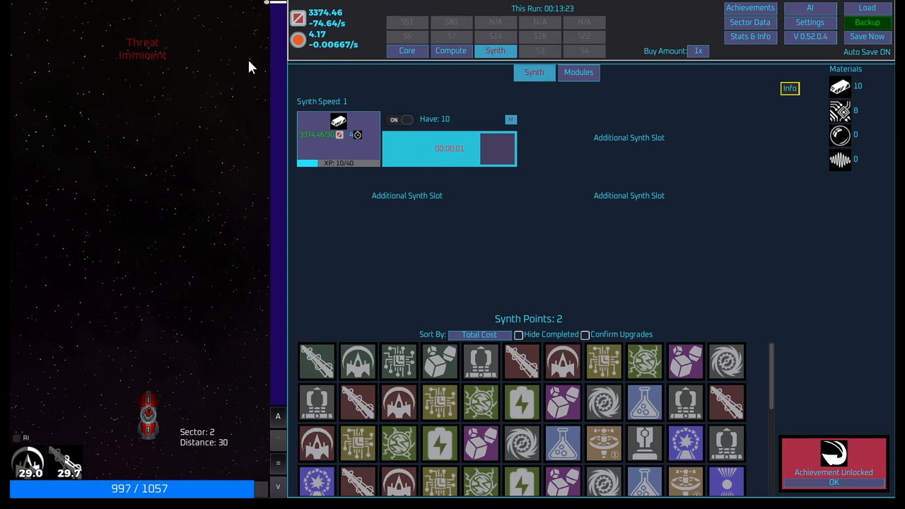
- Buy two Laser Cannon Damage +5 levels (2171.37) and set synth to the fourth, wave-patterned material
left_click(407, 50)
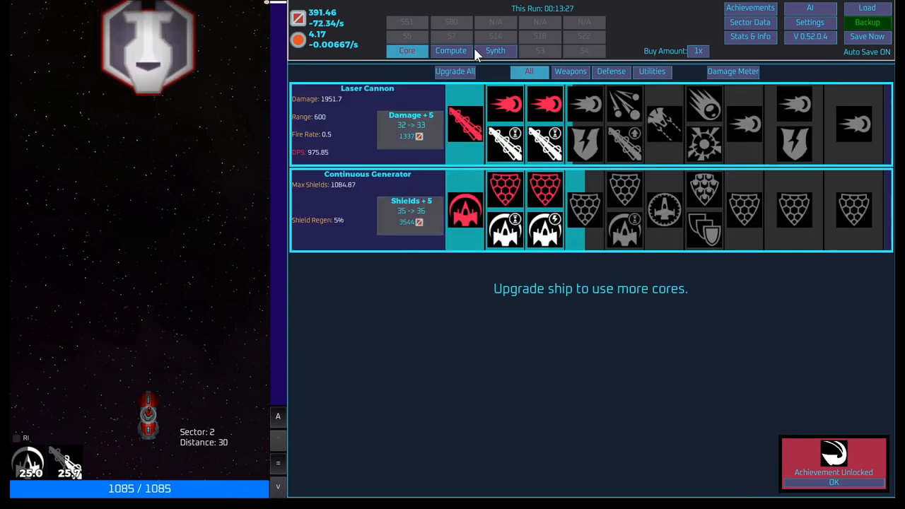
left_click(450, 50)
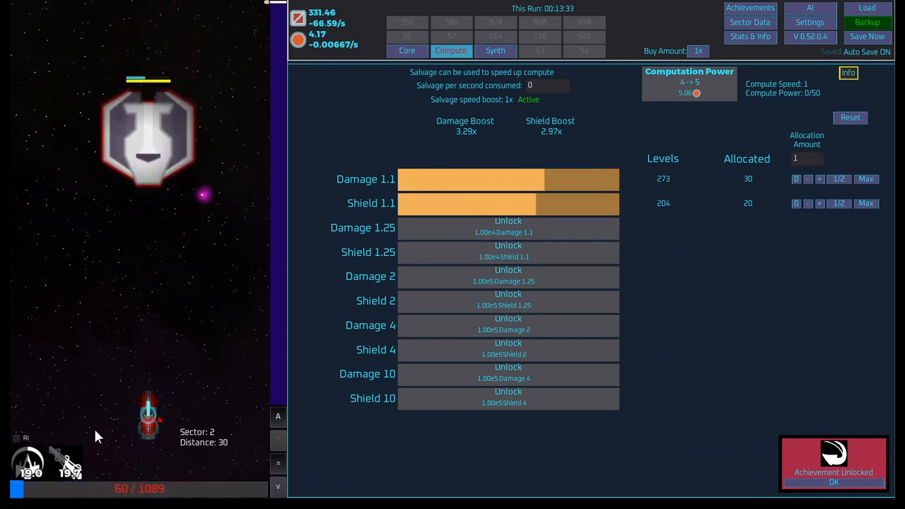
mouse_move(188, 239)
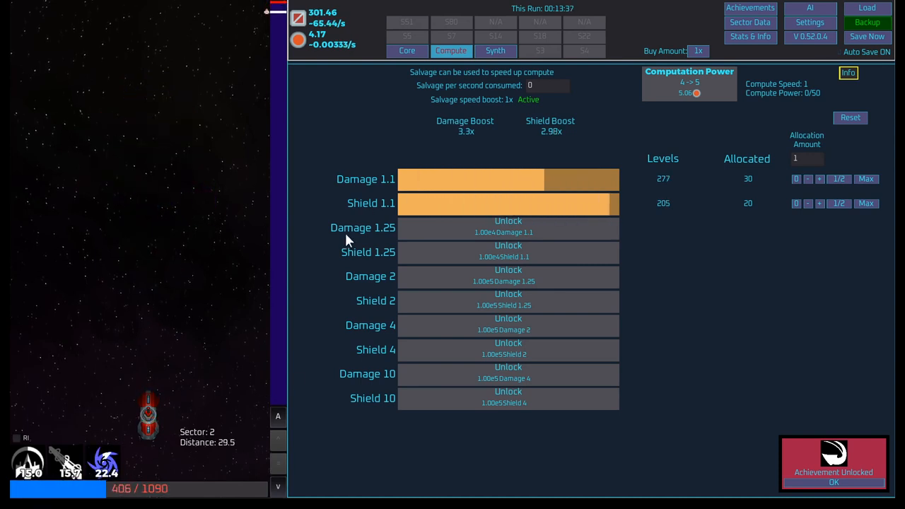
left_click(406, 50)
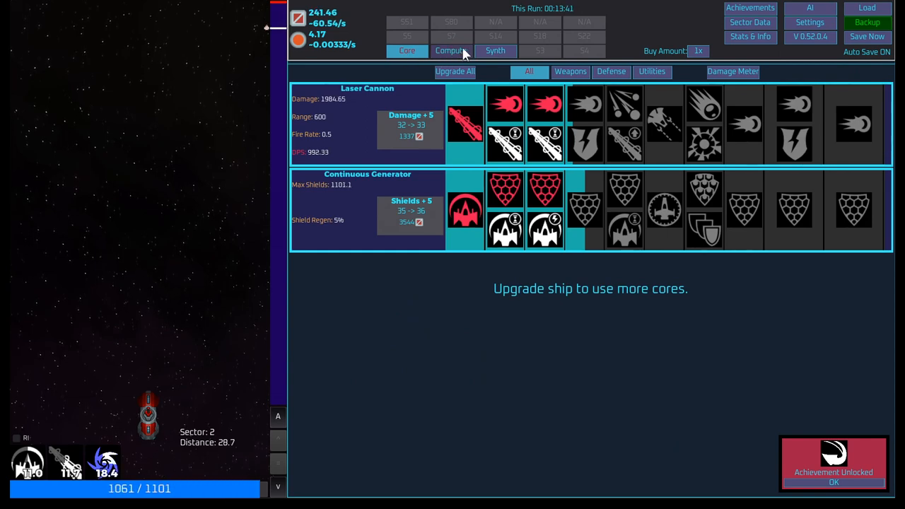
left_click(496, 50)
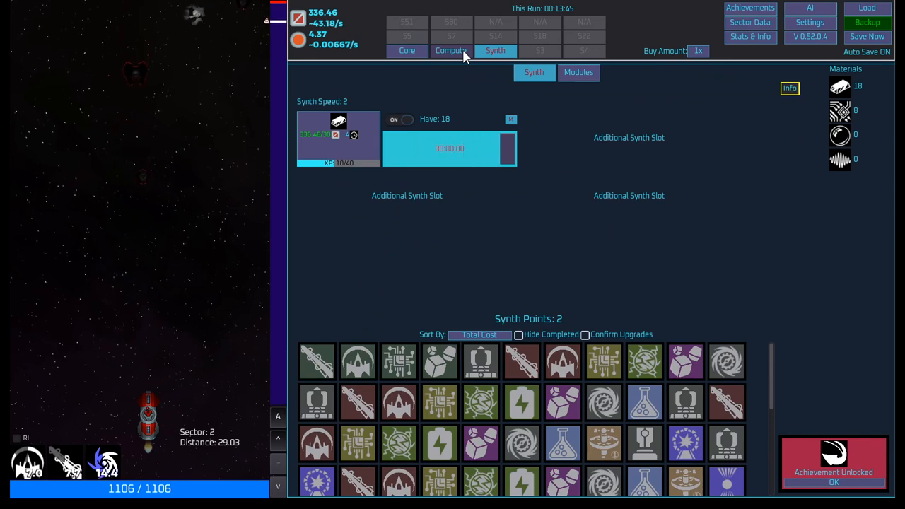
left_click(451, 50)
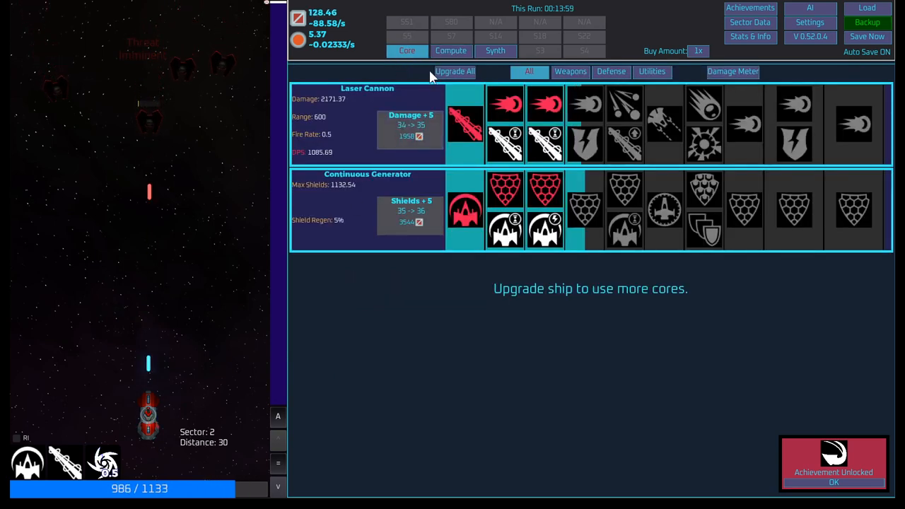
left_click(494, 50)
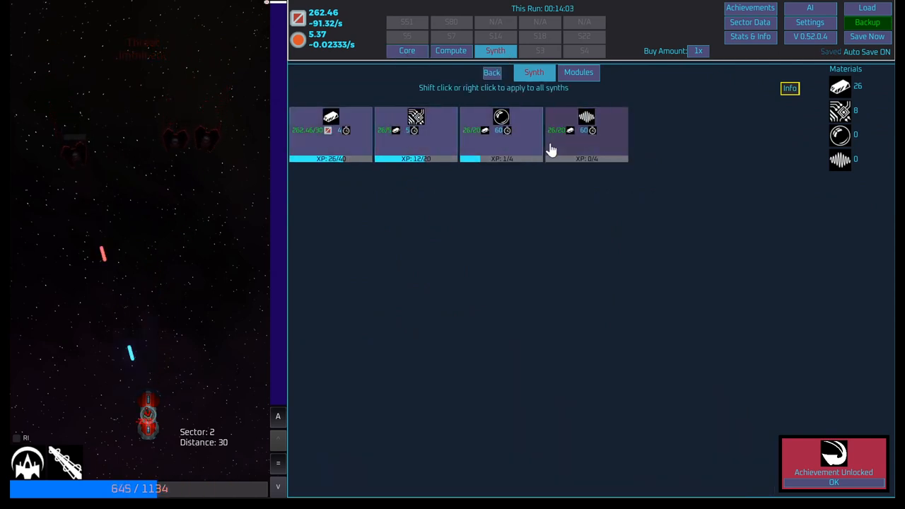
left_click(586, 131)
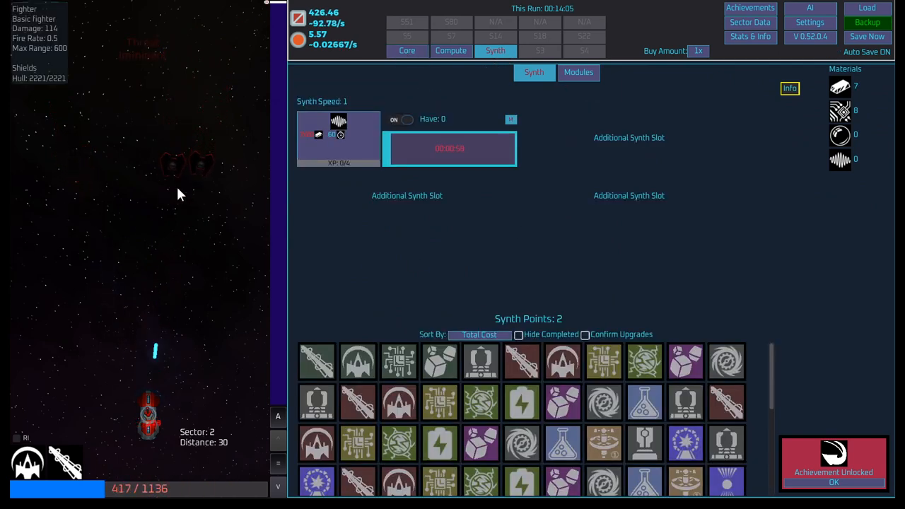
mouse_move(29, 463)
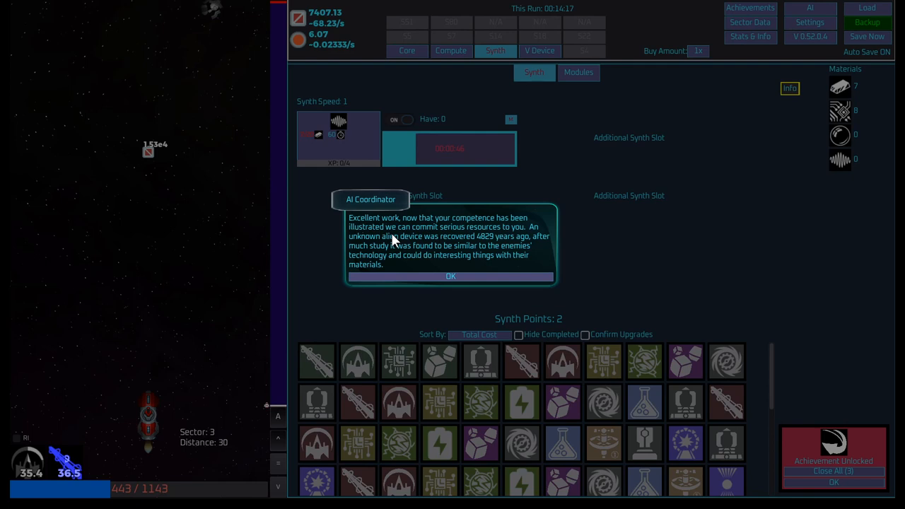
mouse_move(593, 39)
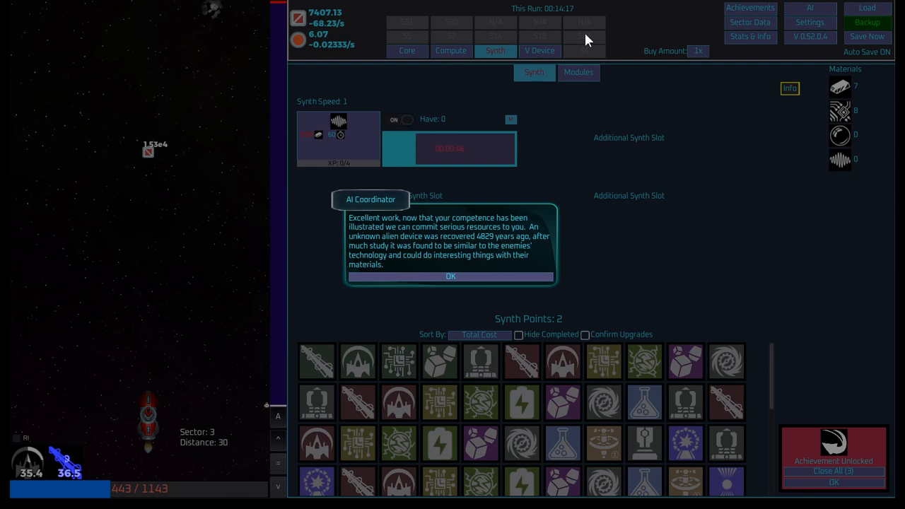
mouse_move(450, 264)
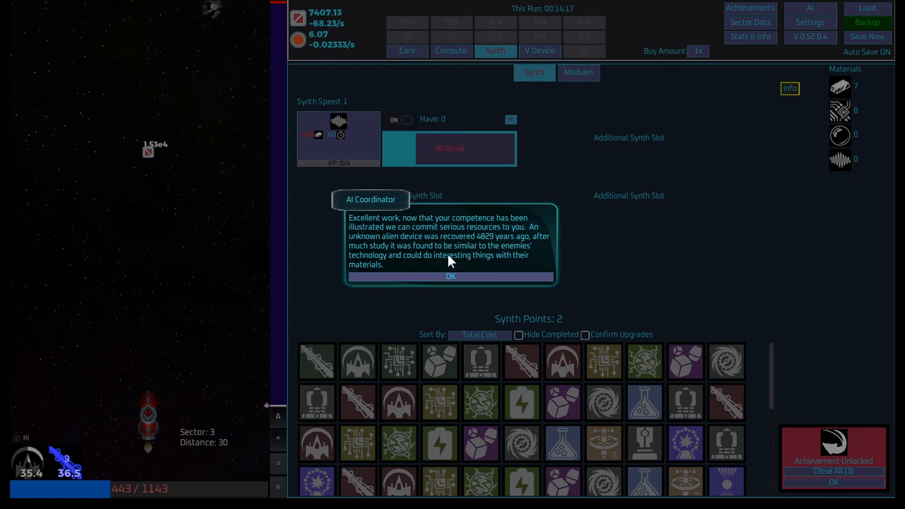
mouse_move(485, 256)
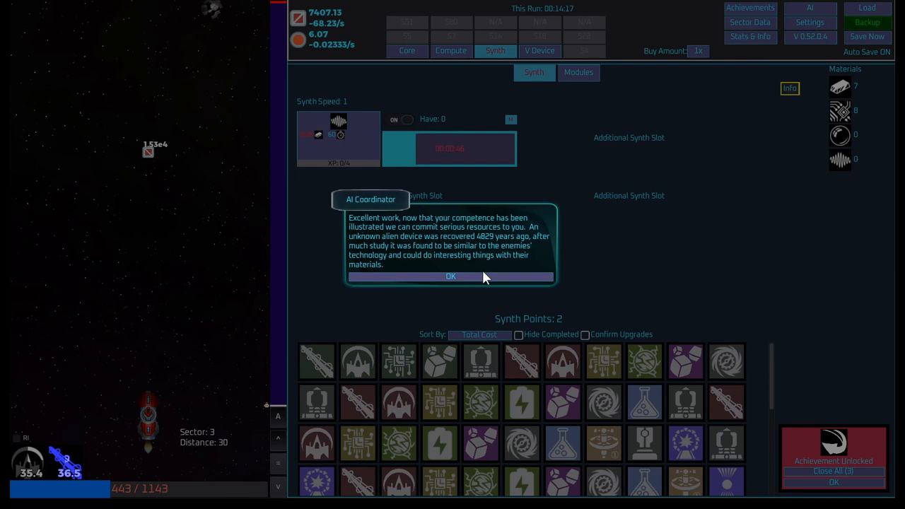
mouse_move(475, 277)
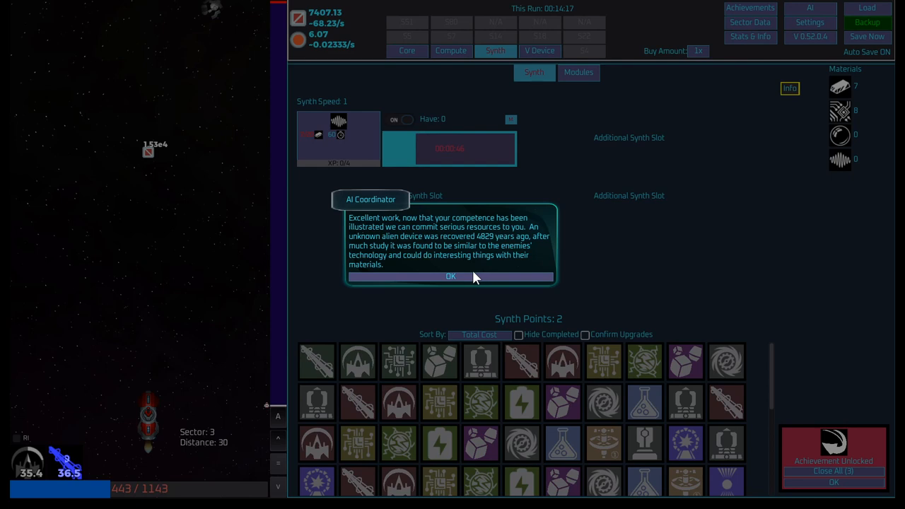
mouse_move(463, 278)
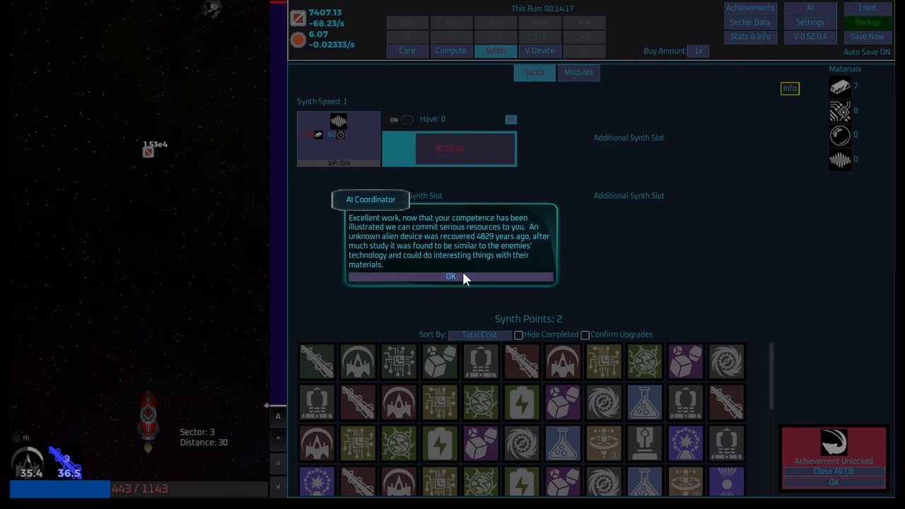
left_click(450, 276)
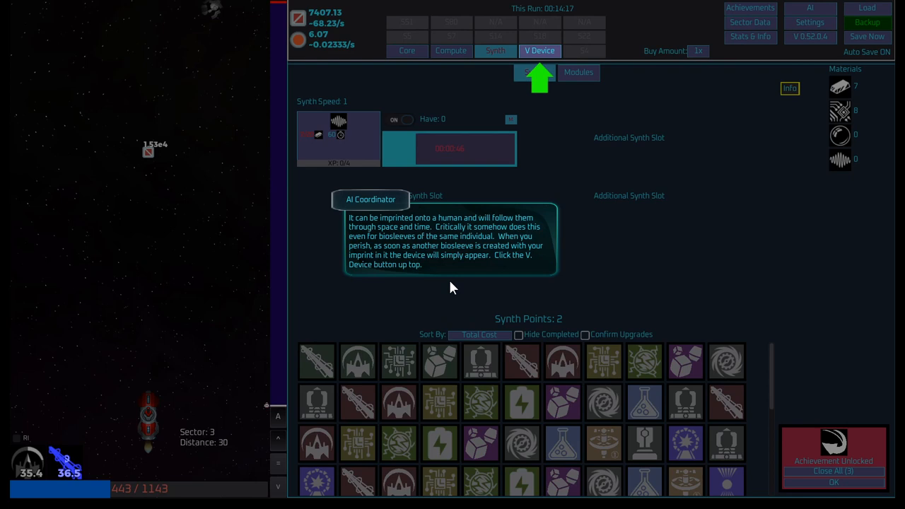
mouse_move(404, 169)
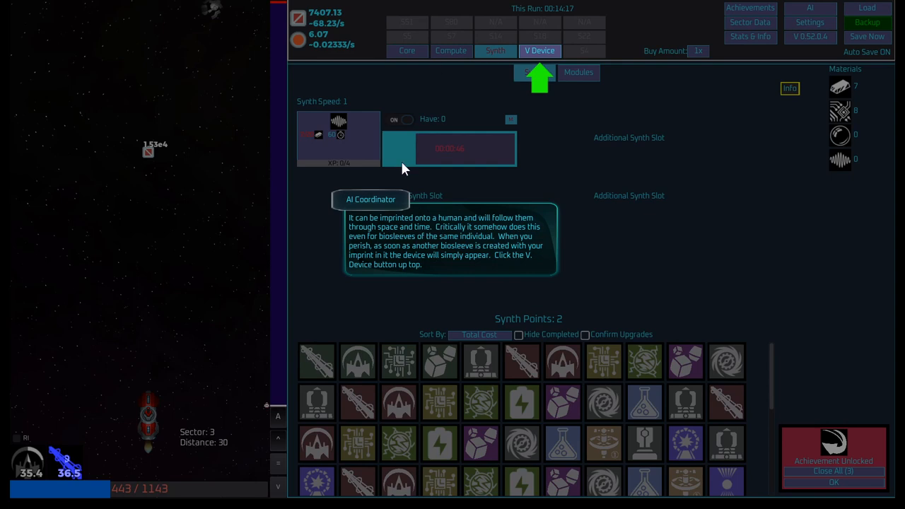
mouse_move(532, 233)
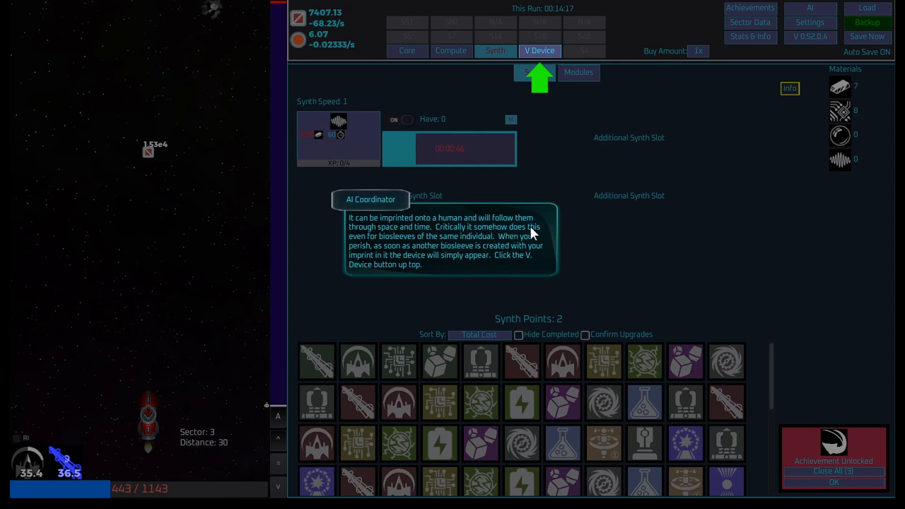
mouse_move(458, 242)
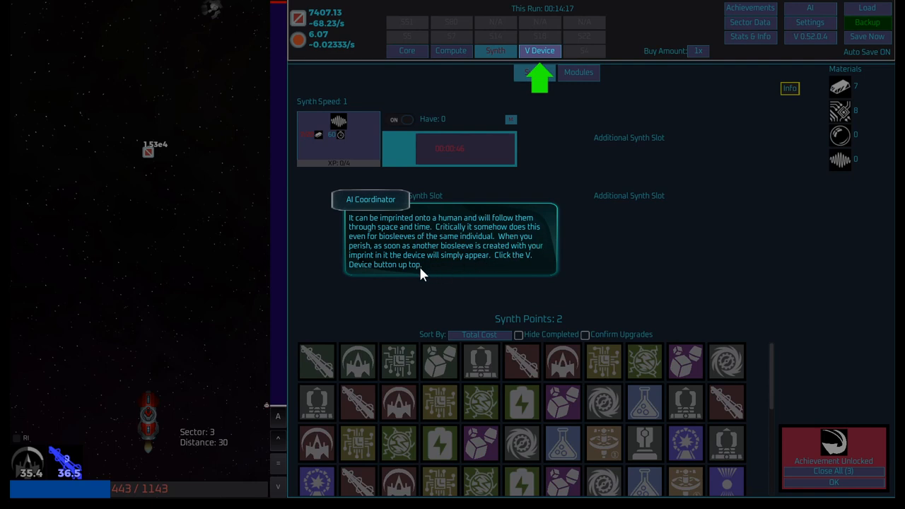
mouse_move(489, 256)
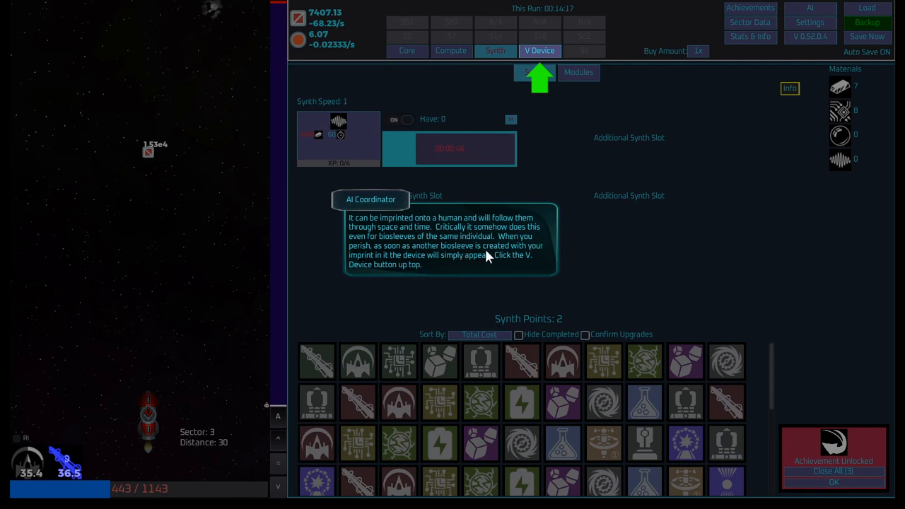
mouse_move(395, 50)
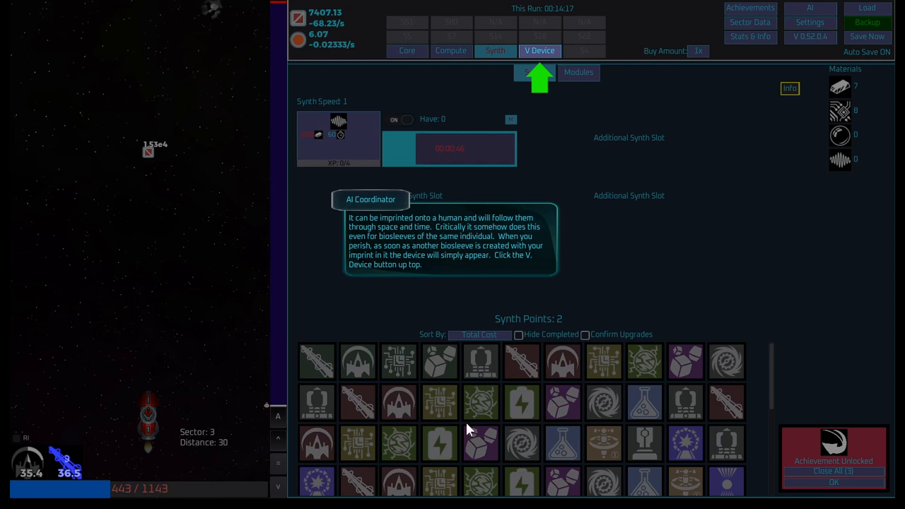
mouse_move(552, 80)
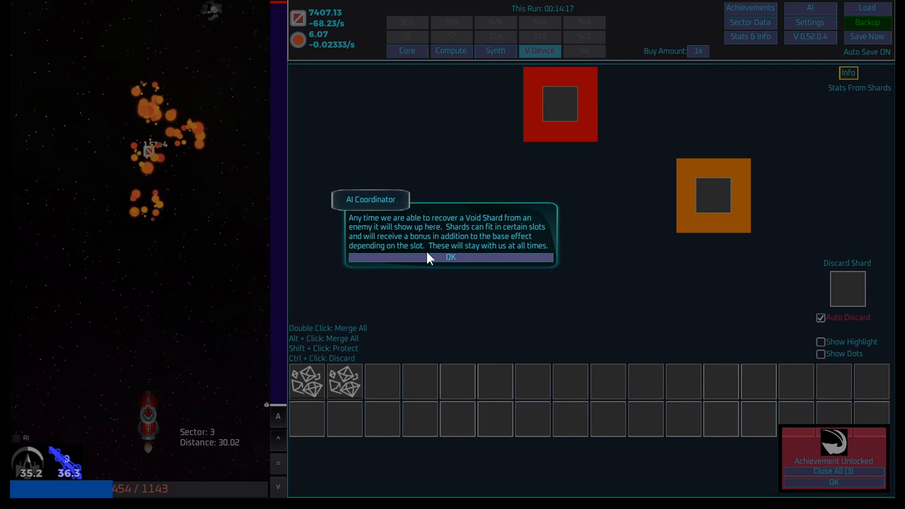
mouse_move(484, 245)
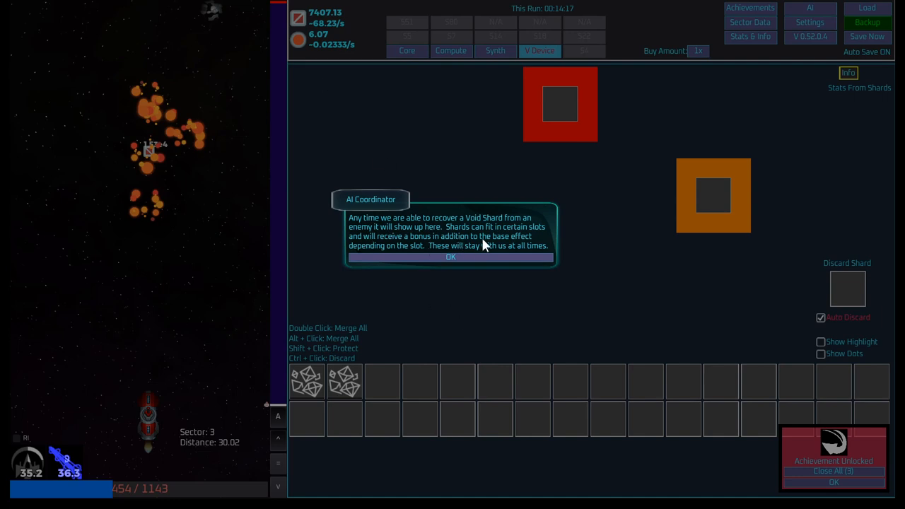
mouse_move(497, 270)
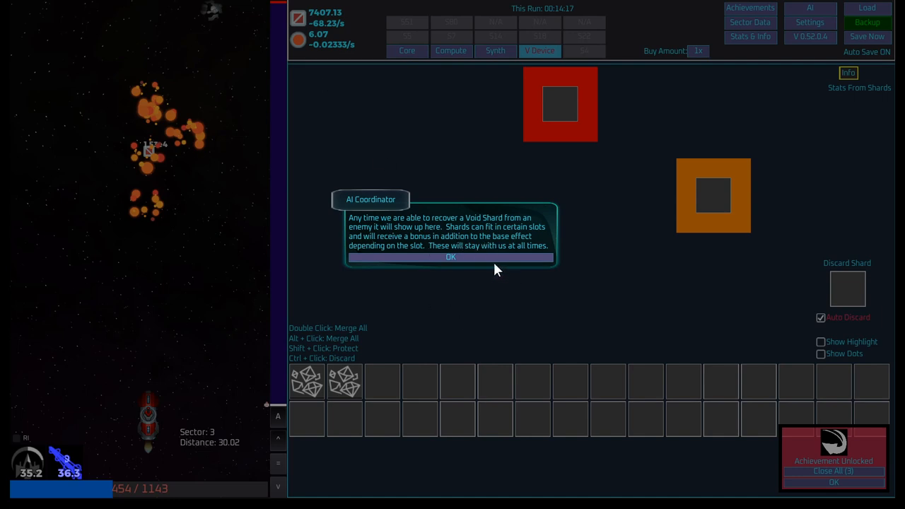
- Dismiss the coordinator's shard tutorial message and move on to the Synth section
left_click(451, 256)
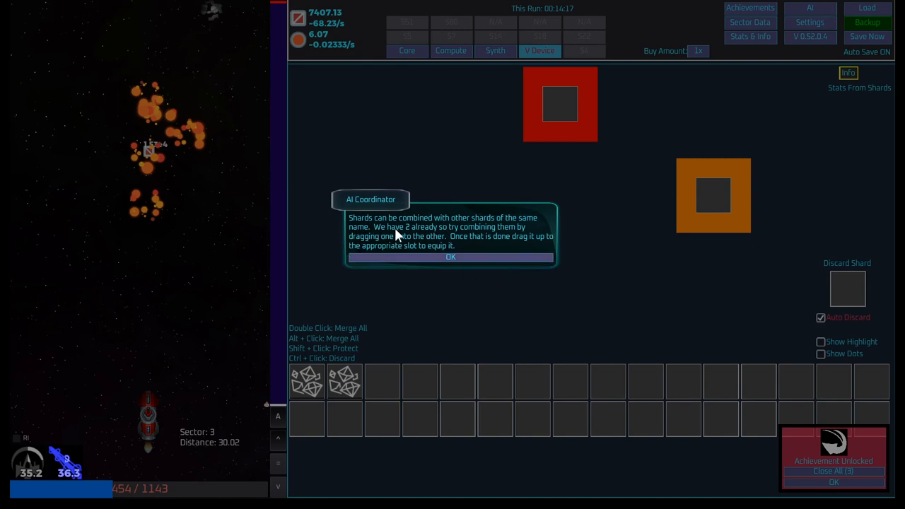
mouse_move(485, 245)
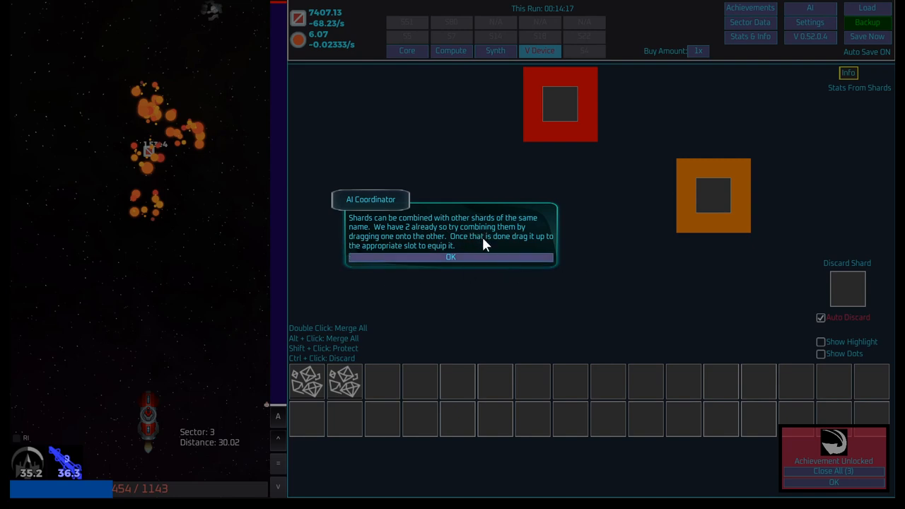
mouse_move(452, 271)
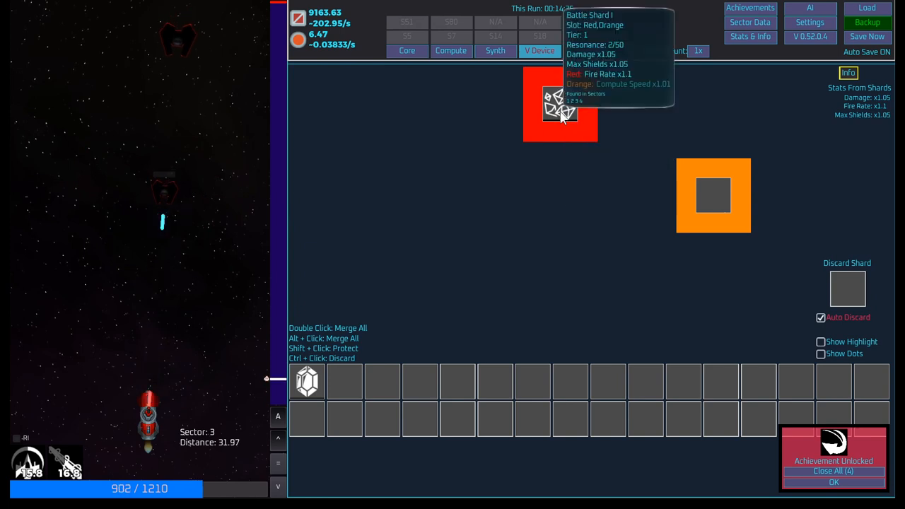
mouse_move(520, 87)
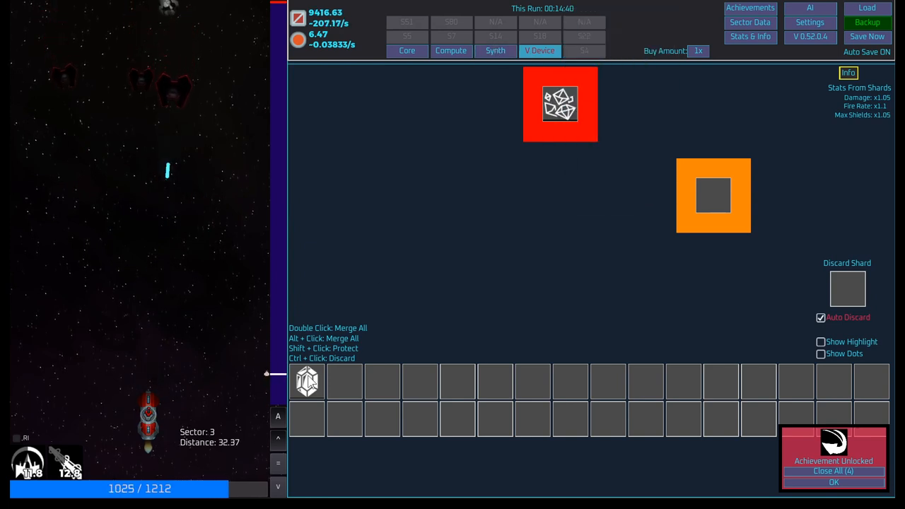
mouse_move(308, 382)
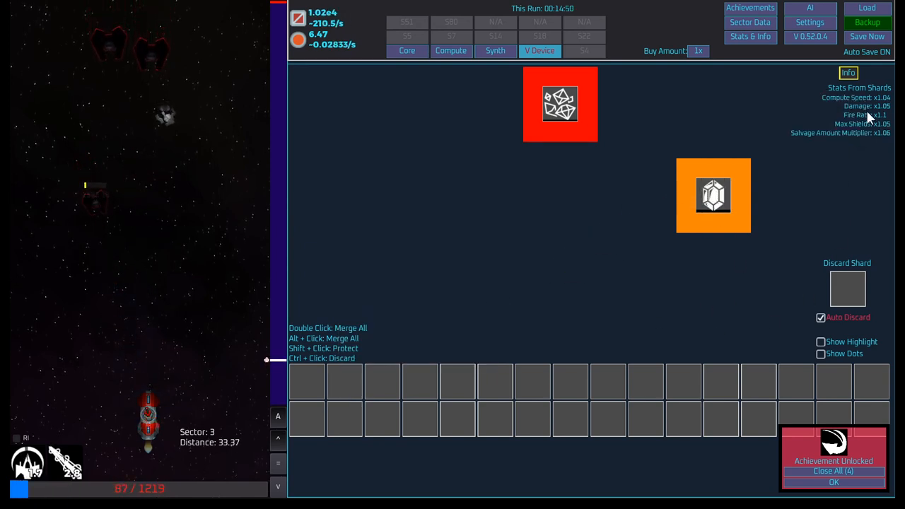
mouse_move(133, 147)
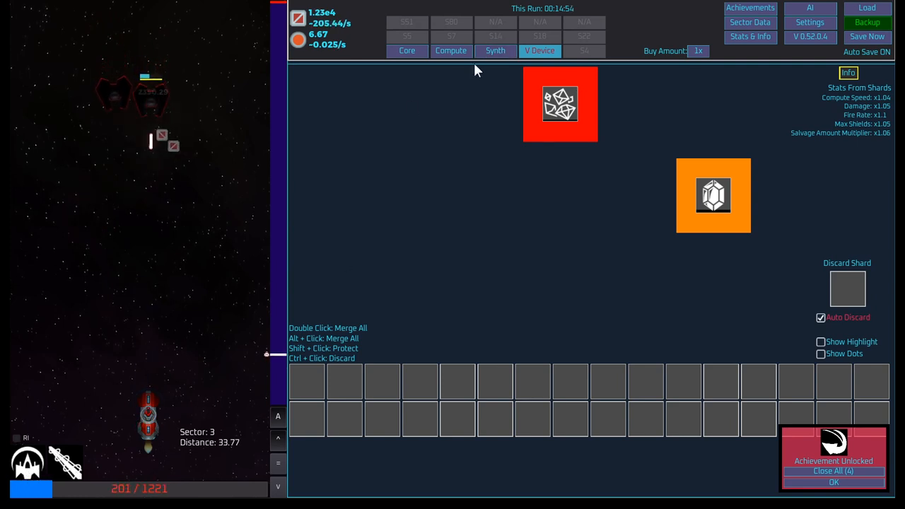
left_click(495, 51)
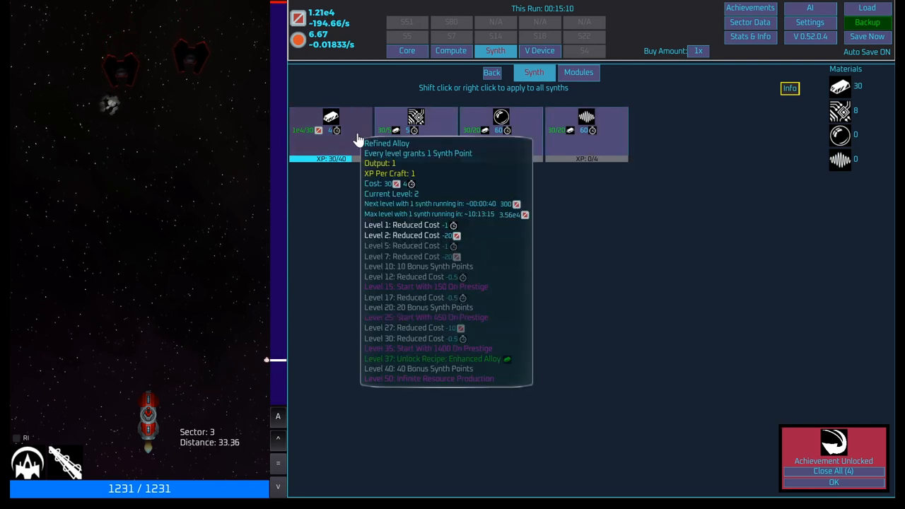
mouse_move(84, 127)
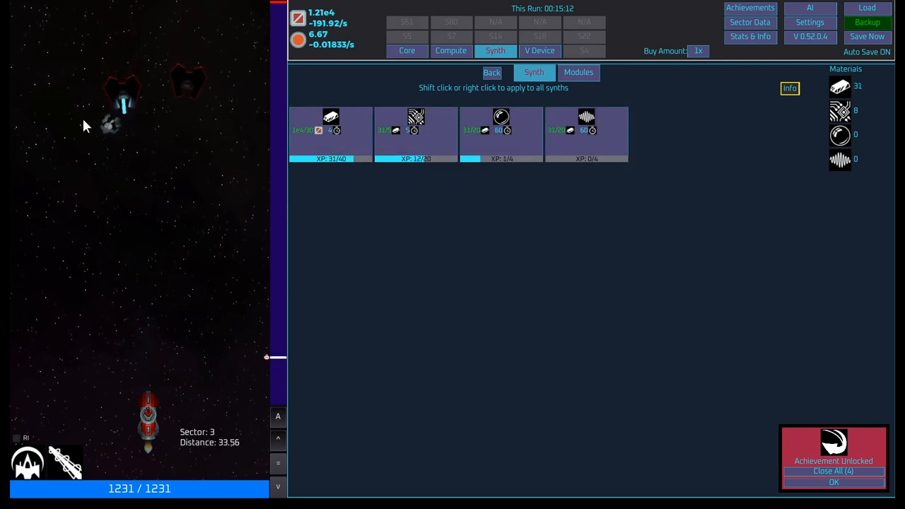
mouse_move(330, 119)
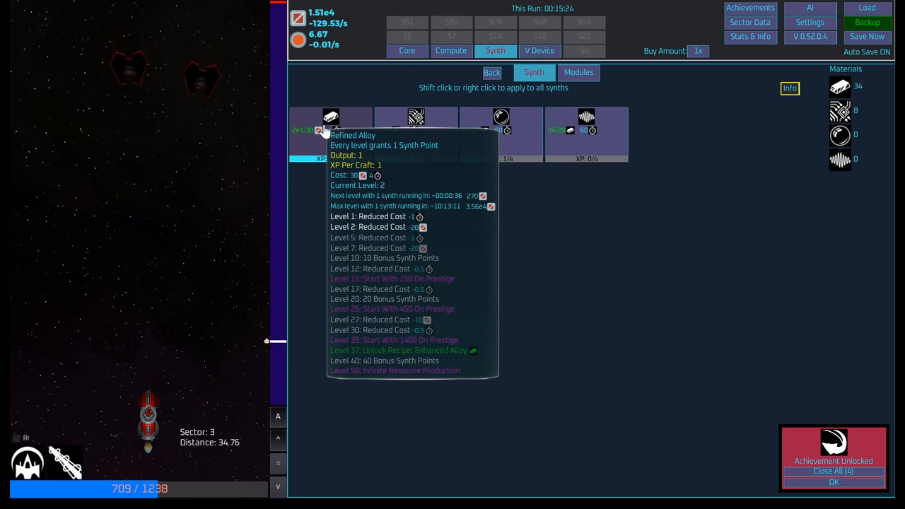
mouse_move(425, 141)
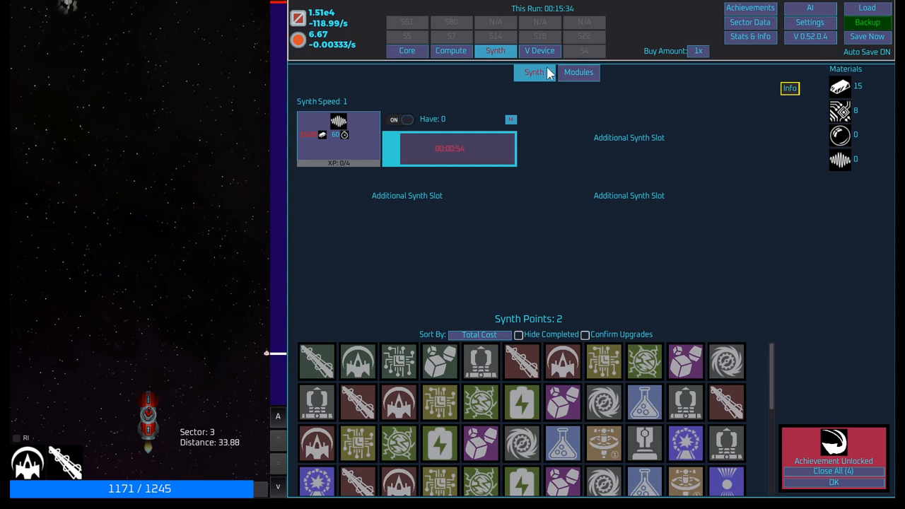
- Return to the ship's weapon and shield upgrades, with Laser Cannon damage at 2408.02
left_click(406, 50)
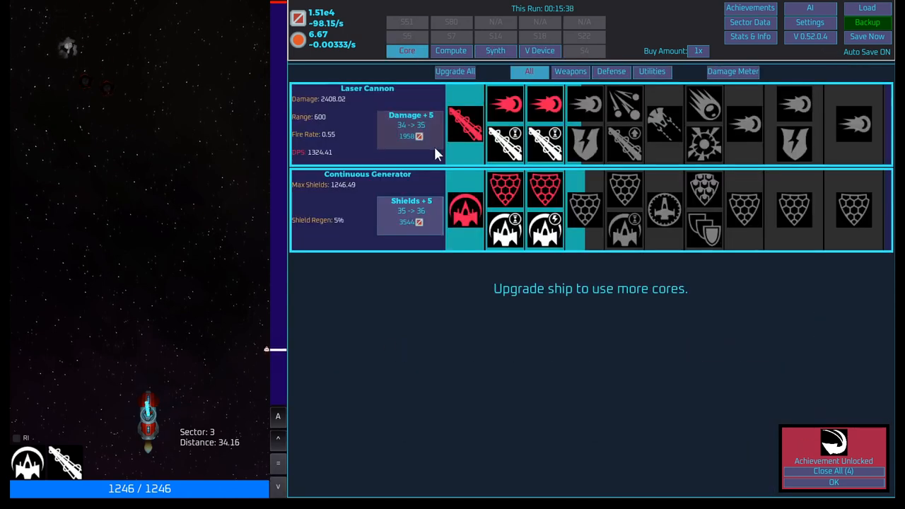
- Buy two Laser Cannon damage levels and a shield level, reaching 2695.02 cannon damage
left_click(409, 212)
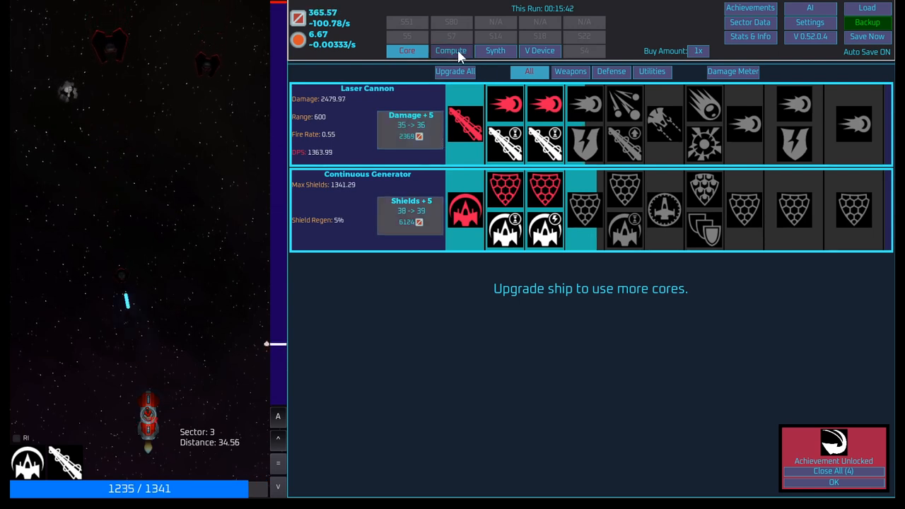
left_click(451, 50)
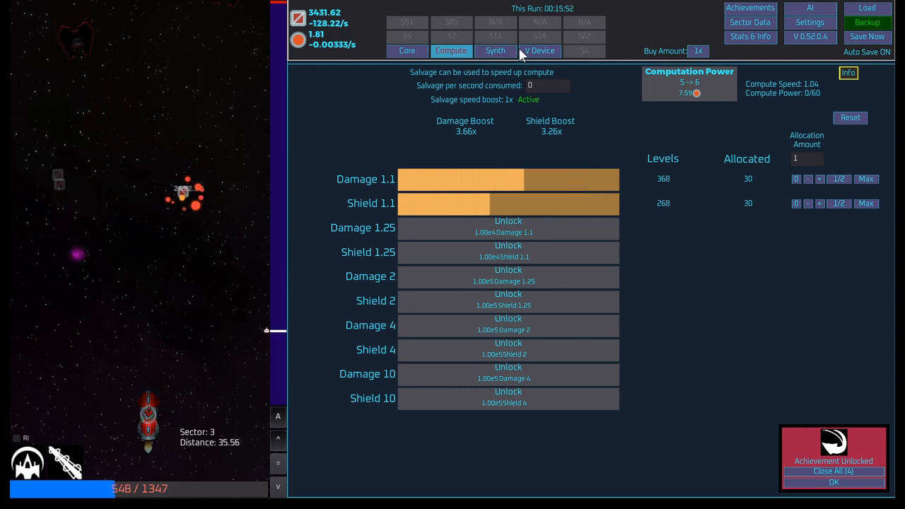
left_click(495, 51)
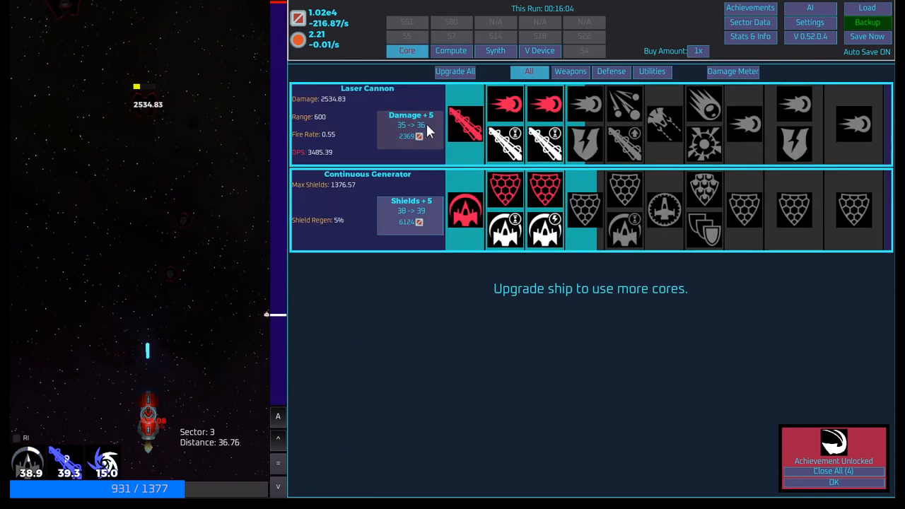
left_click(410, 212)
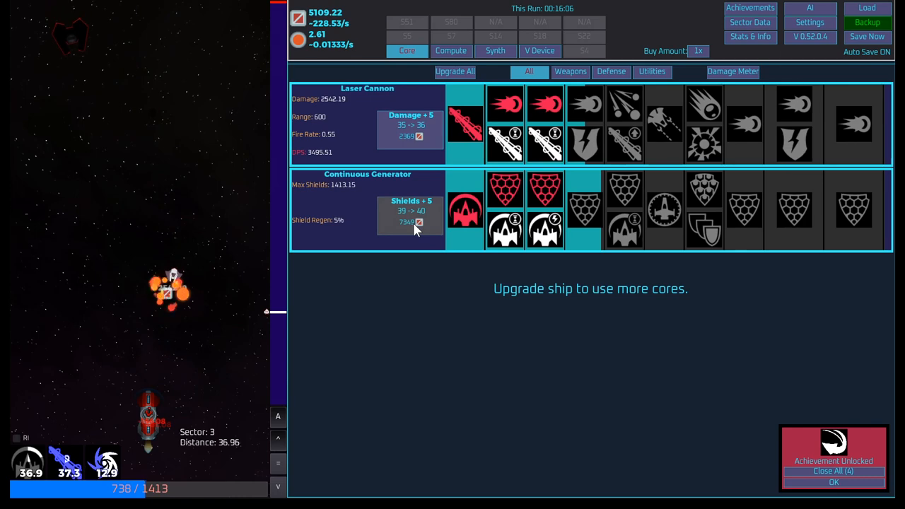
left_click(409, 128)
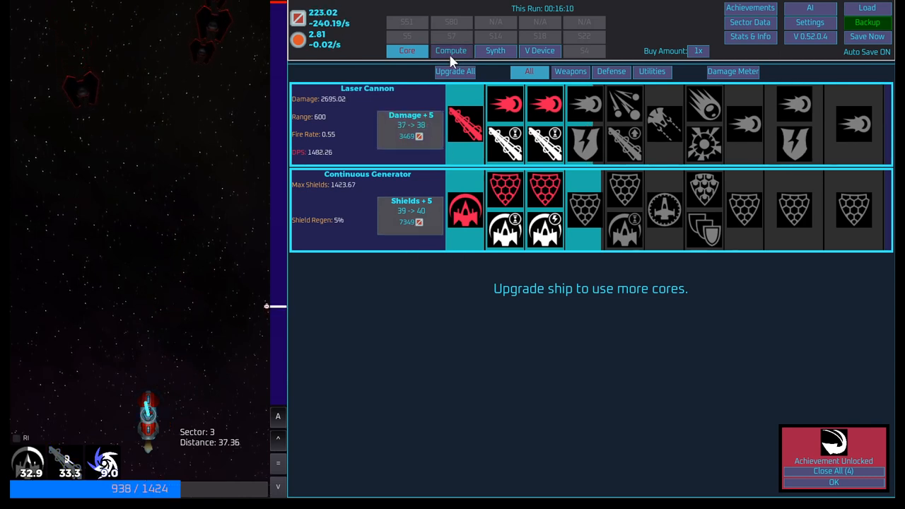
left_click(495, 50)
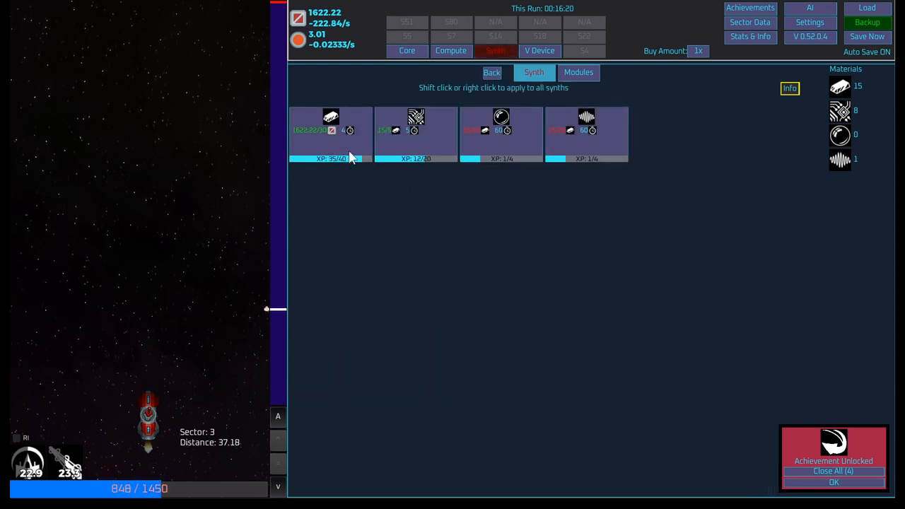
- Create the Defense Efficiency module on the Modules page and activate it to double max shields
left_click(578, 72)
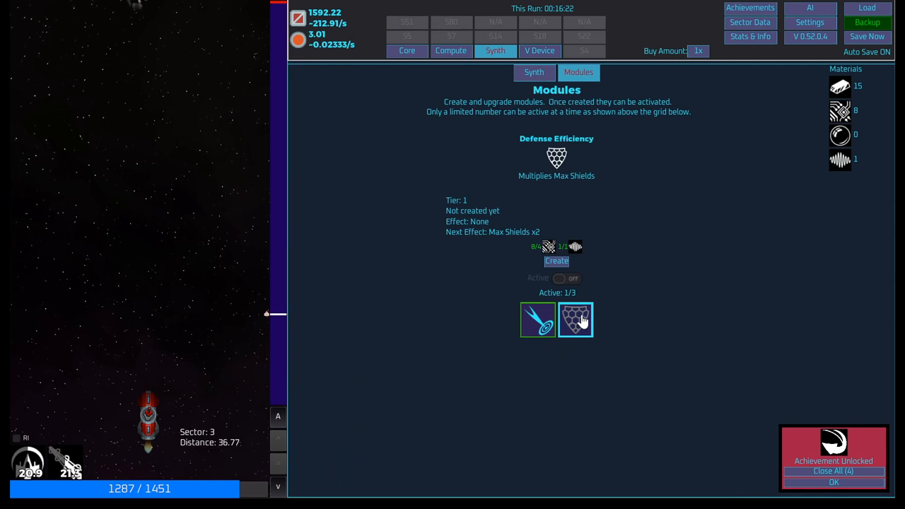
left_click(556, 261)
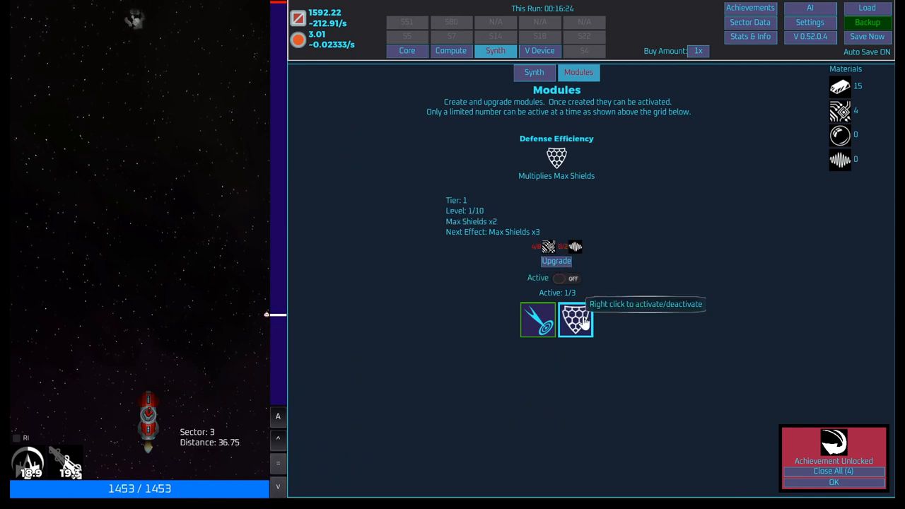
right_click(575, 321)
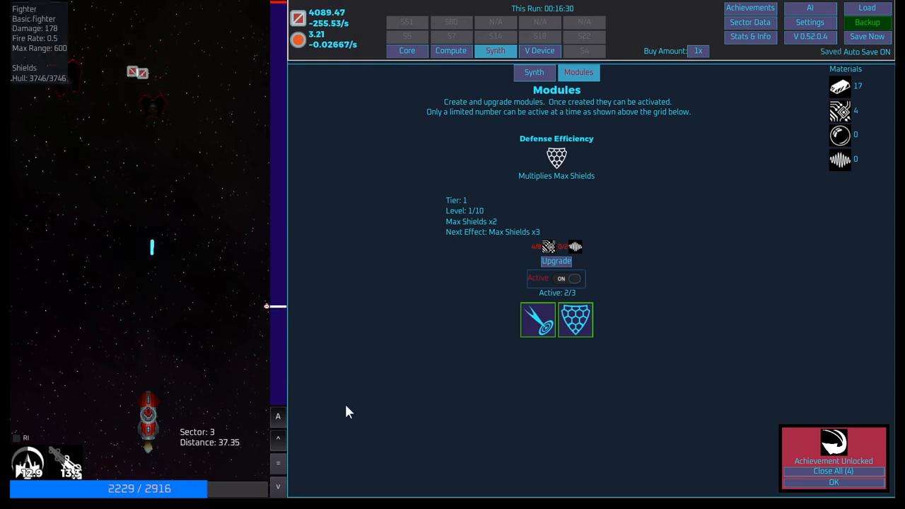
mouse_move(537, 327)
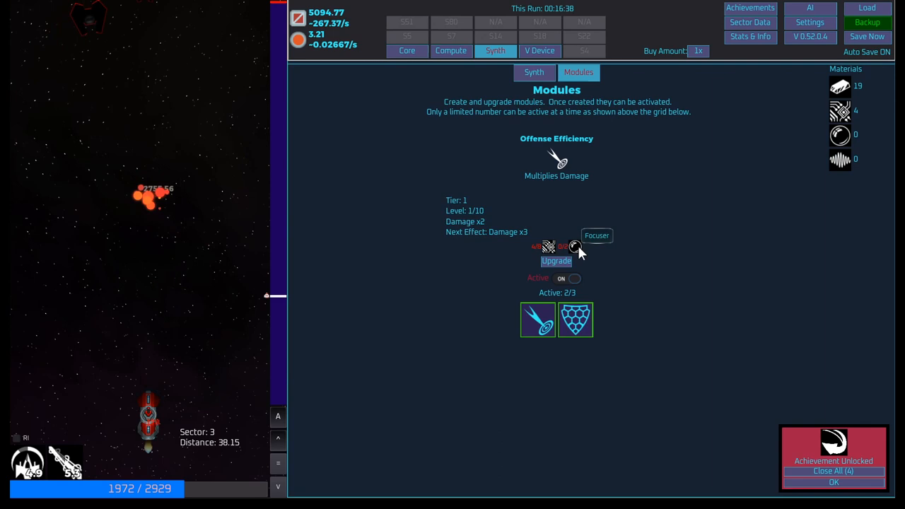
left_click(539, 51)
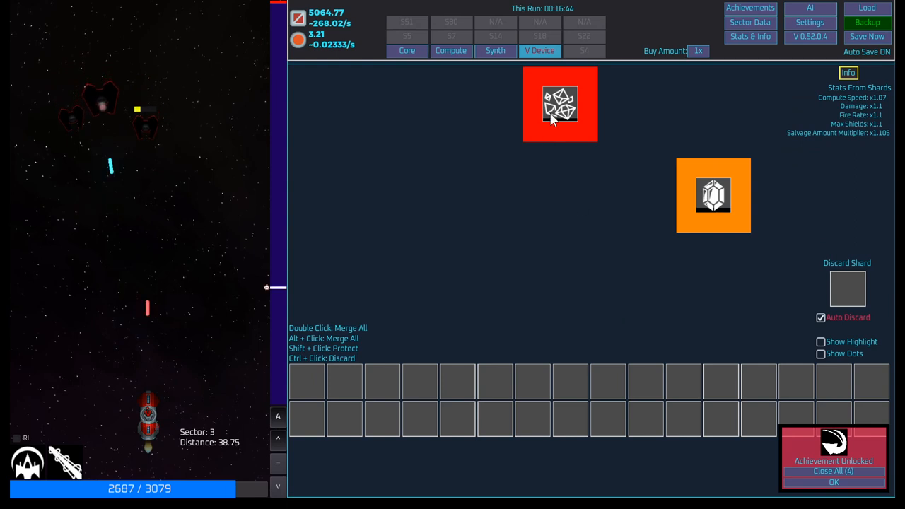
mouse_move(558, 106)
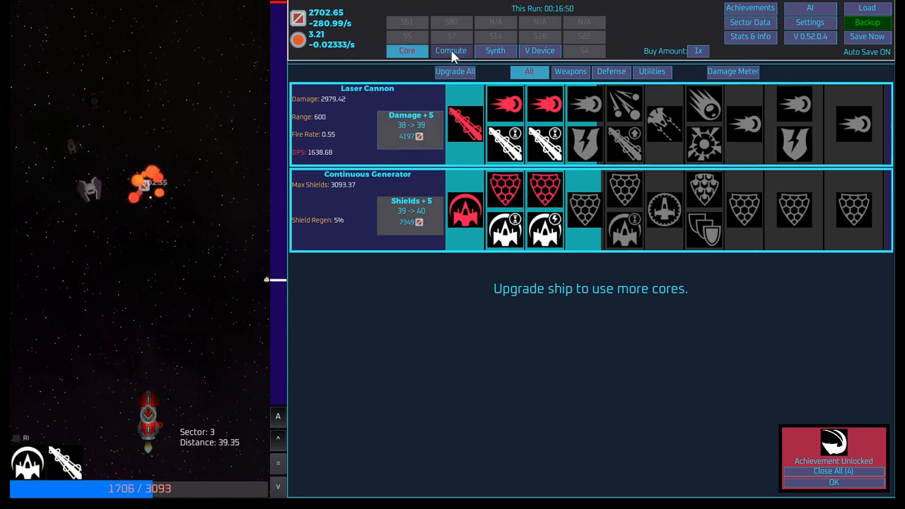
- Check the Compute and Synth tabs, then clear the pending Achievement Unlocked notices
left_click(451, 50)
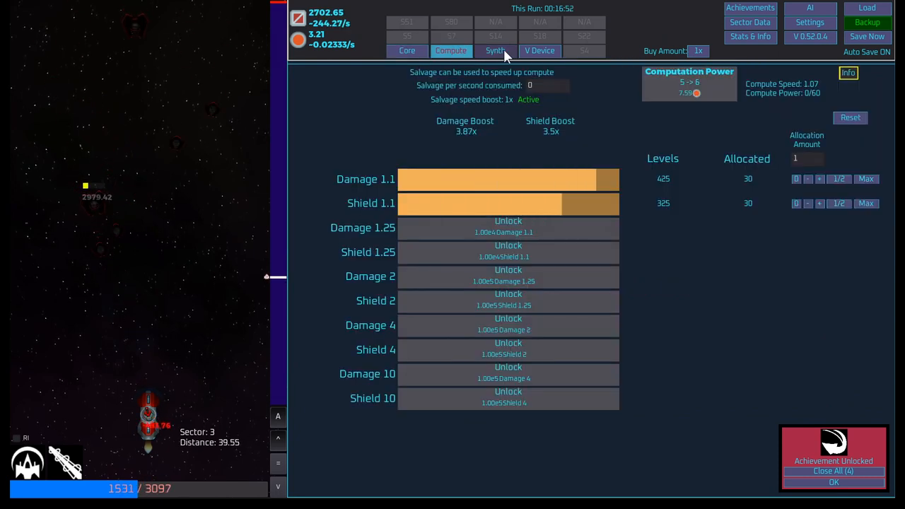
left_click(495, 50)
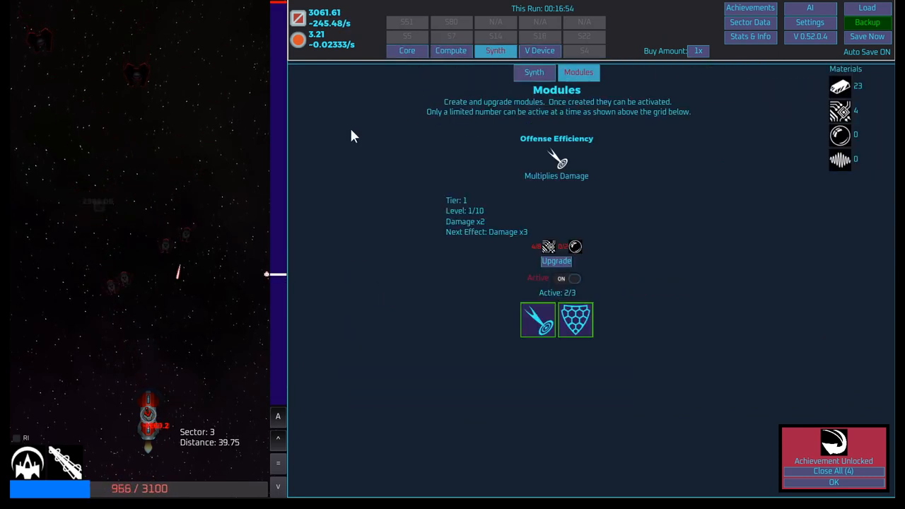
left_click(540, 50)
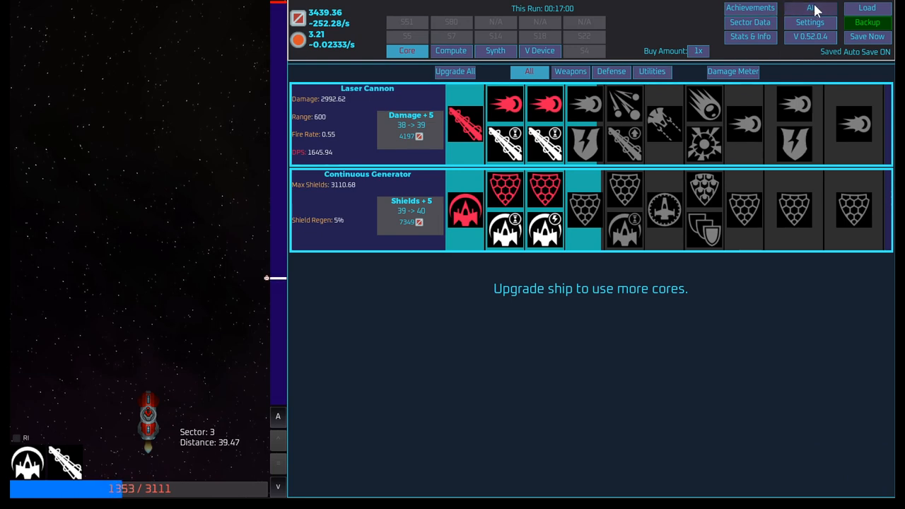
left_click(813, 8)
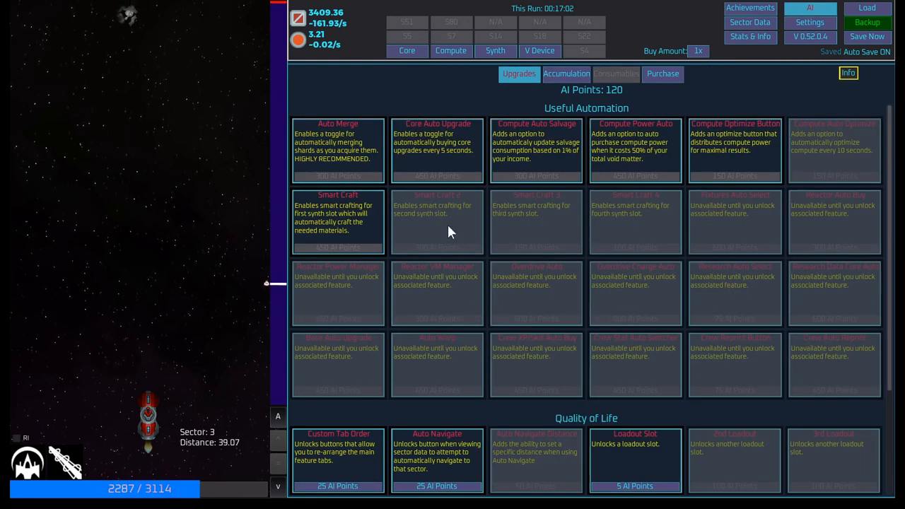
scroll("down", 3)
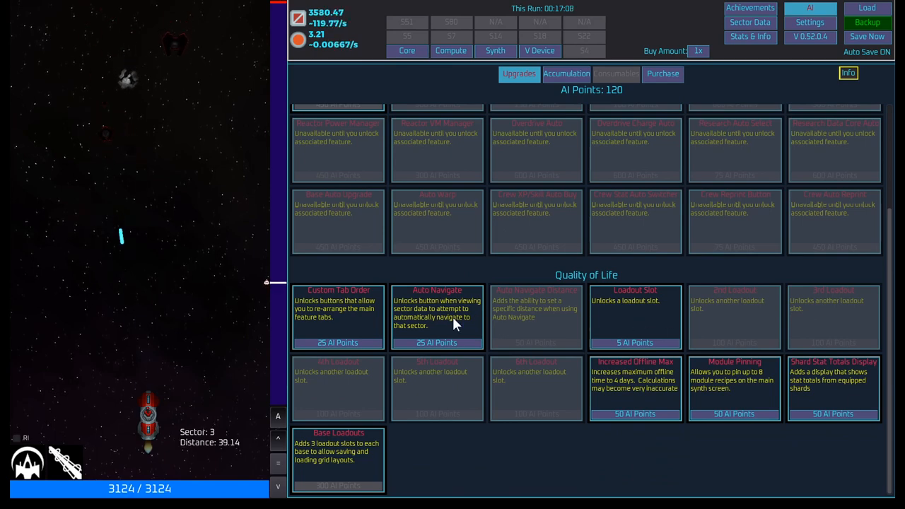
mouse_move(447, 341)
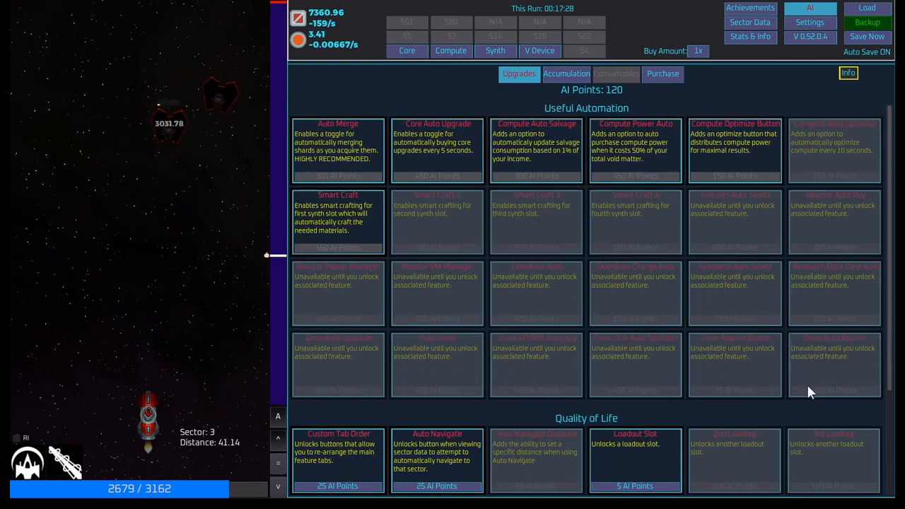
scroll("down", 3)
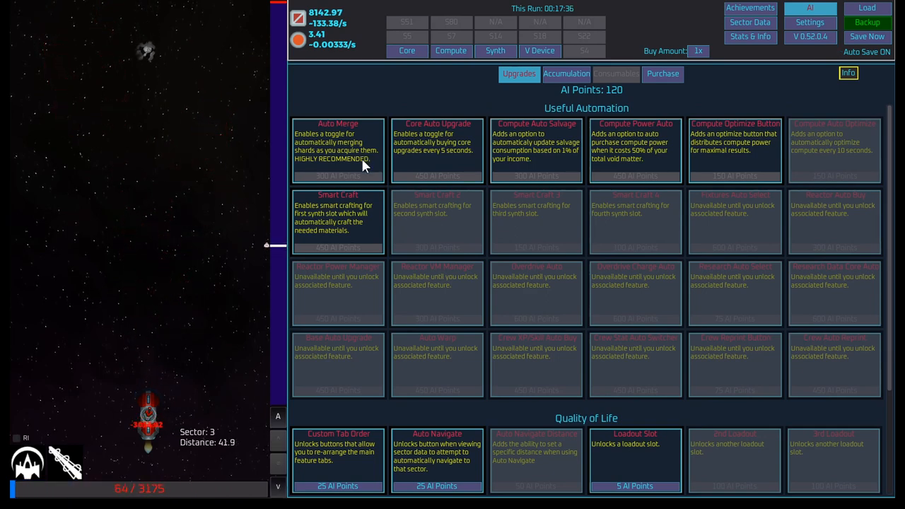
mouse_move(233, 84)
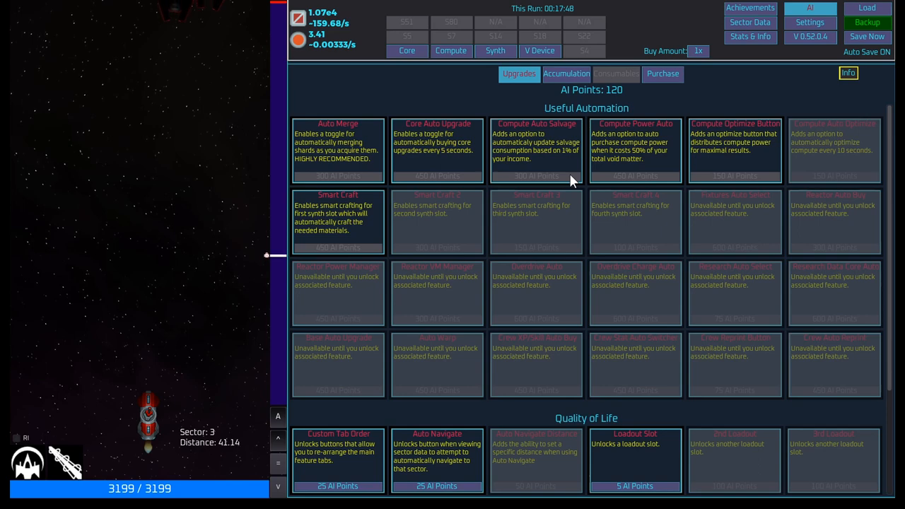
mouse_move(659, 166)
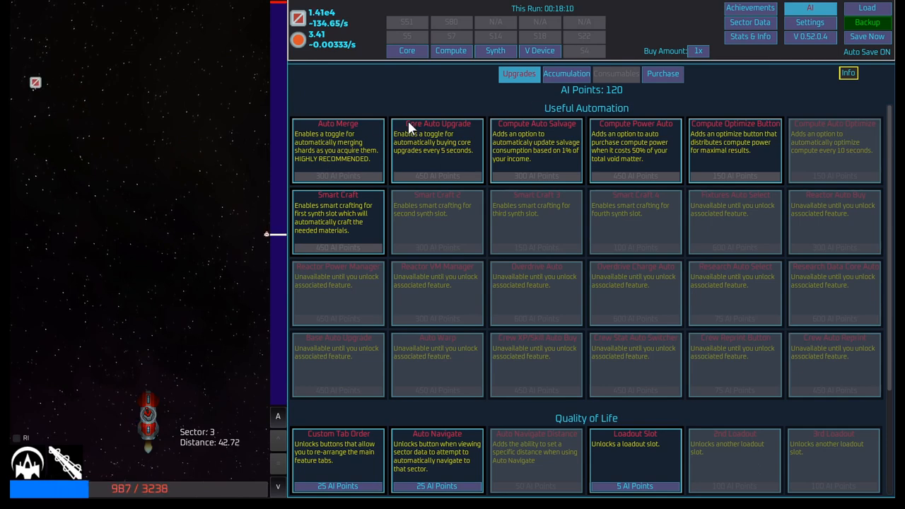
left_click(566, 73)
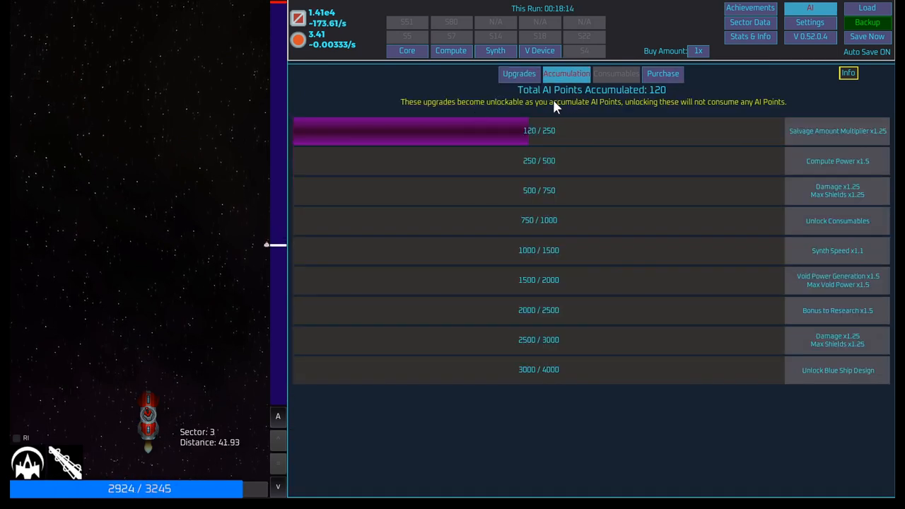
mouse_move(716, 115)
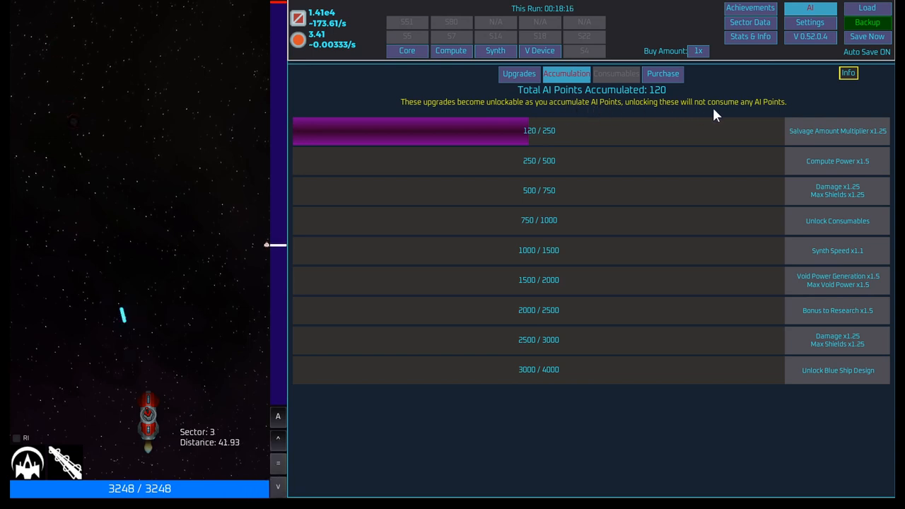
mouse_move(599, 85)
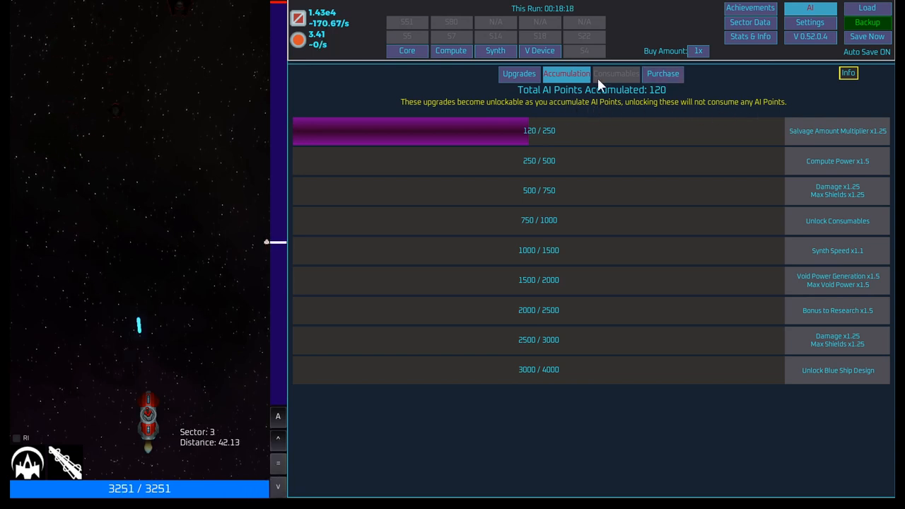
left_click(519, 73)
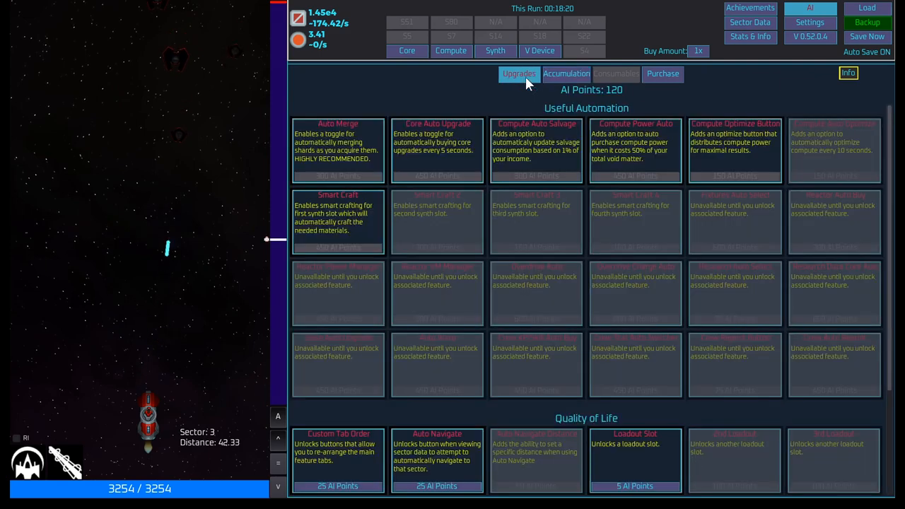
left_click(406, 50)
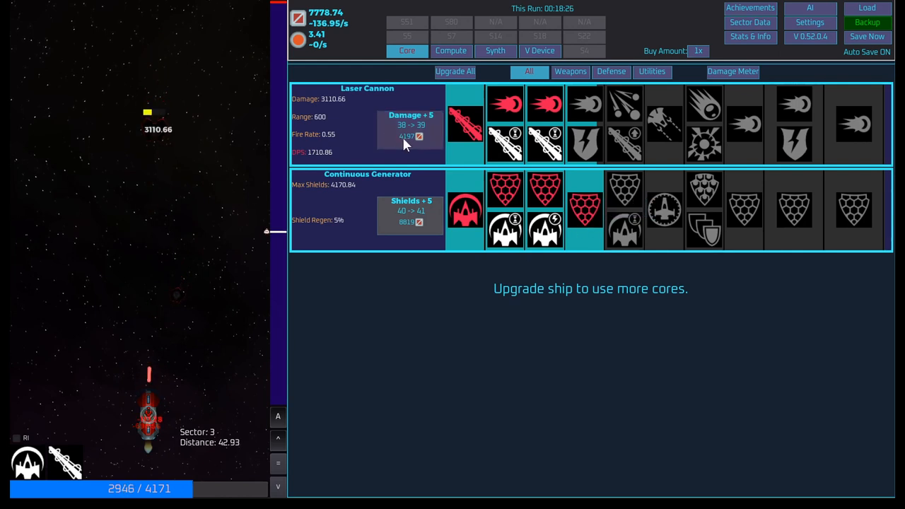
- Buy another Laser Cannon damage level, then check compute allocations and the synth crafting slots
left_click(410, 133)
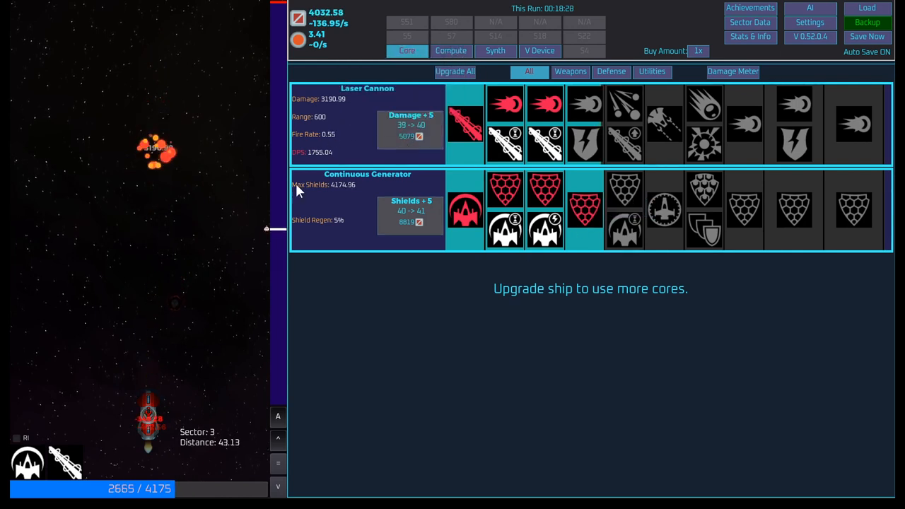
left_click(451, 50)
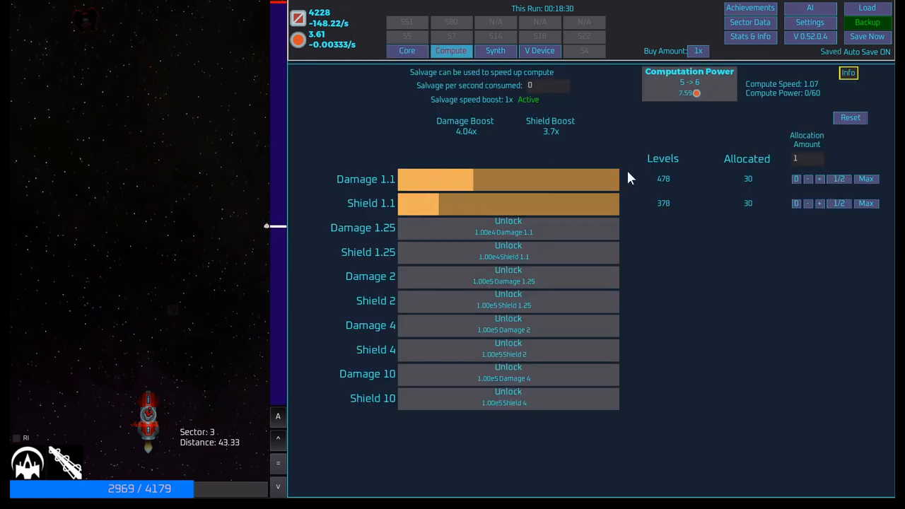
left_click(496, 50)
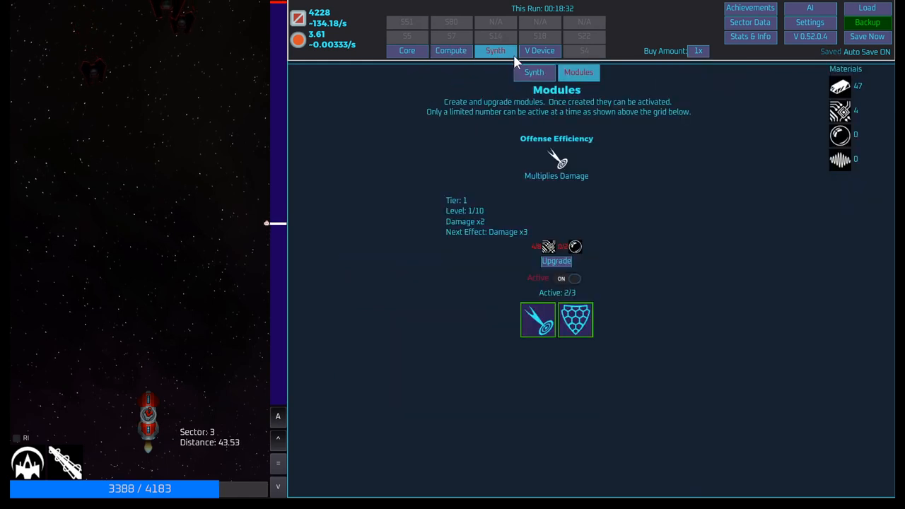
mouse_move(341, 177)
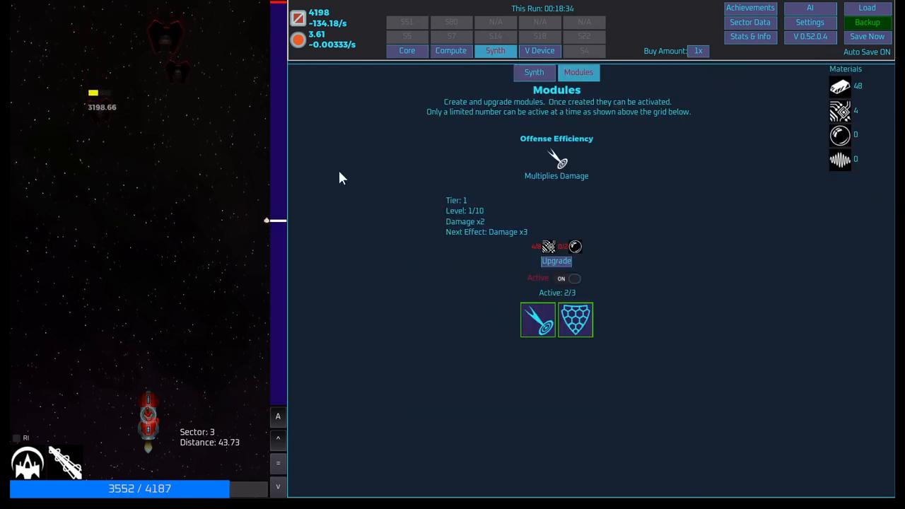
left_click(533, 72)
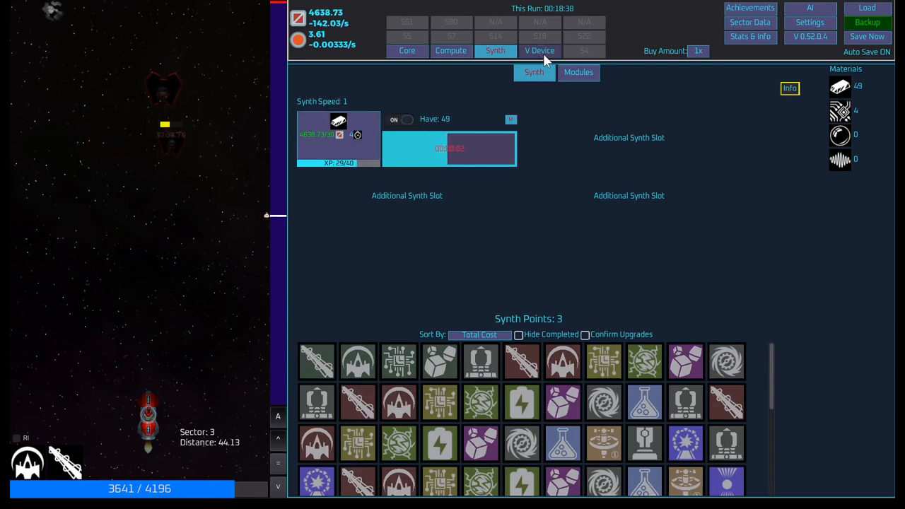
- Browse the Modules page and craftable materials list, ending on the V Device shard page
left_click(578, 73)
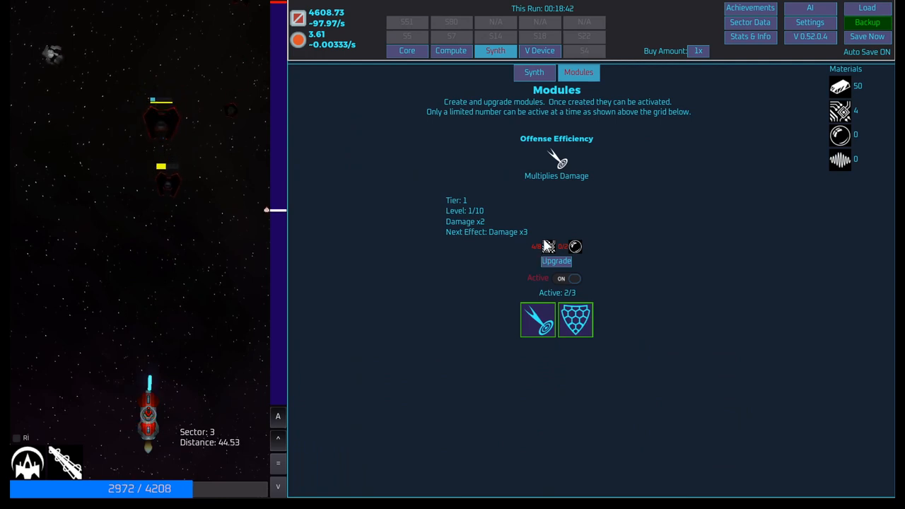
left_click(575, 321)
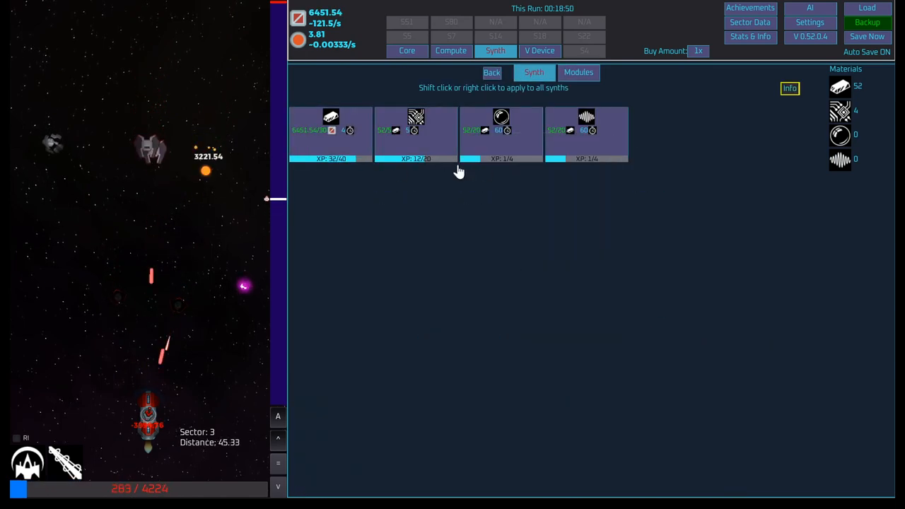
mouse_move(501, 130)
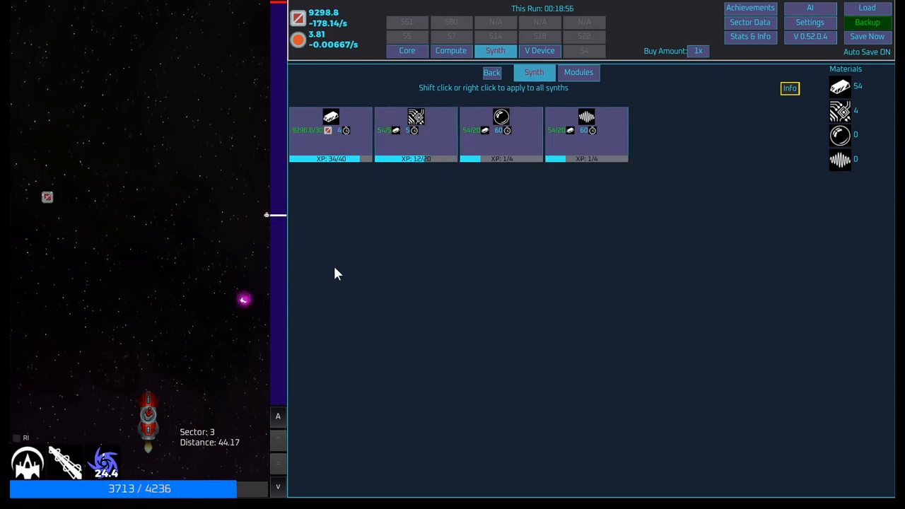
left_click(578, 72)
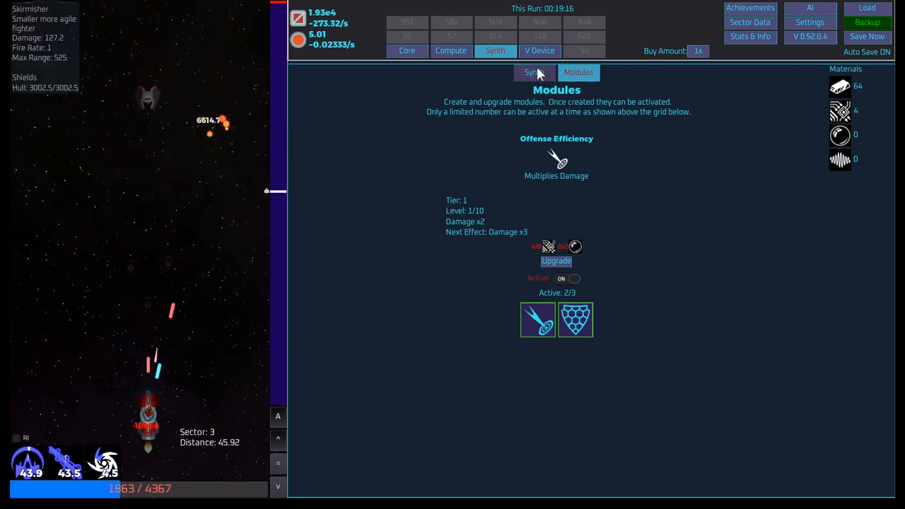
left_click(539, 50)
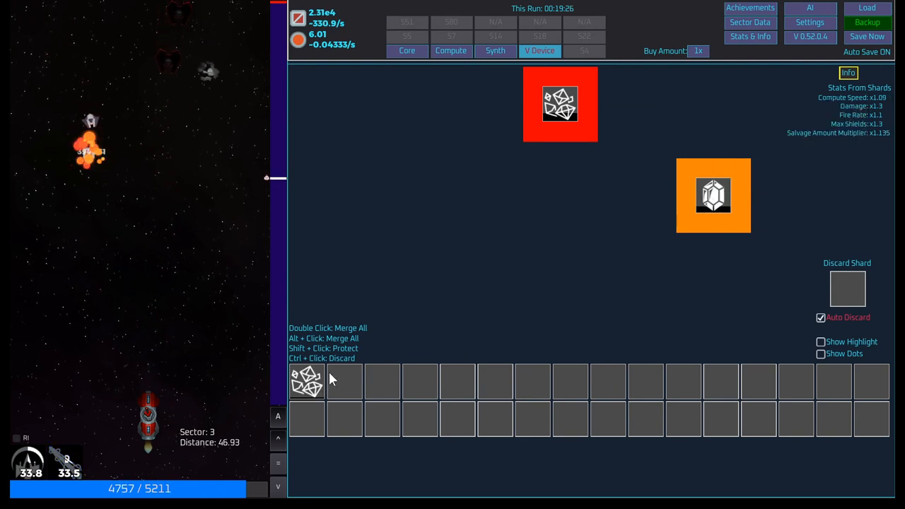
mouse_move(368, 405)
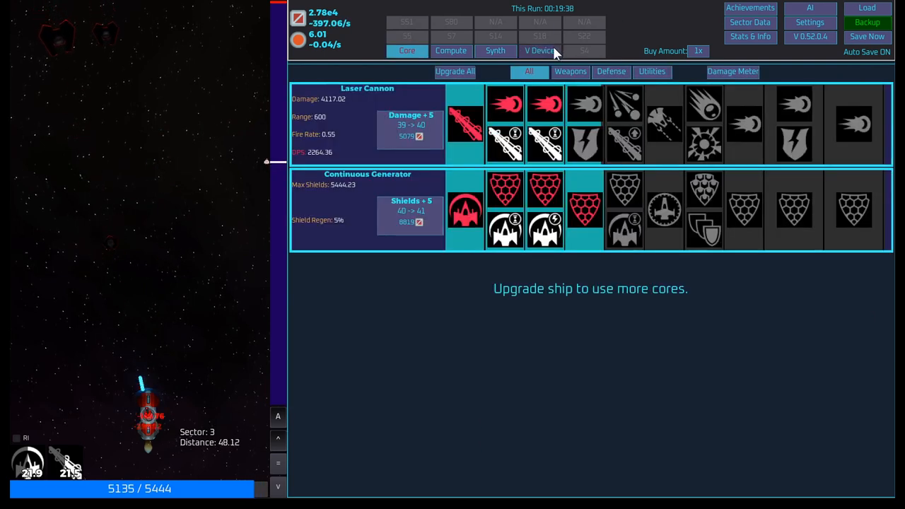
- Raise Laser Cannon damage to level 43 (5684.58) and enable its Shield Damage Synergy
left_click(539, 50)
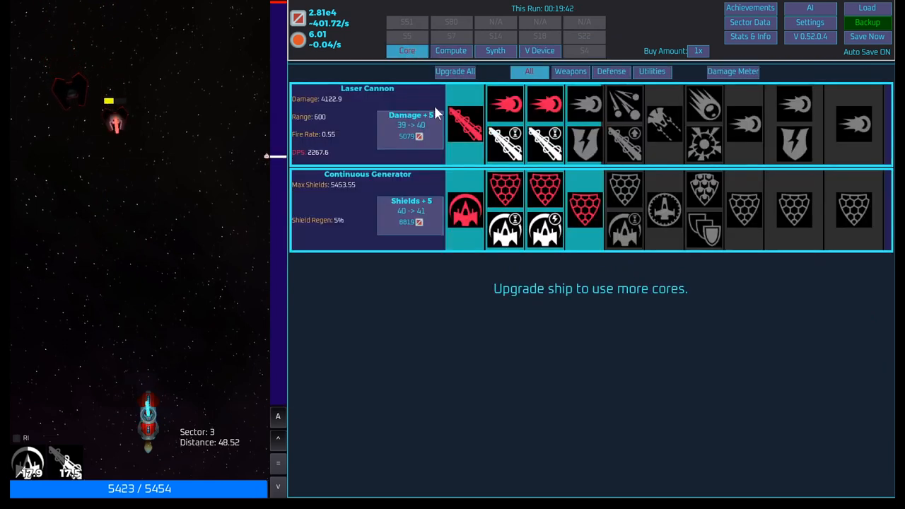
left_click(409, 124)
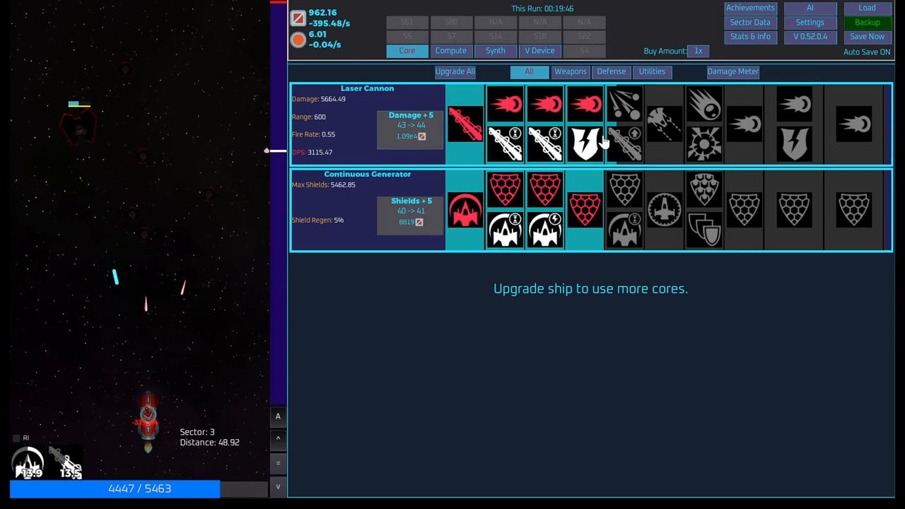
mouse_move(586, 145)
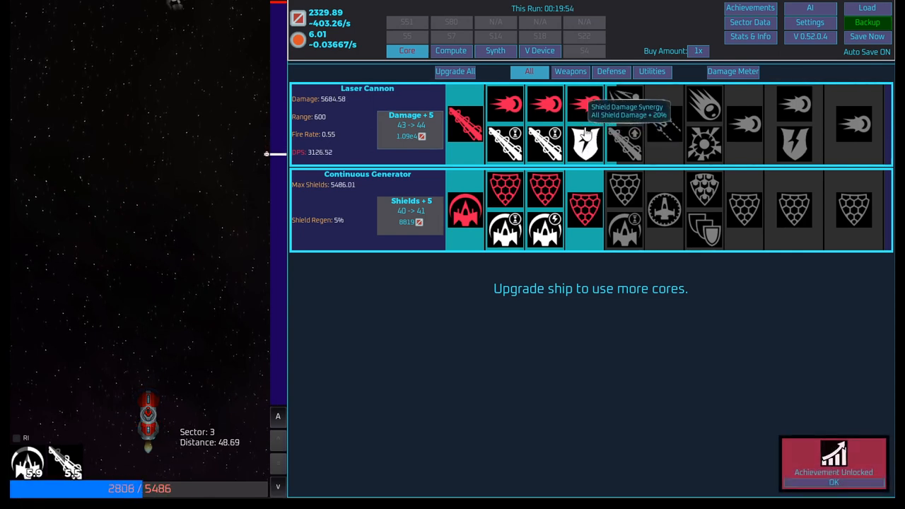
left_click(584, 141)
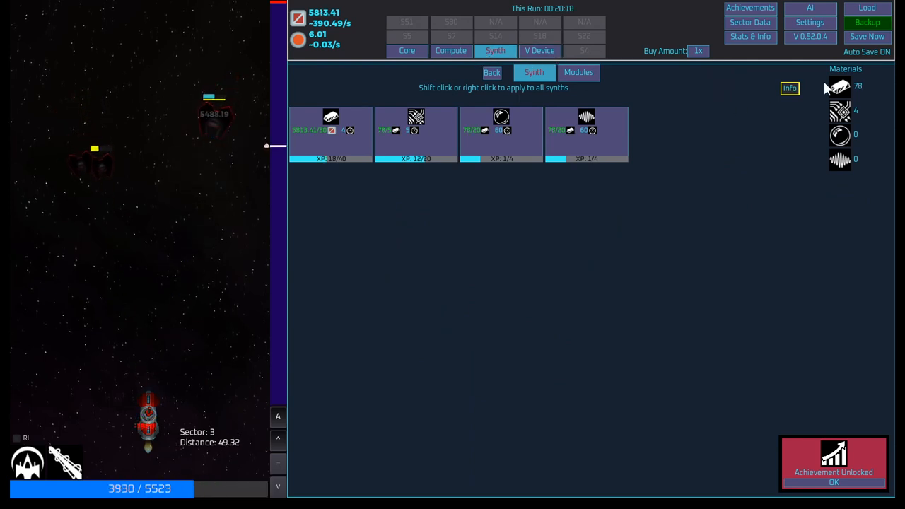
mouse_move(220, 141)
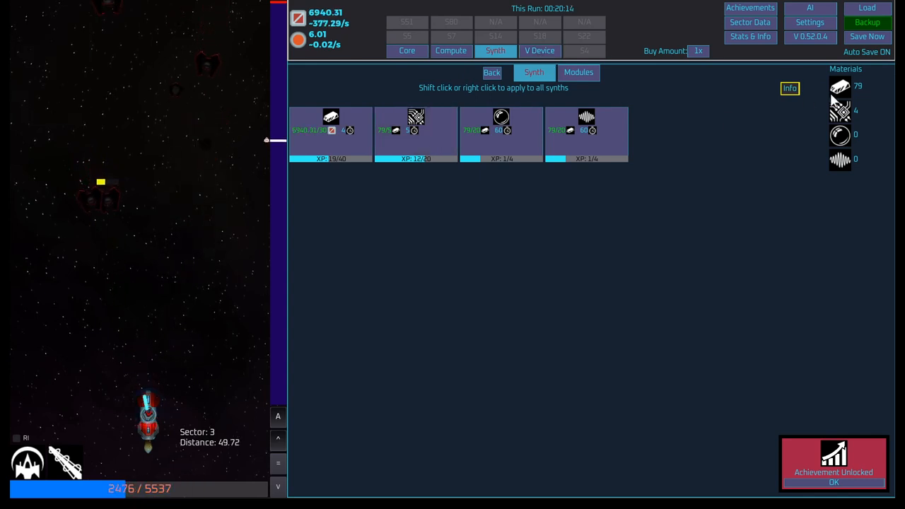
- View the achievements collection, then the AI Upgrades page showing 130 AI Points
left_click(539, 50)
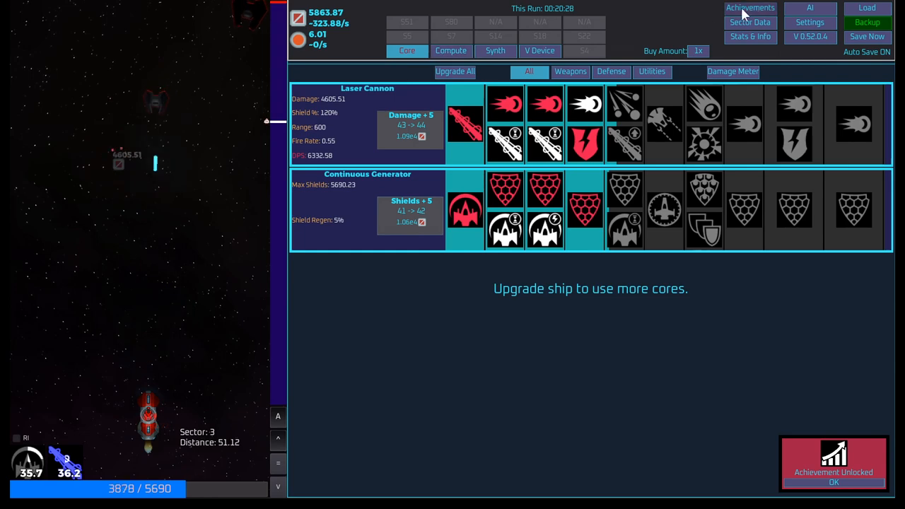
left_click(749, 8)
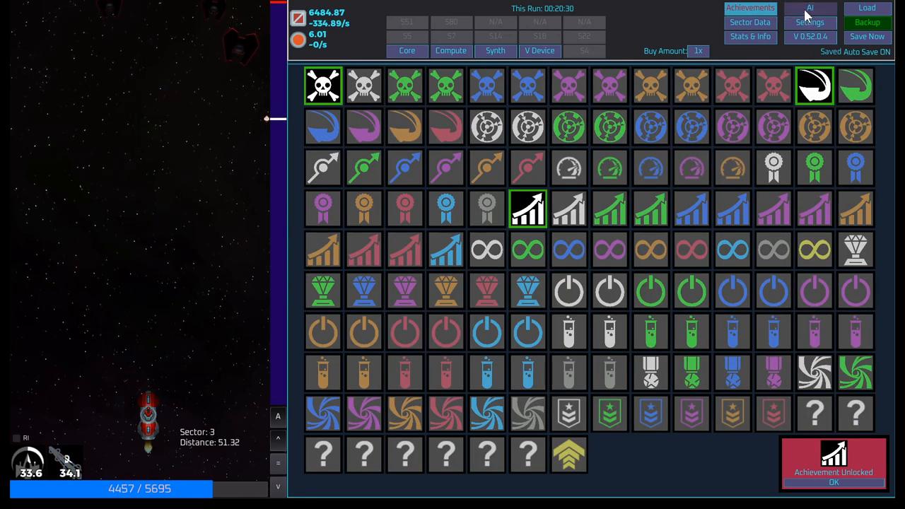
left_click(809, 8)
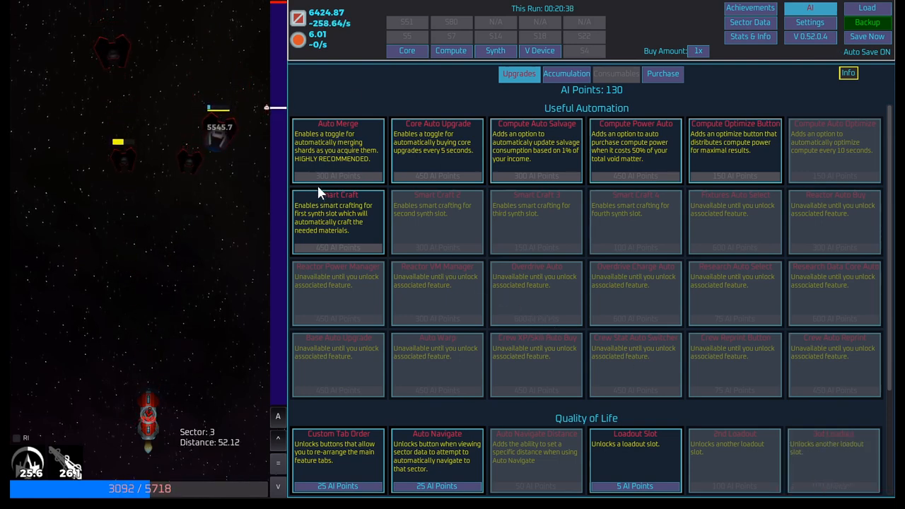
mouse_move(740, 156)
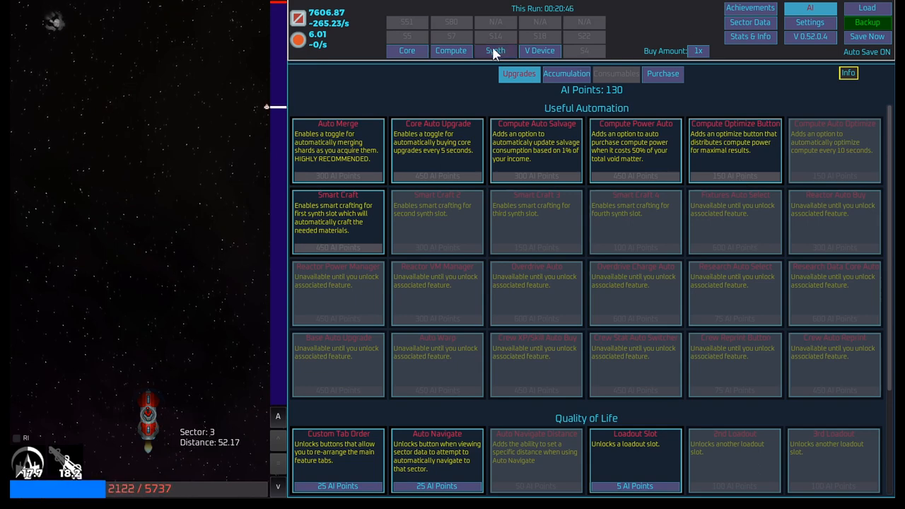
- Review the Compute allocation and ship Cores pages, with generator shields now at level 42
left_click(451, 50)
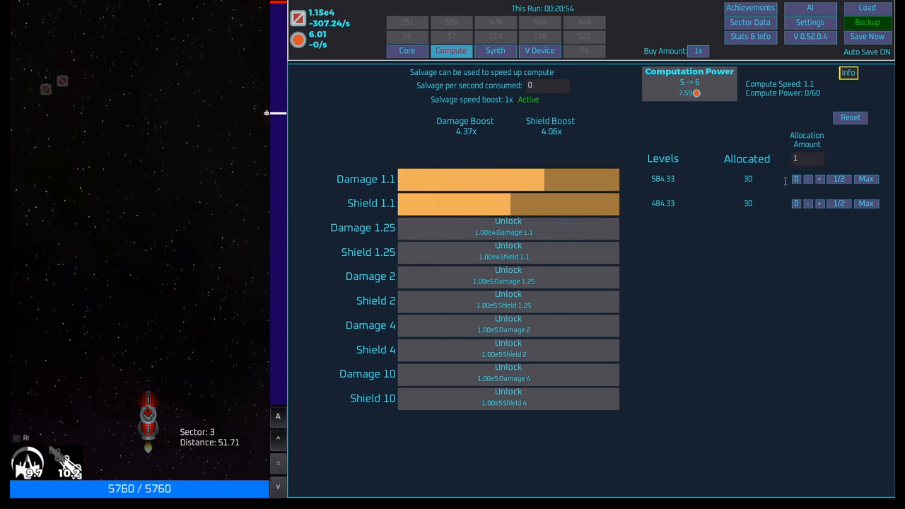
left_click(406, 50)
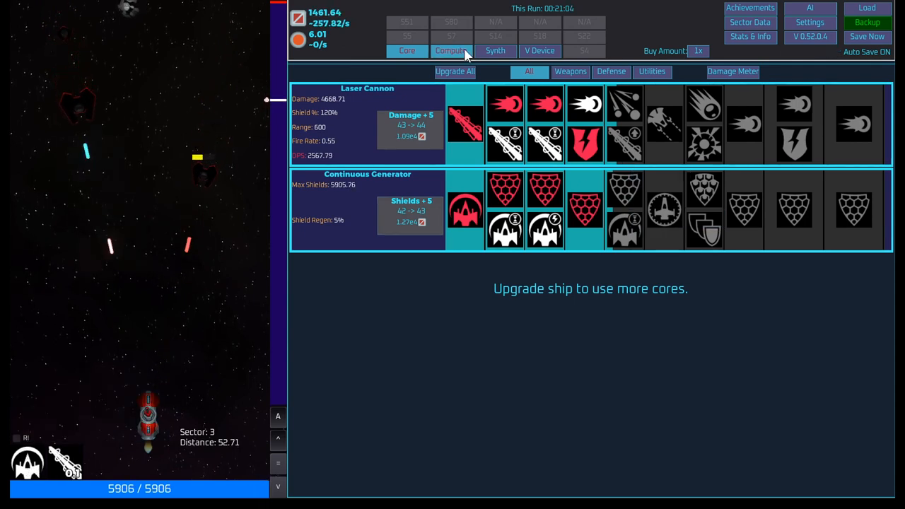
left_click(539, 50)
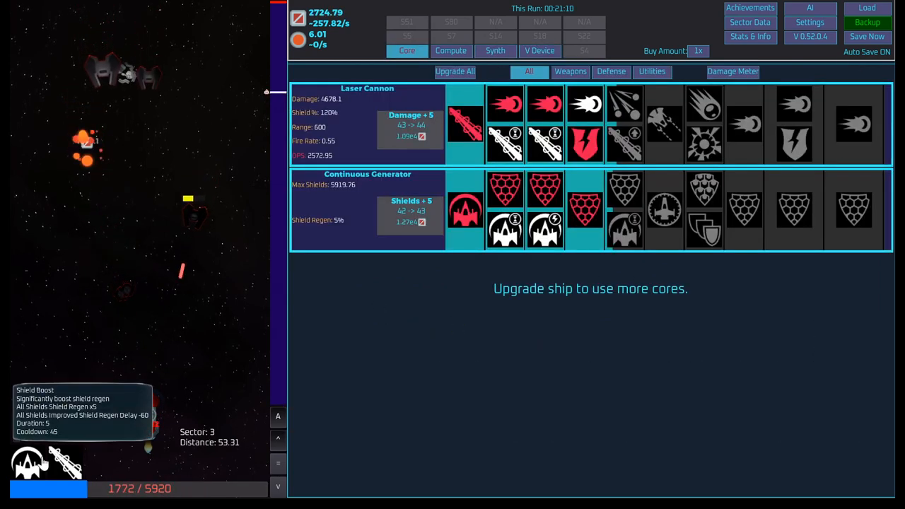
mouse_move(67, 463)
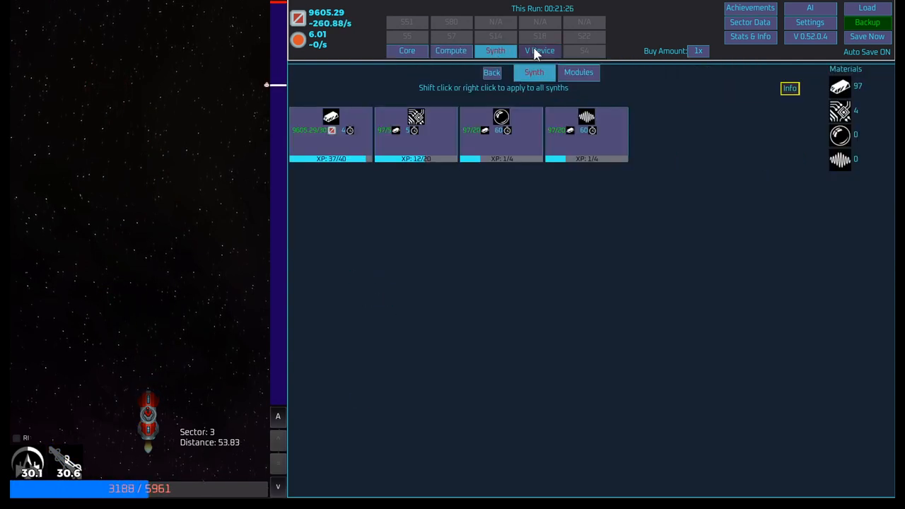
mouse_move(329, 130)
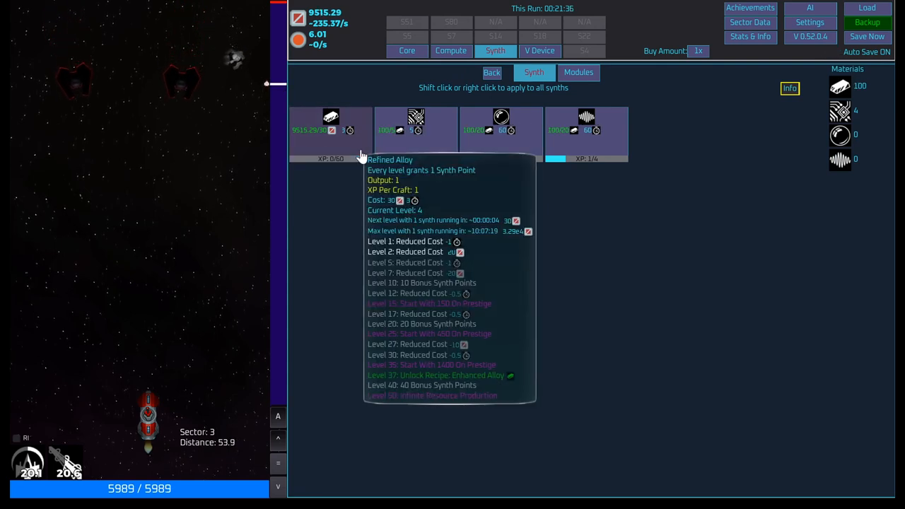
mouse_move(346, 142)
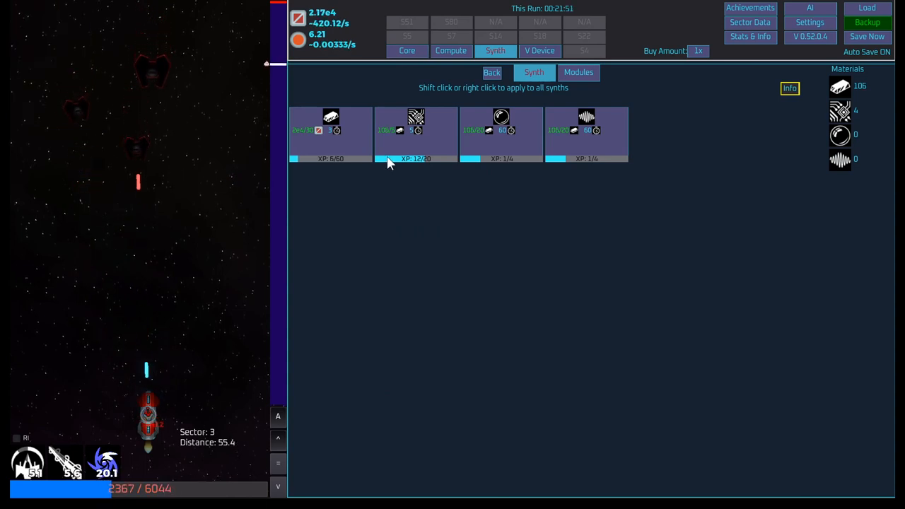
mouse_move(330, 124)
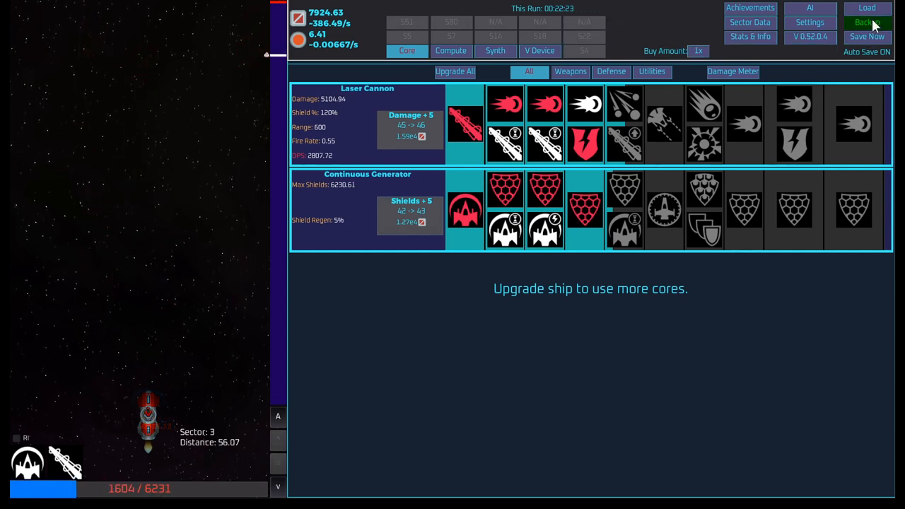
- Make a backup save for bonus AI points, then view the Compute allocations (30 on Damage 1.1 and Shield 1.1)
left_click(867, 37)
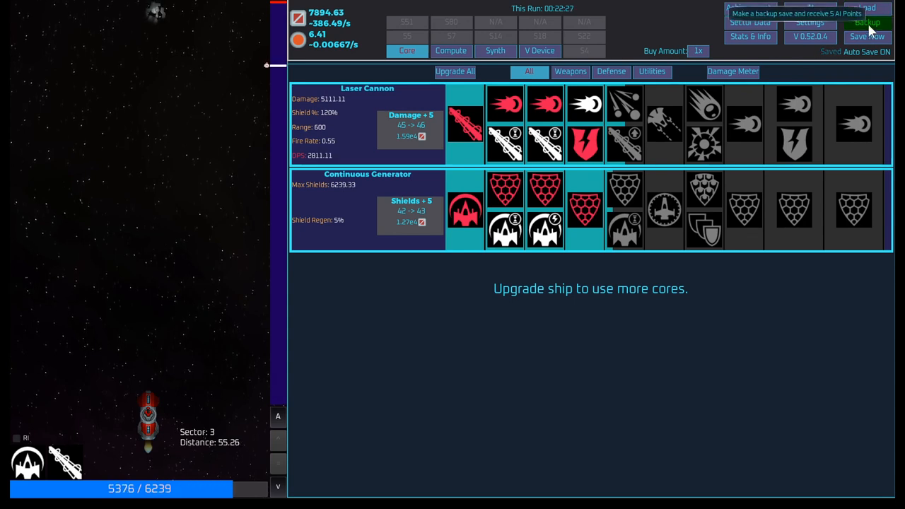
left_click(867, 37)
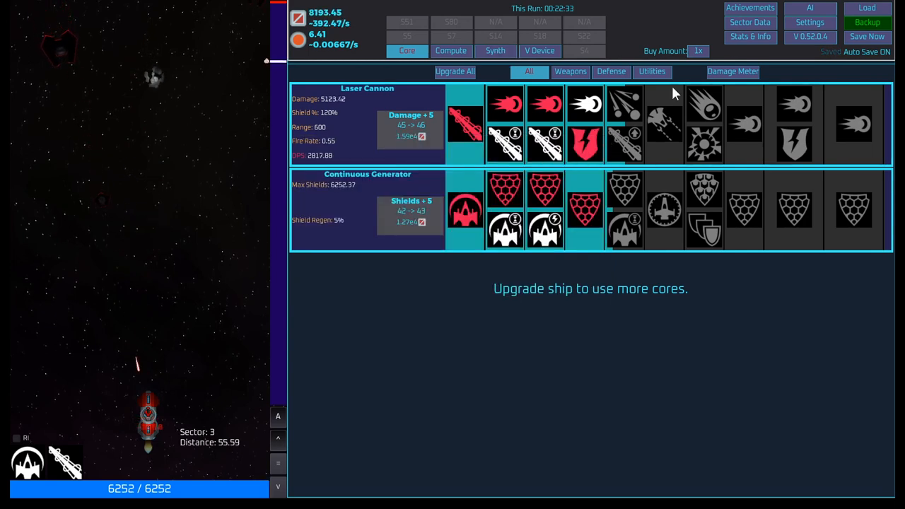
mouse_move(584, 104)
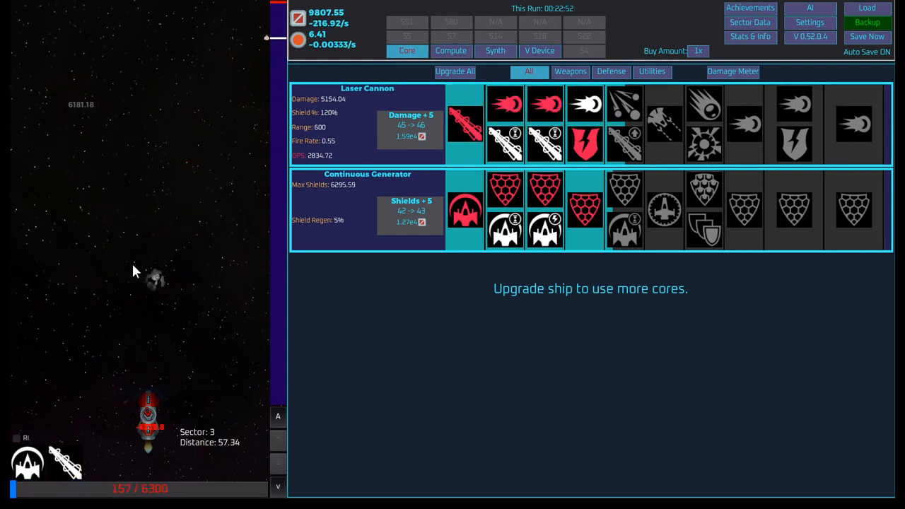
left_click(451, 51)
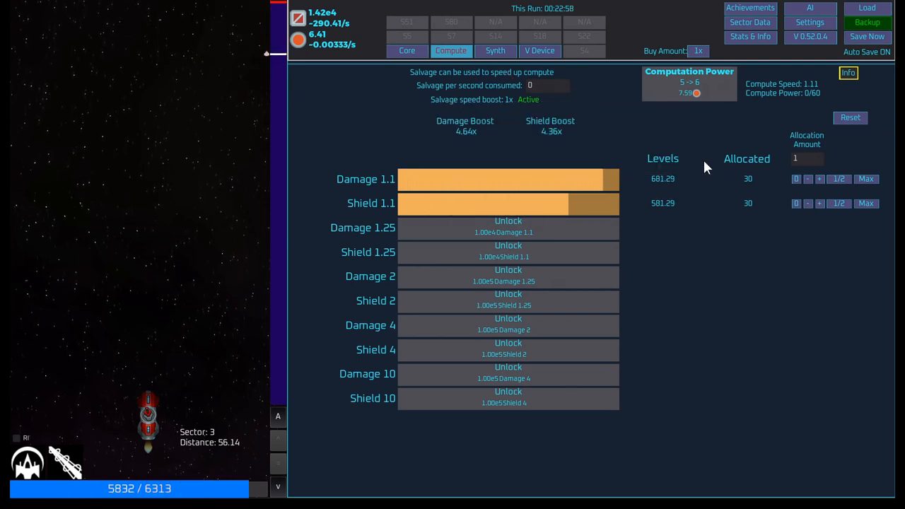
- Open the Synth page and inspect the Refined Alloy recipe's level details
left_click(495, 50)
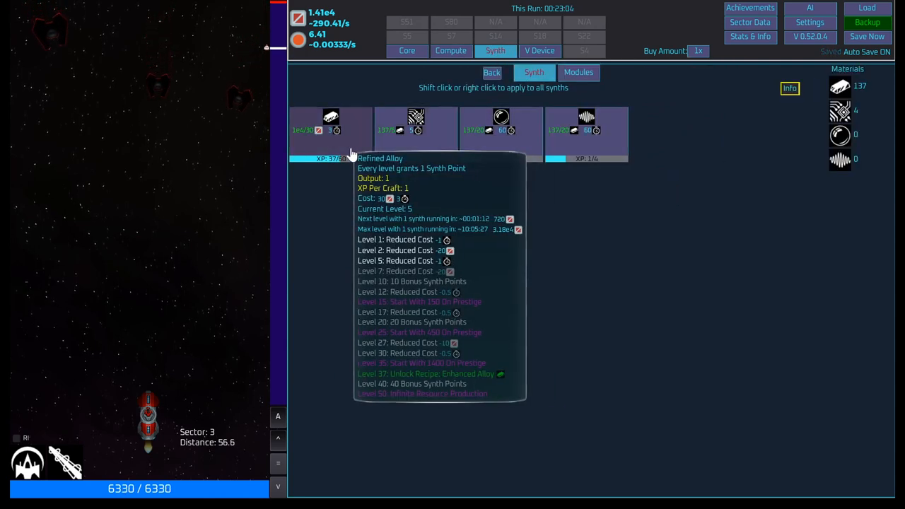
left_click(330, 127)
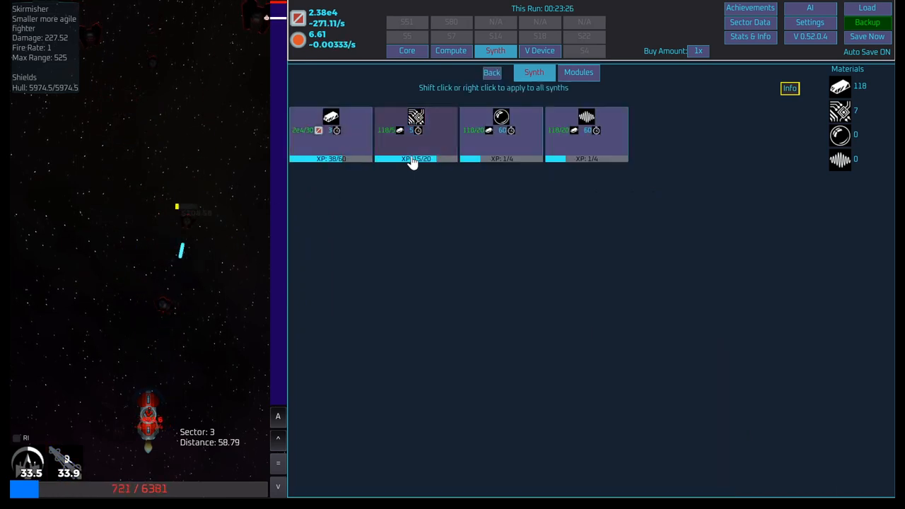
- Set the synth slot to craft the orb material and upgrade the shield generator's max shields
left_click(415, 134)
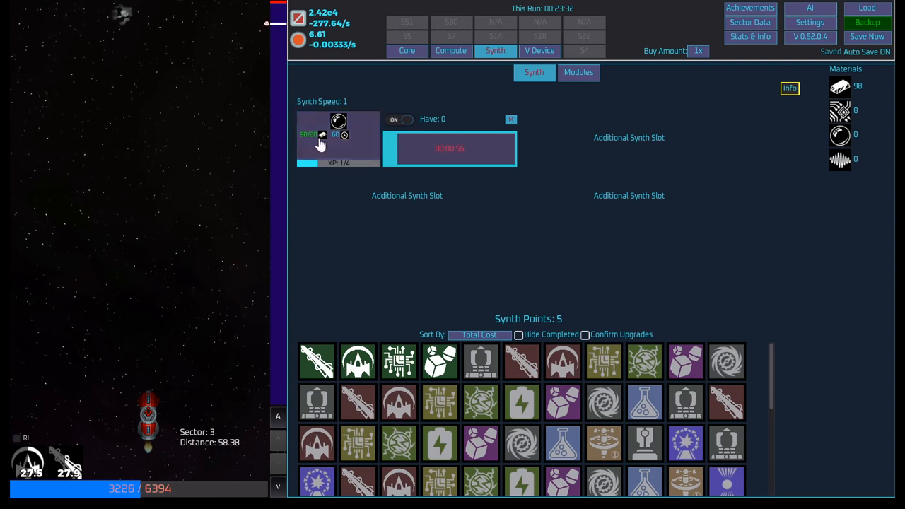
left_click(408, 51)
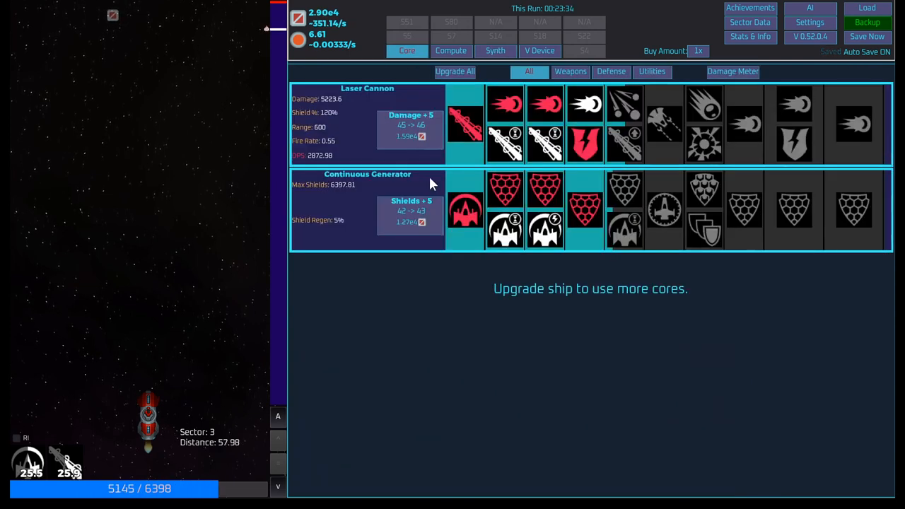
left_click(410, 215)
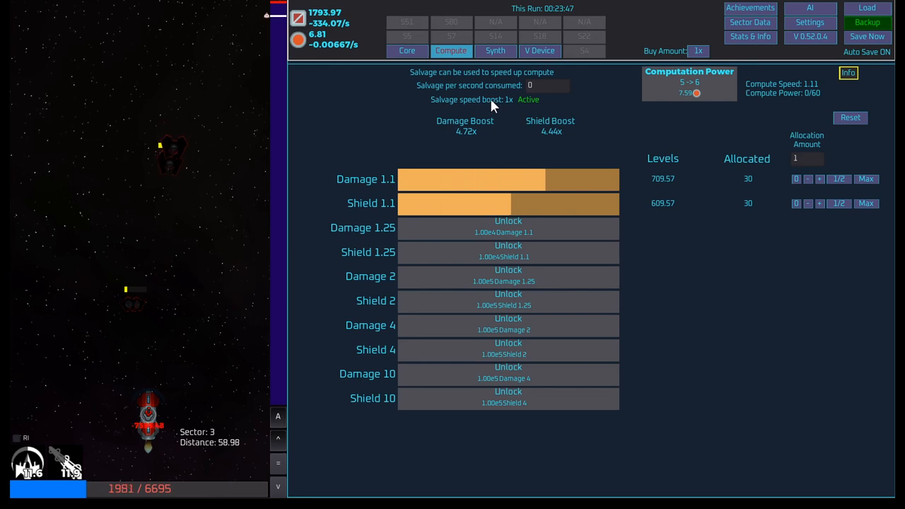
mouse_move(132, 258)
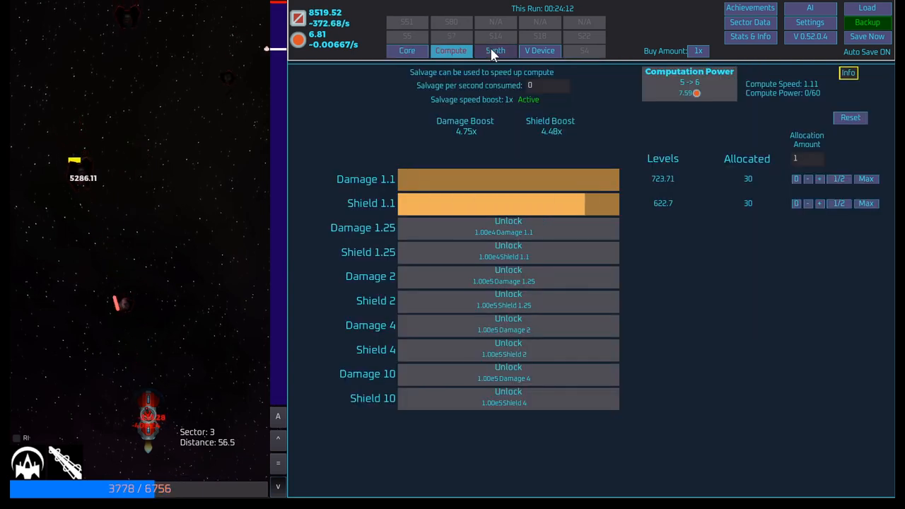
left_click(539, 50)
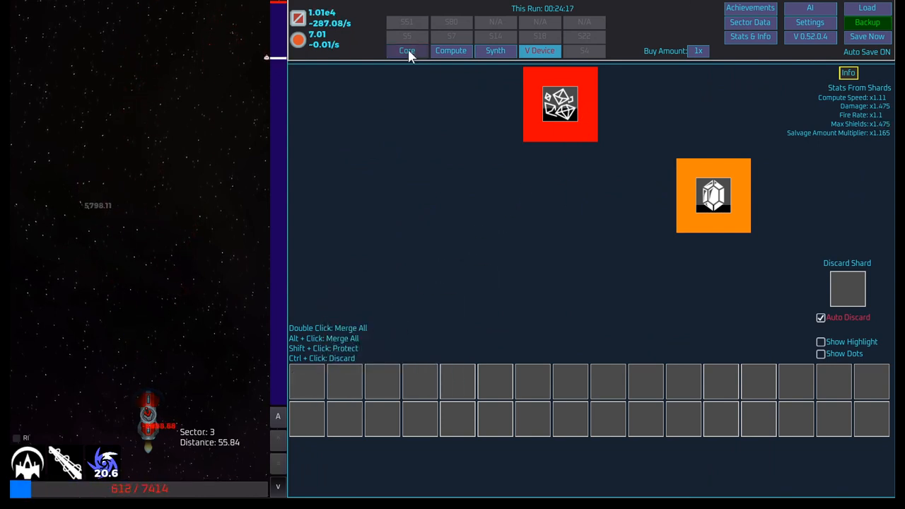
left_click(407, 50)
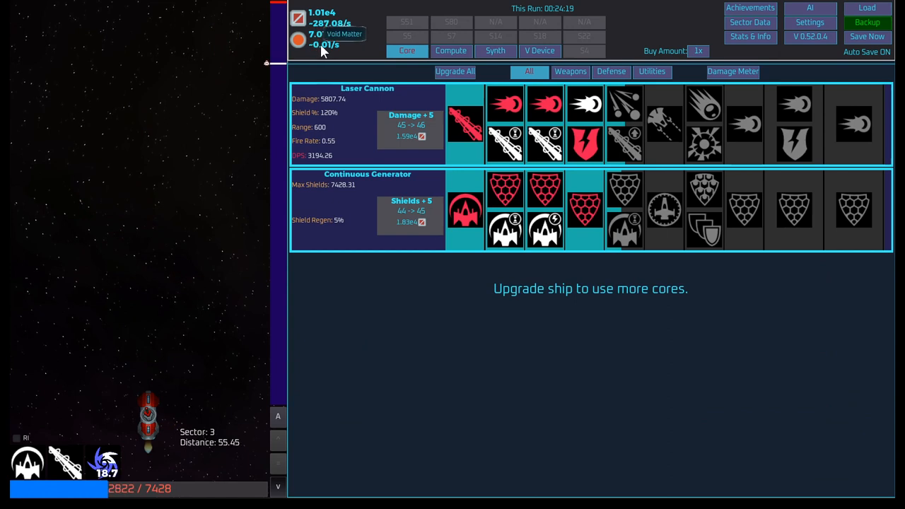
mouse_move(335, 60)
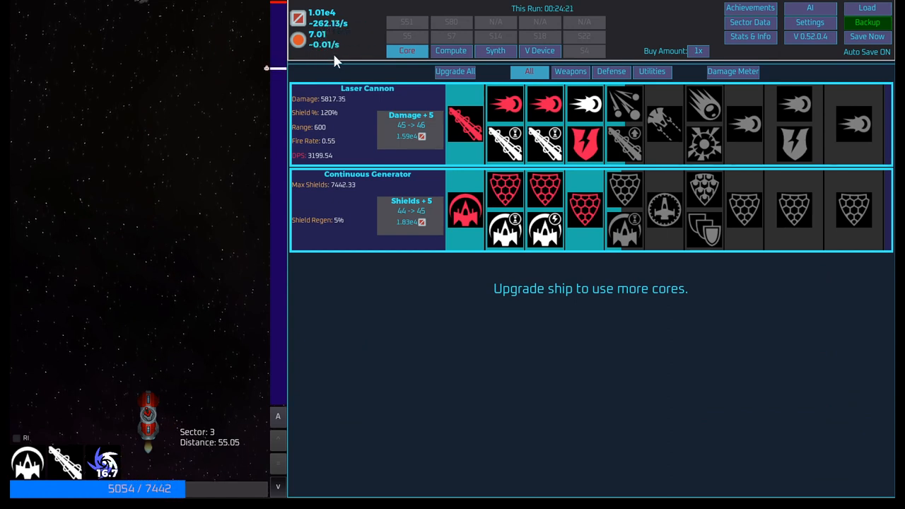
mouse_move(359, 11)
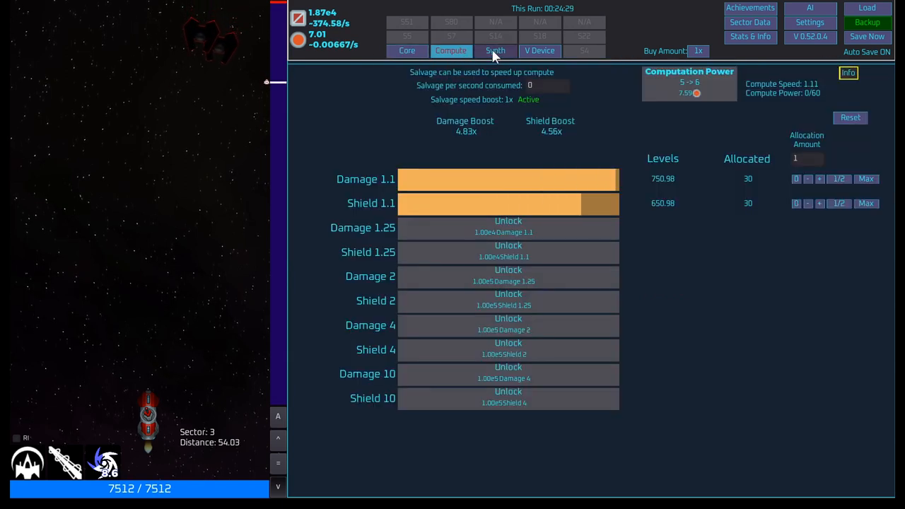
left_click(539, 50)
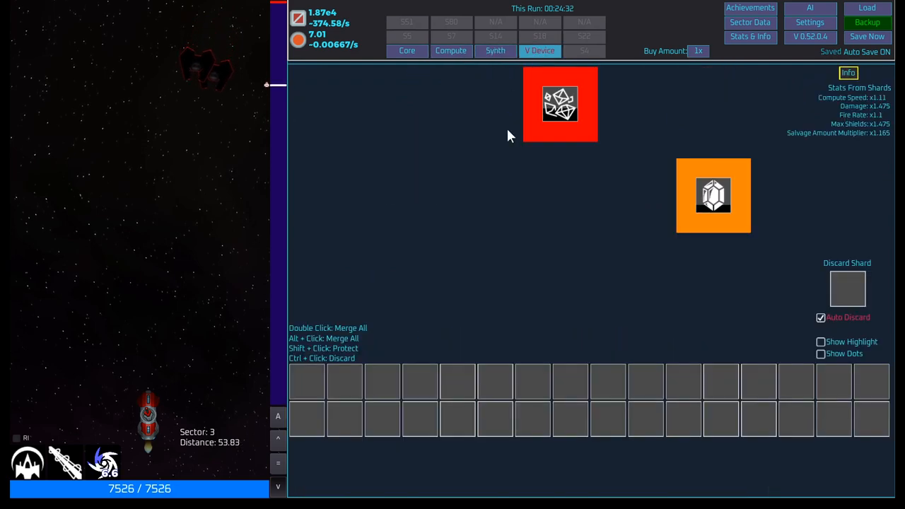
left_click(450, 50)
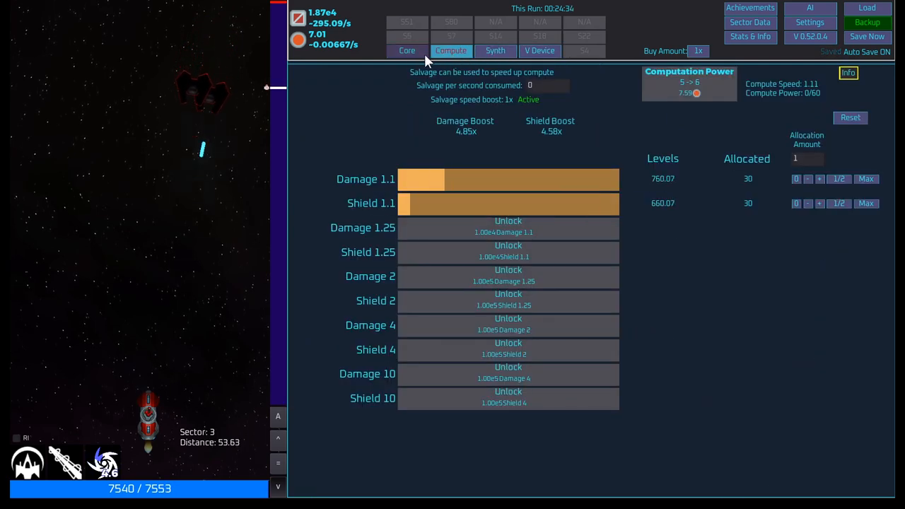
left_click(495, 50)
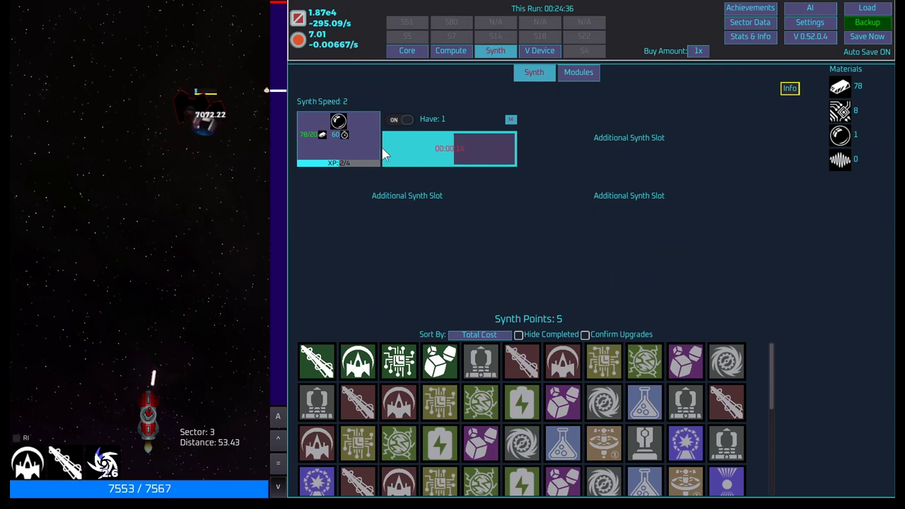
left_click(578, 72)
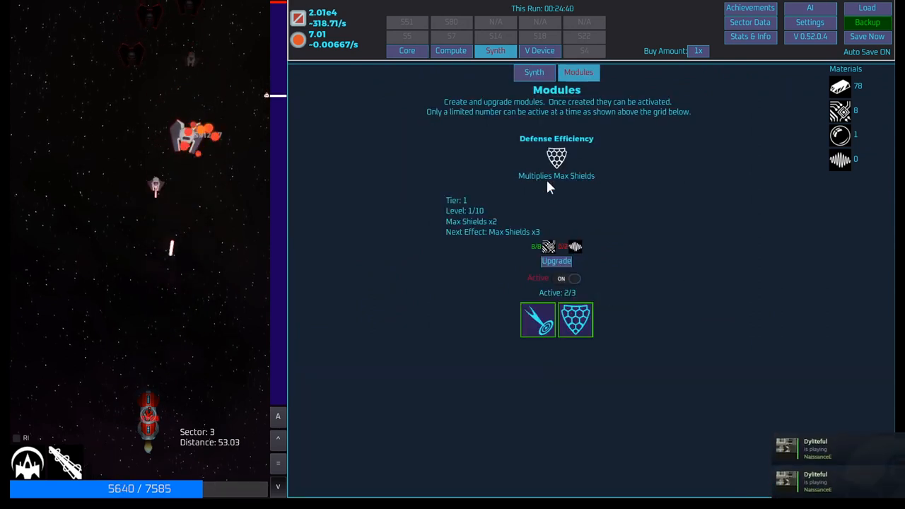
left_click(450, 50)
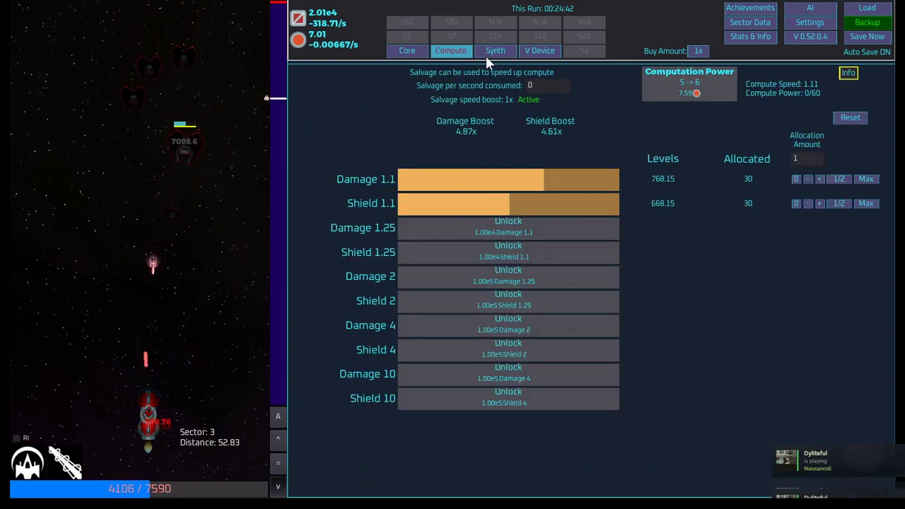
left_click(496, 50)
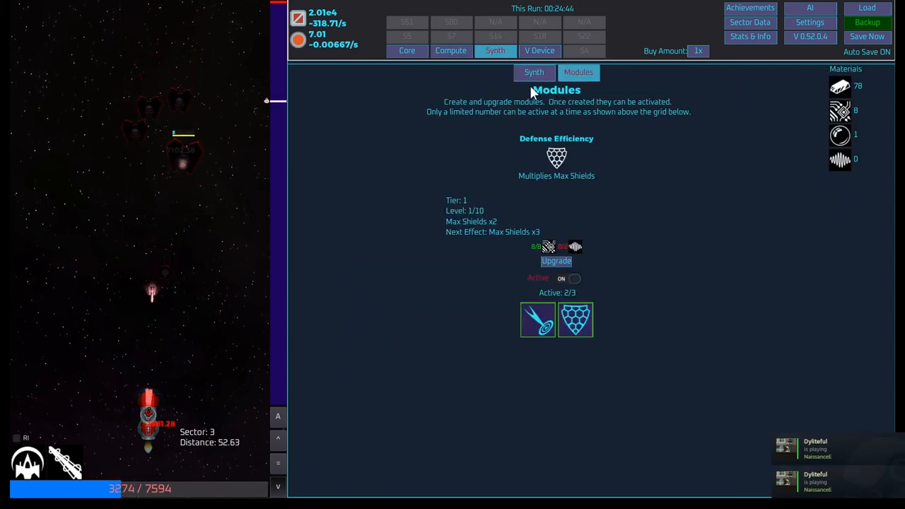
left_click(534, 72)
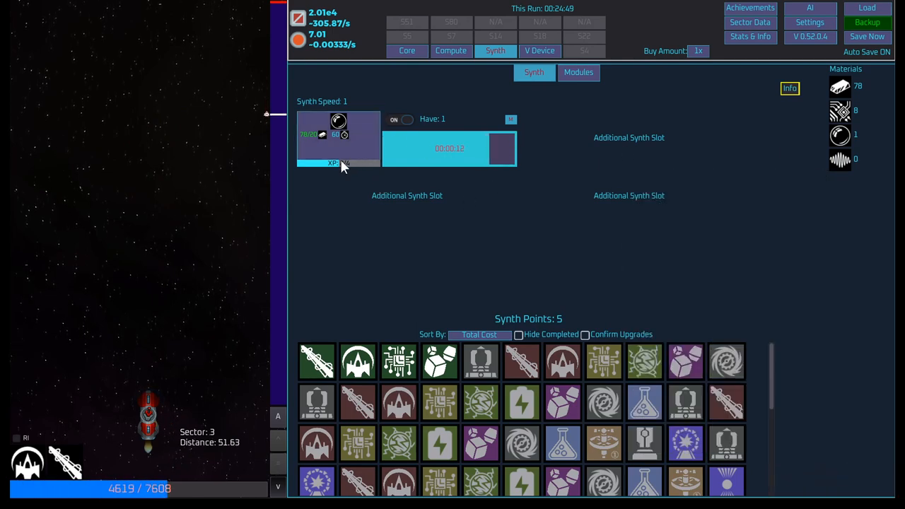
mouse_move(344, 161)
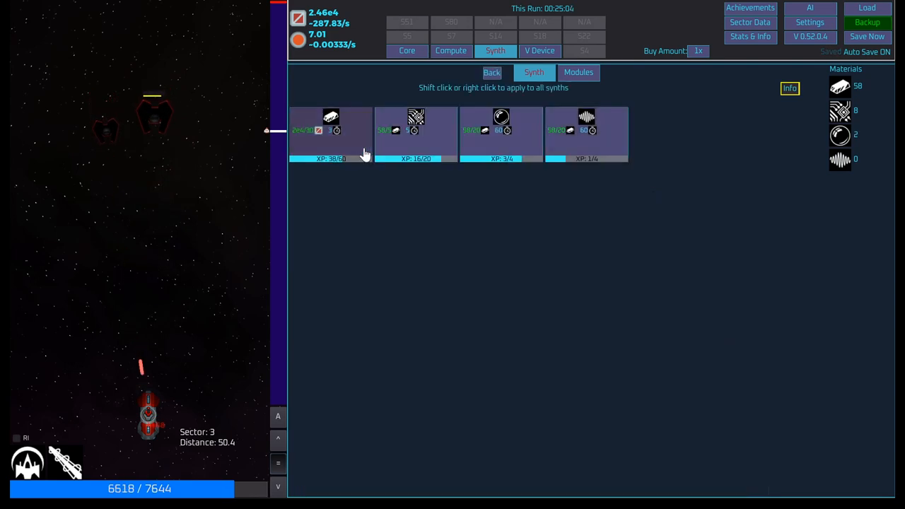
left_click(586, 134)
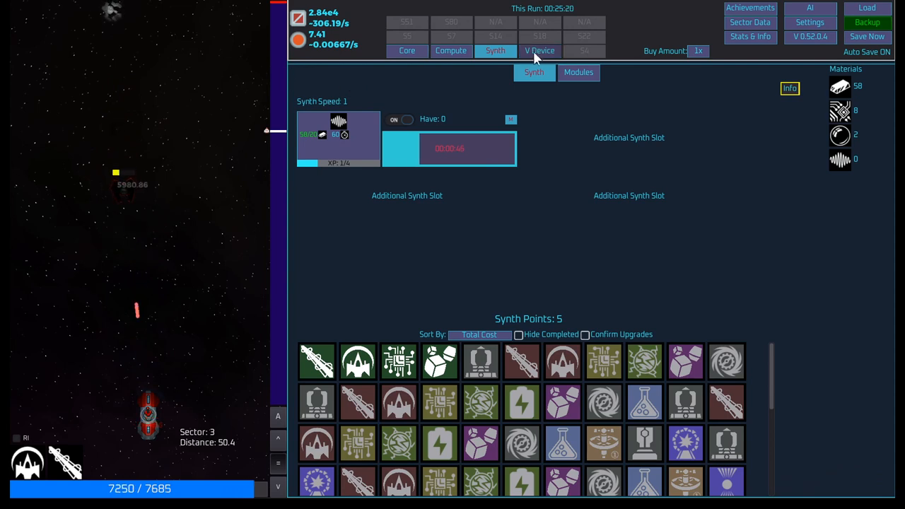
left_click(450, 50)
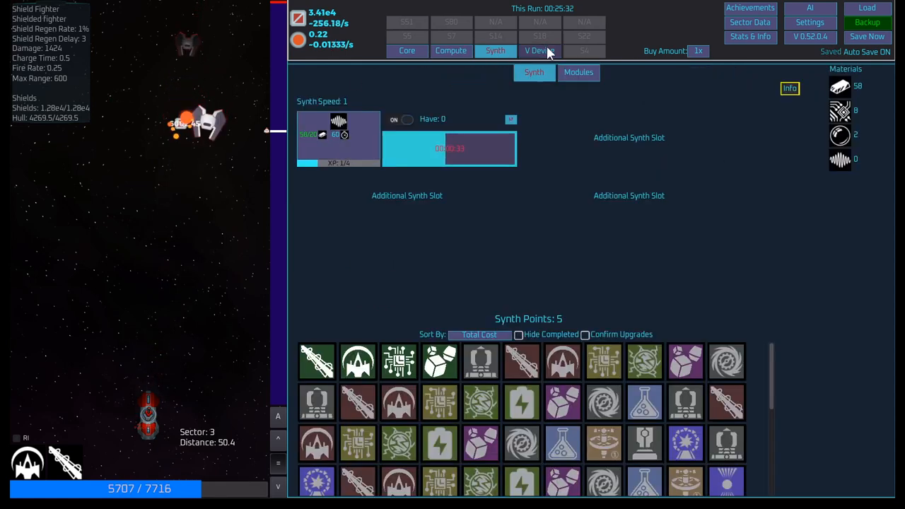
- Check the V Device shards, raise Laser Cannon damage to level 47, and return to Synth
left_click(538, 50)
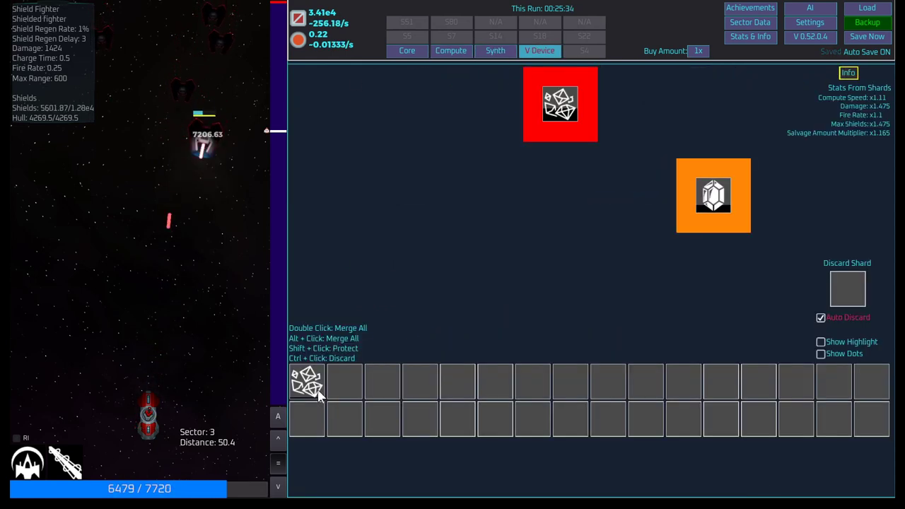
left_click(407, 51)
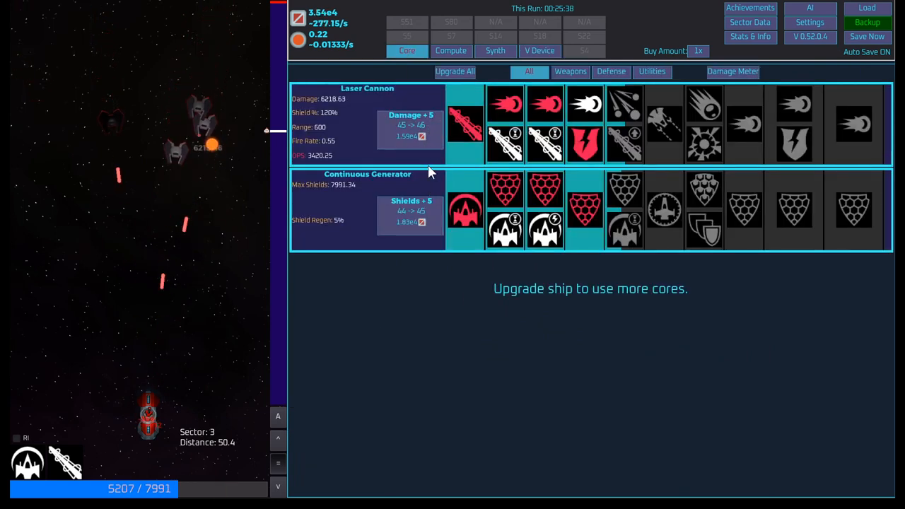
left_click(410, 135)
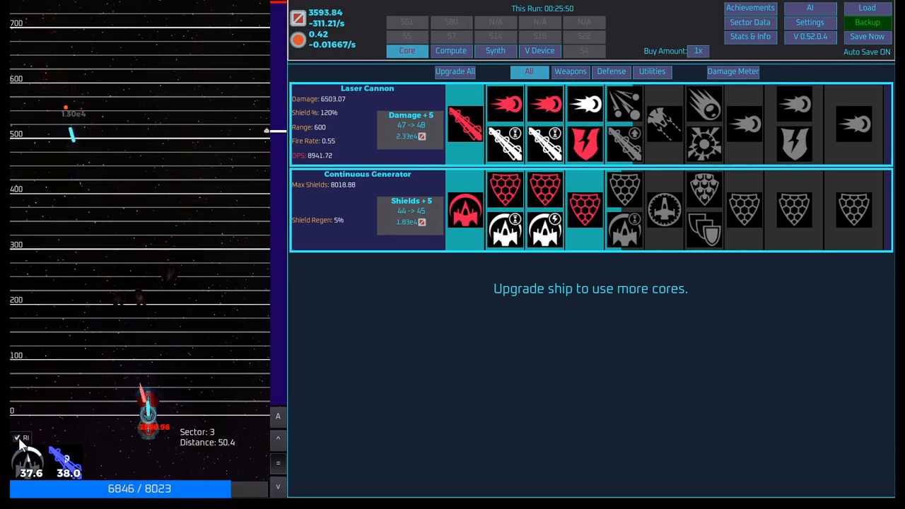
mouse_move(120, 440)
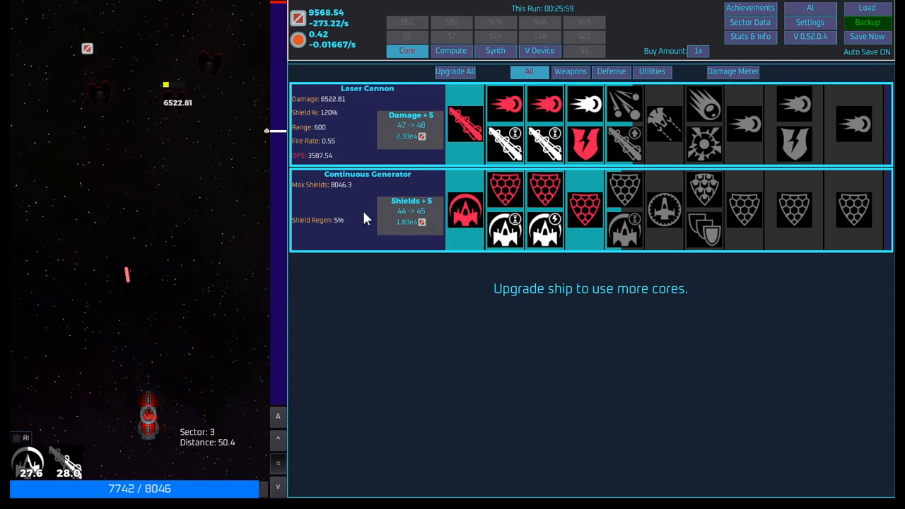
left_click(495, 50)
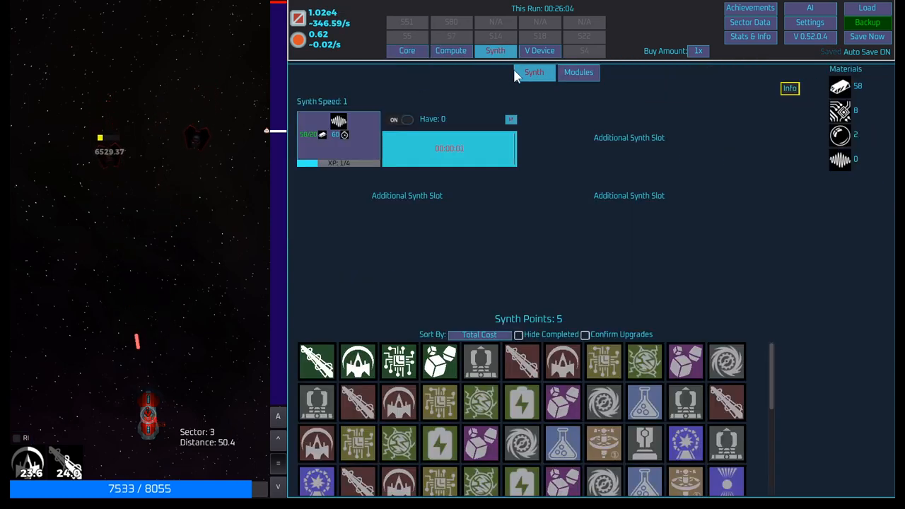
- Upgrade Offense Efficiency to level 2 (damage x3) and raise shields to level 45
left_click(578, 72)
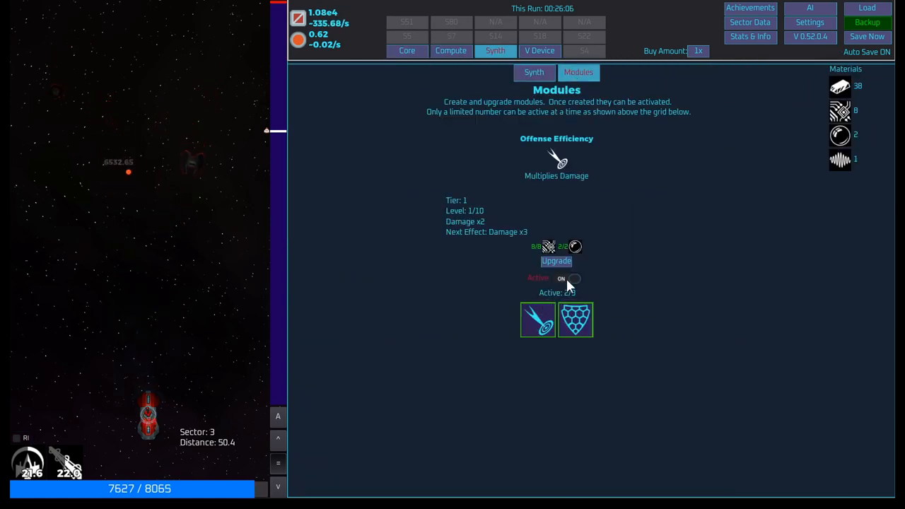
left_click(556, 261)
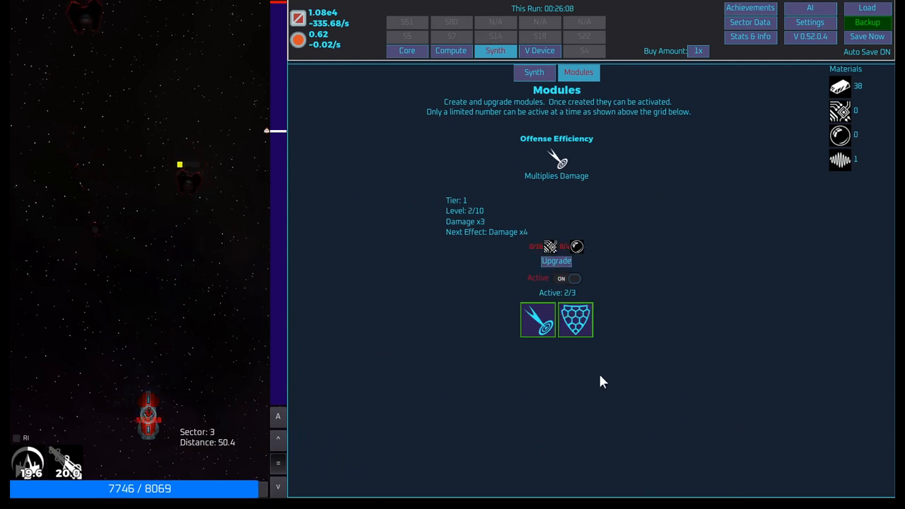
mouse_move(544, 456)
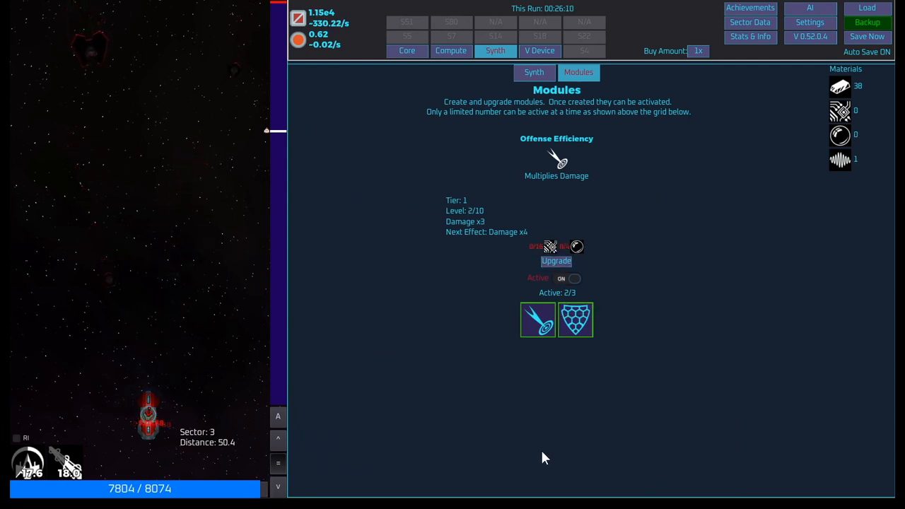
left_click(534, 72)
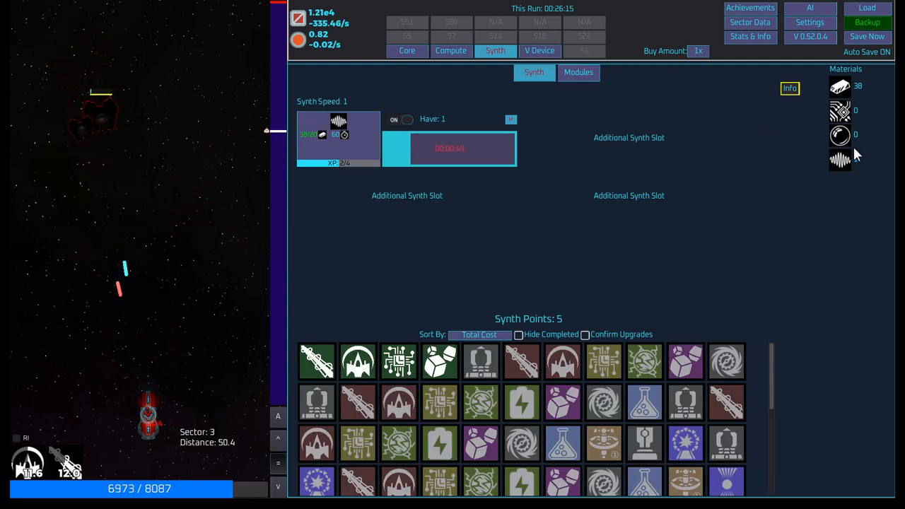
left_click(539, 50)
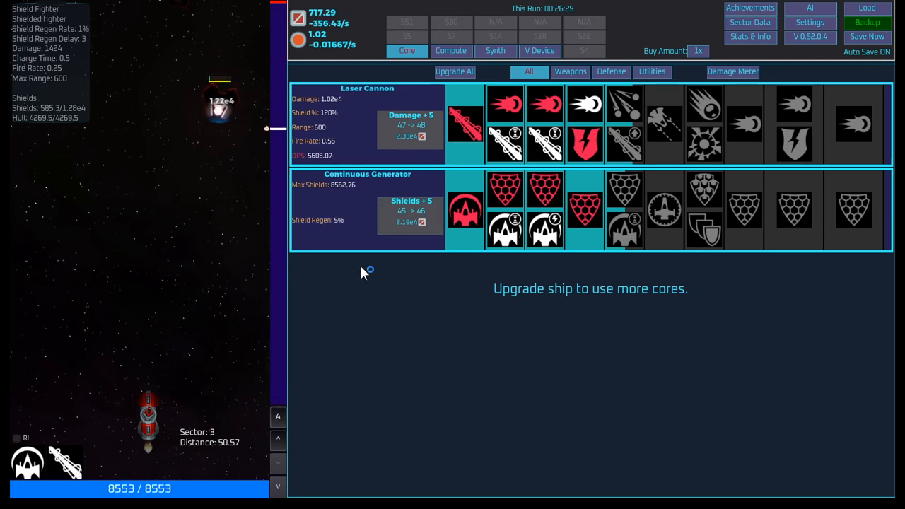
- Check compute boosts (damage 5.02x, shields 4.77x) and shards, then view the Achievements grid
left_click(451, 50)
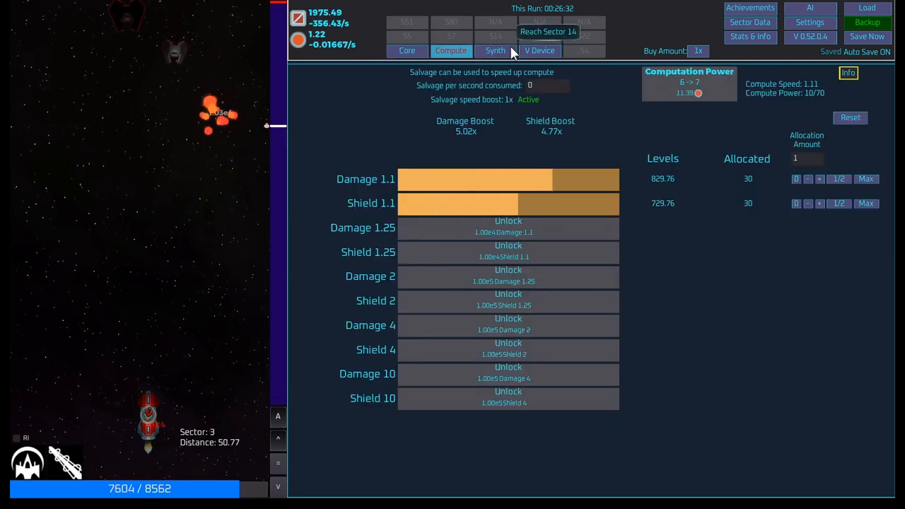
left_click(538, 50)
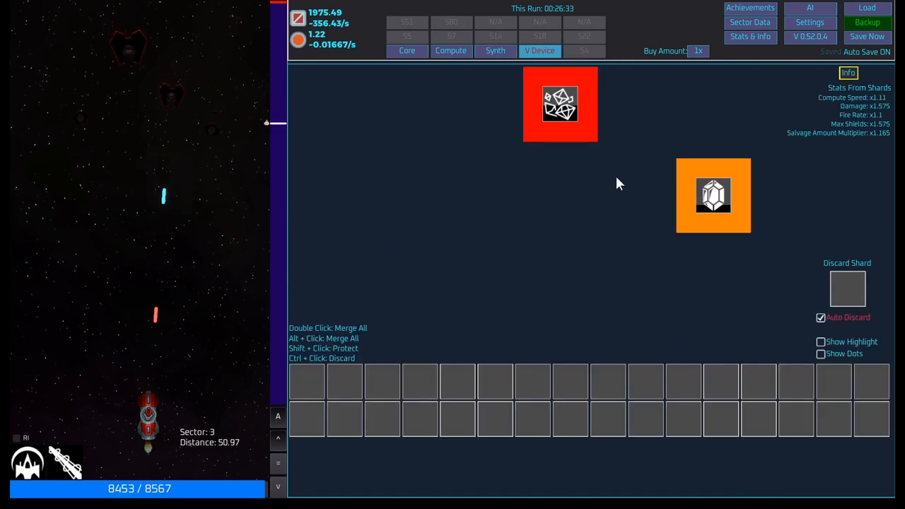
left_click(808, 8)
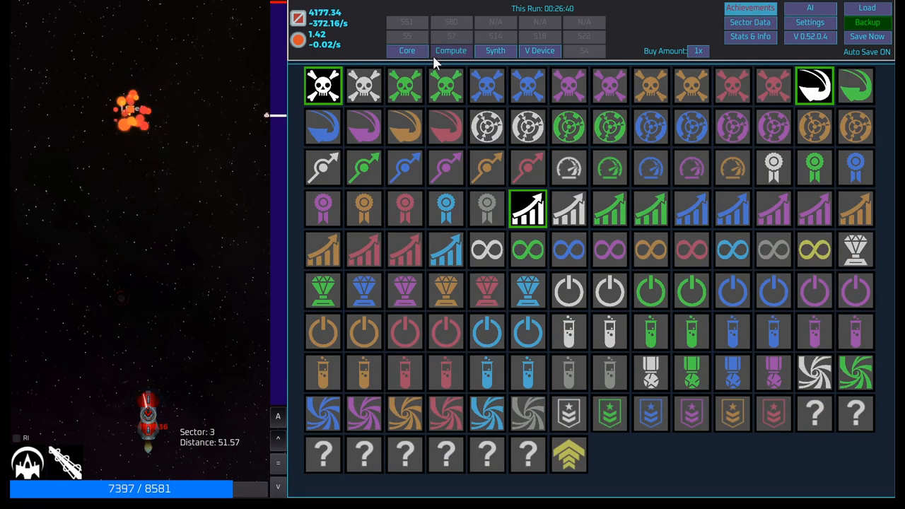
mouse_move(364, 85)
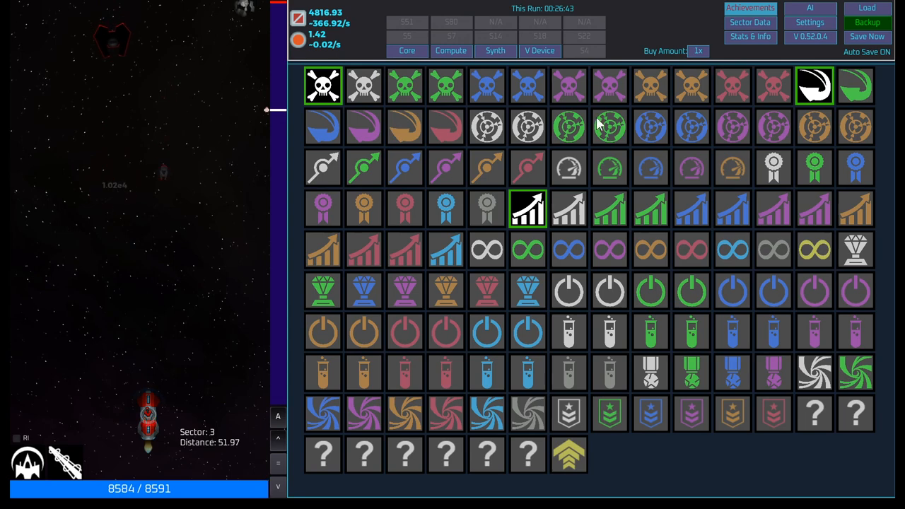
mouse_move(862, 92)
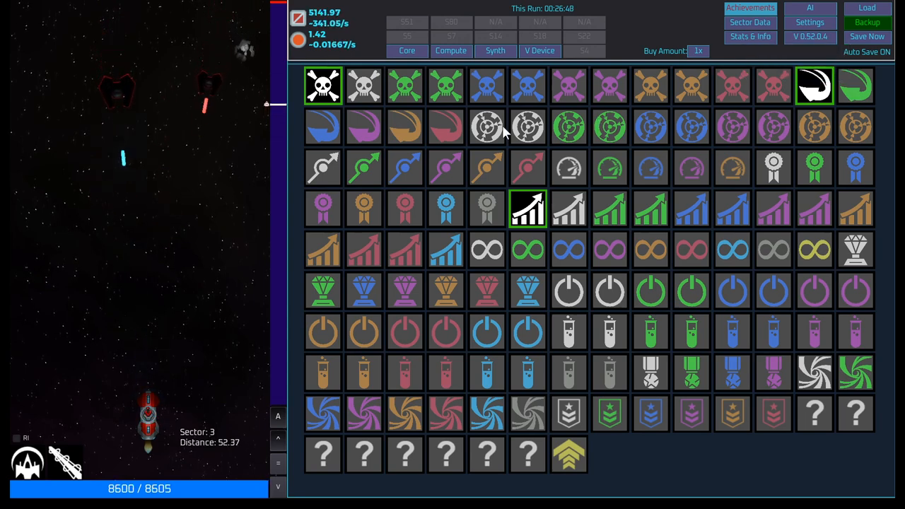
mouse_move(487, 127)
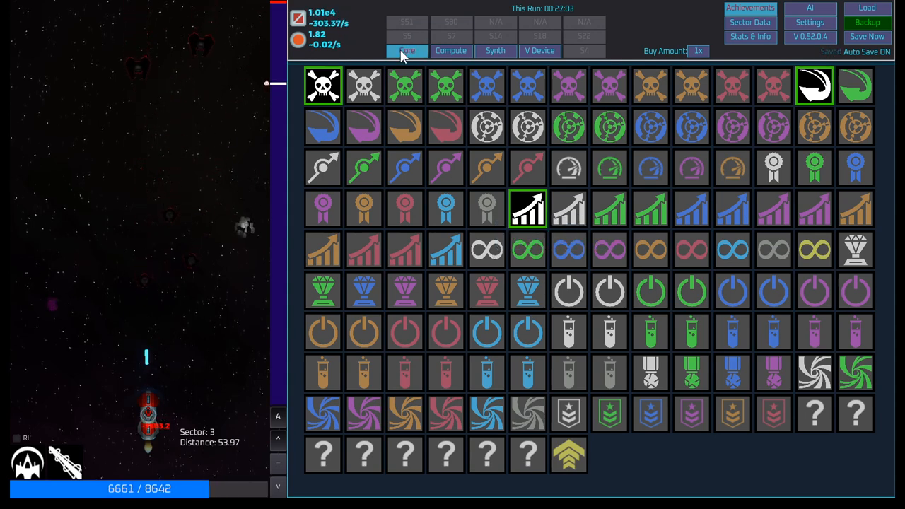
- Change the synth recipe from the fourth material back to the first, bars
left_click(451, 50)
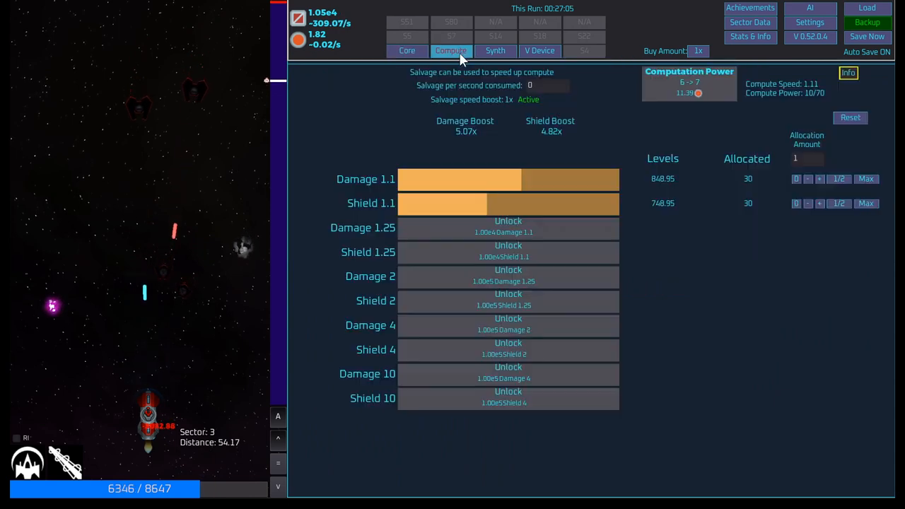
left_click(495, 50)
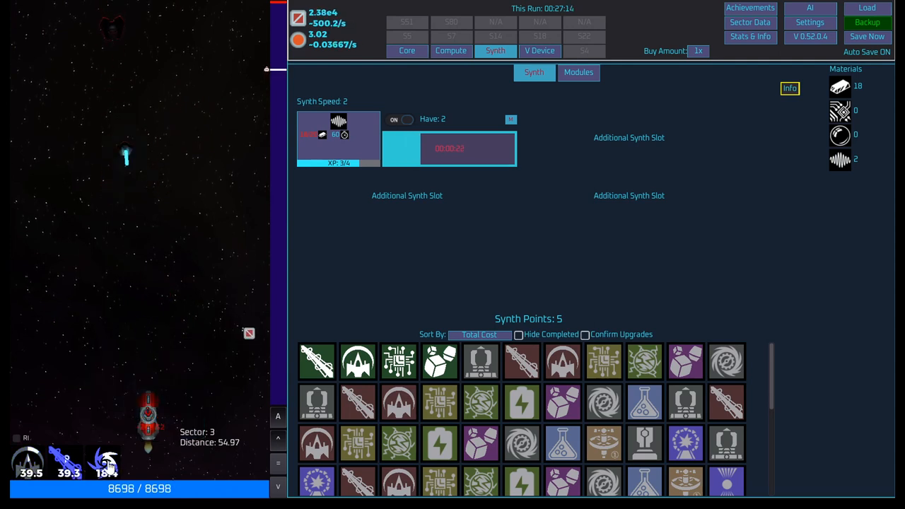
mouse_move(105, 462)
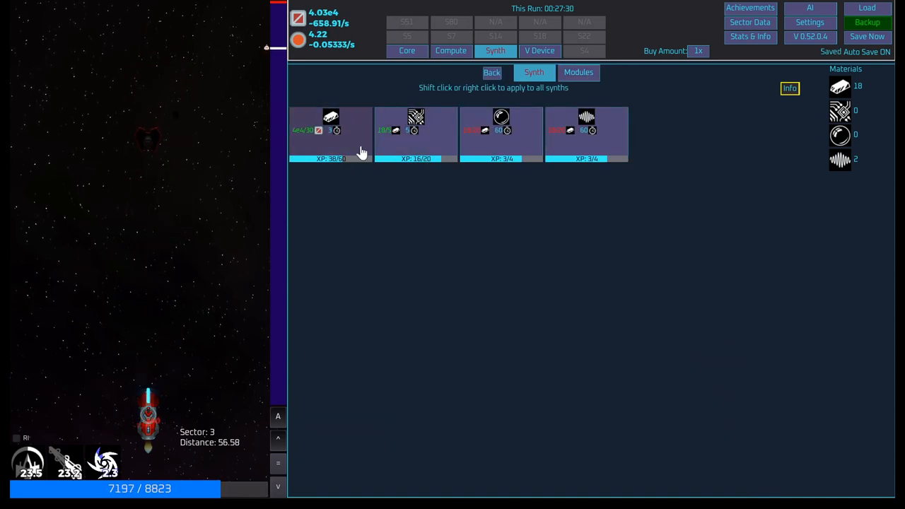
left_click(330, 131)
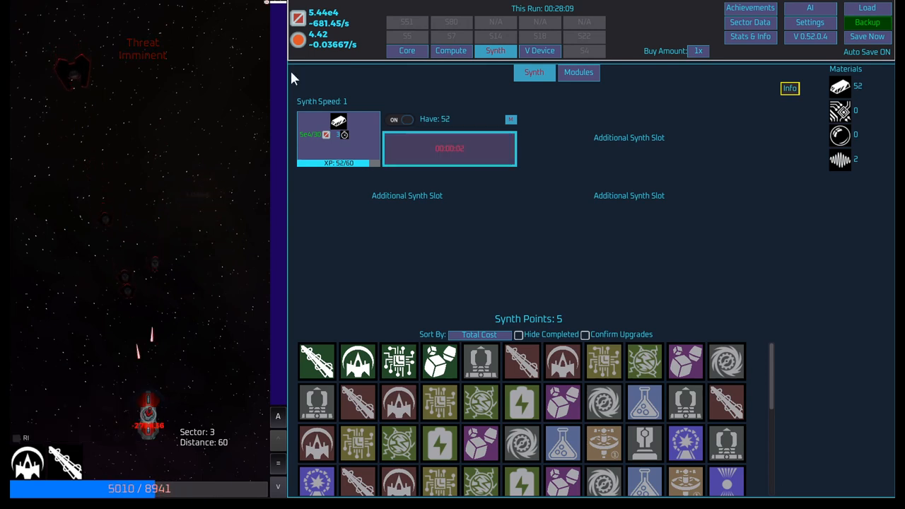
mouse_move(317, 362)
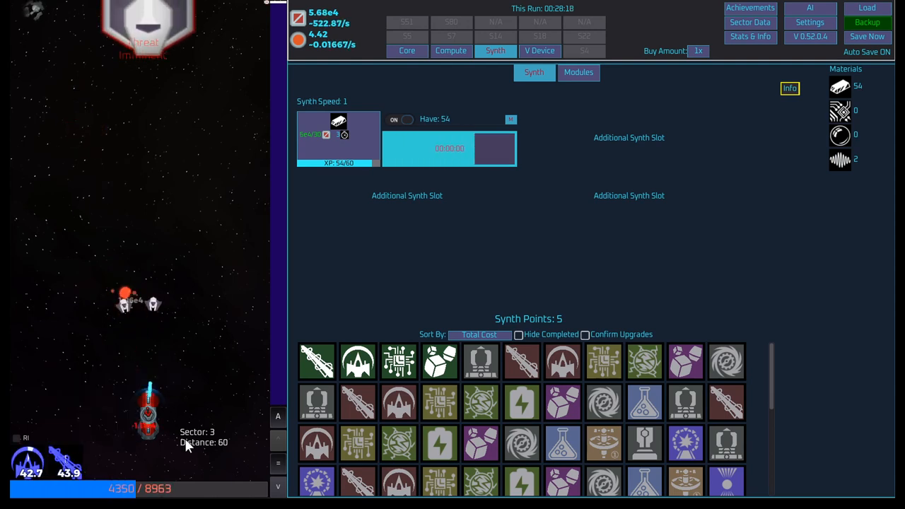
mouse_move(439, 362)
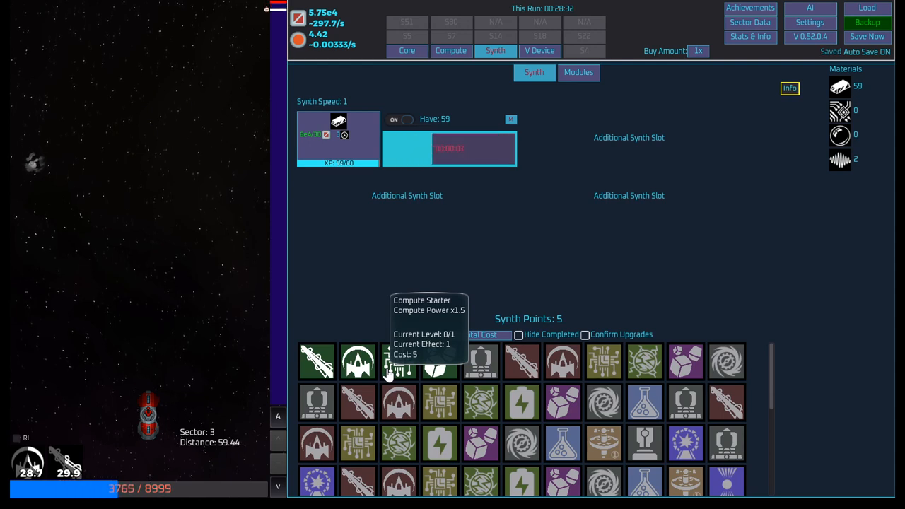
mouse_move(348, 373)
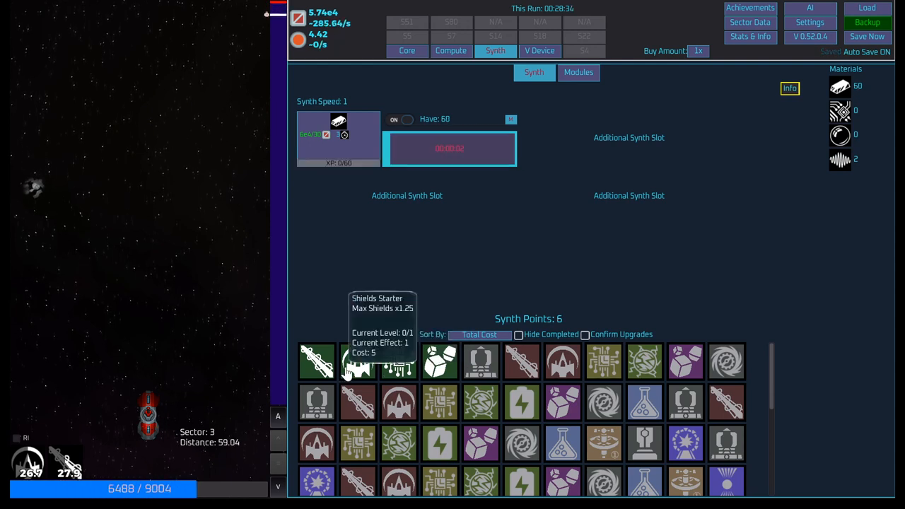
- Buy the first synth-point upgrade and a Shields +5, then view the V Device shards
left_click(317, 361)
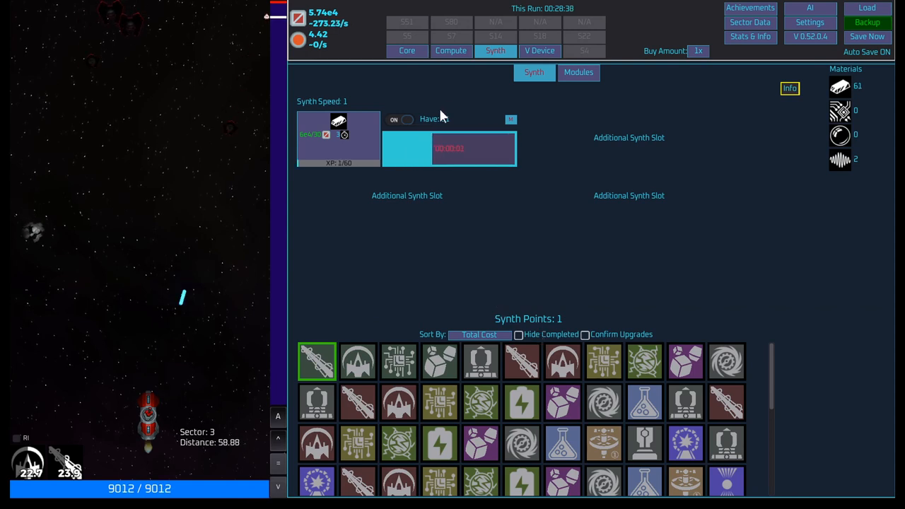
left_click(406, 50)
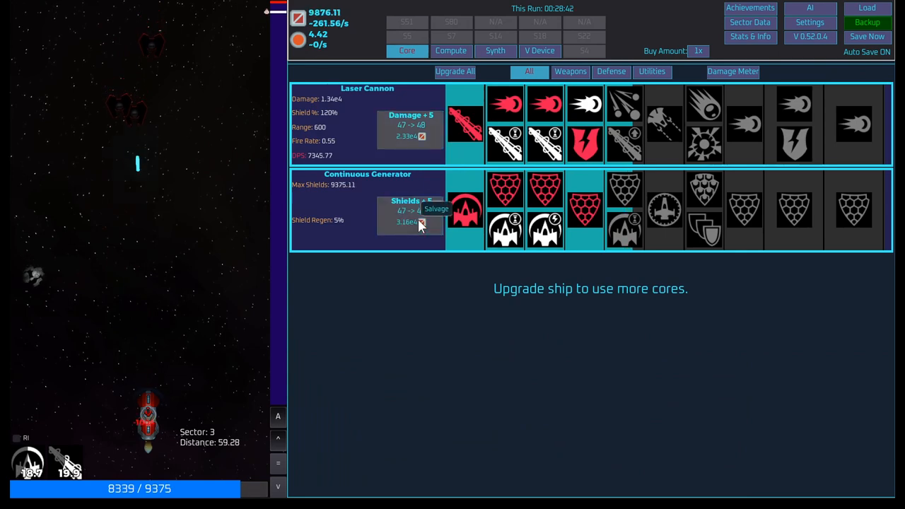
left_click(495, 50)
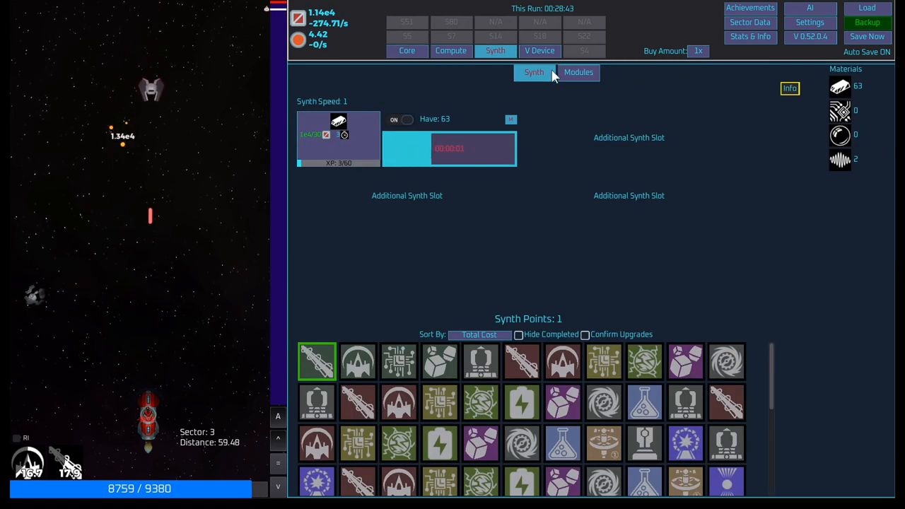
left_click(540, 50)
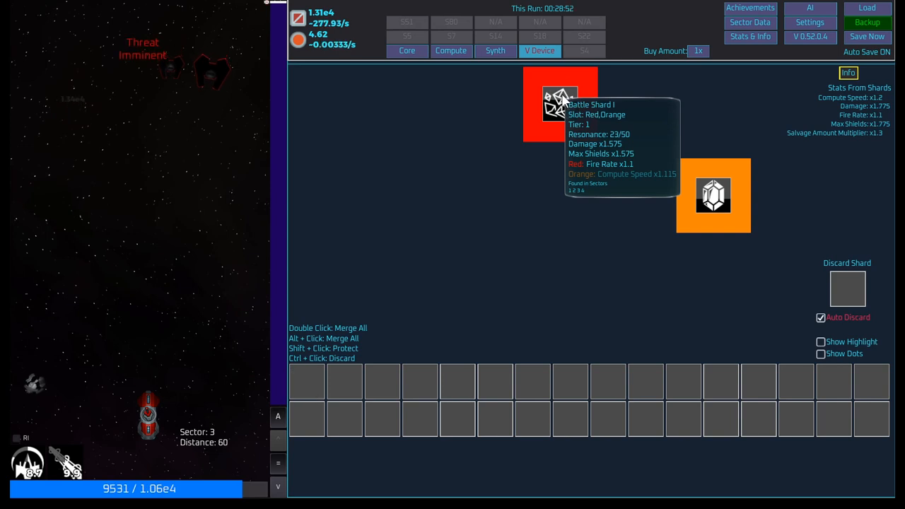
mouse_move(31, 424)
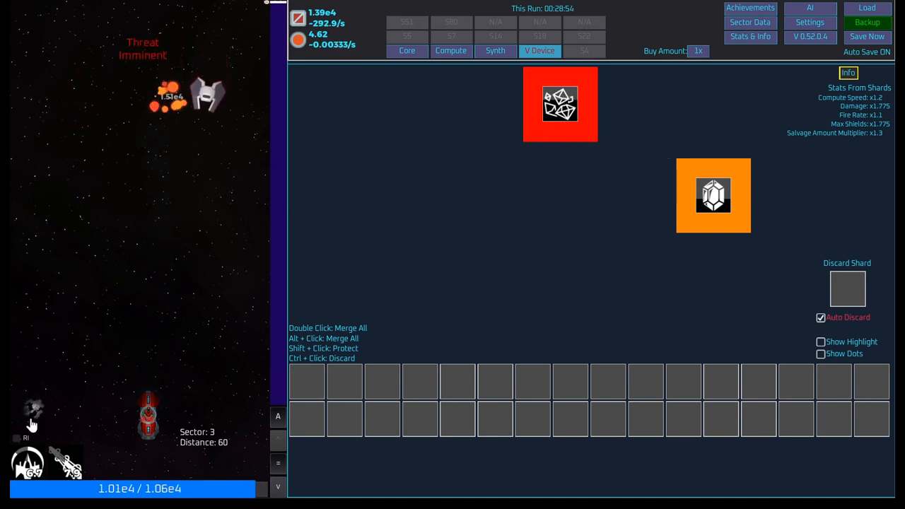
mouse_move(535, 121)
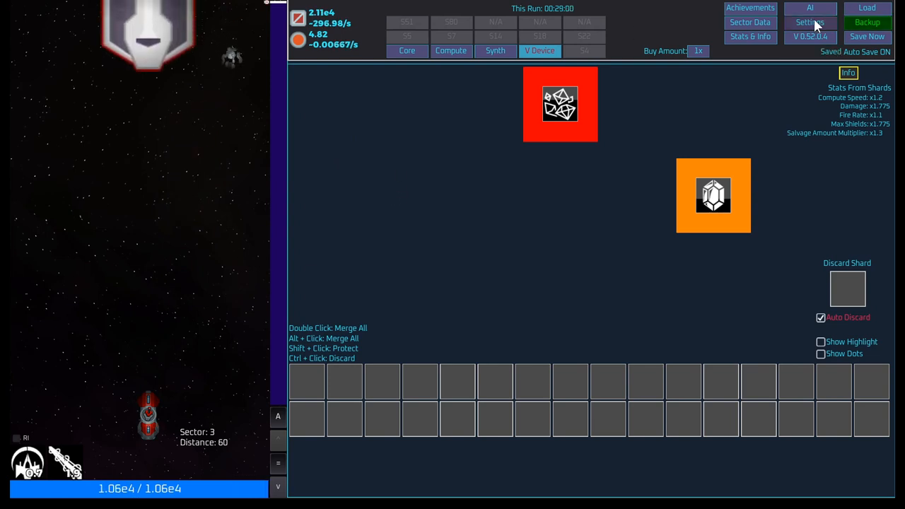
- Open Settings to read the AI Coordinator's Sector 4 prestige suggestion
left_click(808, 22)
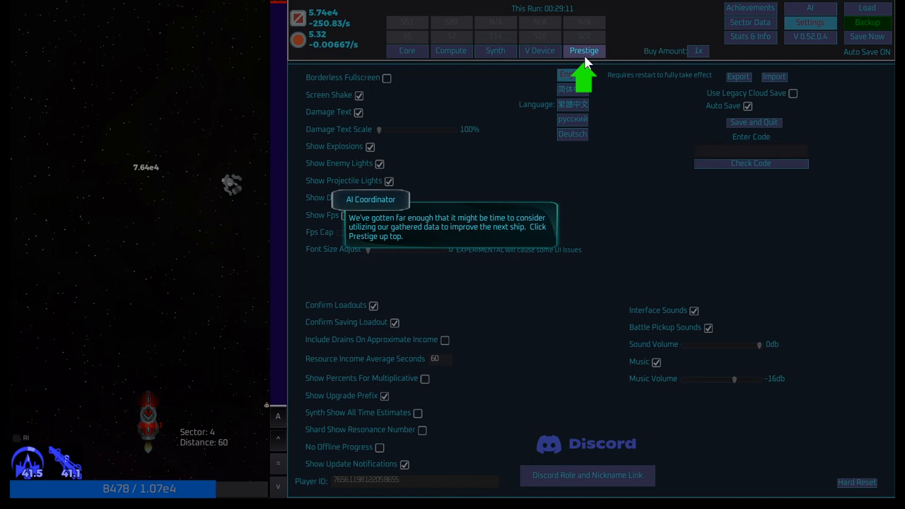
- Open the Prestige tab and dismiss the coordinator's loadout and sector-data tips
left_click(584, 50)
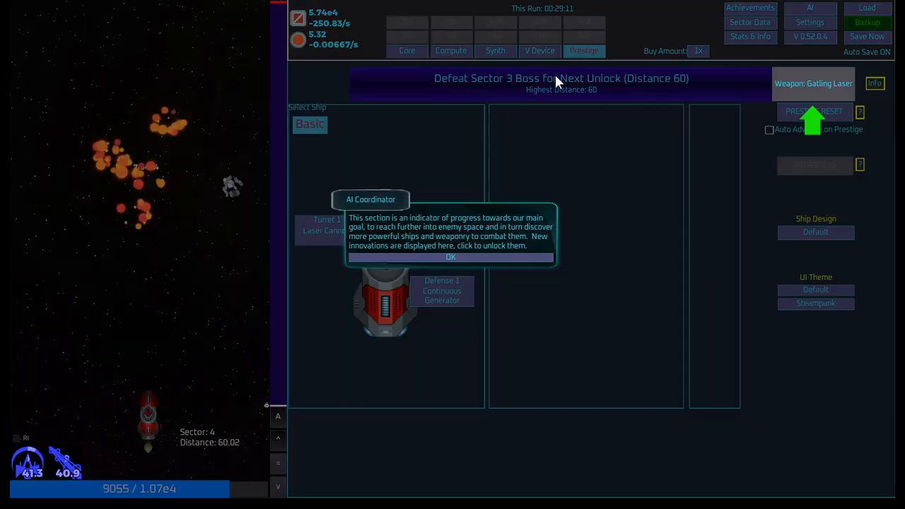
mouse_move(435, 222)
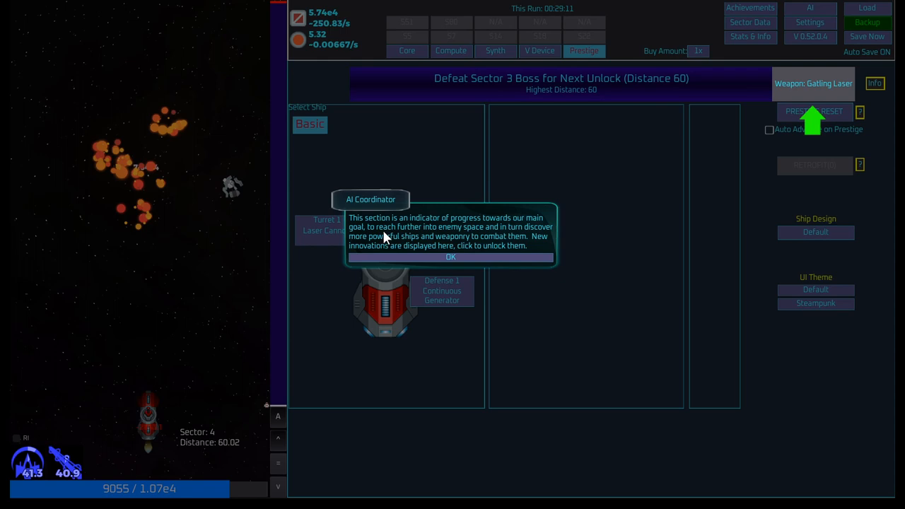
mouse_move(410, 242)
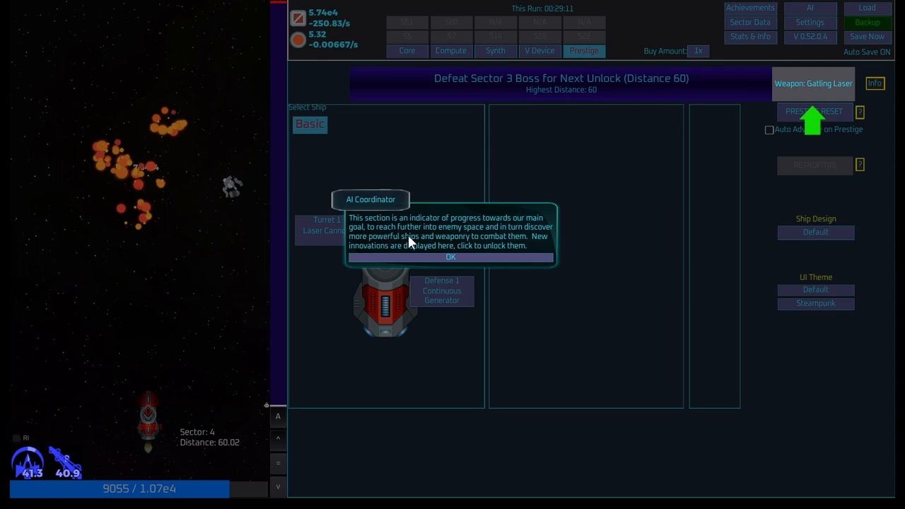
mouse_move(481, 242)
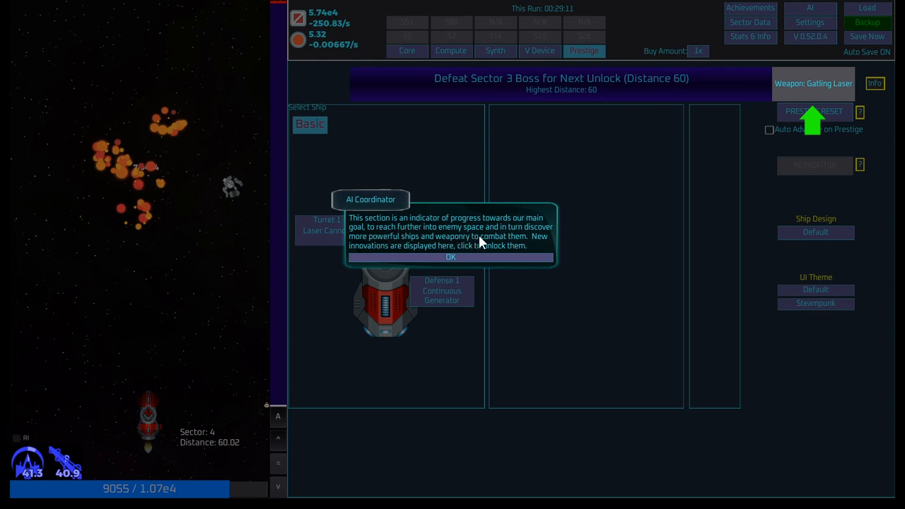
mouse_move(490, 242)
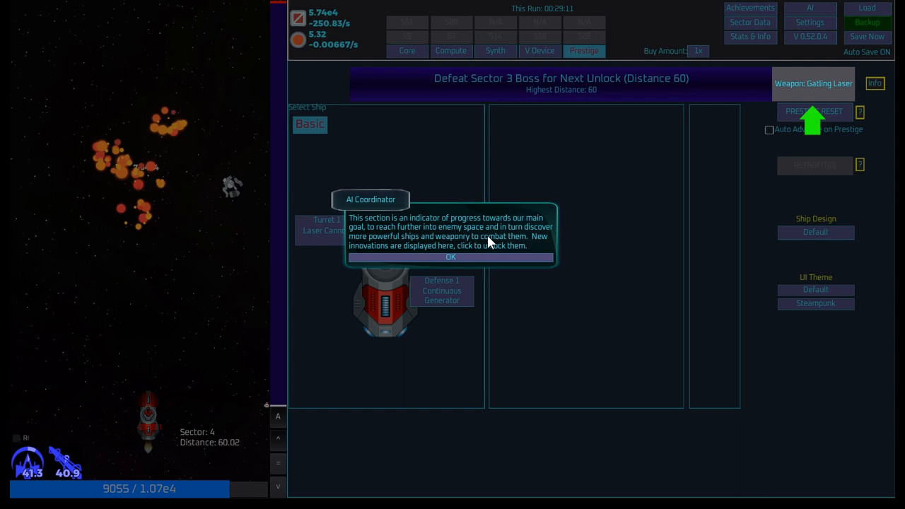
mouse_move(498, 265)
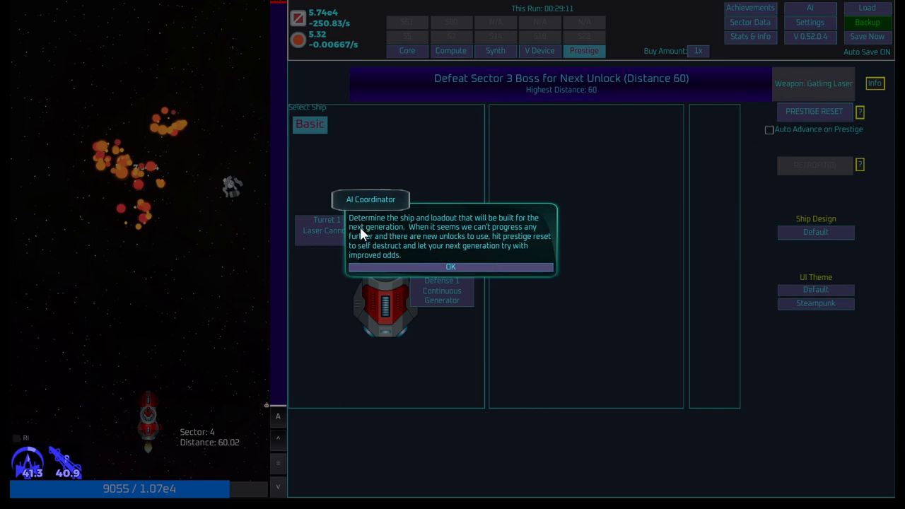
mouse_move(507, 232)
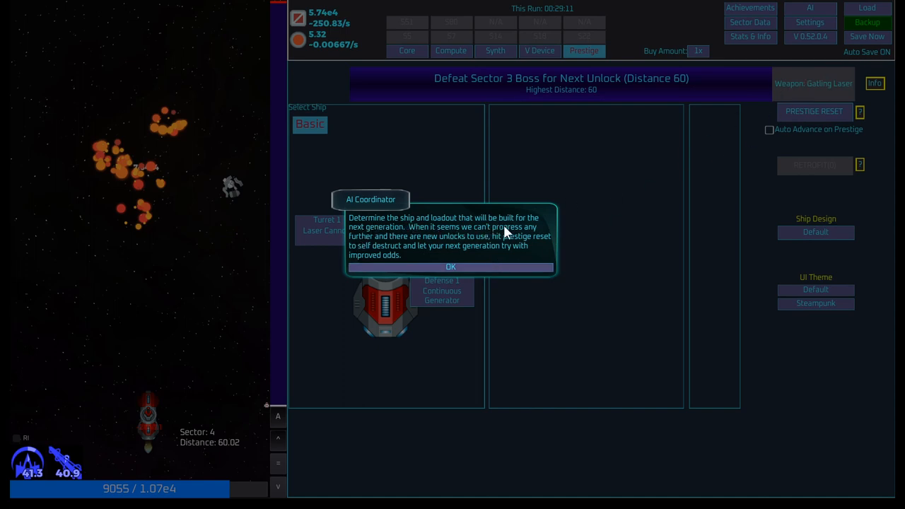
mouse_move(475, 242)
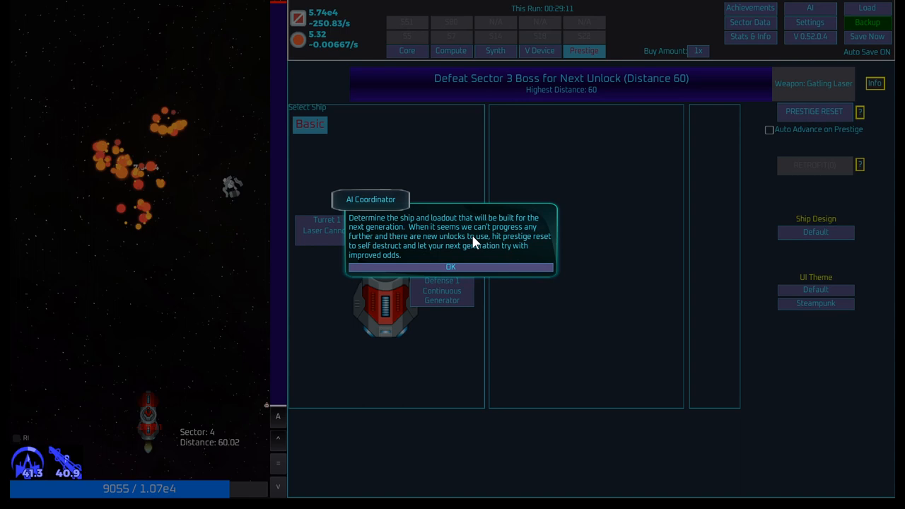
mouse_move(454, 274)
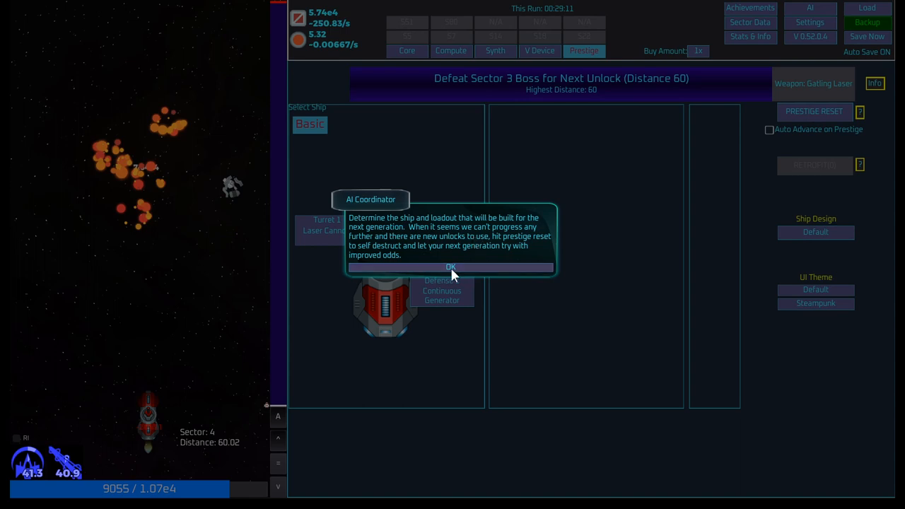
mouse_move(450, 277)
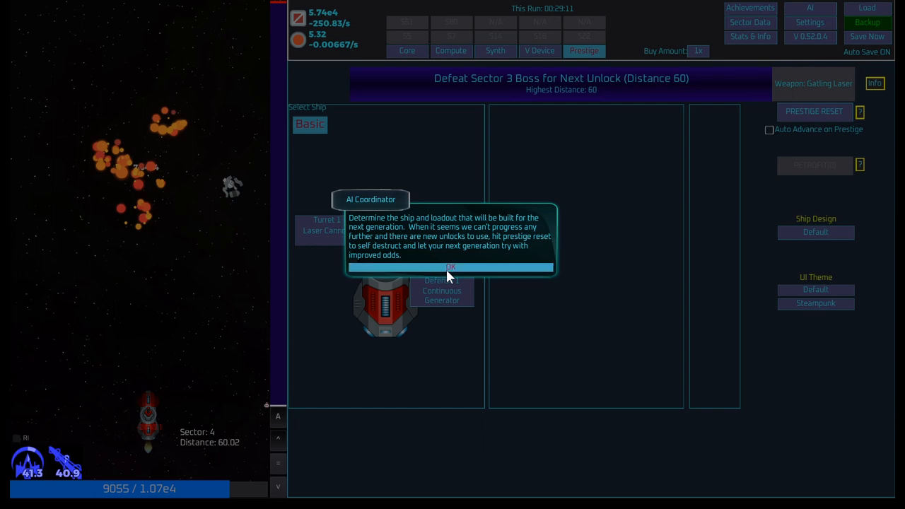
left_click(450, 267)
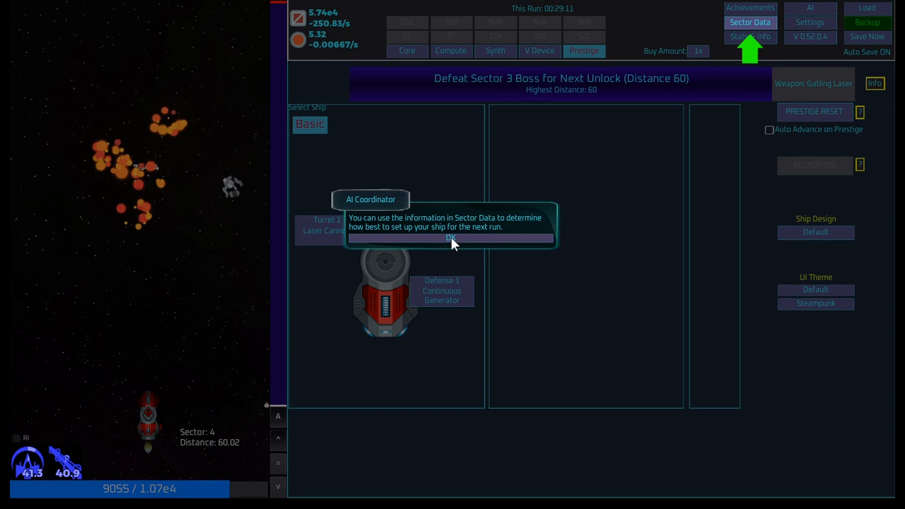
left_click(451, 238)
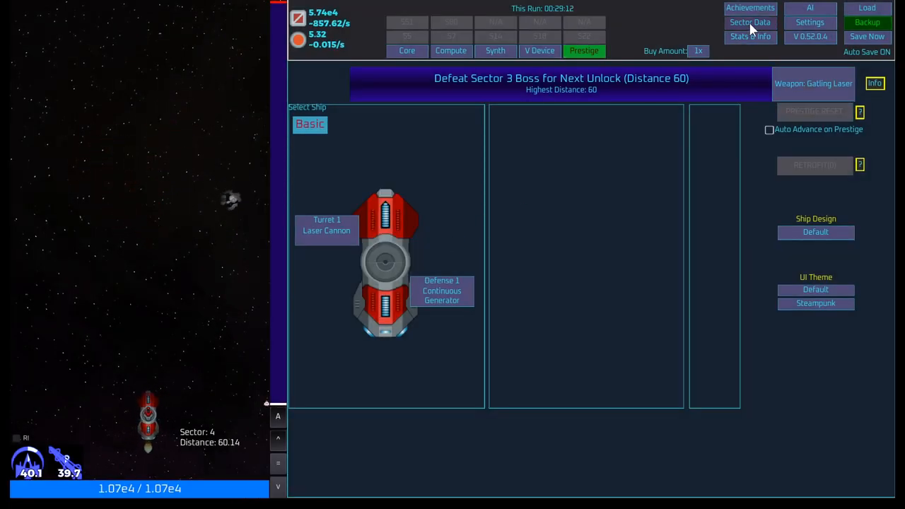
left_click(750, 22)
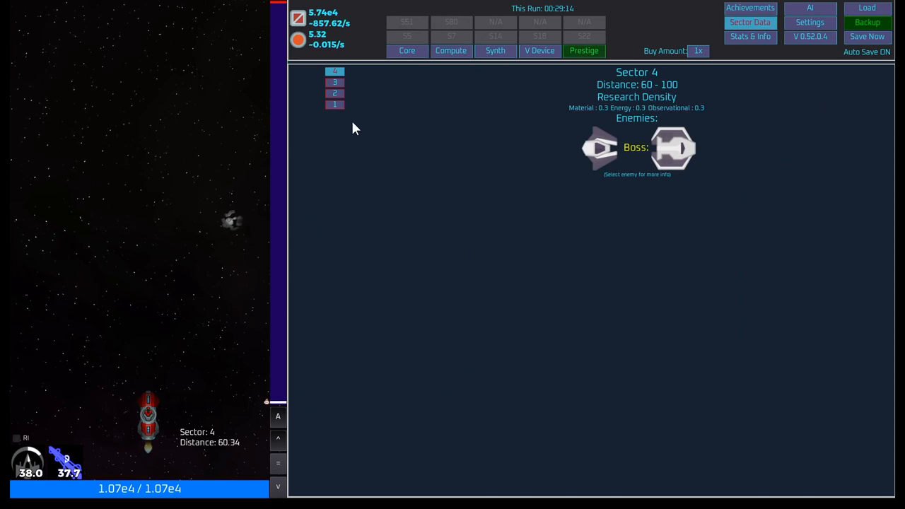
left_click(334, 93)
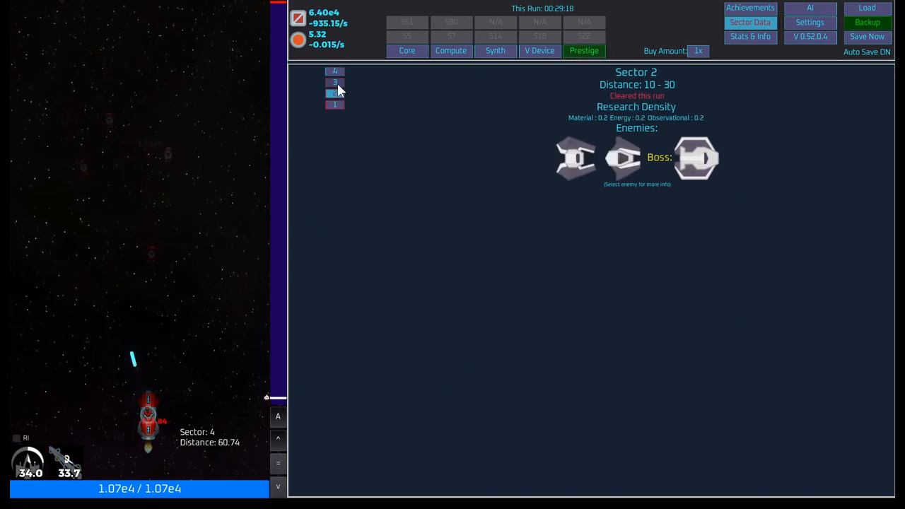
left_click(334, 83)
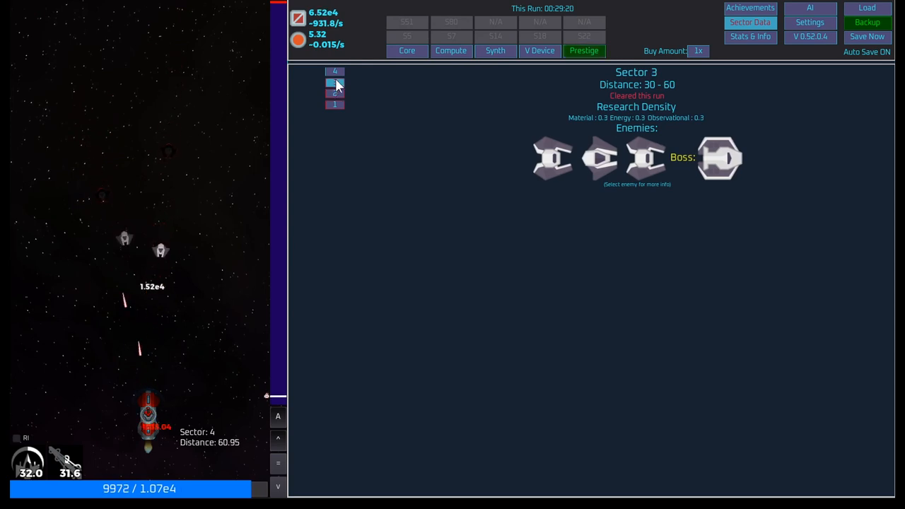
left_click(334, 84)
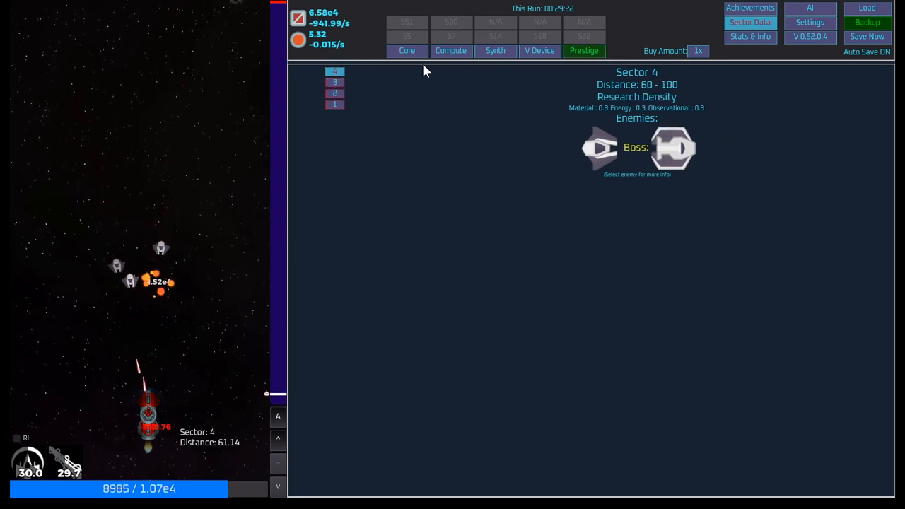
left_click(583, 50)
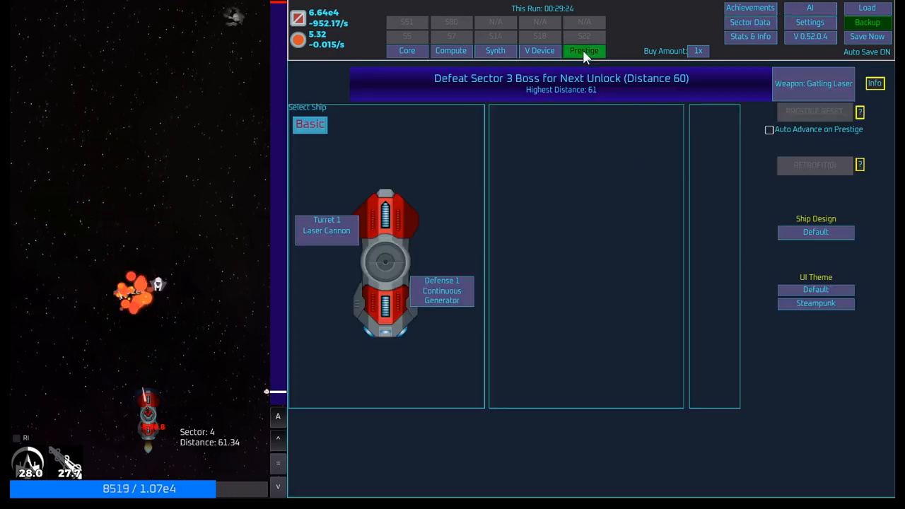
mouse_move(811, 94)
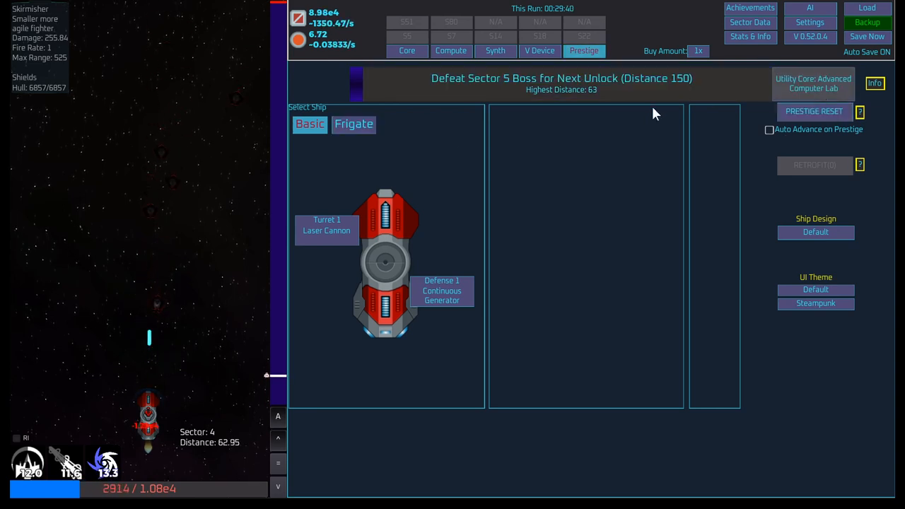
- Unlock and select the Frigate, fitting a Gatling Laser in Turret 2
left_click(354, 124)
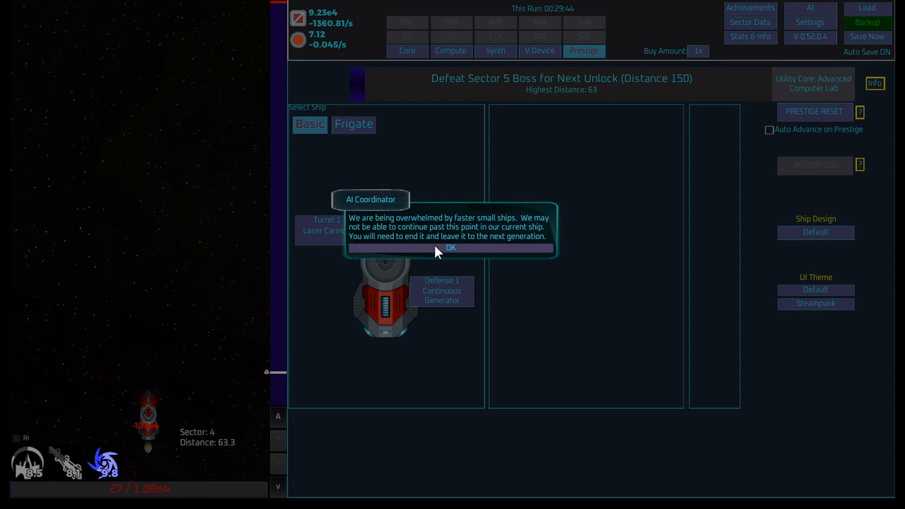
left_click(450, 247)
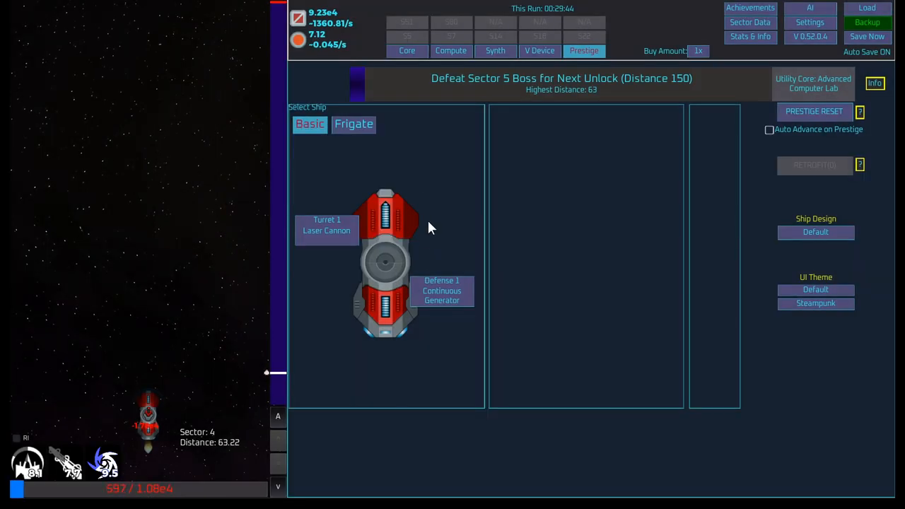
left_click(353, 124)
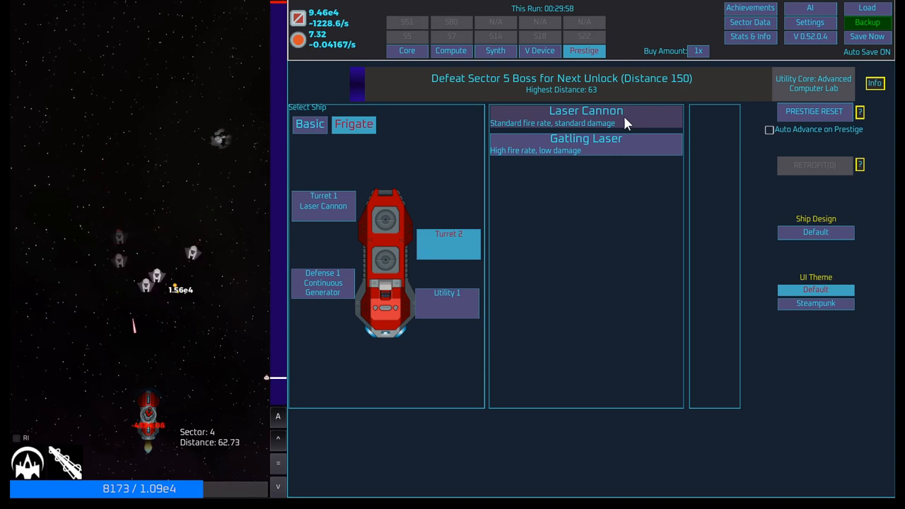
left_click(585, 144)
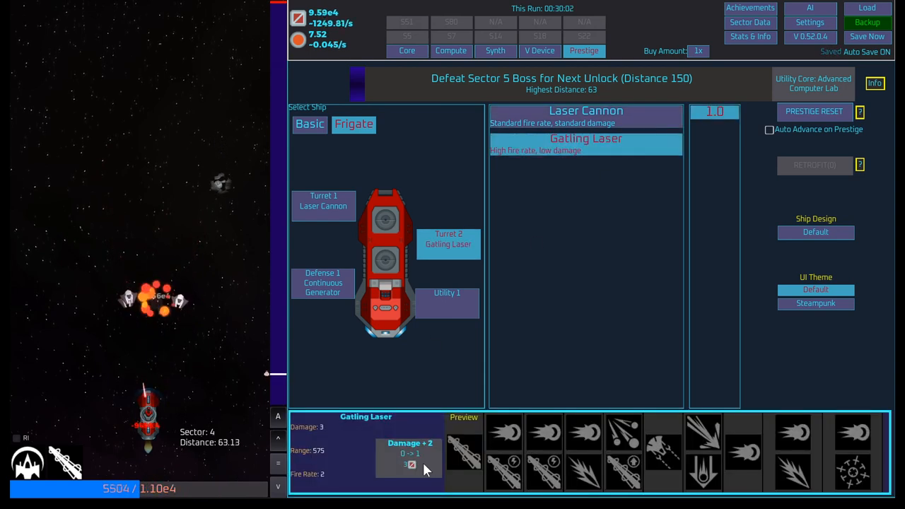
mouse_move(670, 150)
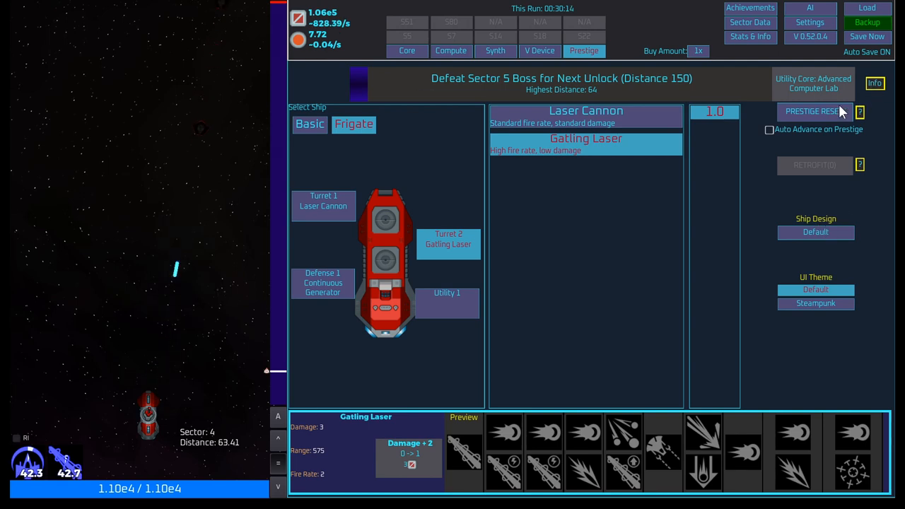
- Prestige reset and confirm Yes, restarting at sector 1, distance 1, with a retrofit available
left_click(814, 112)
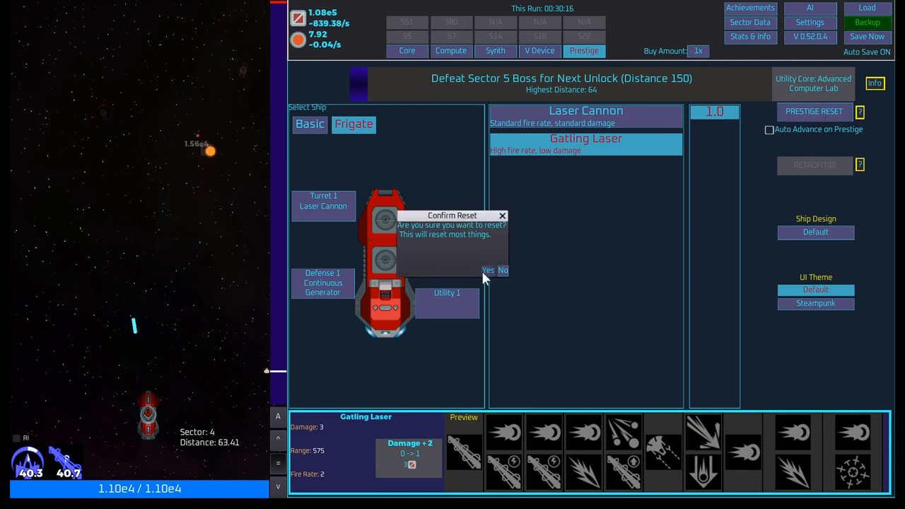
left_click(502, 270)
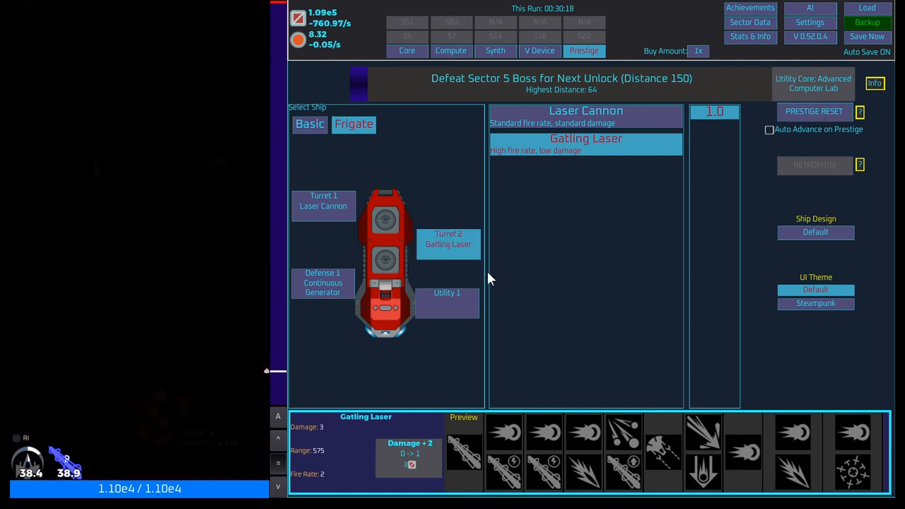
left_click(814, 111)
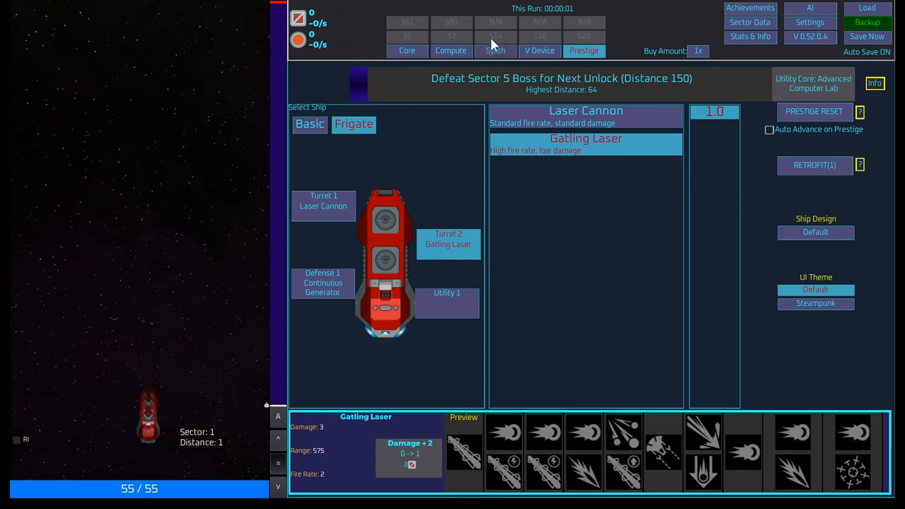
mouse_move(486, 130)
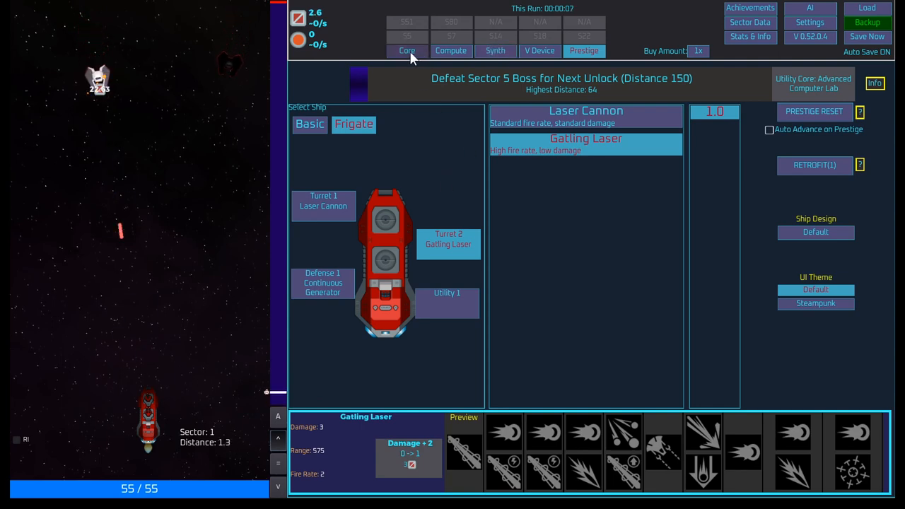
- Buy a Continuous Generator shield upgrade, then look over the Synth, Compute and V Device screens
left_click(406, 50)
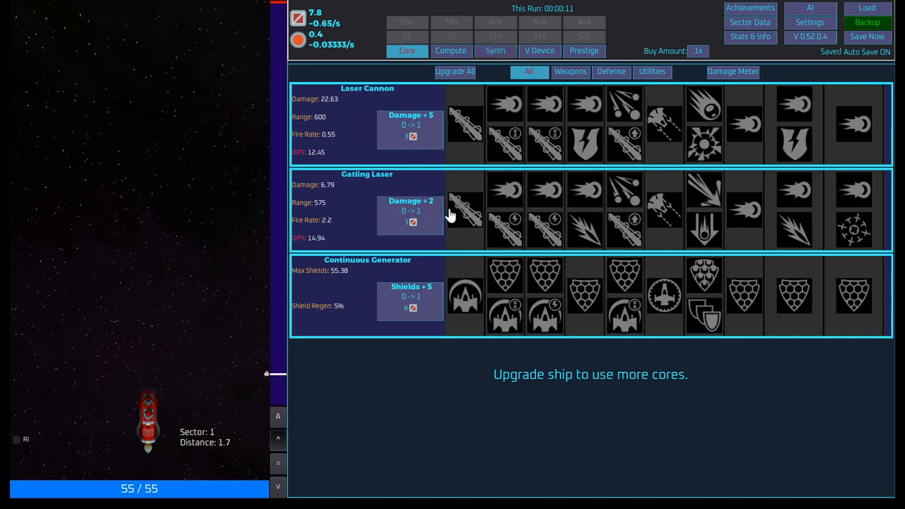
mouse_move(463, 214)
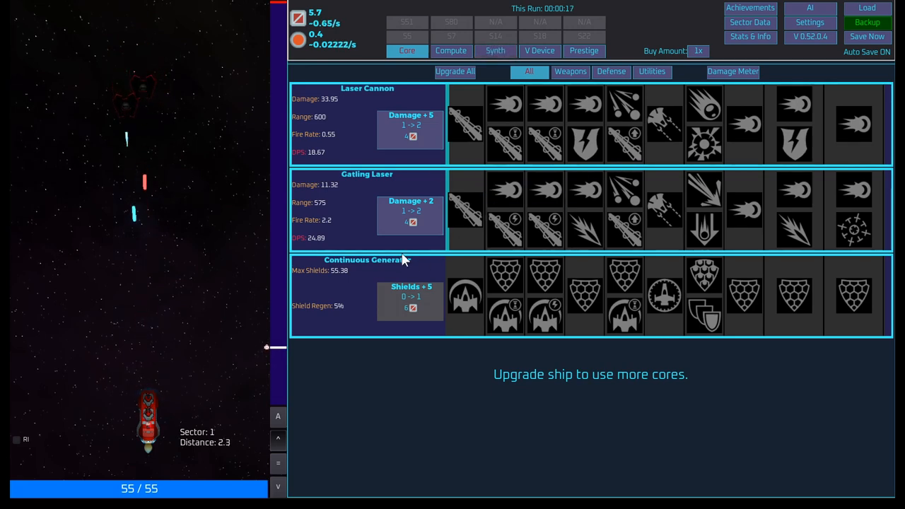
left_click(410, 301)
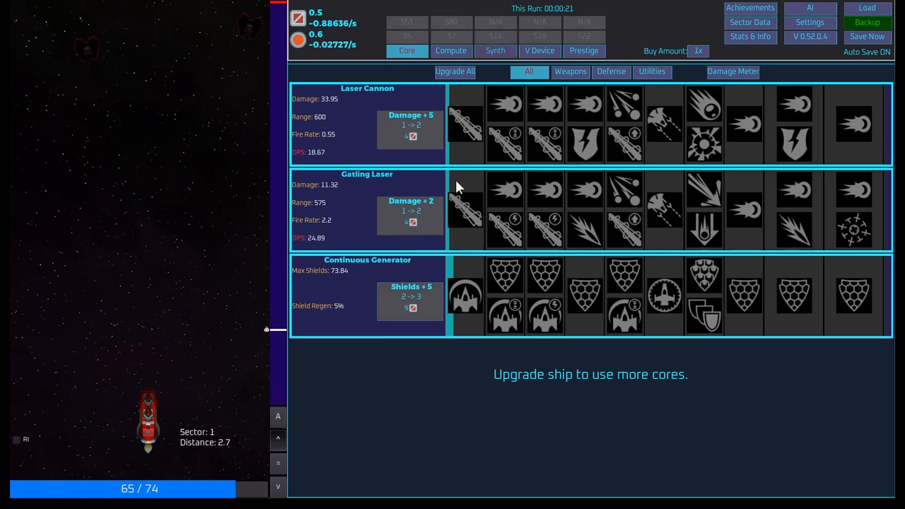
left_click(494, 50)
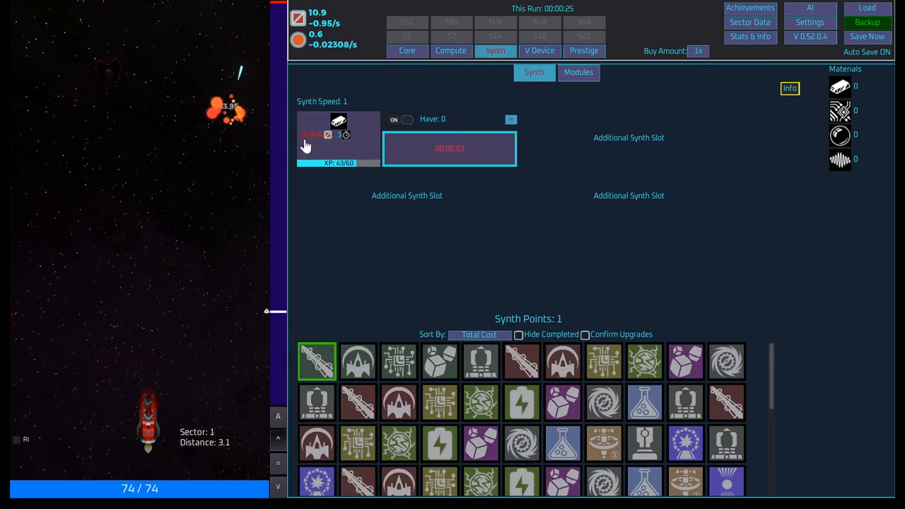
left_click(451, 50)
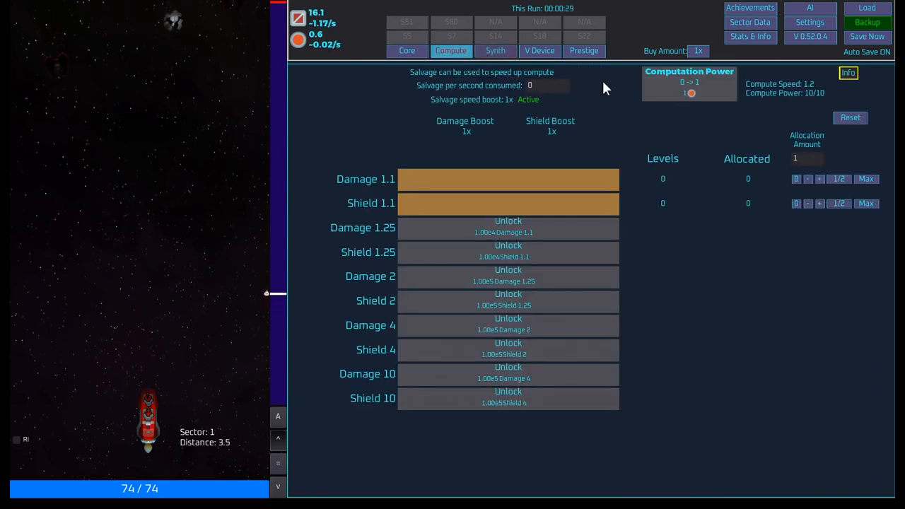
left_click(495, 50)
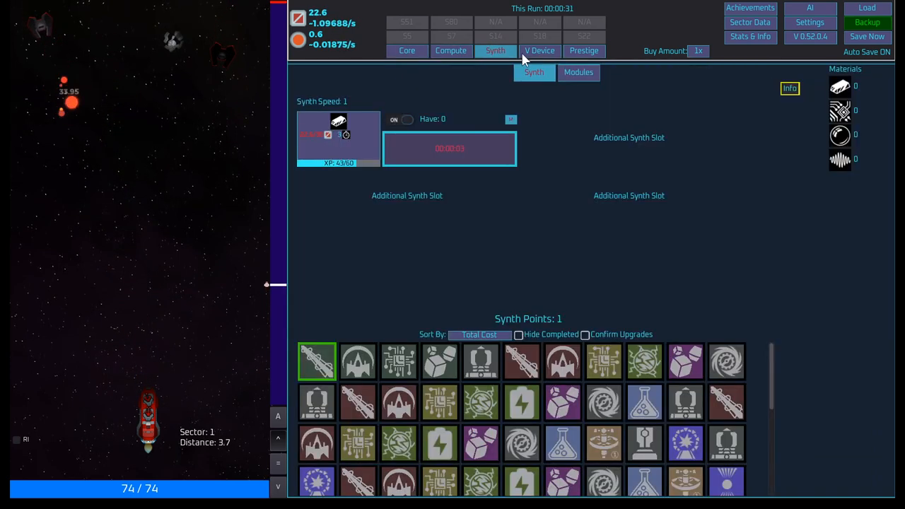
left_click(539, 50)
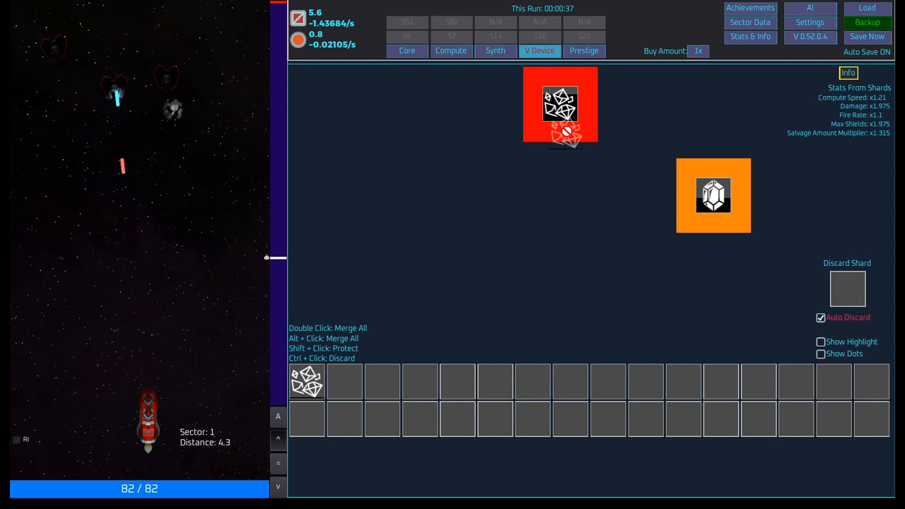
- Buy shield capacity and two Laser Cannon damage levels, reaching 129.09 damage and 115.83 shields
left_click(407, 50)
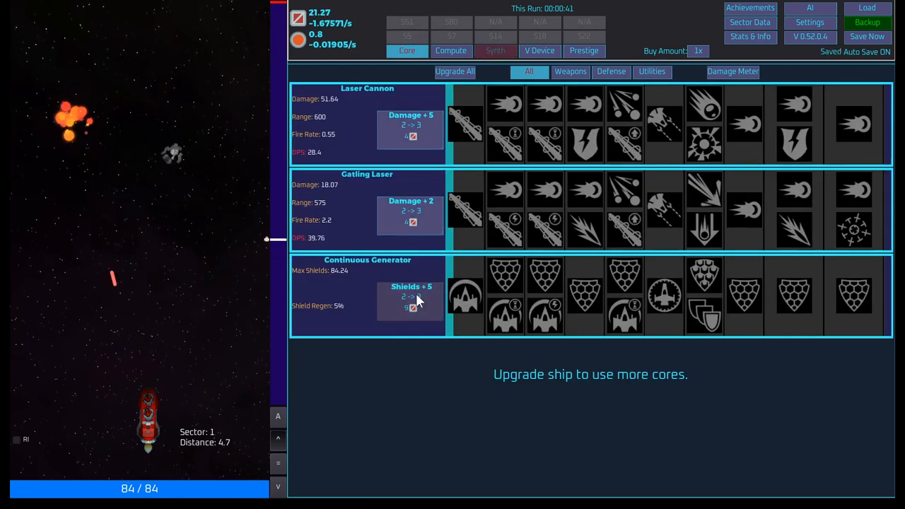
left_click(410, 297)
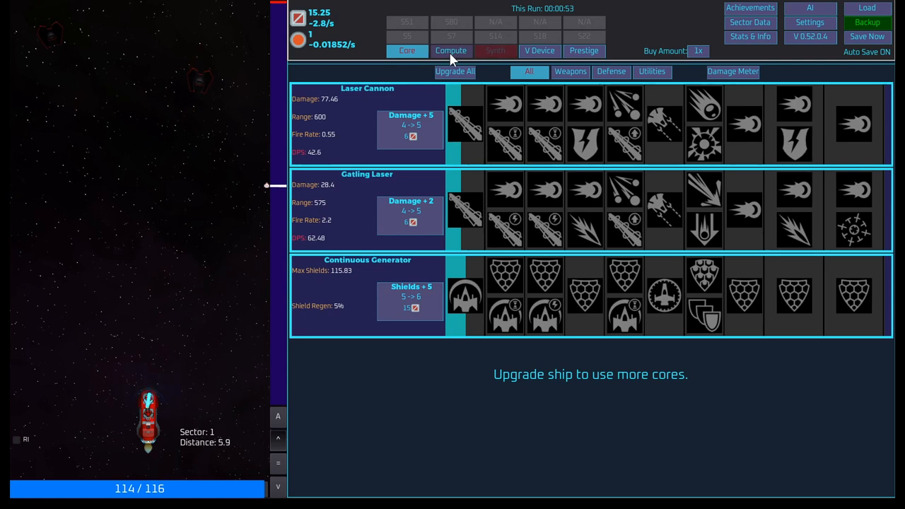
left_click(410, 129)
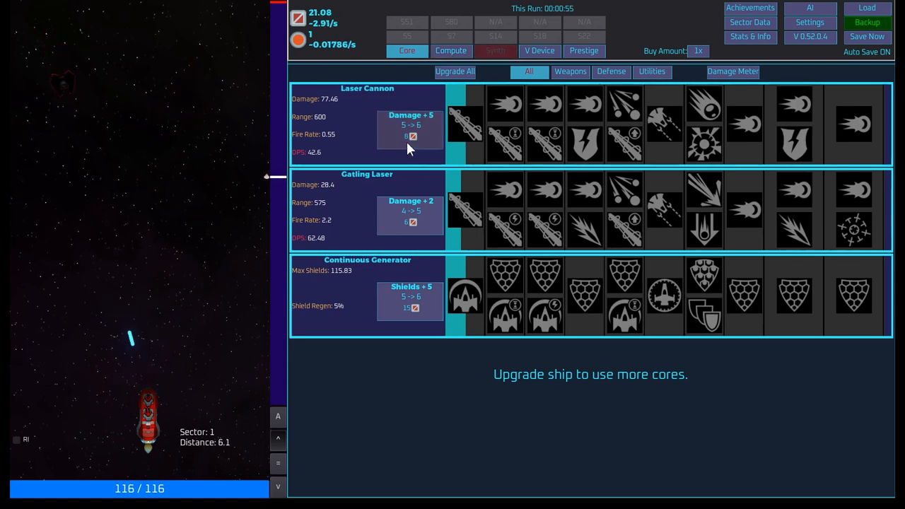
left_click(409, 130)
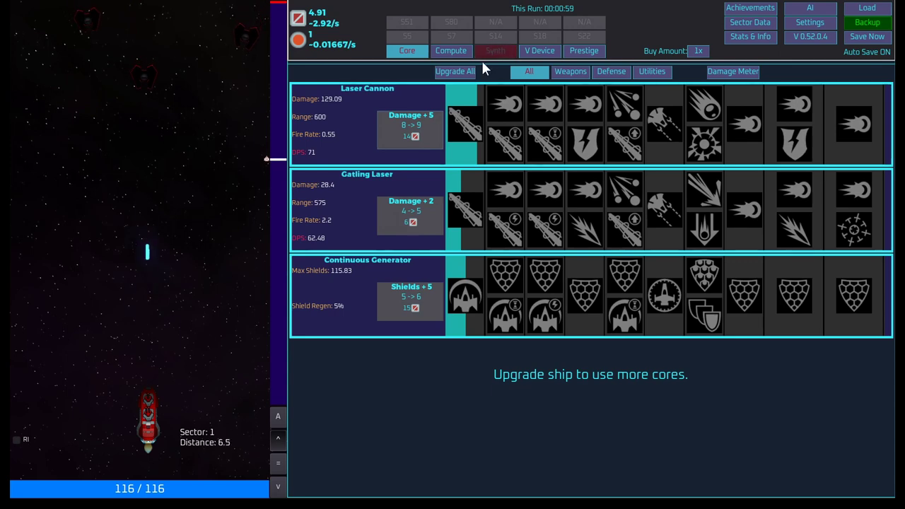
left_click(450, 50)
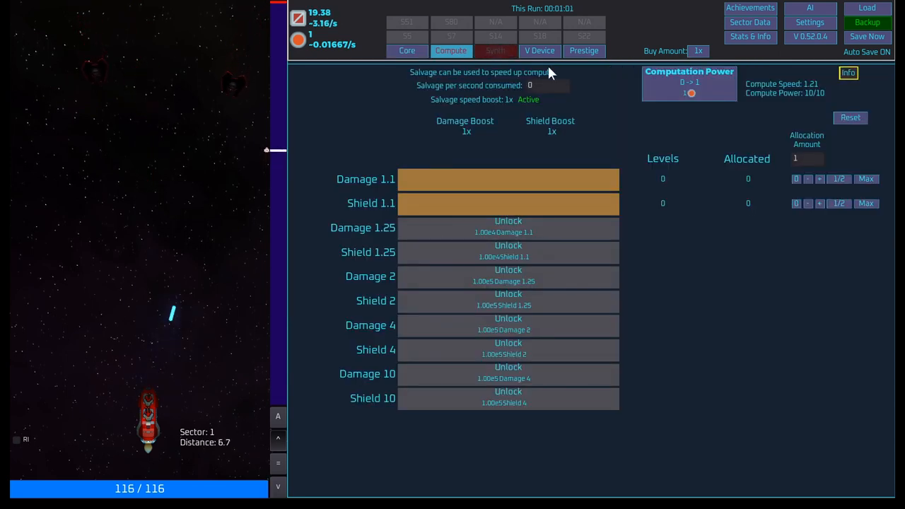
- Max out Damage 1.1 with all 20 compute, then view the Synth screen's 5 bars
left_click(866, 178)
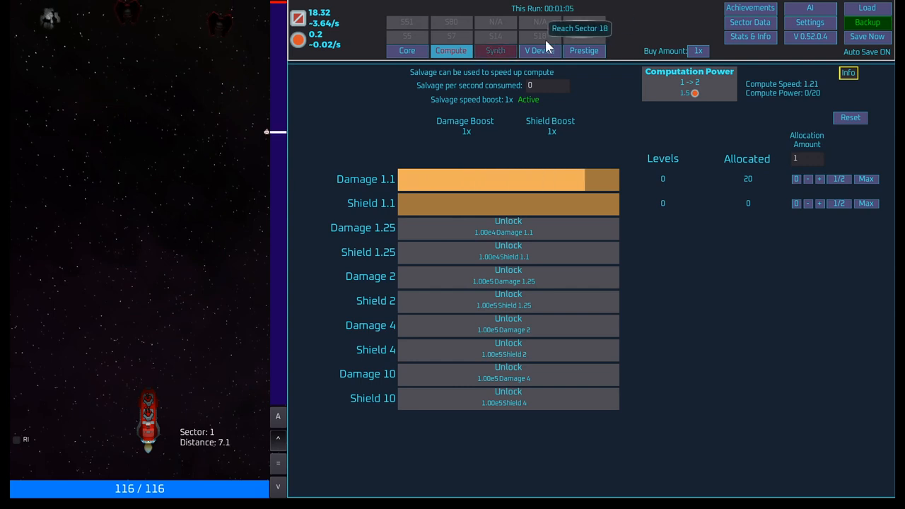
left_click(541, 50)
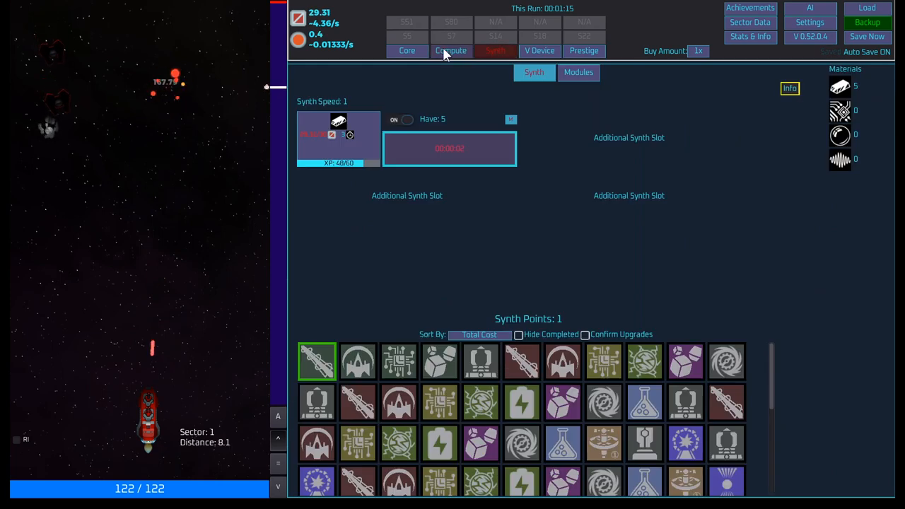
- Raise the Laser Cannon and Gatling Laser damage levels on the Core screen
left_click(451, 50)
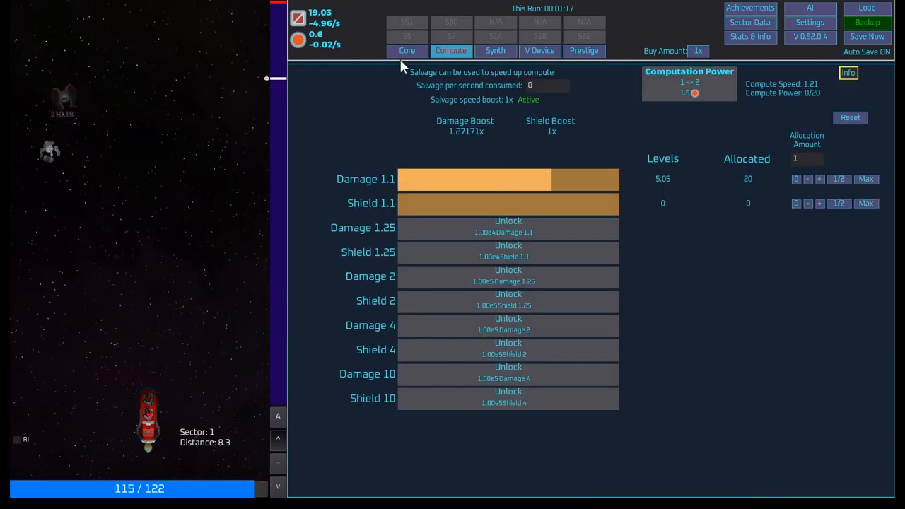
left_click(407, 50)
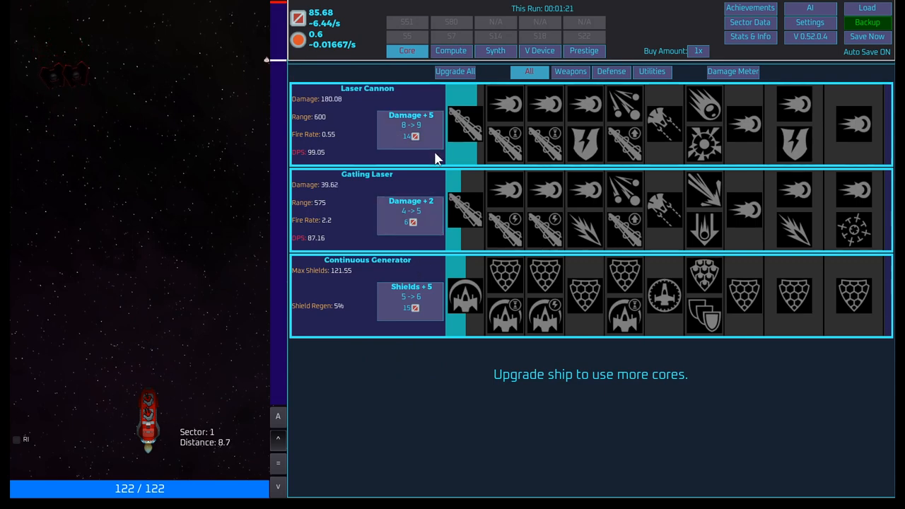
left_click(410, 127)
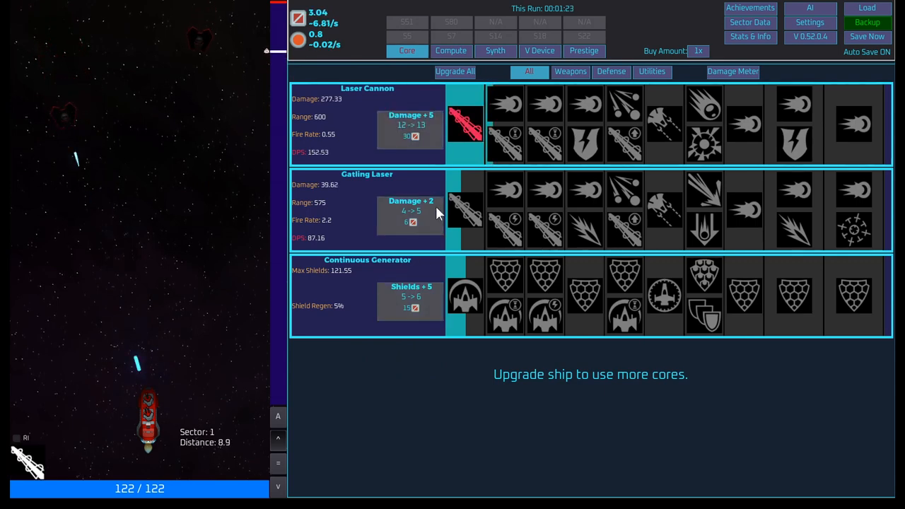
mouse_move(465, 124)
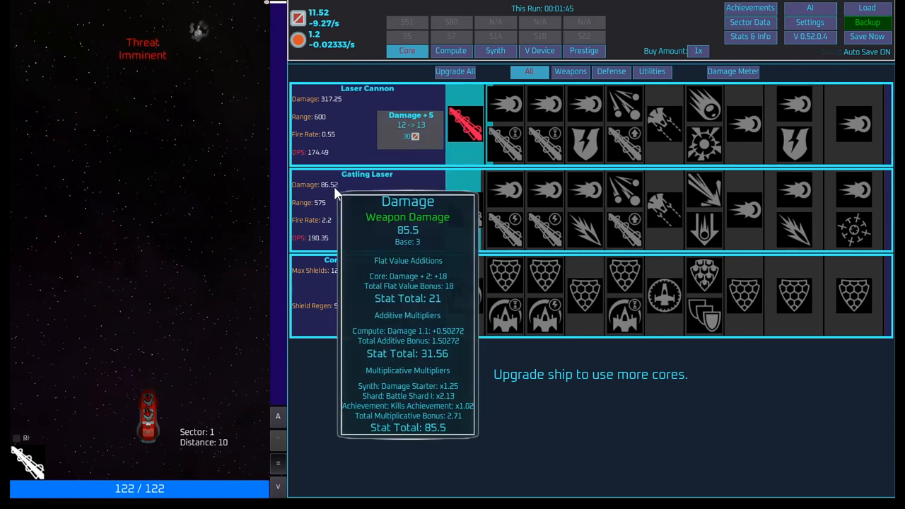
mouse_move(201, 58)
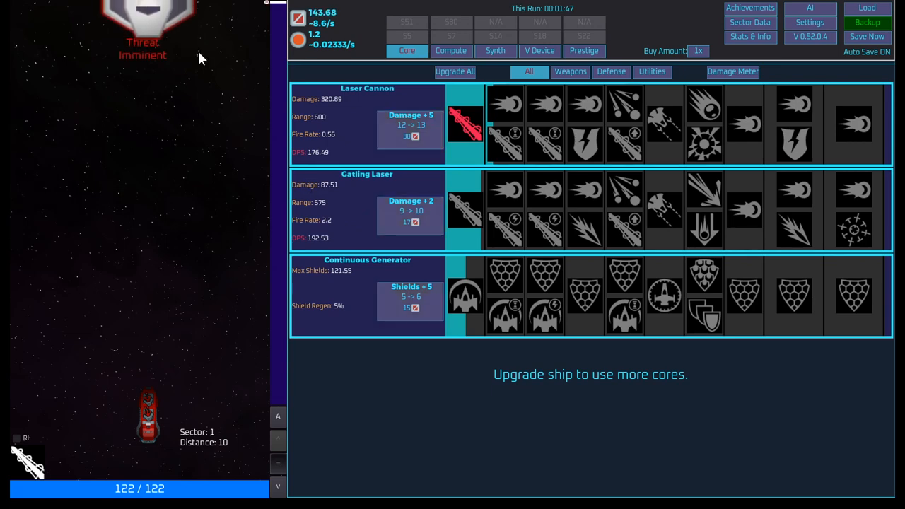
left_click(410, 210)
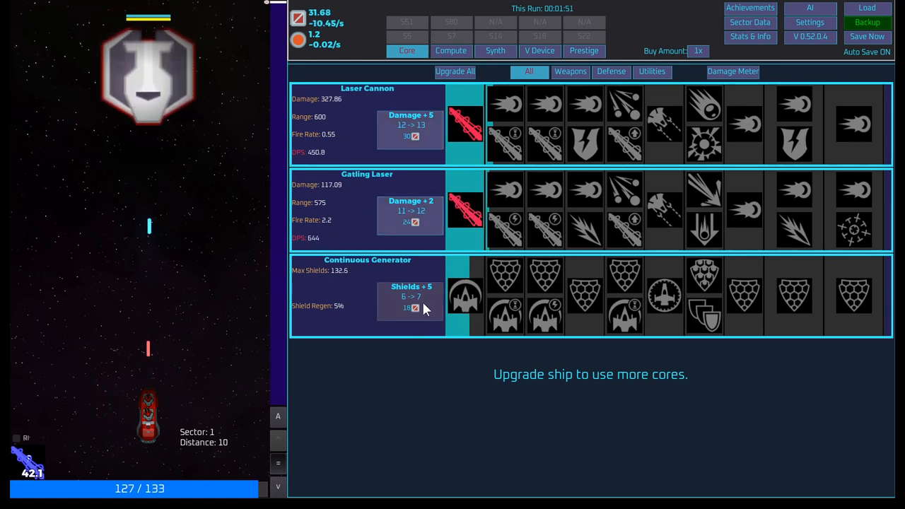
- Buy three shield generator levels and another Laser Cannon level, reaching Sector 2
left_click(410, 302)
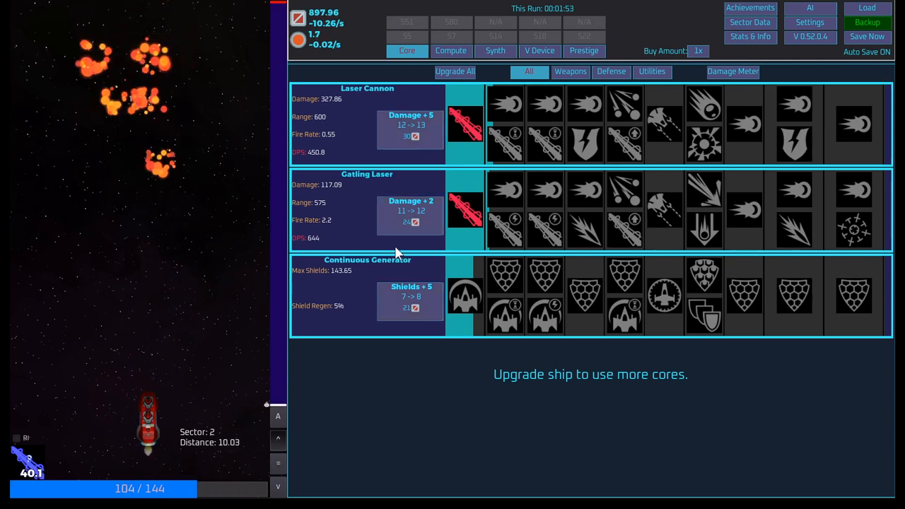
left_click(410, 299)
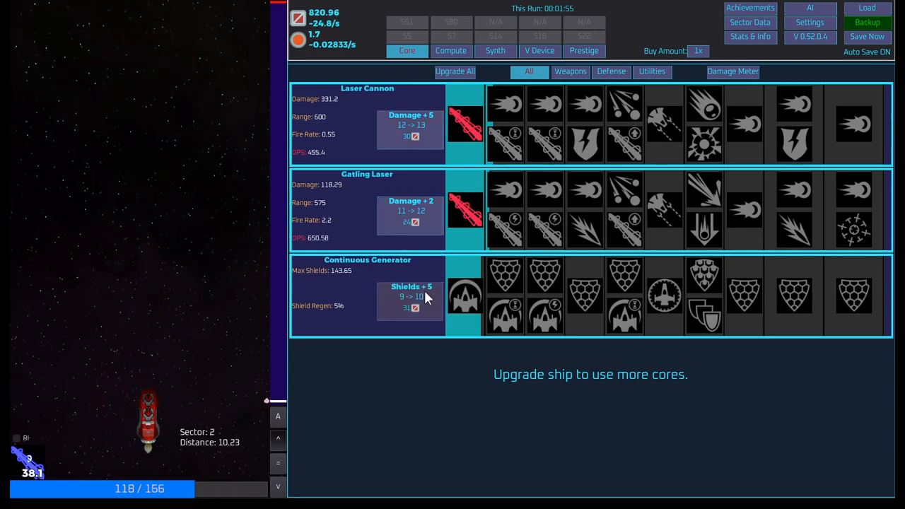
left_click(409, 302)
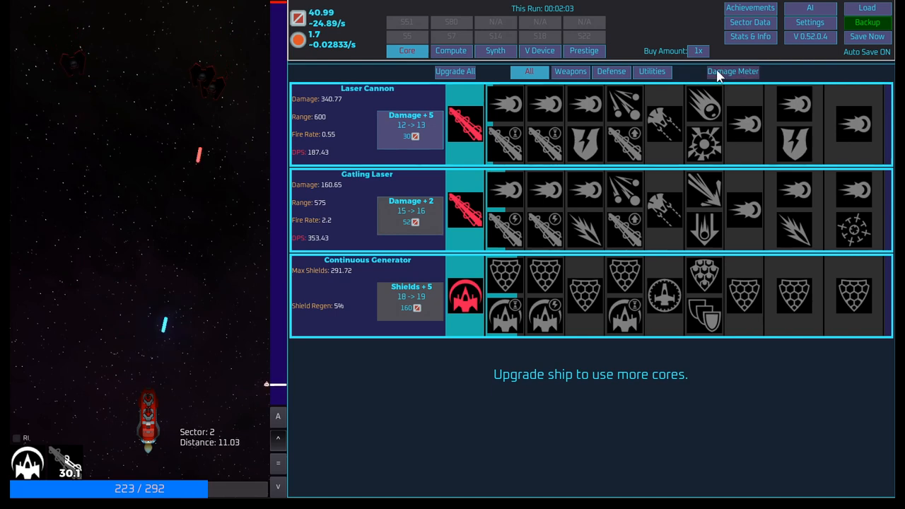
left_click(732, 71)
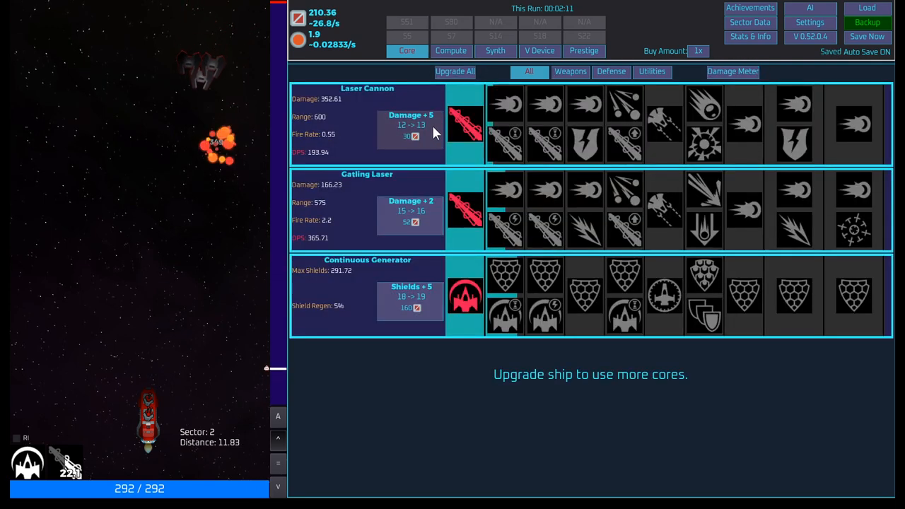
left_click(455, 71)
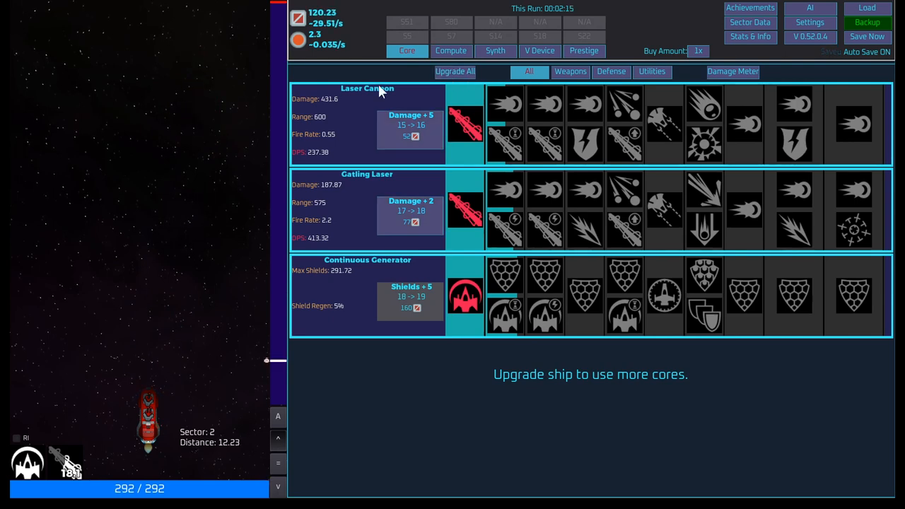
left_click(451, 51)
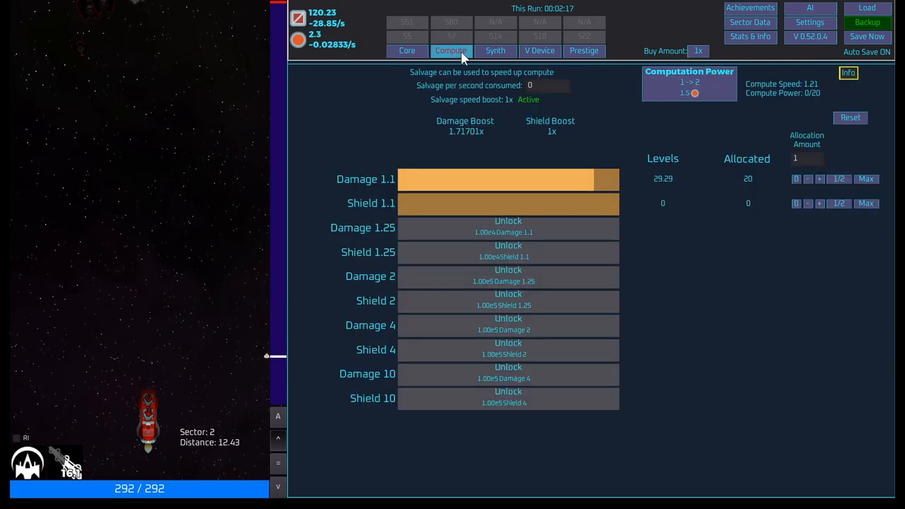
- Put the spare compute into Shield 1.1, lifting max shields to 409.05
left_click(494, 50)
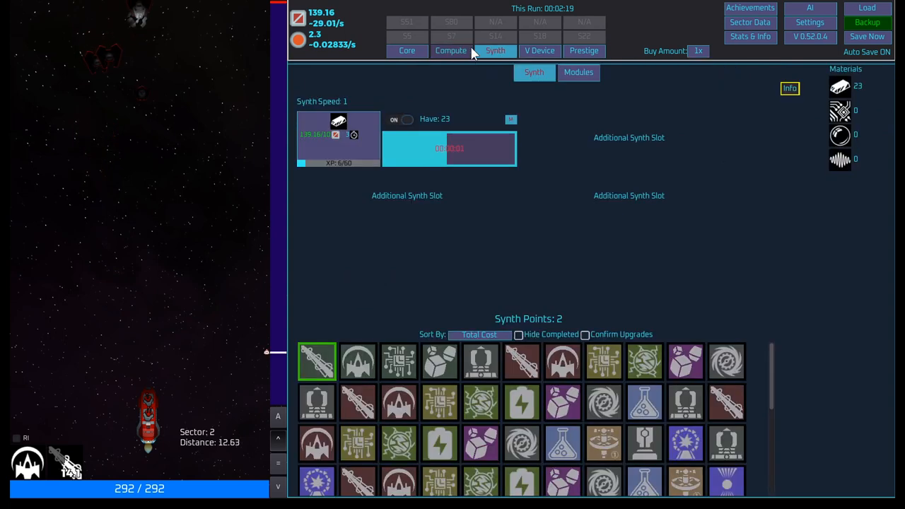
left_click(450, 50)
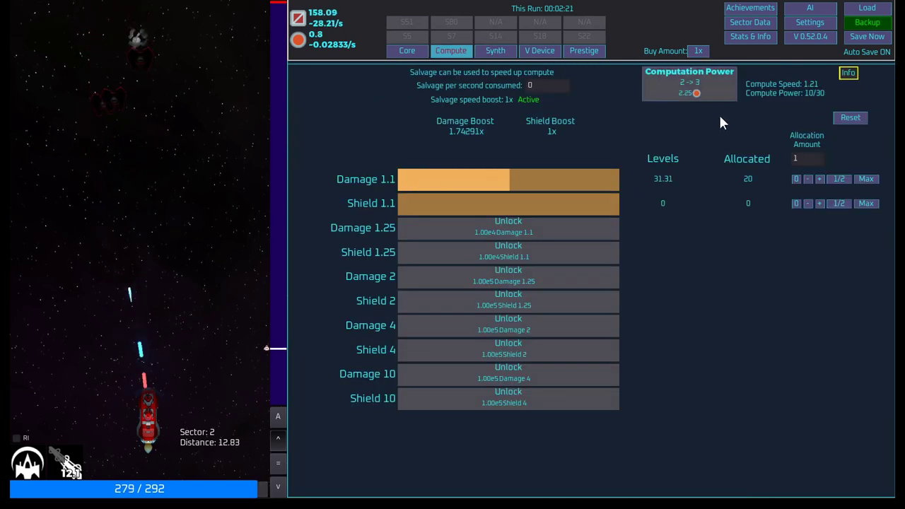
left_click(866, 204)
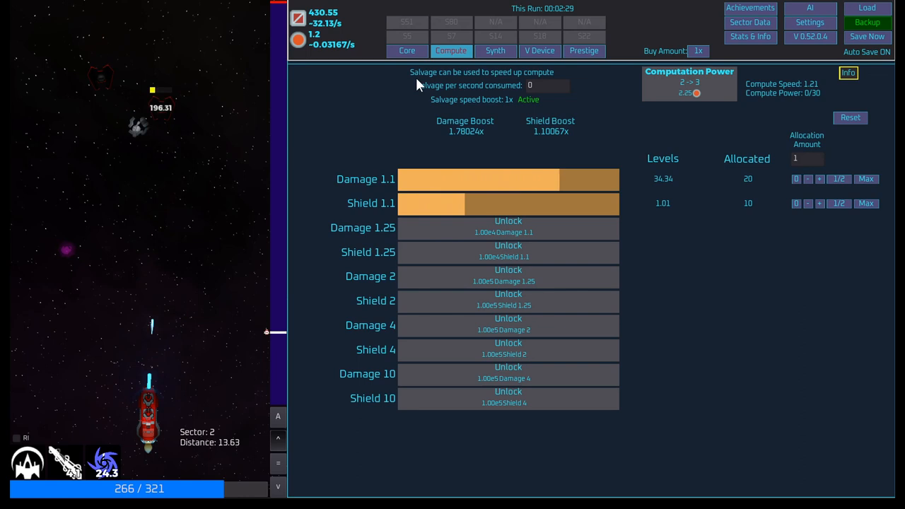
left_click(407, 50)
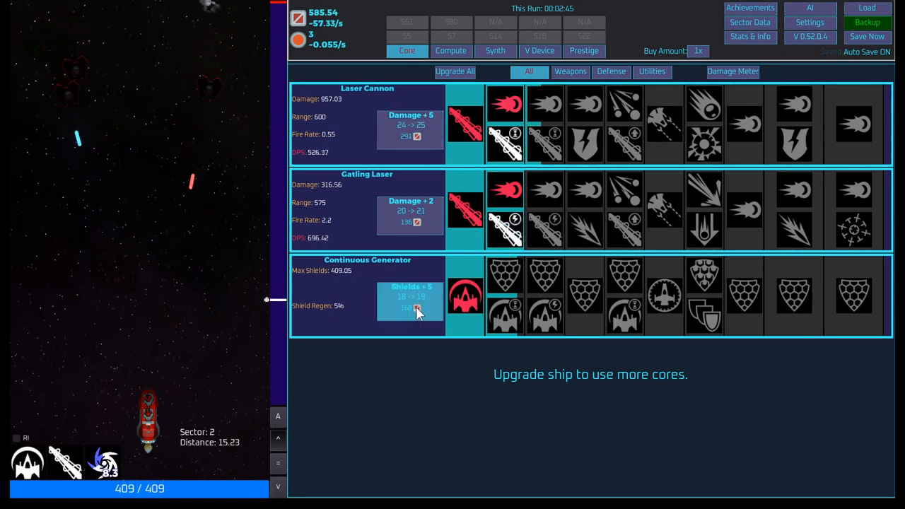
- Buy another shield level for 575.23 max shields, then browse the Synth modules list
left_click(410, 309)
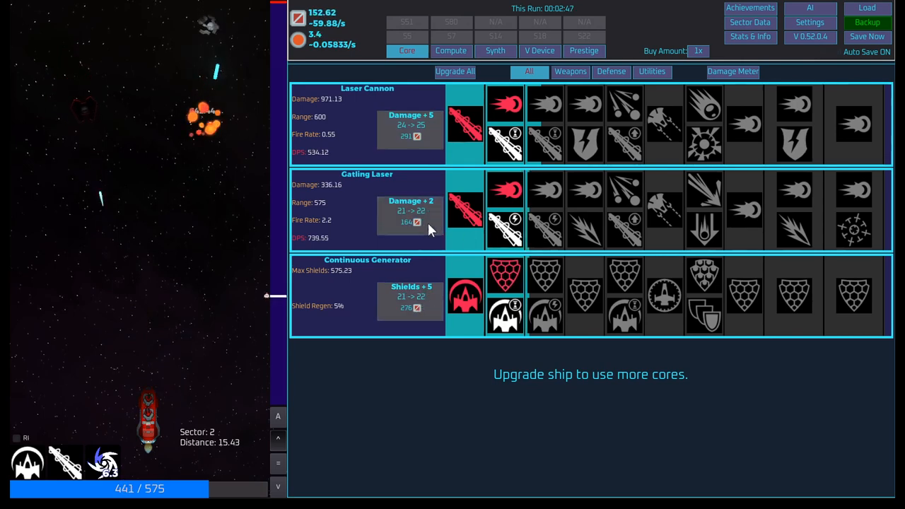
left_click(495, 50)
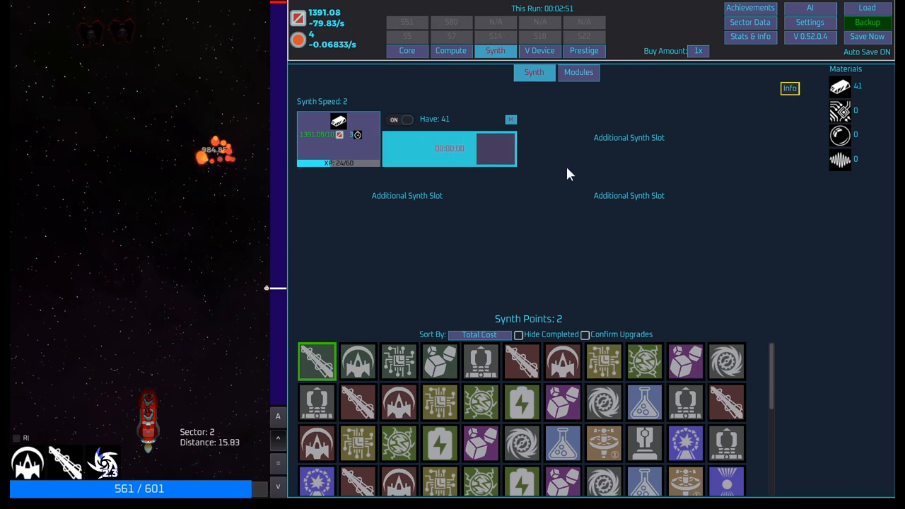
left_click(579, 73)
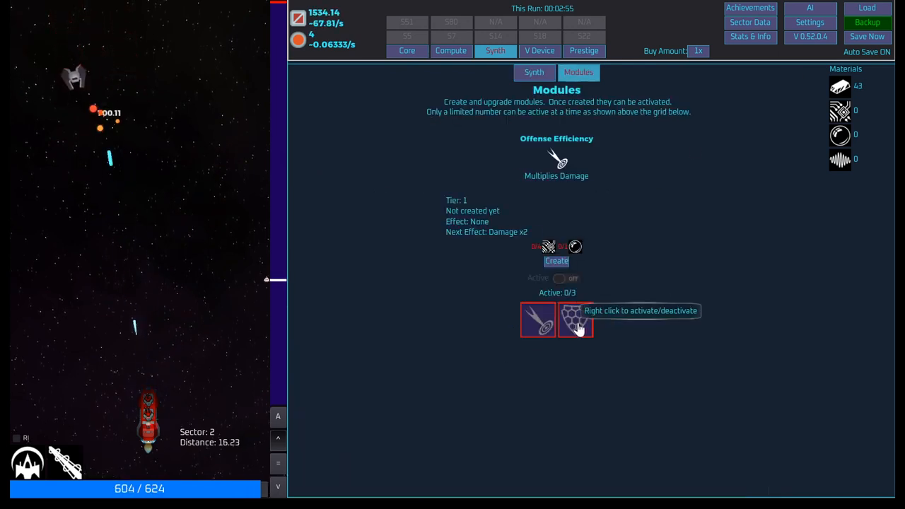
left_click(539, 50)
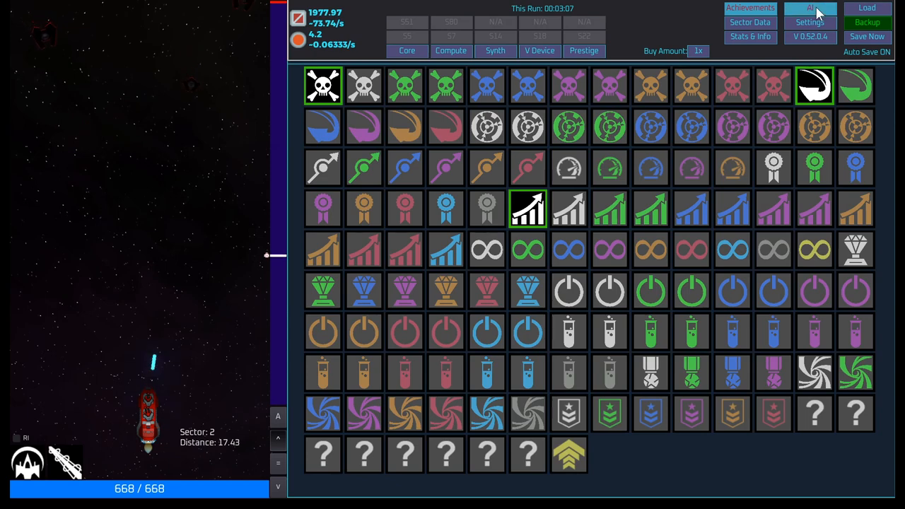
- Browse Synth crafting and Modules, then return to Core with cannon damage at 1126.86
left_click(817, 8)
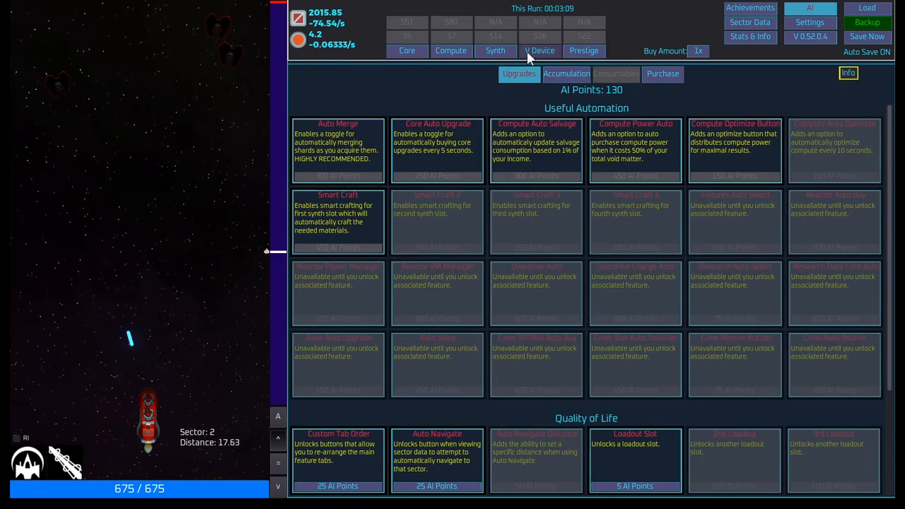
left_click(495, 50)
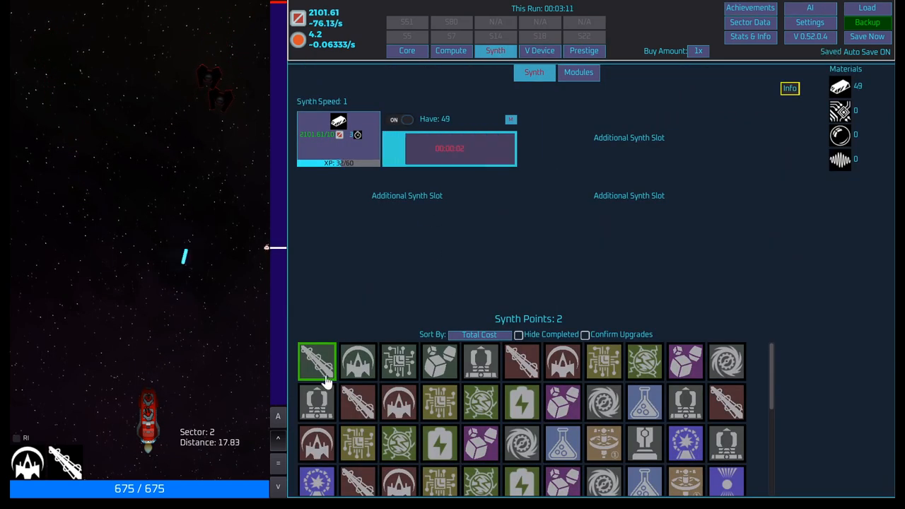
mouse_move(317, 361)
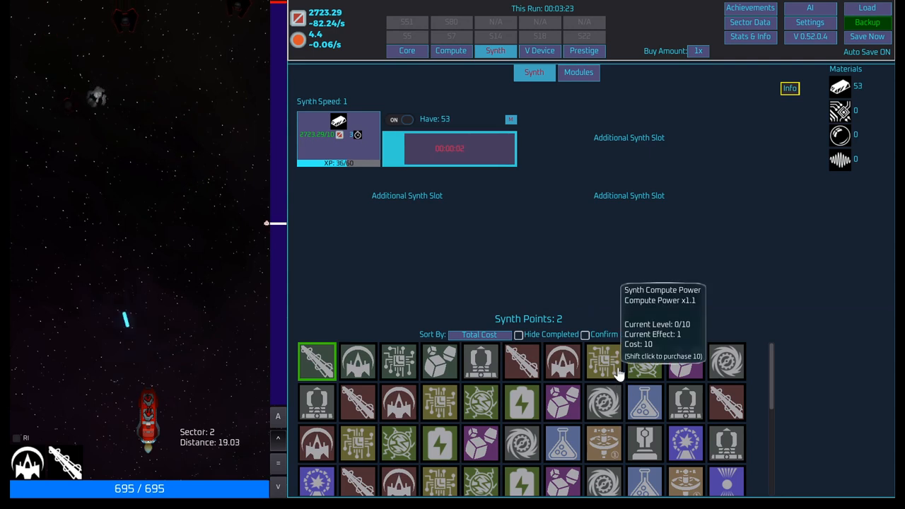
mouse_move(605, 415)
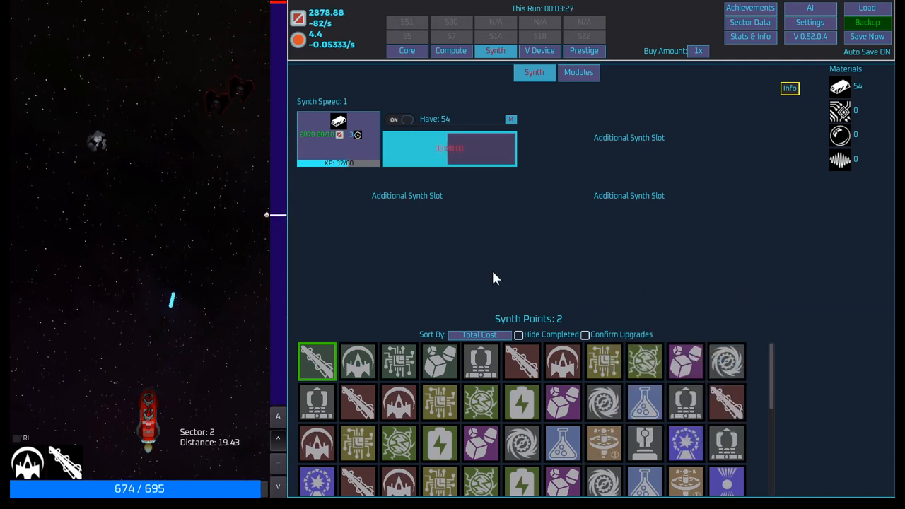
left_click(578, 72)
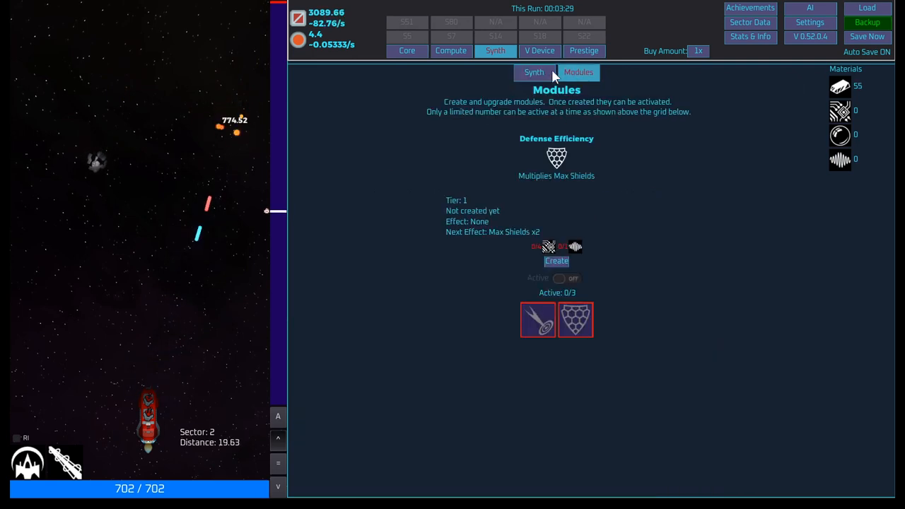
left_click(534, 73)
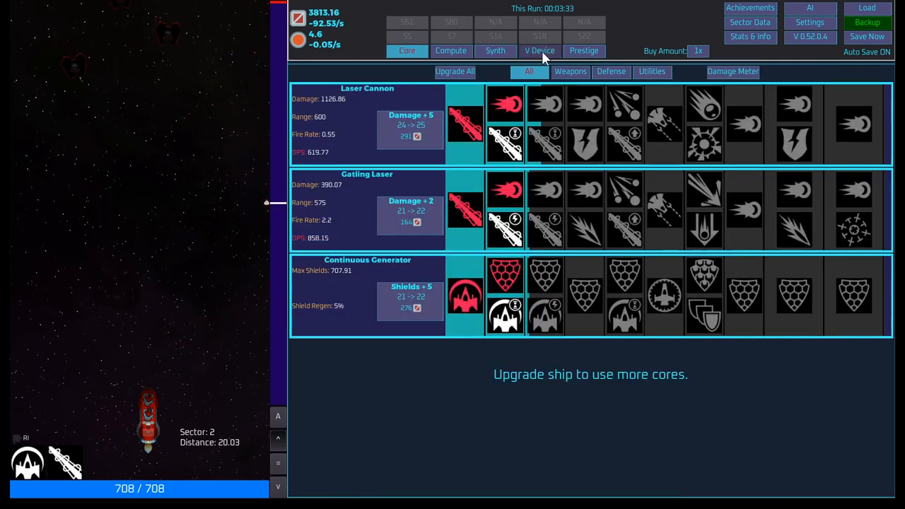
- Buy shield, Gatling and Cannon levels; compute level 4 gives 30 to Damage 1.1, 20 to Shield 1.1
left_click(451, 50)
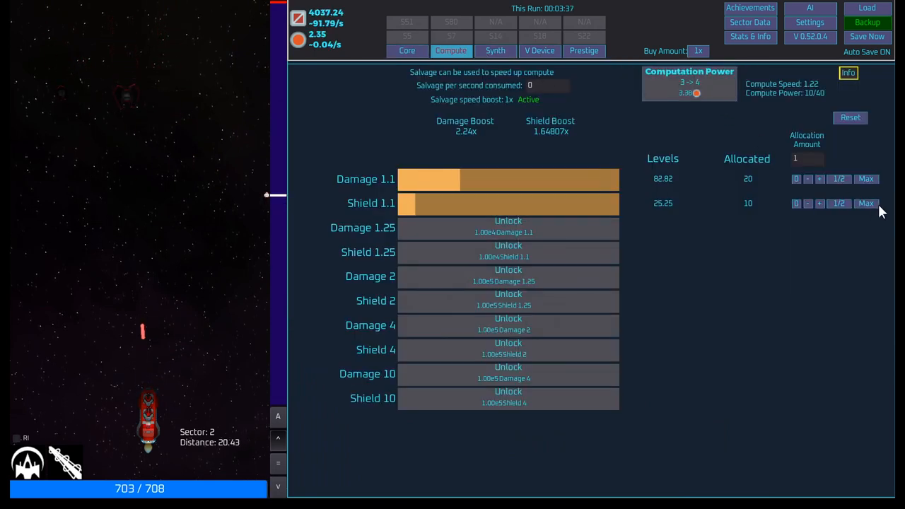
left_click(407, 50)
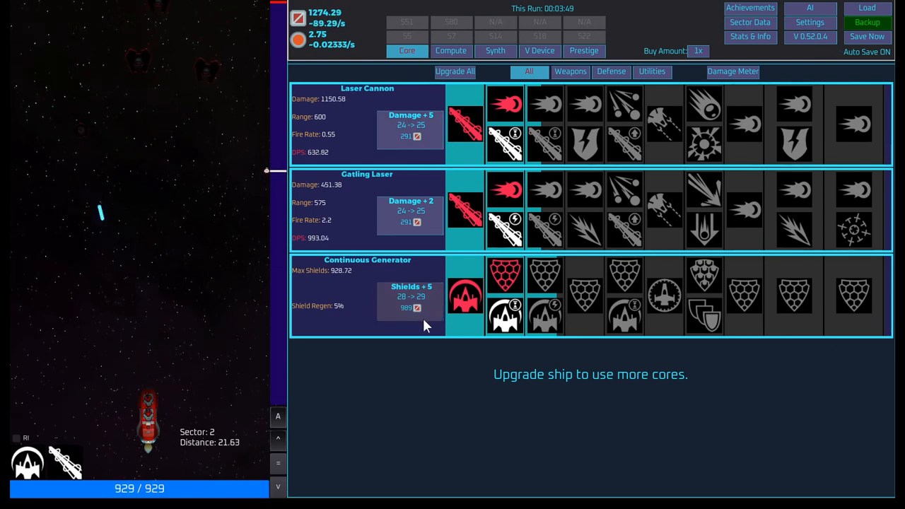
left_click(409, 301)
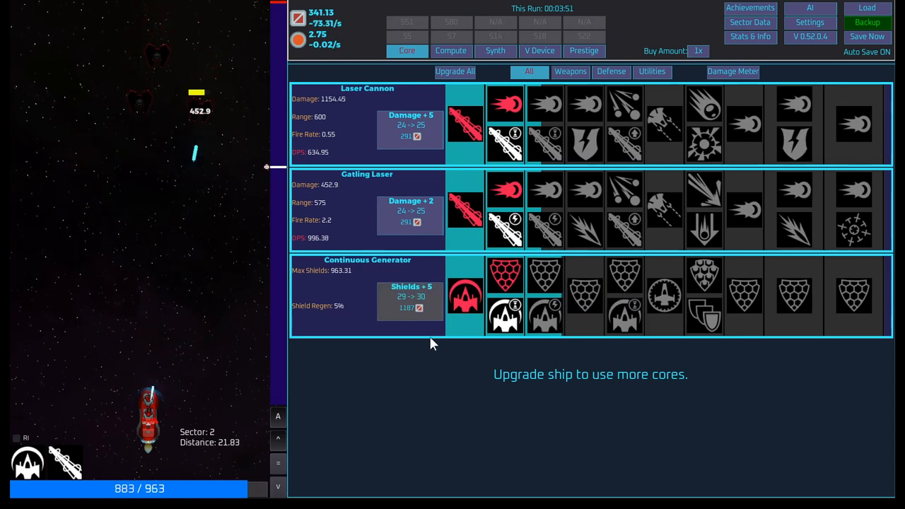
left_click(410, 127)
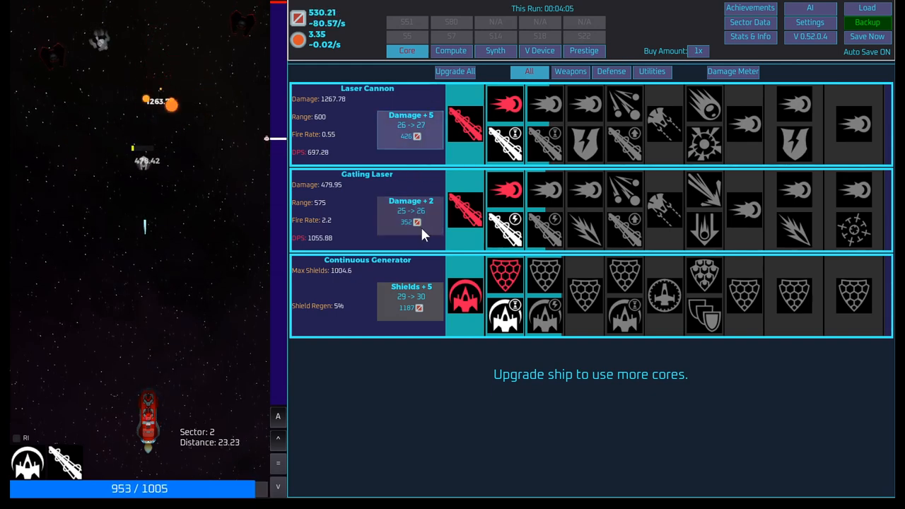
left_click(410, 216)
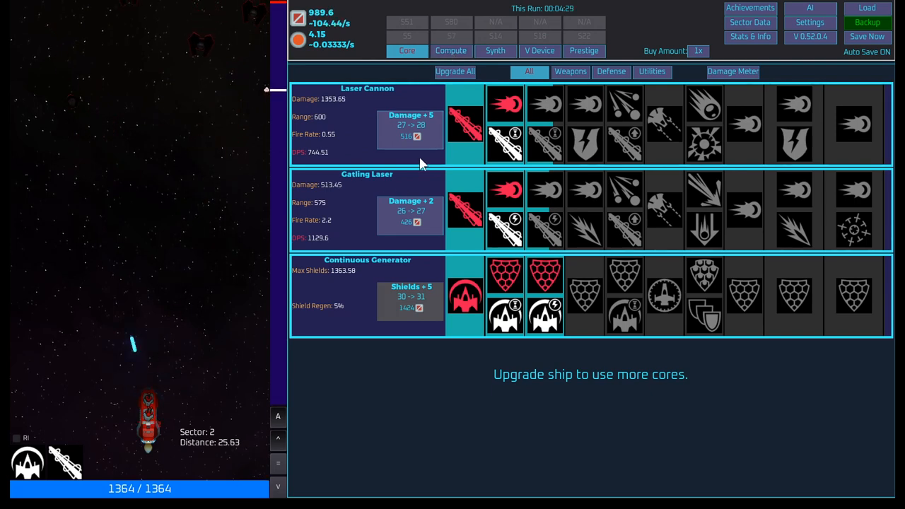
left_click(410, 212)
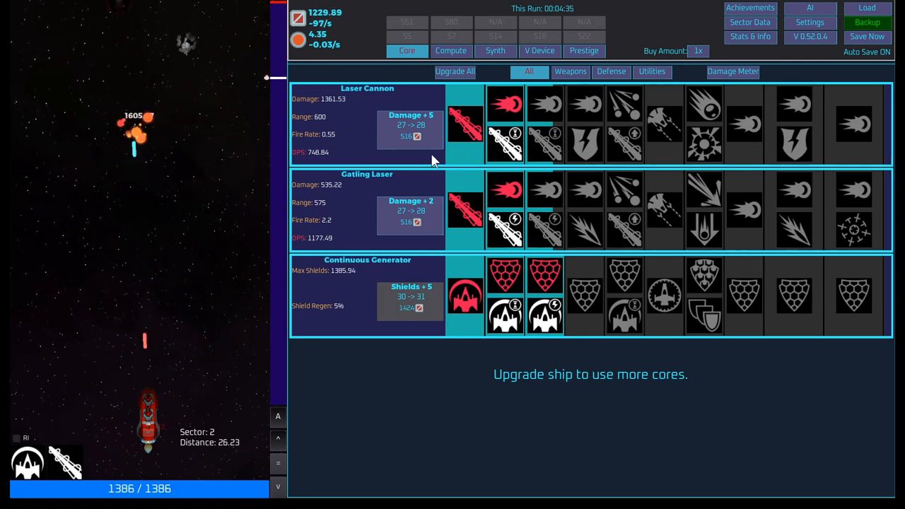
left_click(410, 131)
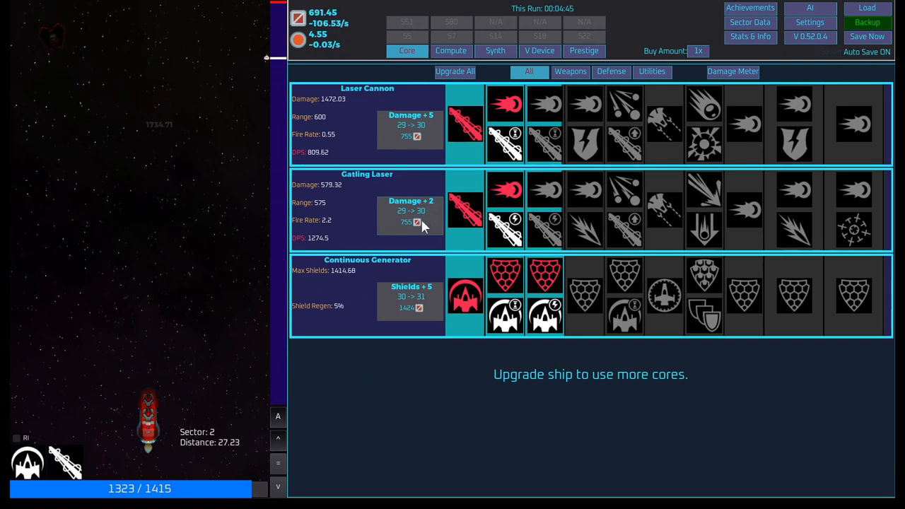
left_click(451, 50)
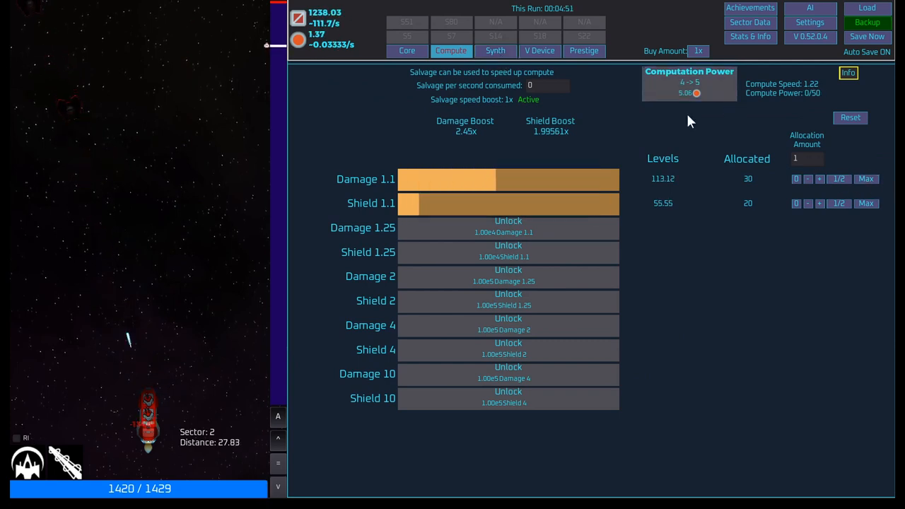
- Check the Synth and Compute screens and buy a Laser Cannon damage level
left_click(495, 50)
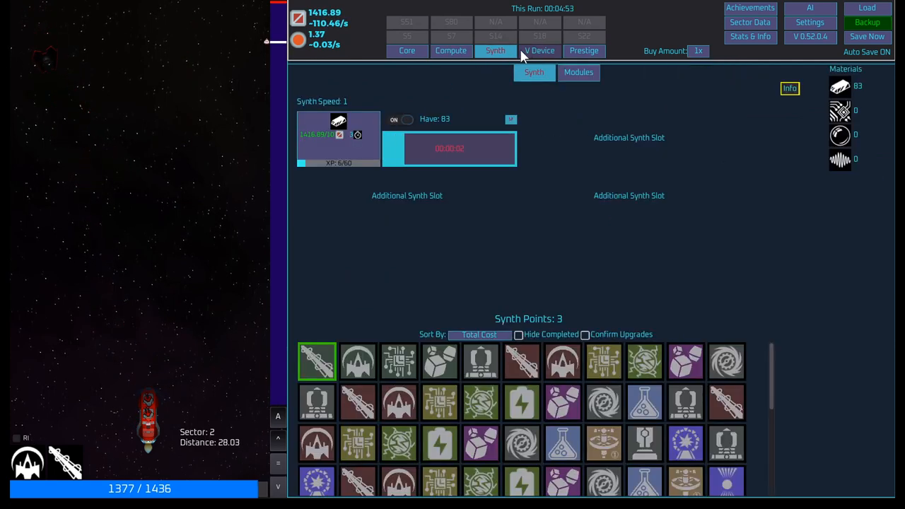
left_click(450, 51)
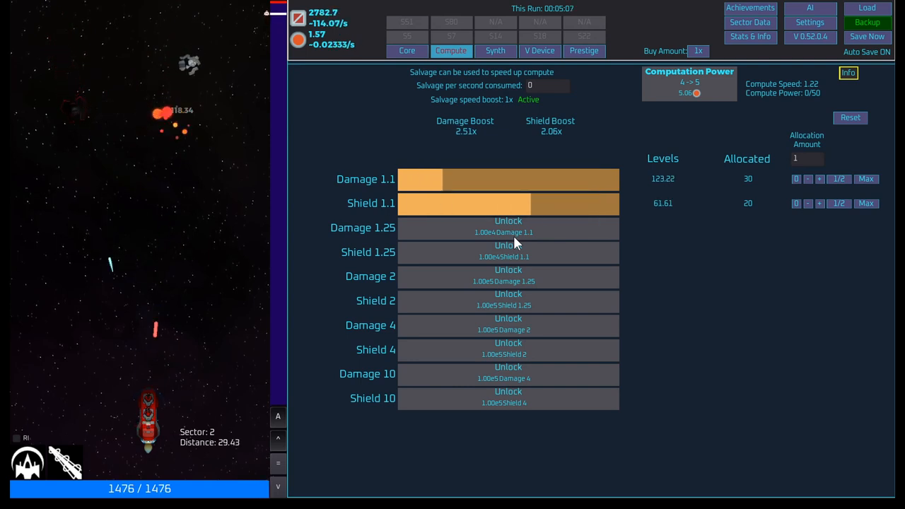
left_click(406, 50)
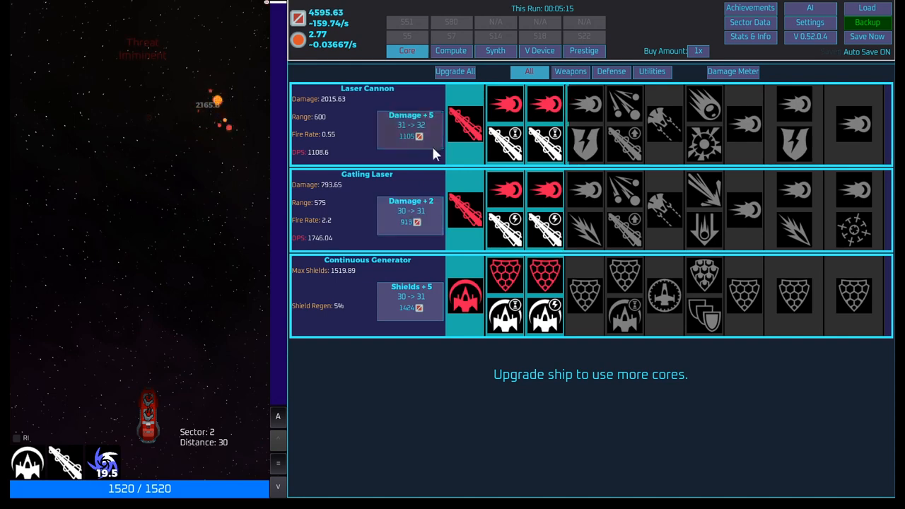
left_click(410, 127)
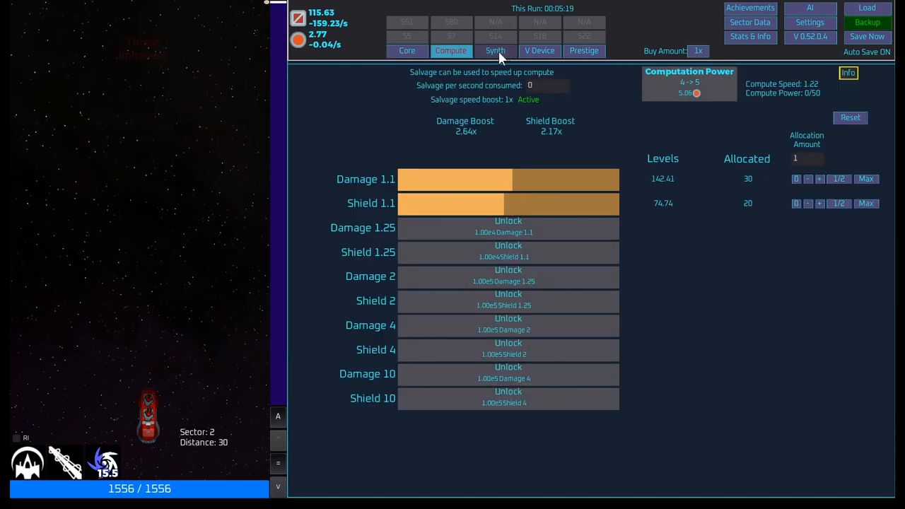
- Buy more Cannon and Gatling levels, reaching 39 and 34, and view Battle Shard I
left_click(495, 50)
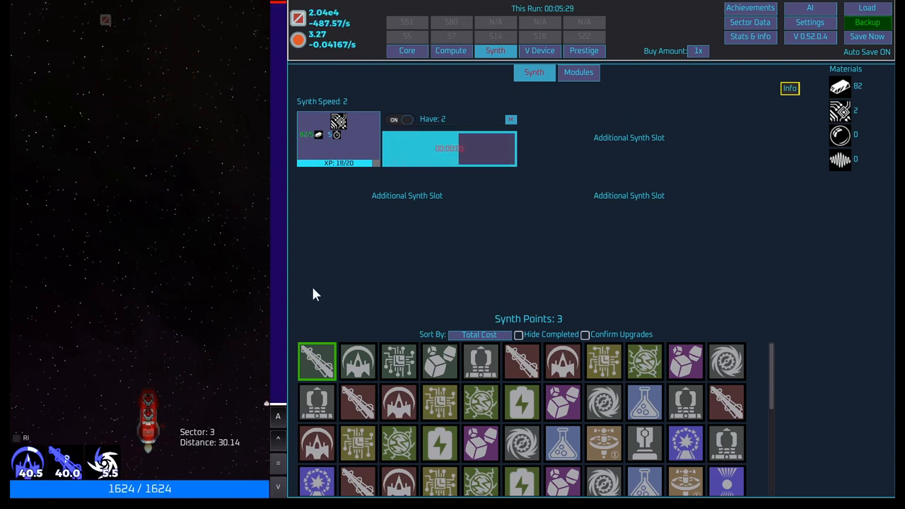
left_click(450, 50)
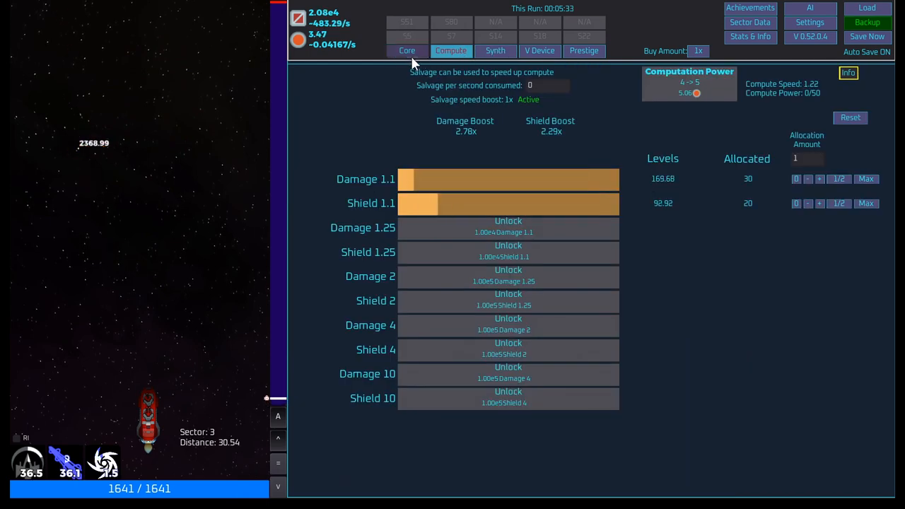
left_click(407, 50)
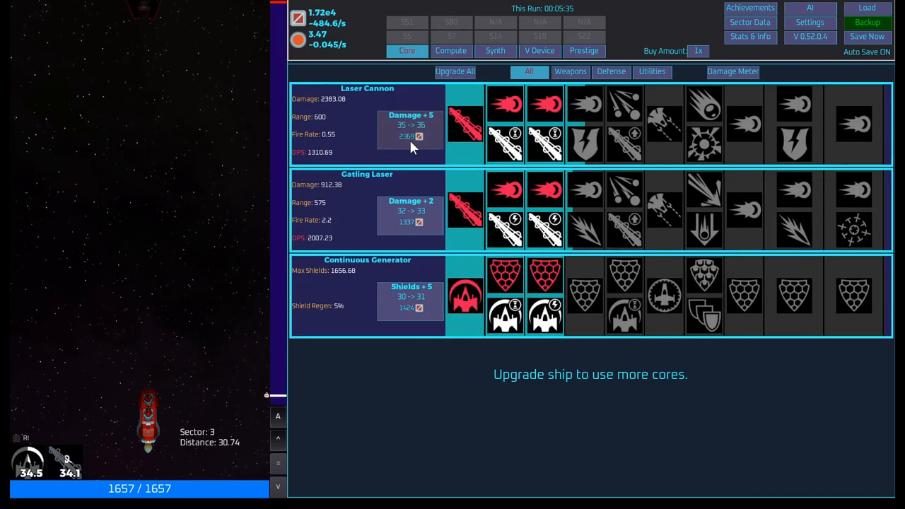
left_click(411, 131)
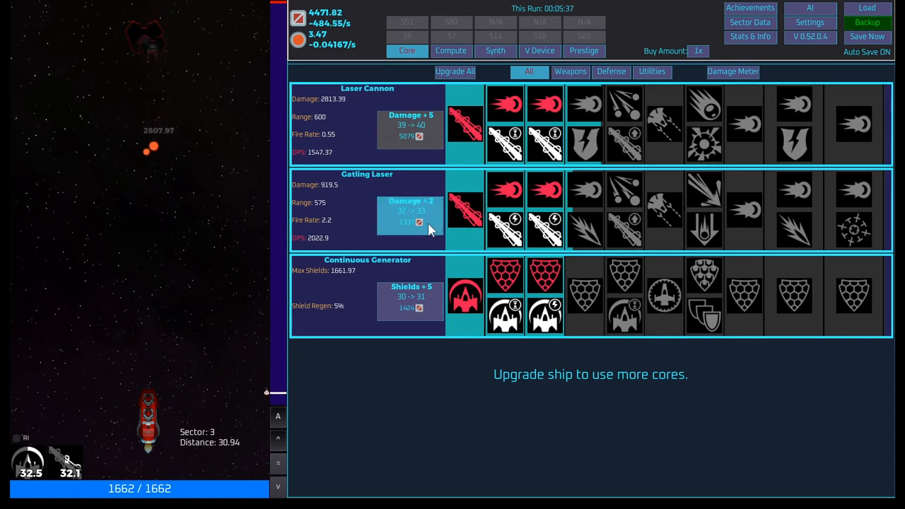
left_click(410, 215)
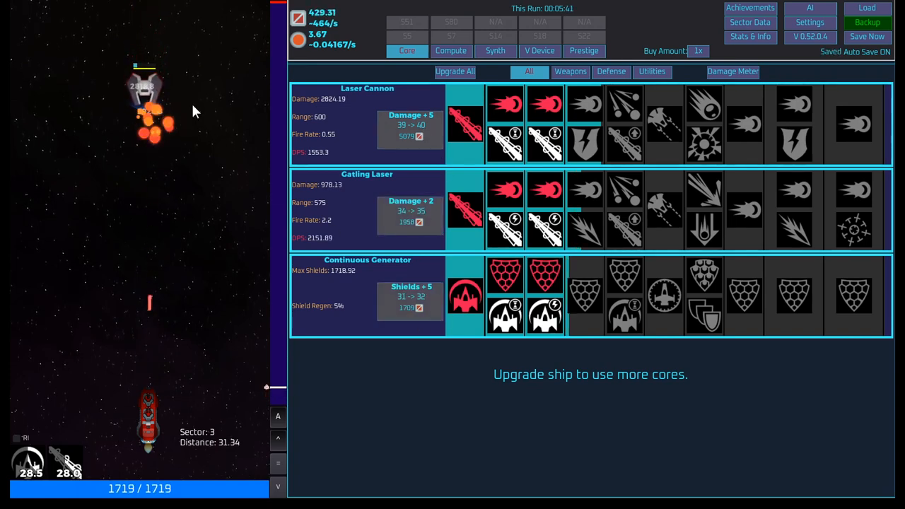
left_click(495, 50)
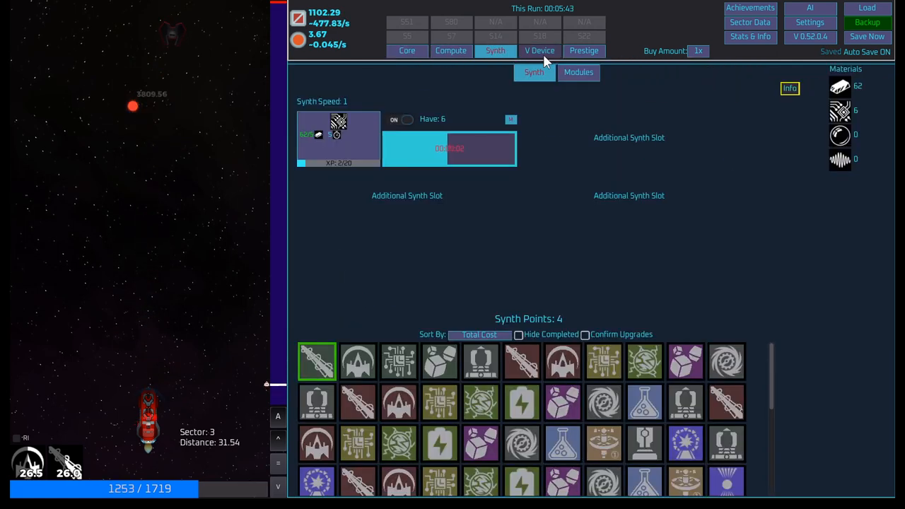
mouse_move(338, 138)
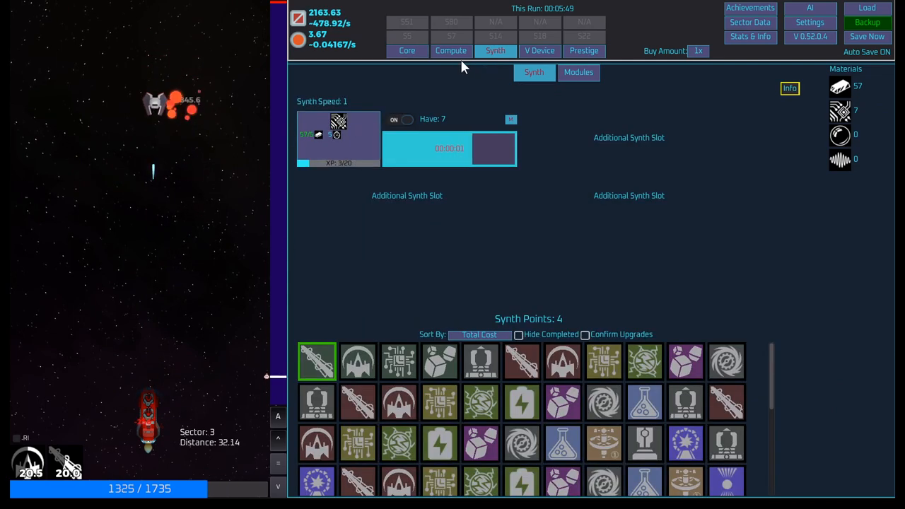
left_click(407, 50)
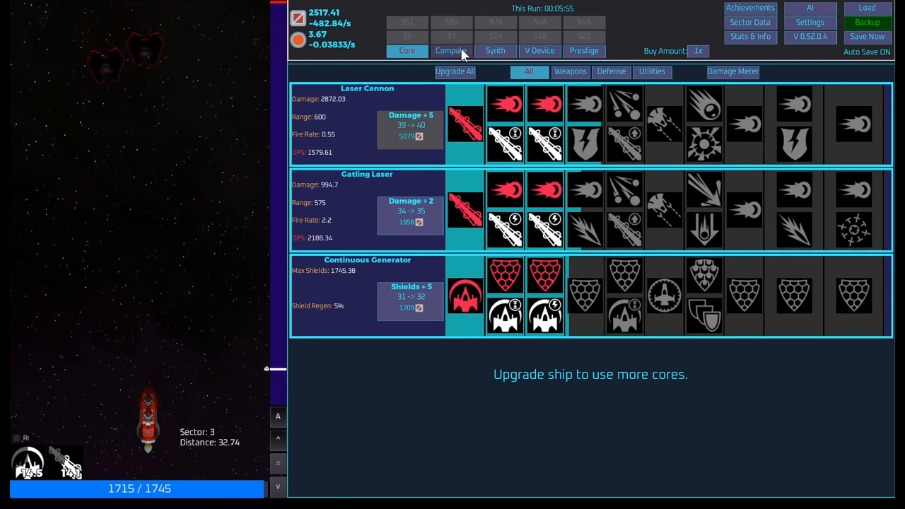
left_click(451, 50)
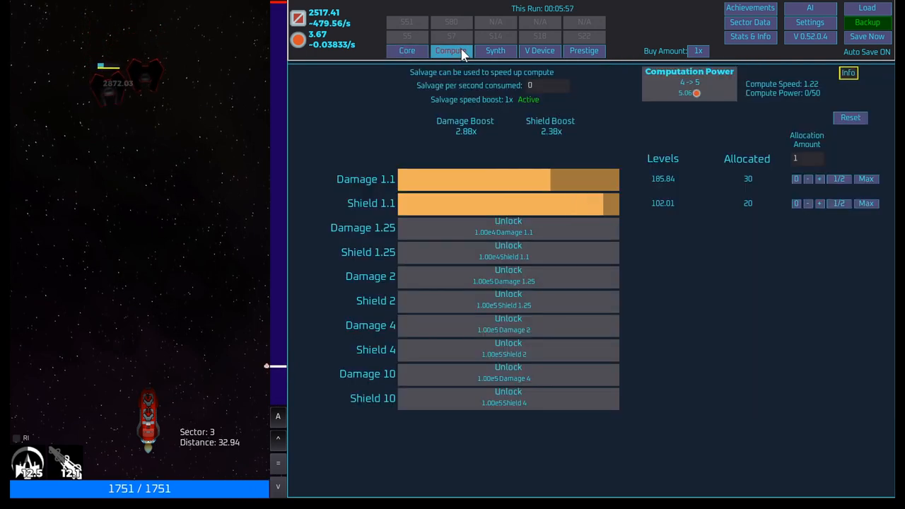
left_click(539, 50)
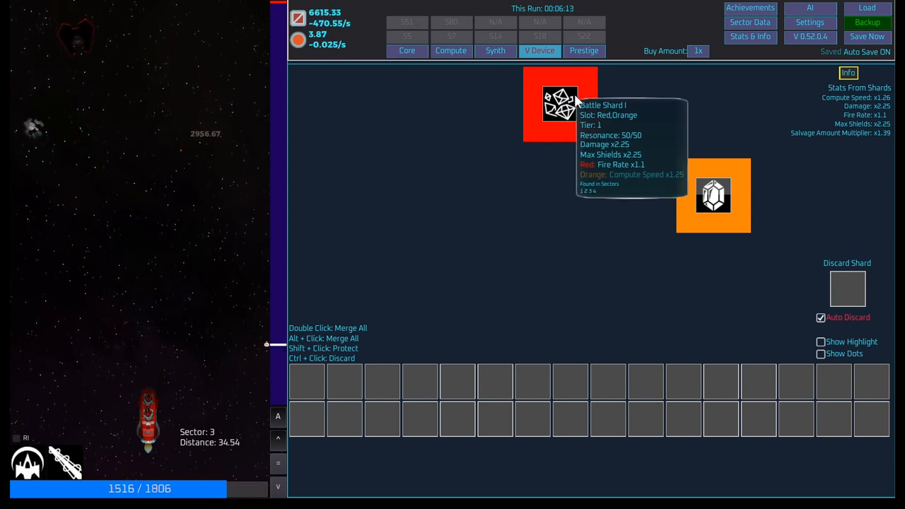
- Toggle the V Device shard compatibility dots, ending with them shown
left_click(820, 354)
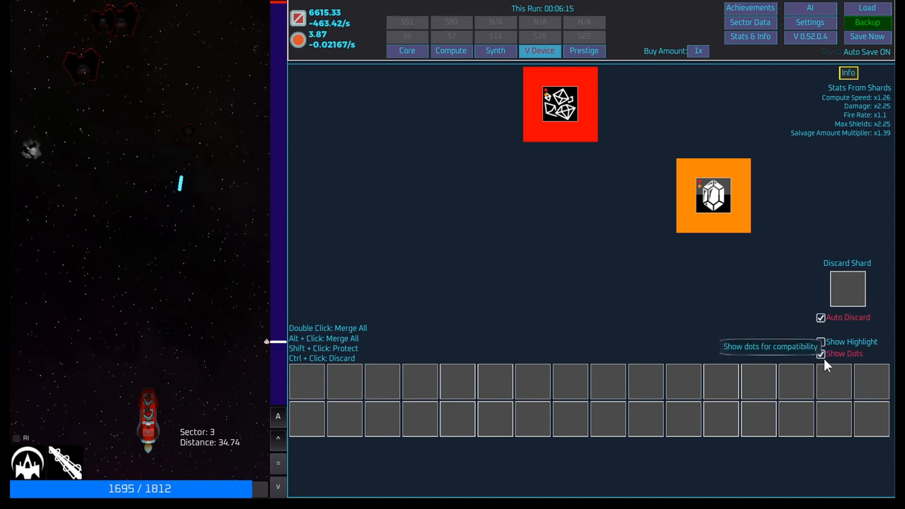
left_click(821, 353)
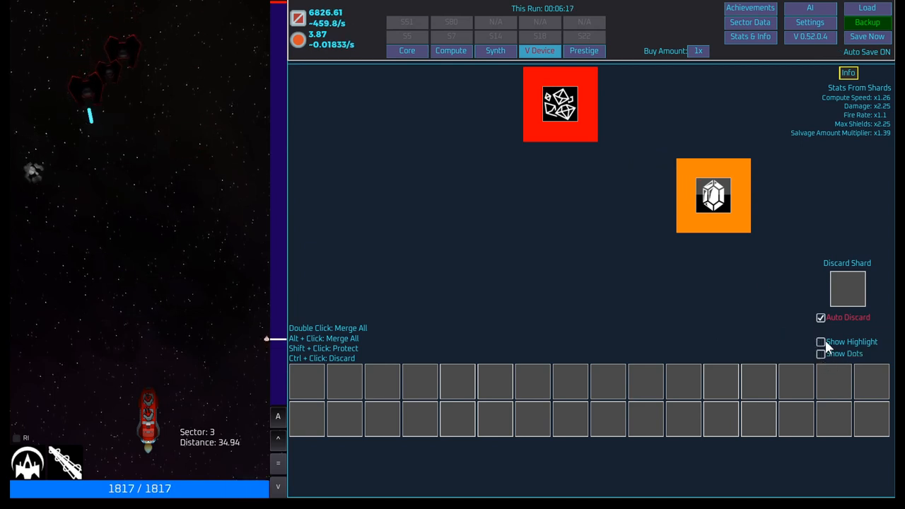
left_click(820, 342)
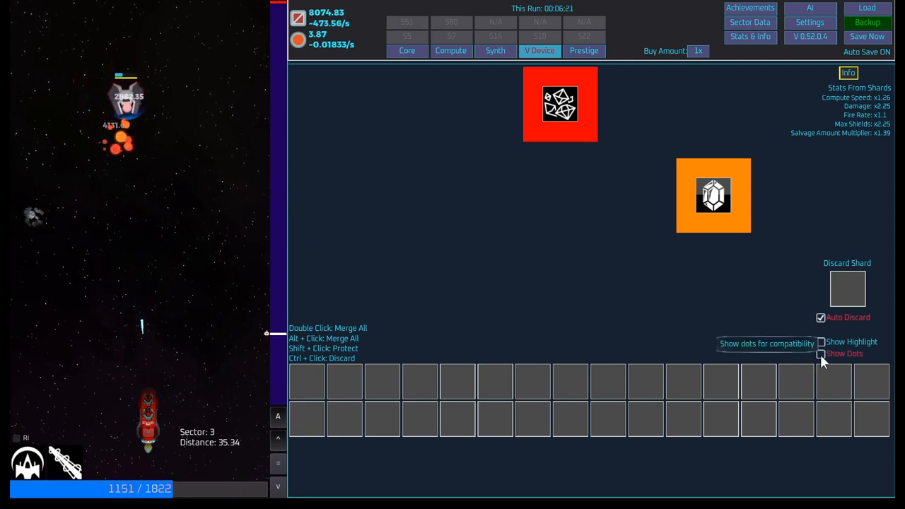
left_click(821, 353)
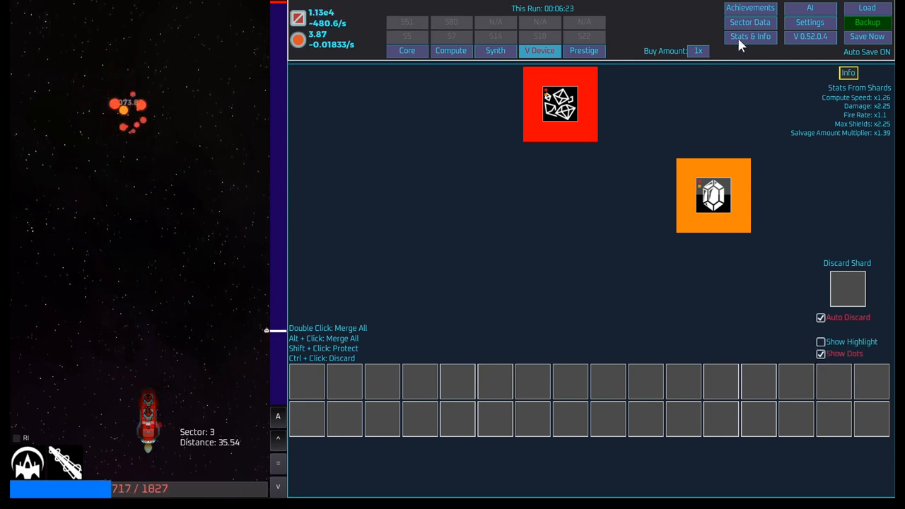
- Open the game settings page from the top-right menu
left_click(810, 22)
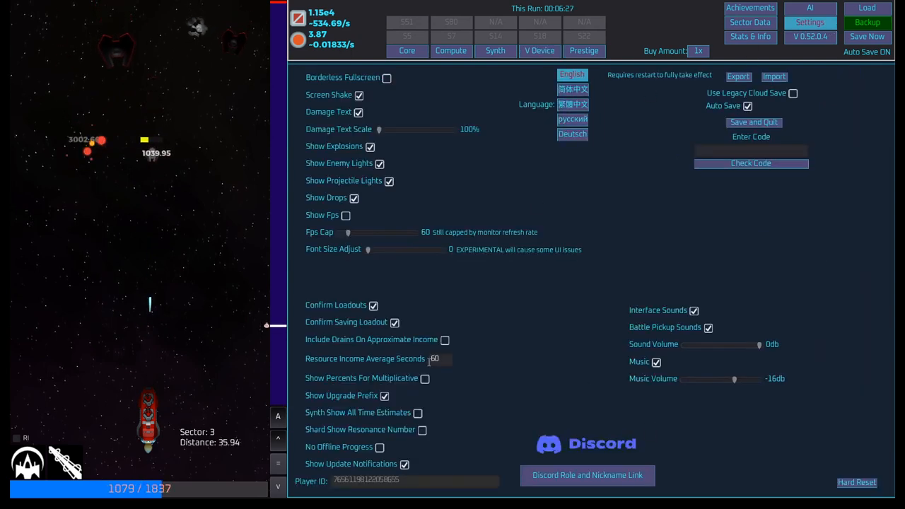
mouse_move(367, 354)
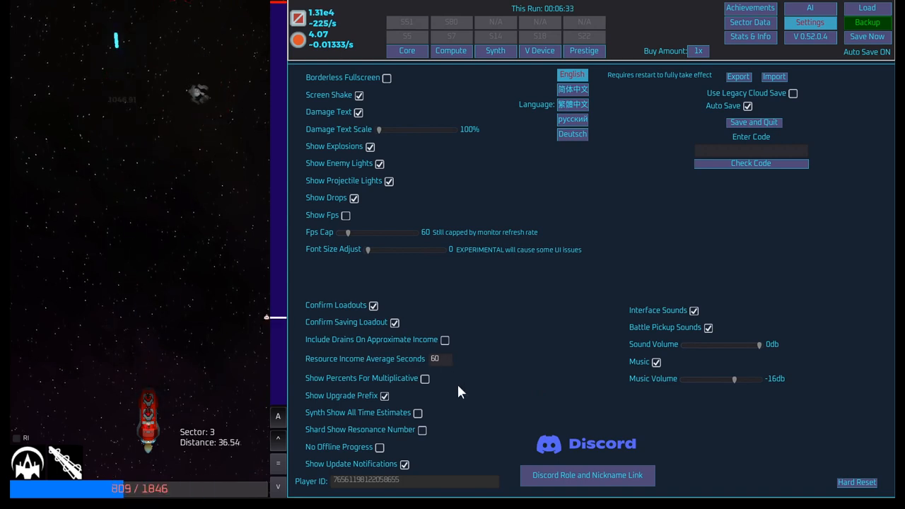
mouse_move(437, 414)
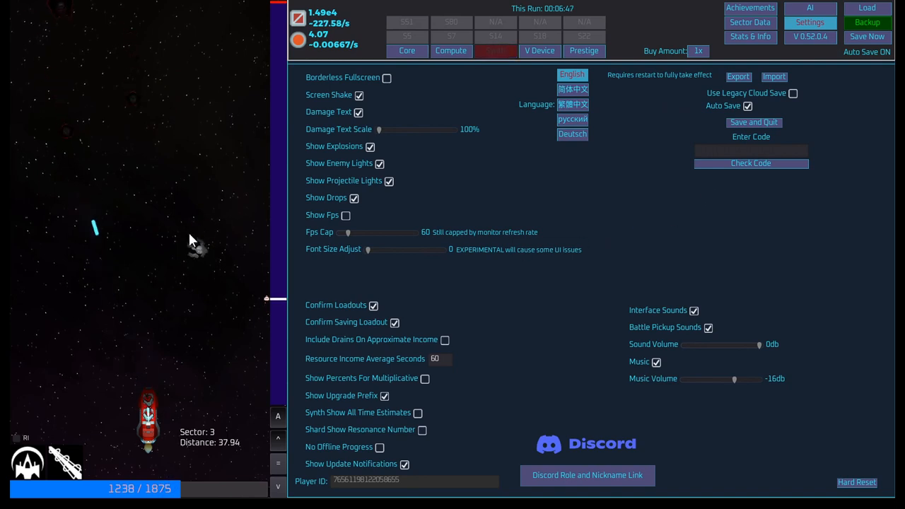
mouse_move(218, 269)
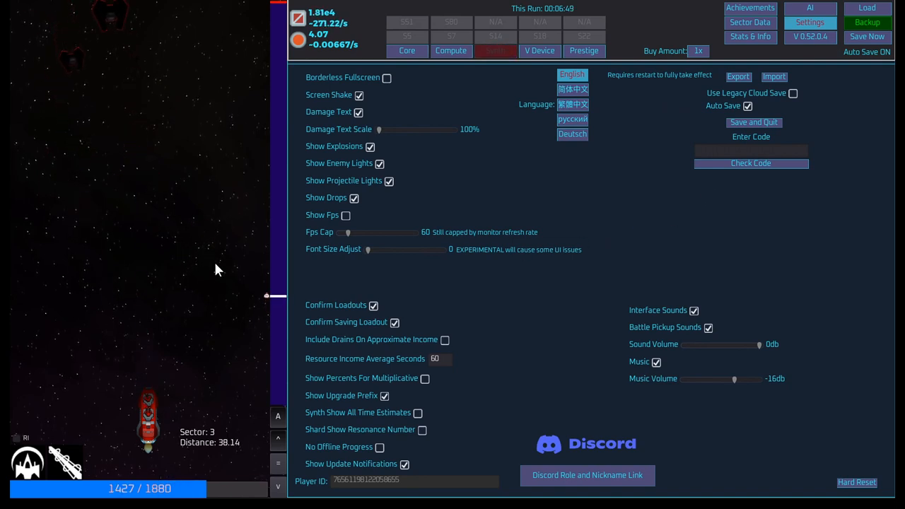
mouse_move(405, 268)
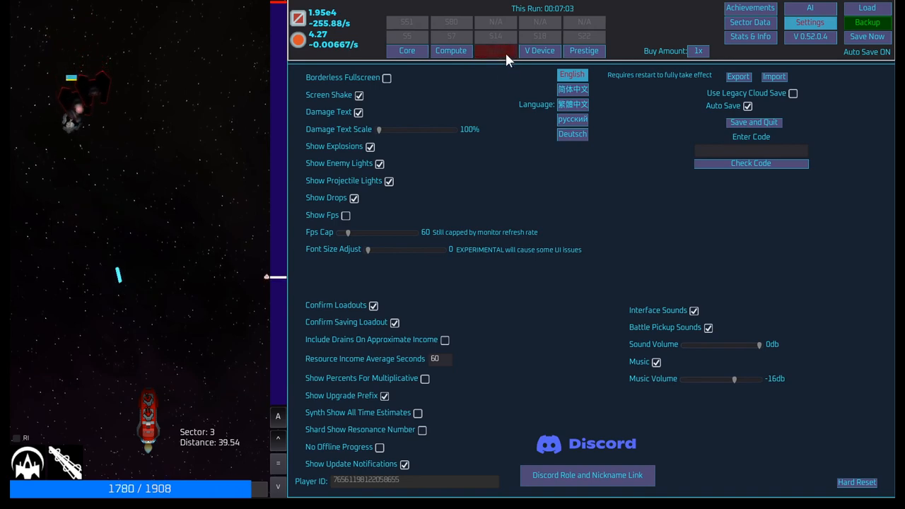
- Raise Gatling damage to level 36 and Generator shields to 39, then view V Device
left_click(495, 50)
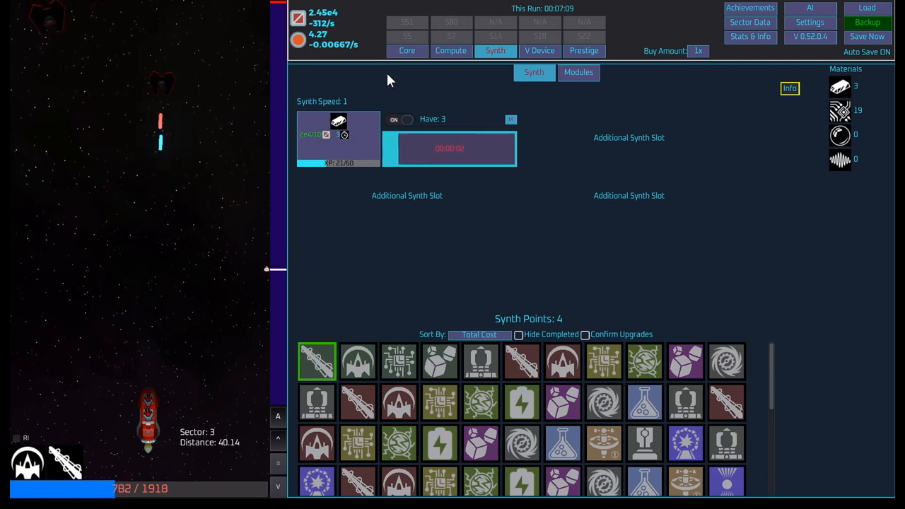
left_click(406, 50)
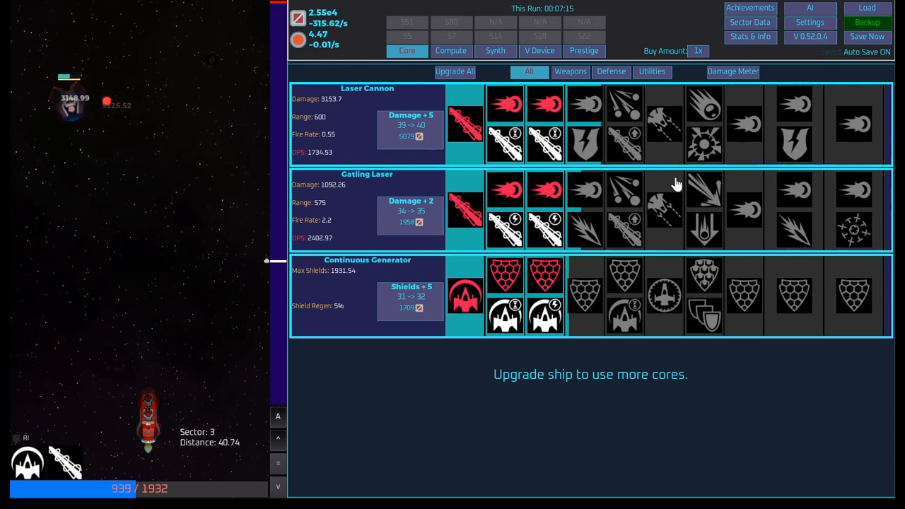
left_click(410, 305)
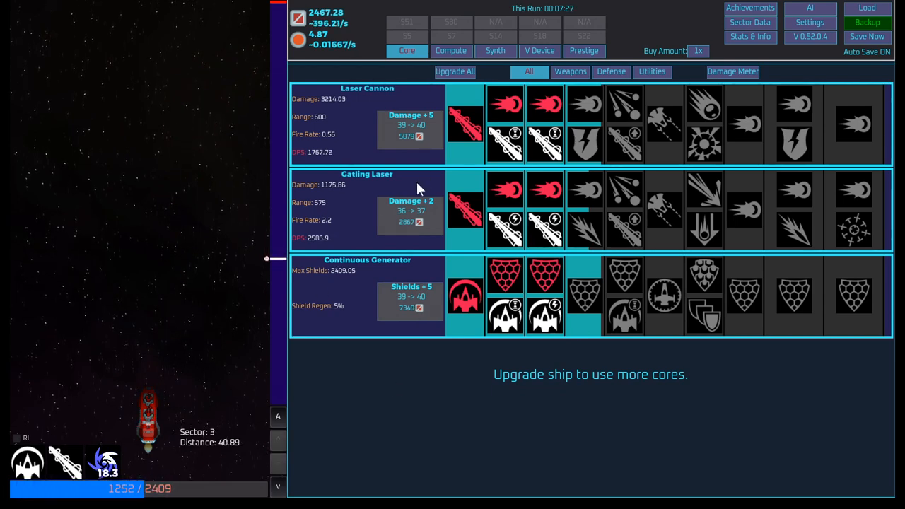
left_click(495, 50)
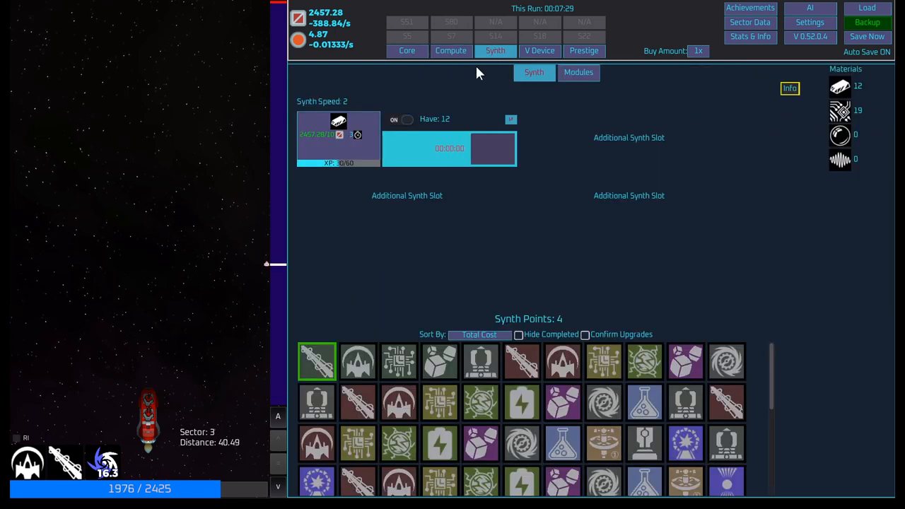
left_click(538, 50)
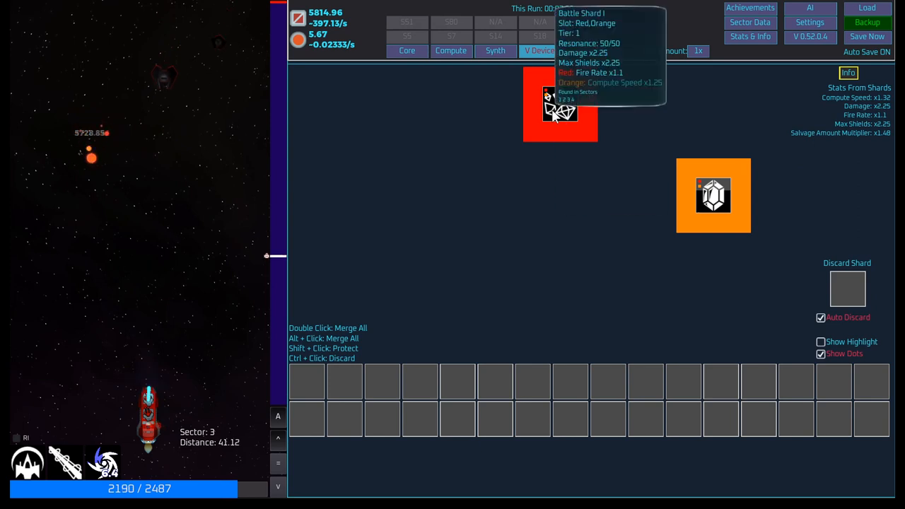
- Swap Battle Shard I and the gem shard between slots, raising compute speed to x1.65
left_click(867, 36)
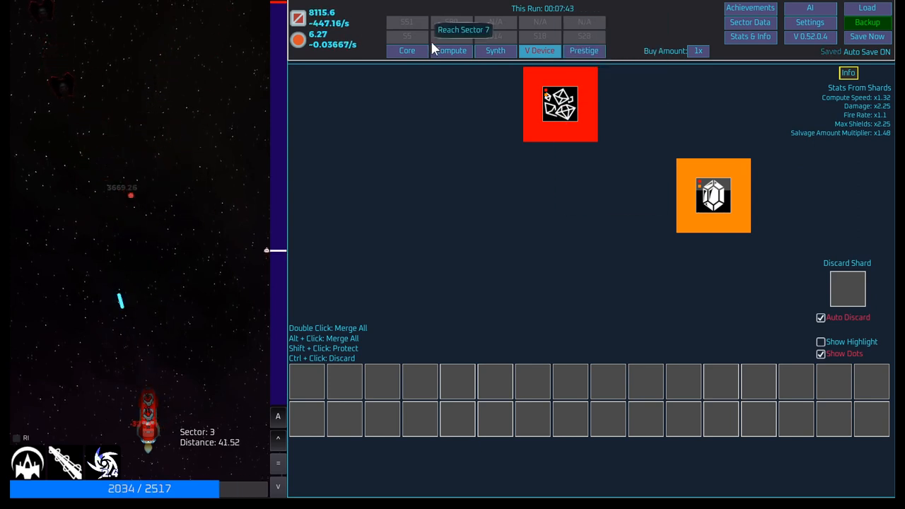
left_click(495, 50)
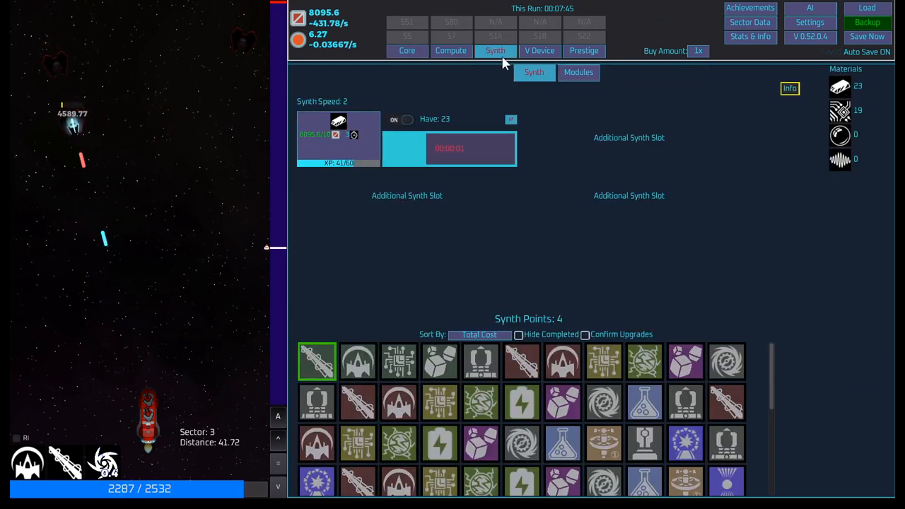
left_click(539, 50)
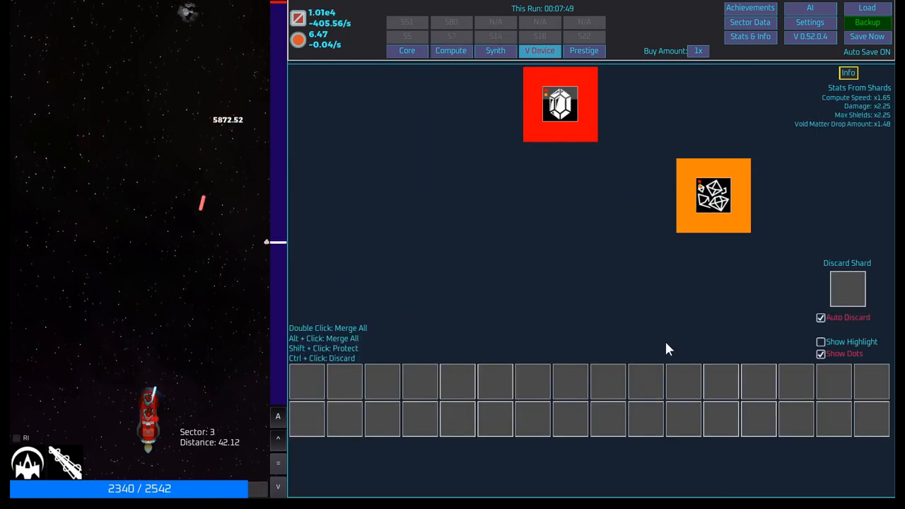
mouse_move(682, 235)
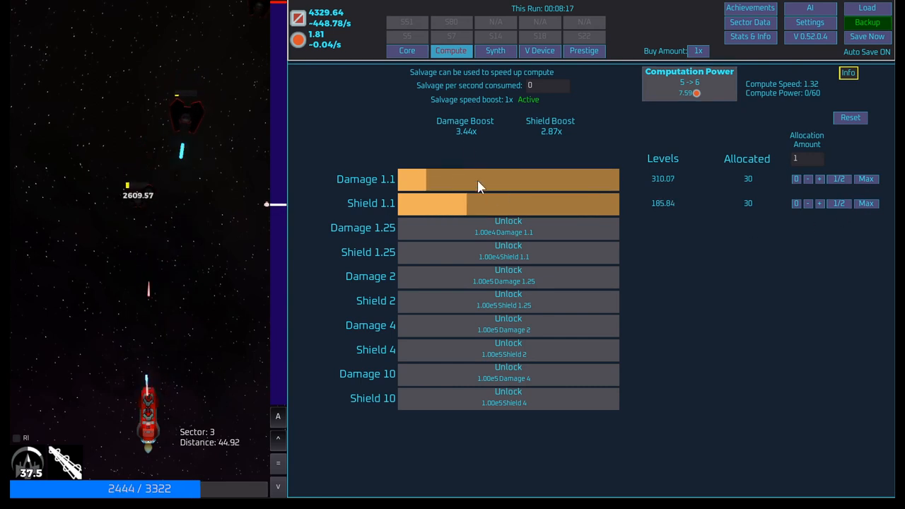
- Buy Gatling Laser damage level 38, then review Compute, Synth, V Device and Prestige Frigate loadout
left_click(406, 50)
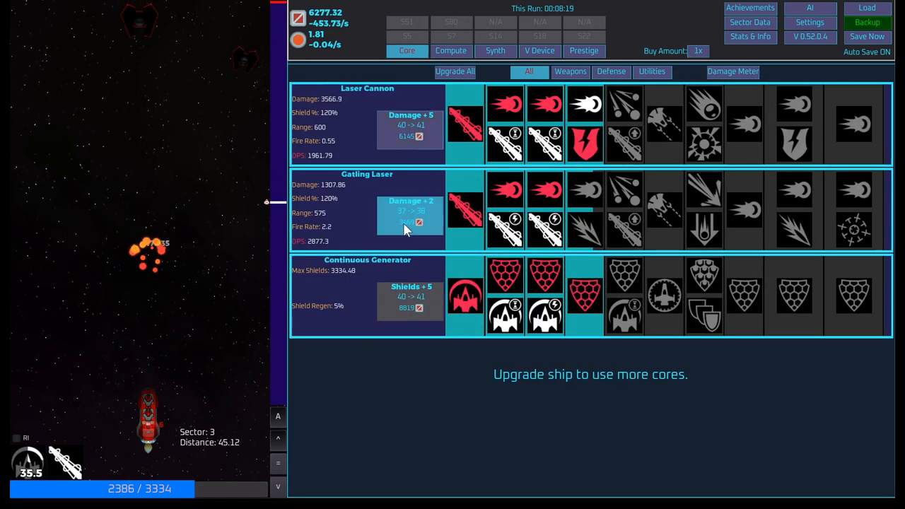
left_click(410, 212)
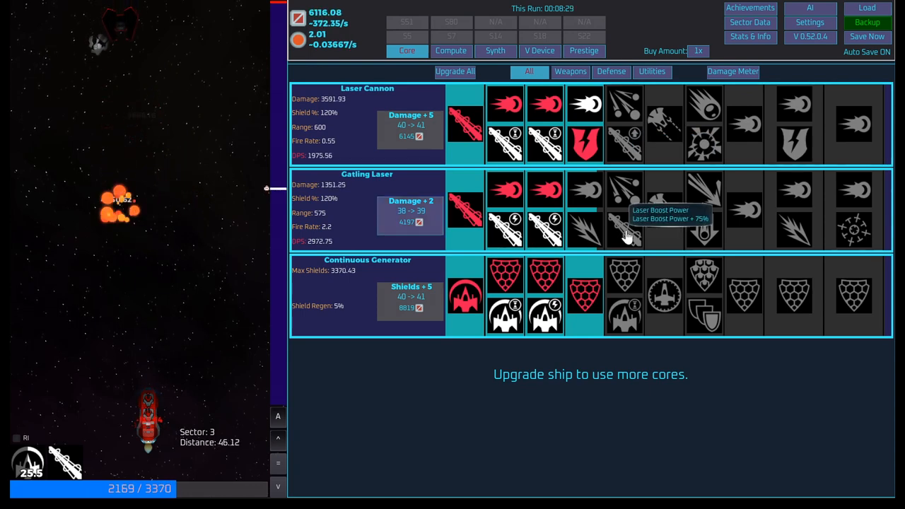
mouse_move(626, 200)
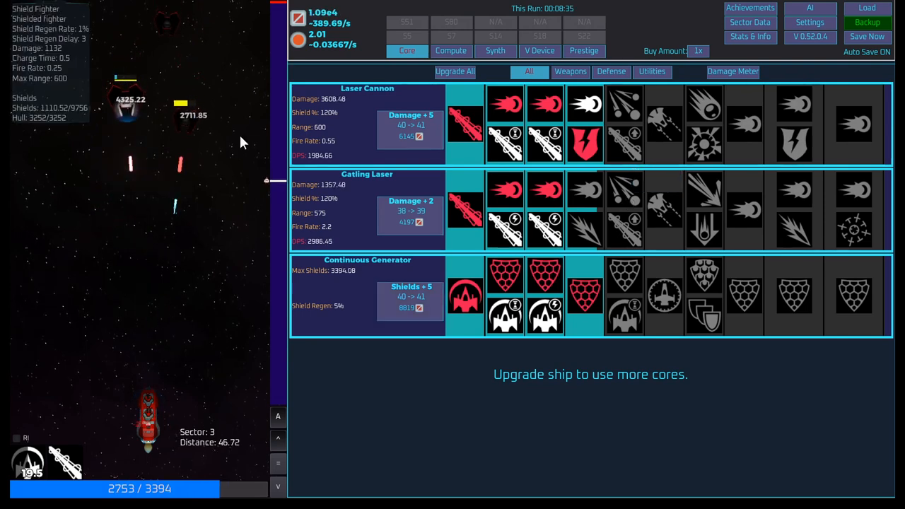
left_click(451, 50)
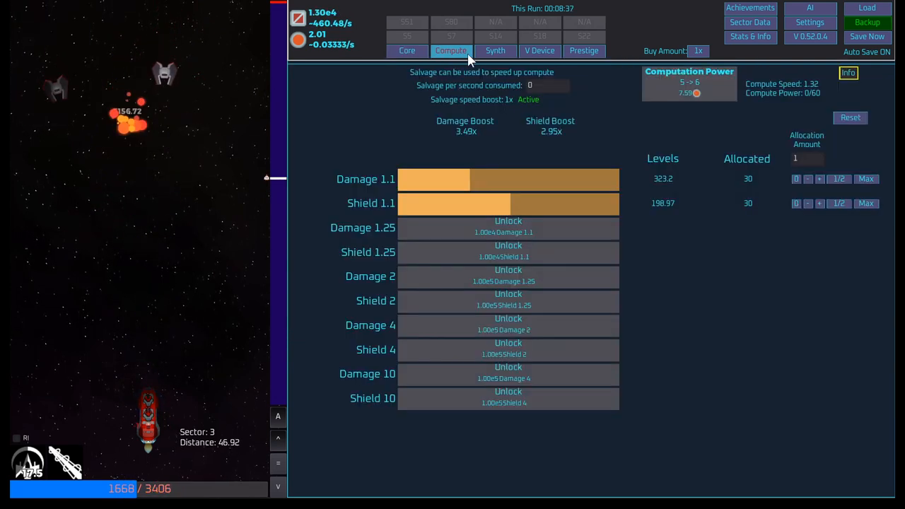
left_click(495, 50)
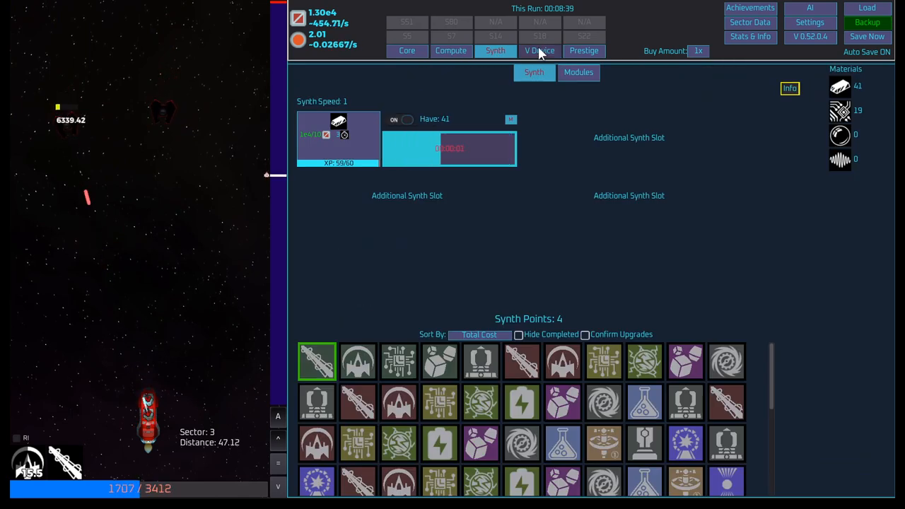
left_click(539, 51)
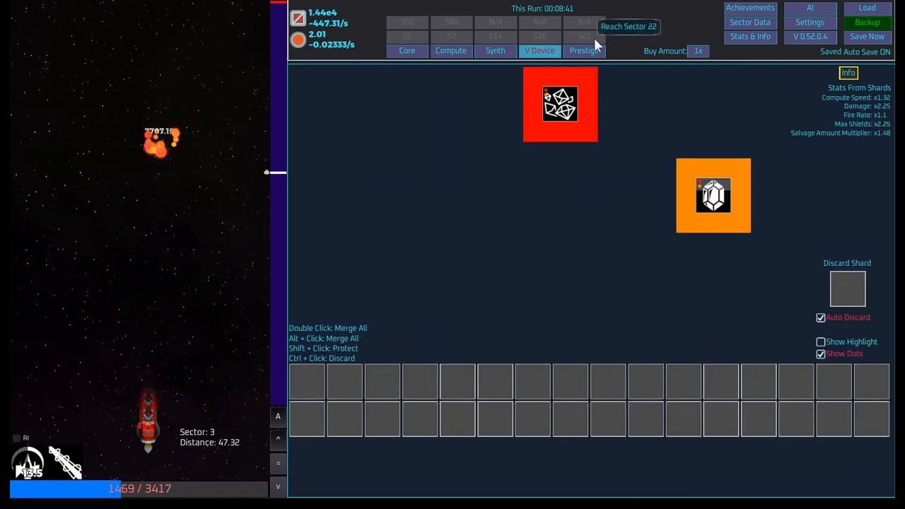
left_click(494, 50)
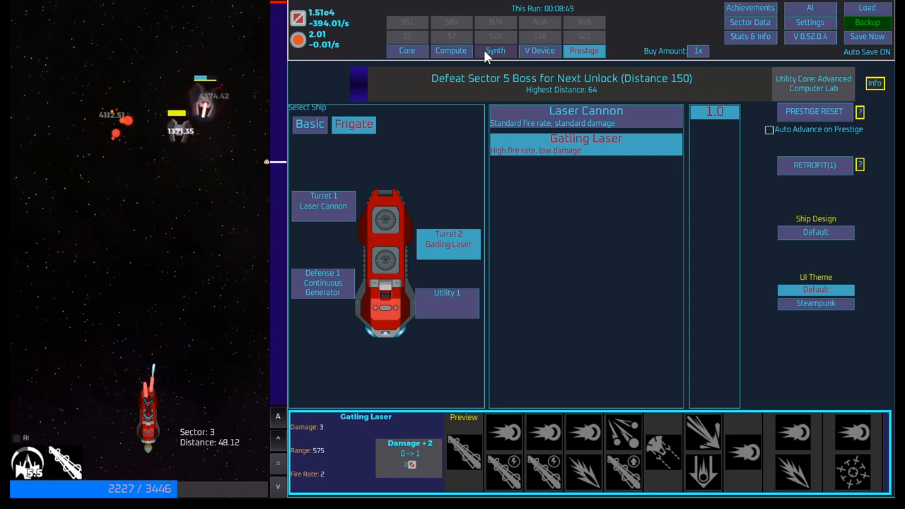
- Return to Core upgrades with Gatling Laser damage at level 41 (1858.71)
left_click(450, 51)
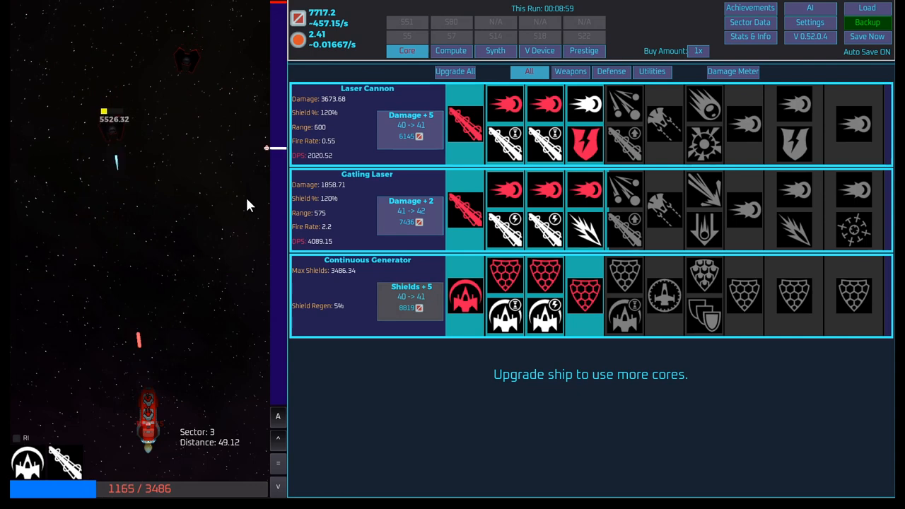
mouse_move(282, 86)
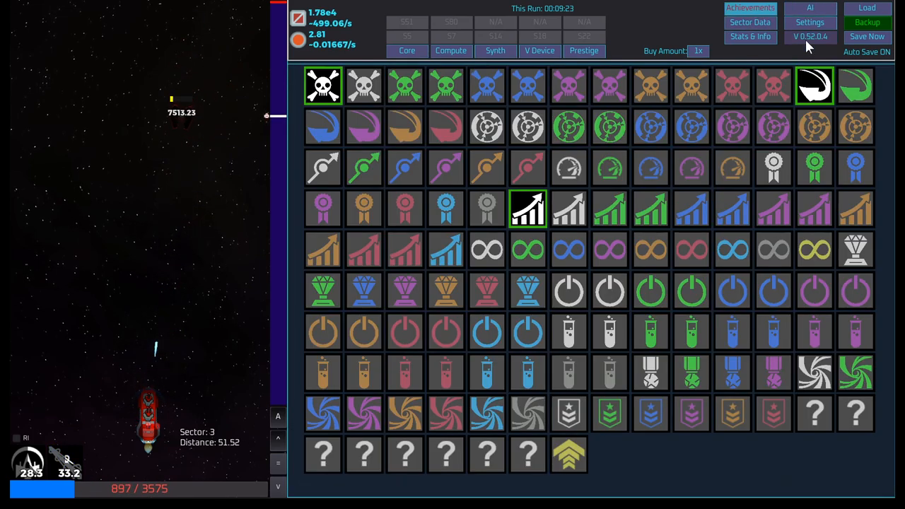
- Review patch notes and V Device, then end on the Prestige Frigate loadout
left_click(812, 22)
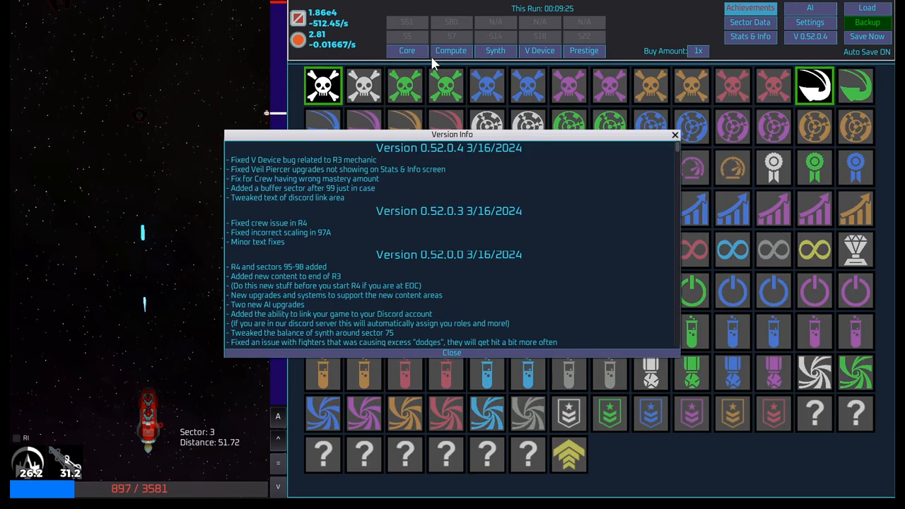
left_click(451, 352)
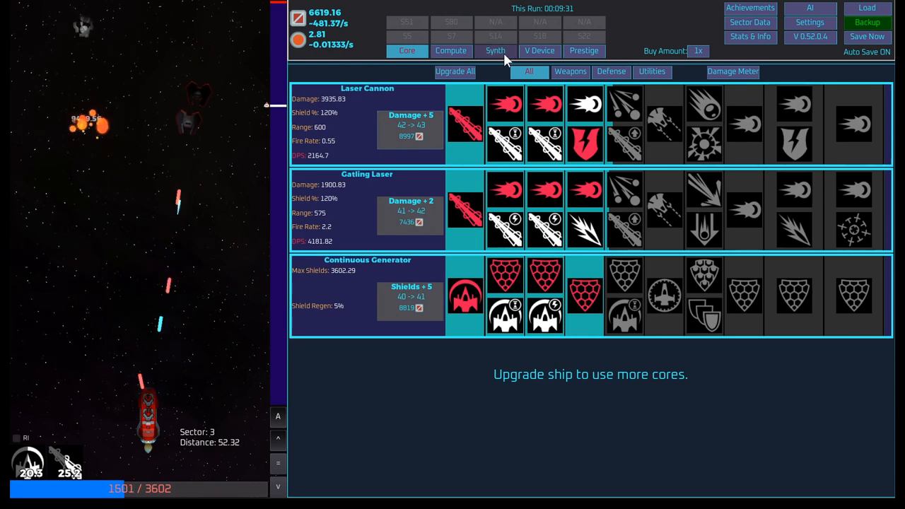
left_click(583, 51)
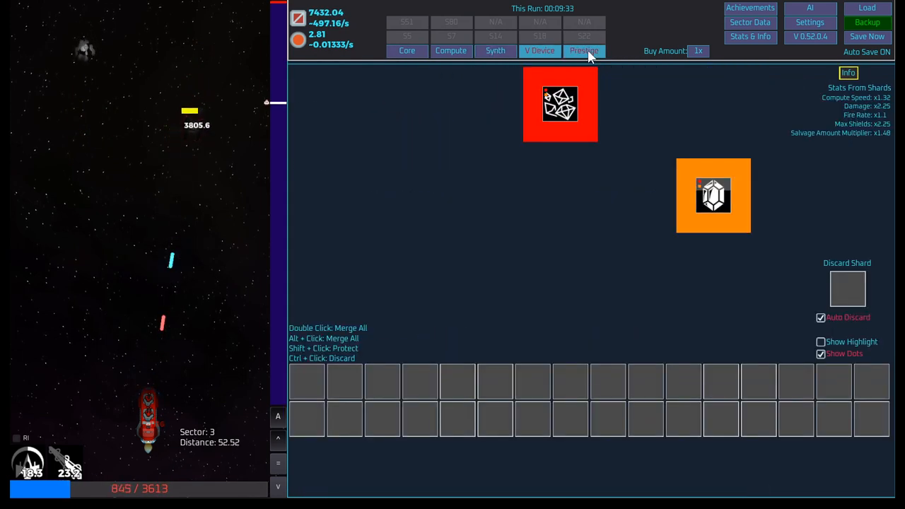
left_click(406, 50)
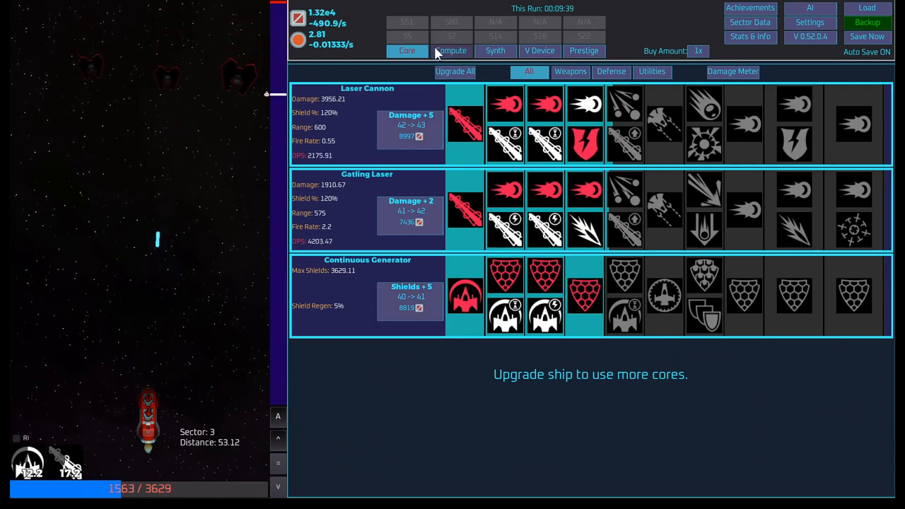
left_click(584, 50)
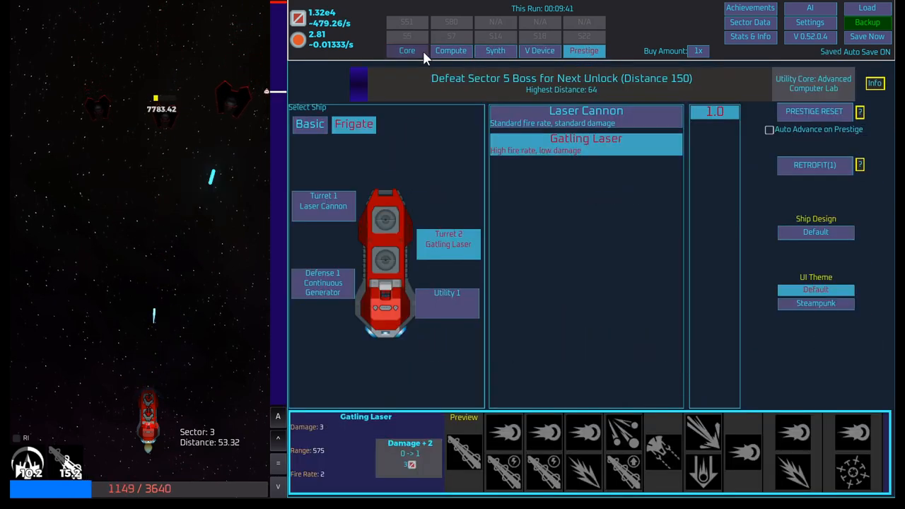